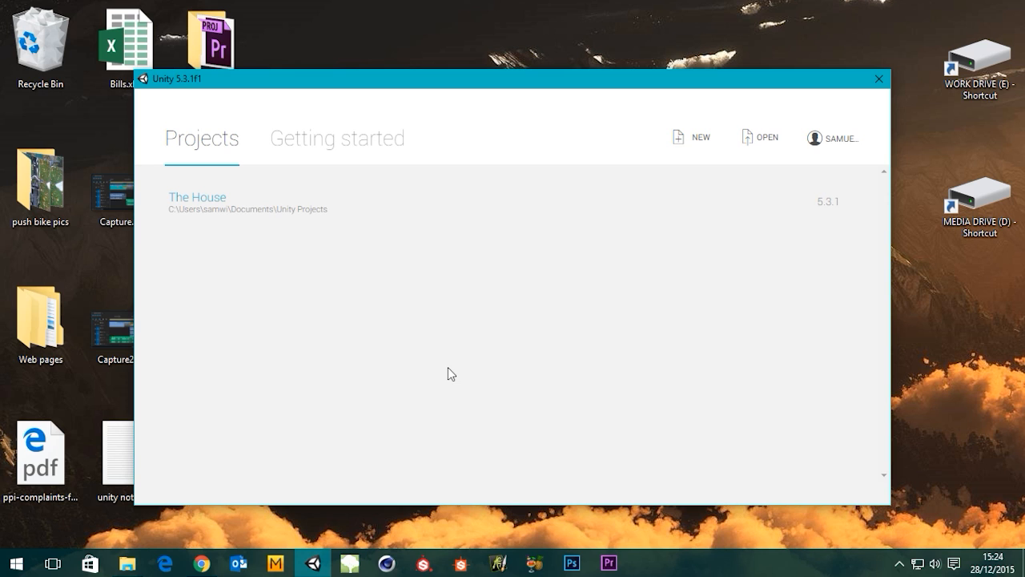
mouse_move(480, 383)
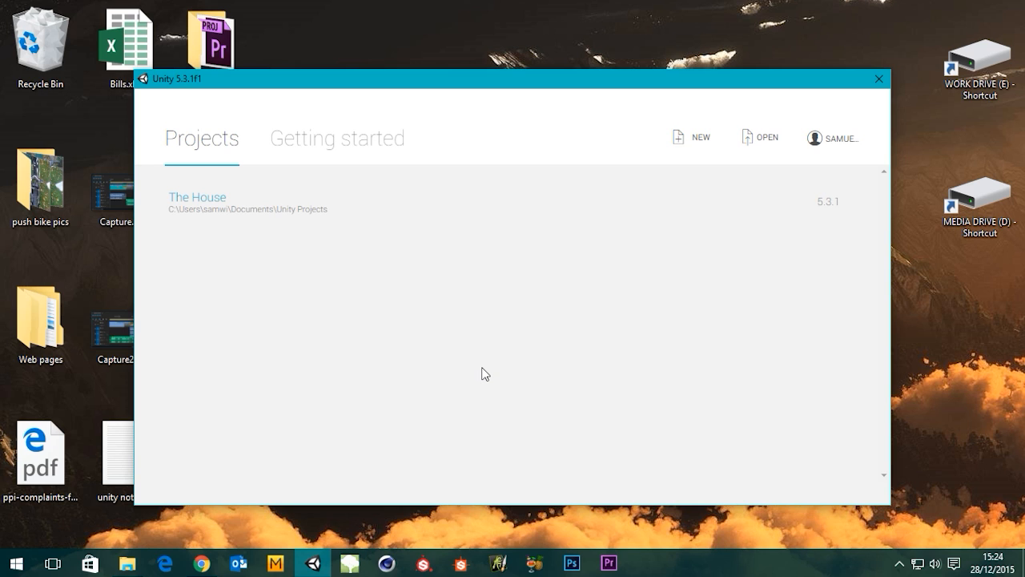
mouse_move(485, 393)
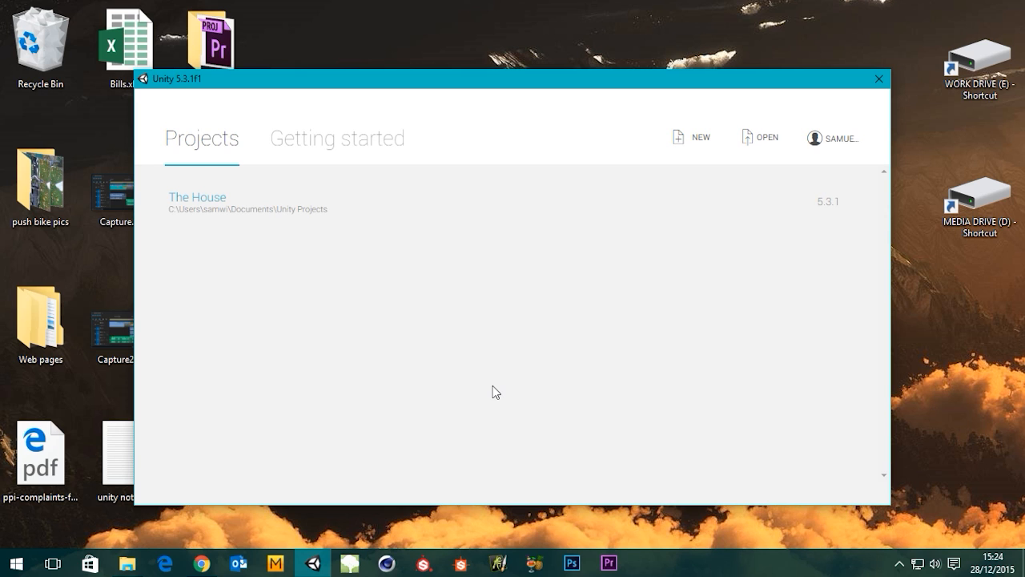
mouse_move(573, 42)
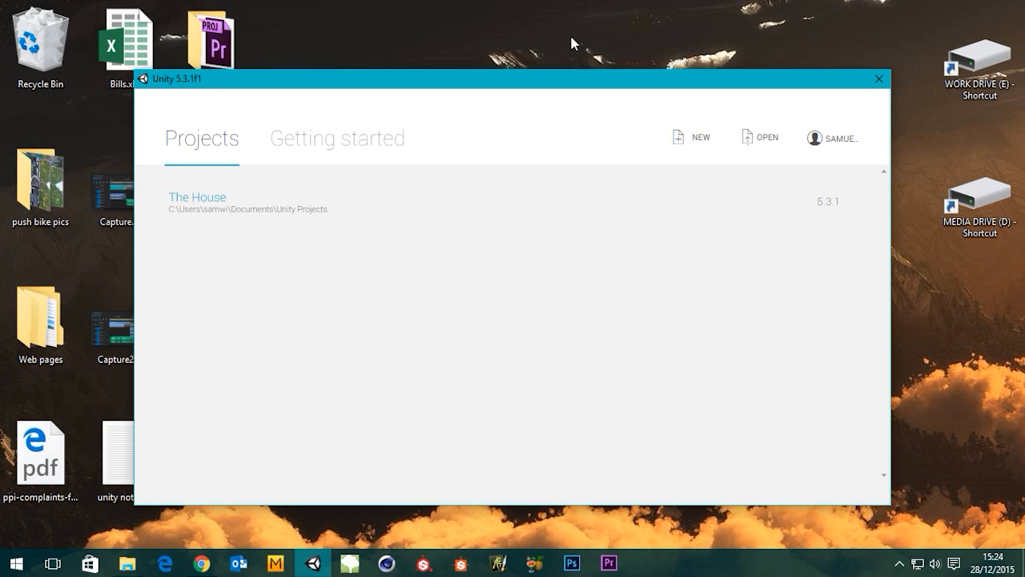
Step: Start a new project, name it Xbox_Controller, and create it as a 3D project
click(691, 137)
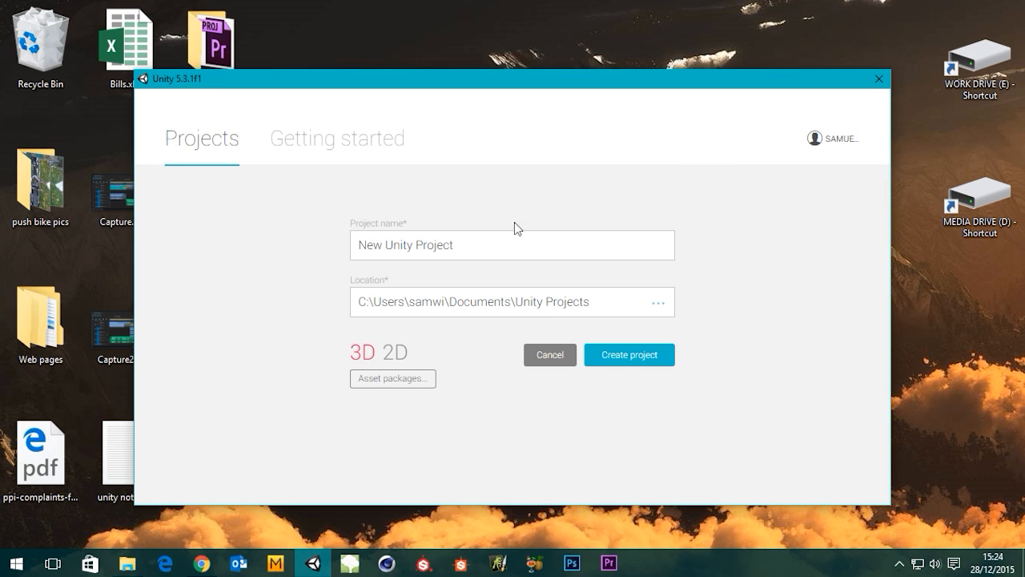
double_click(435, 245)
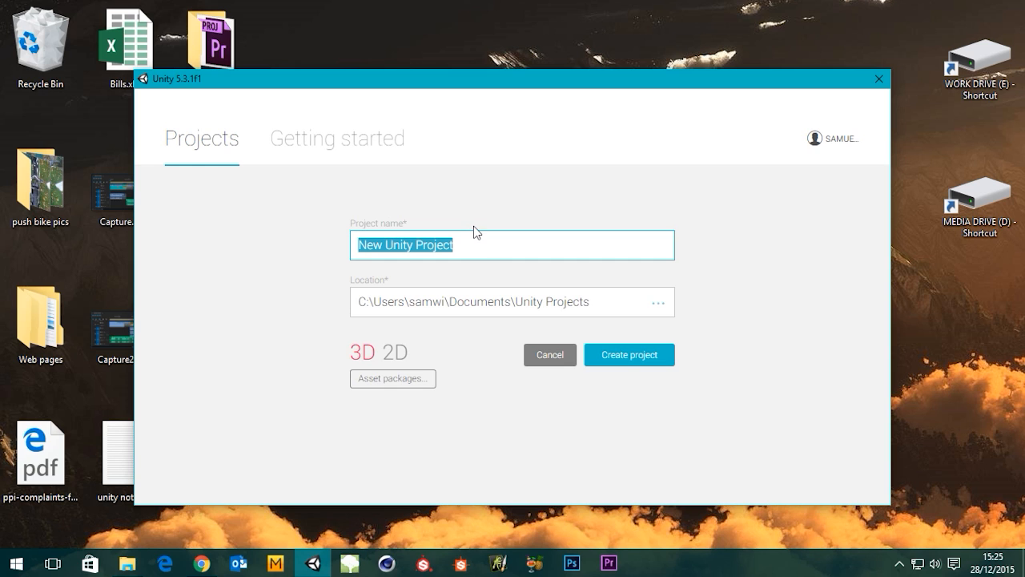
text(Xbox)
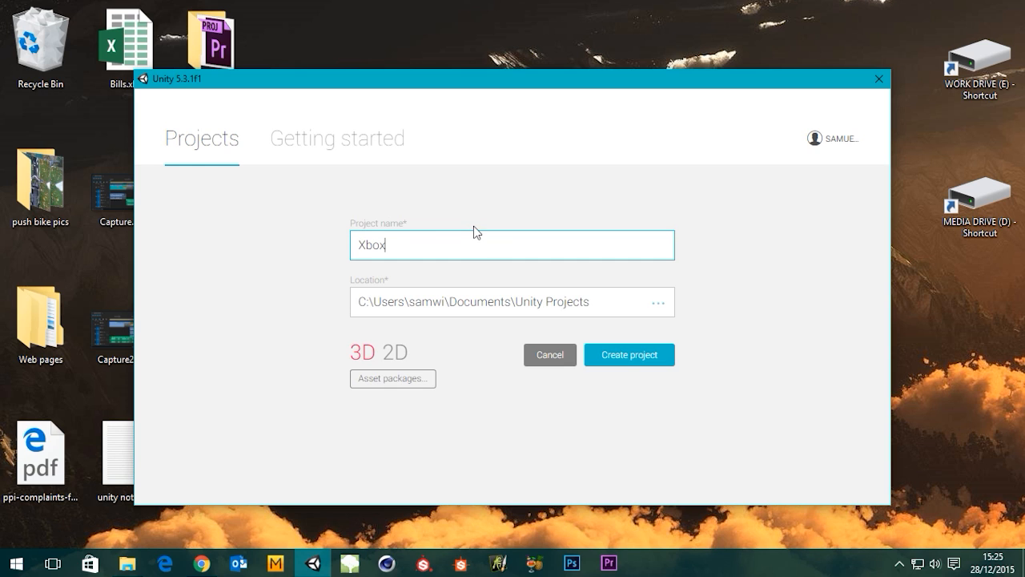
text(_Con)
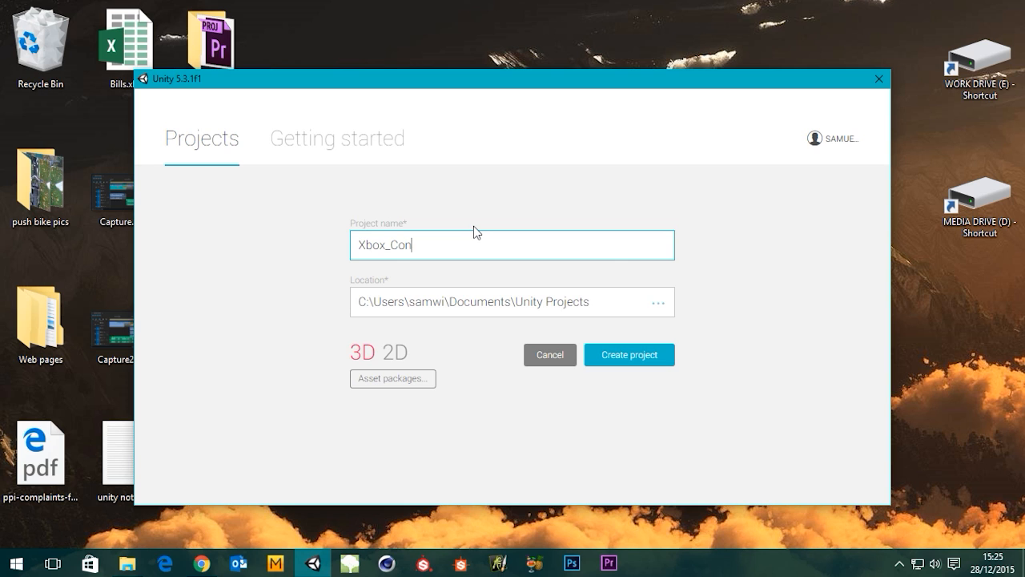
text(troller)
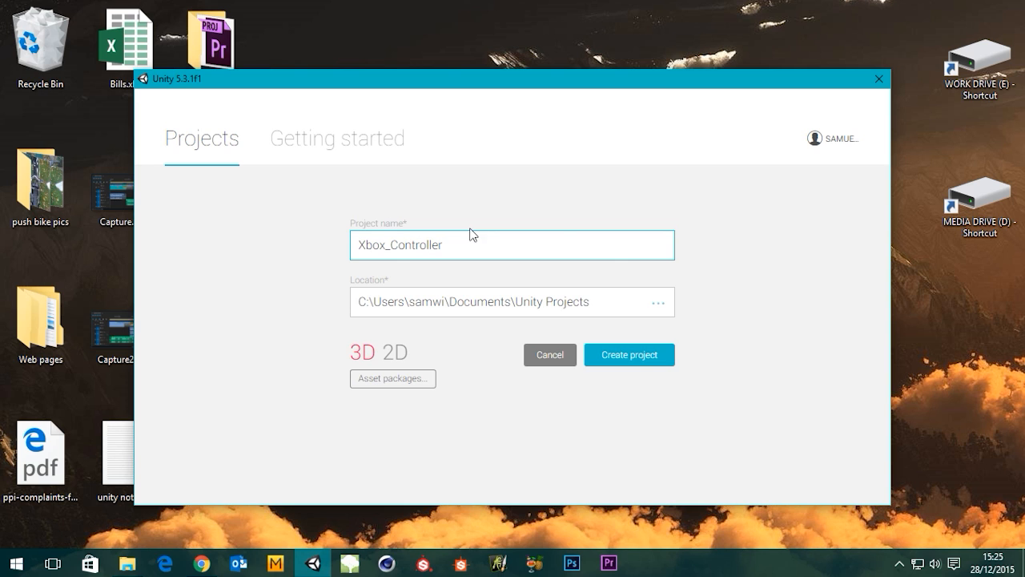
mouse_move(606, 257)
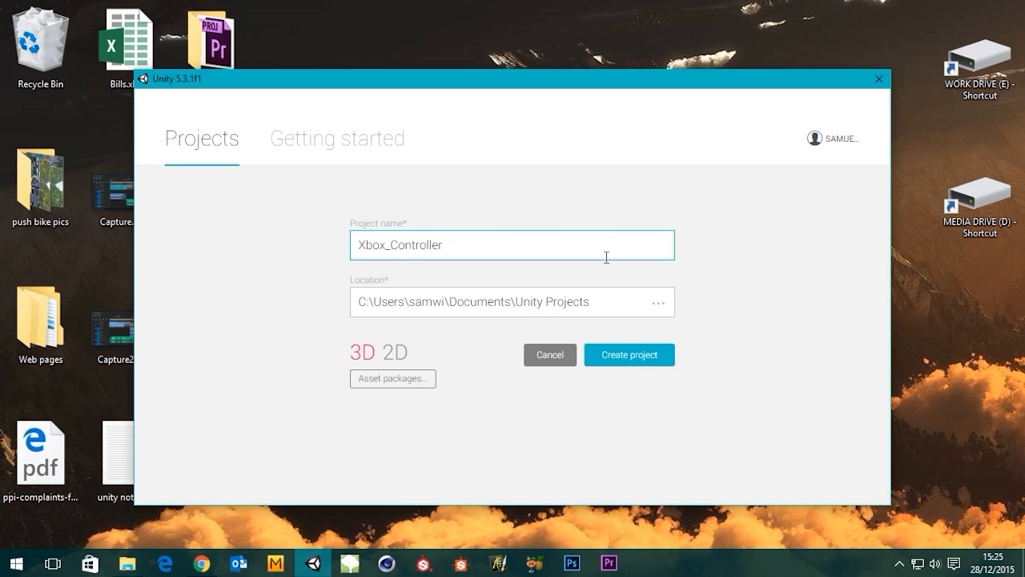
mouse_move(561, 364)
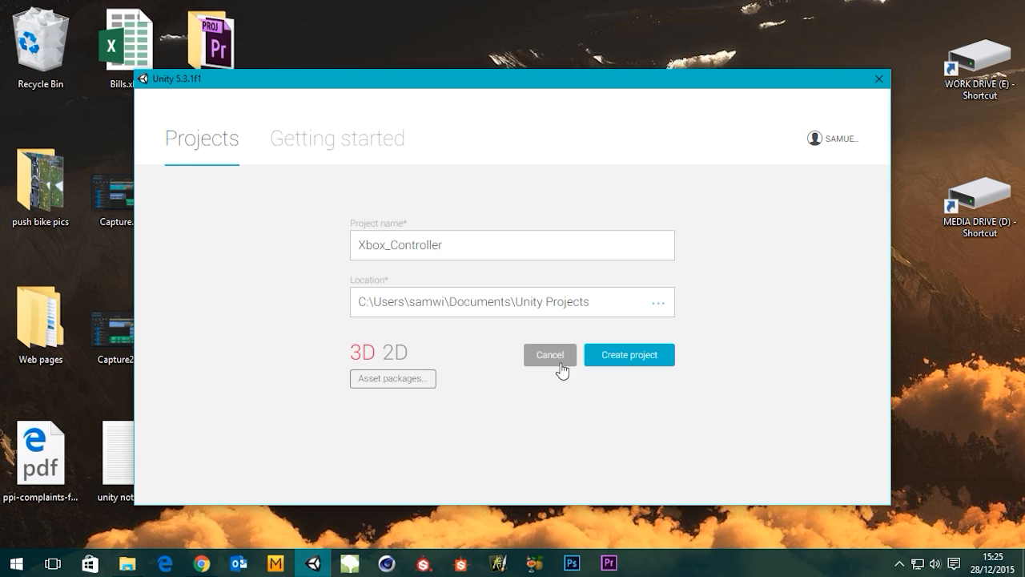
mouse_move(630, 355)
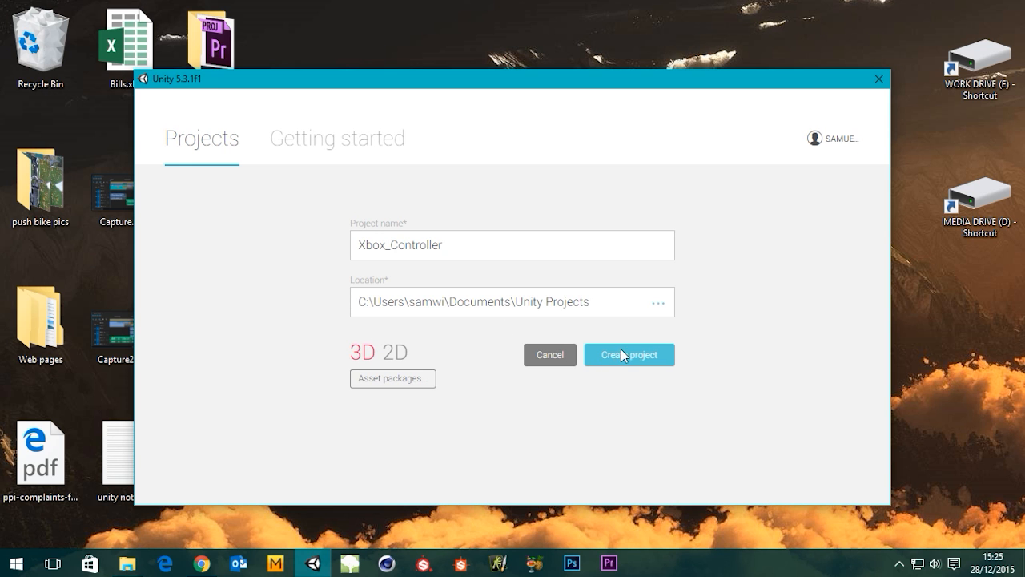
click(628, 354)
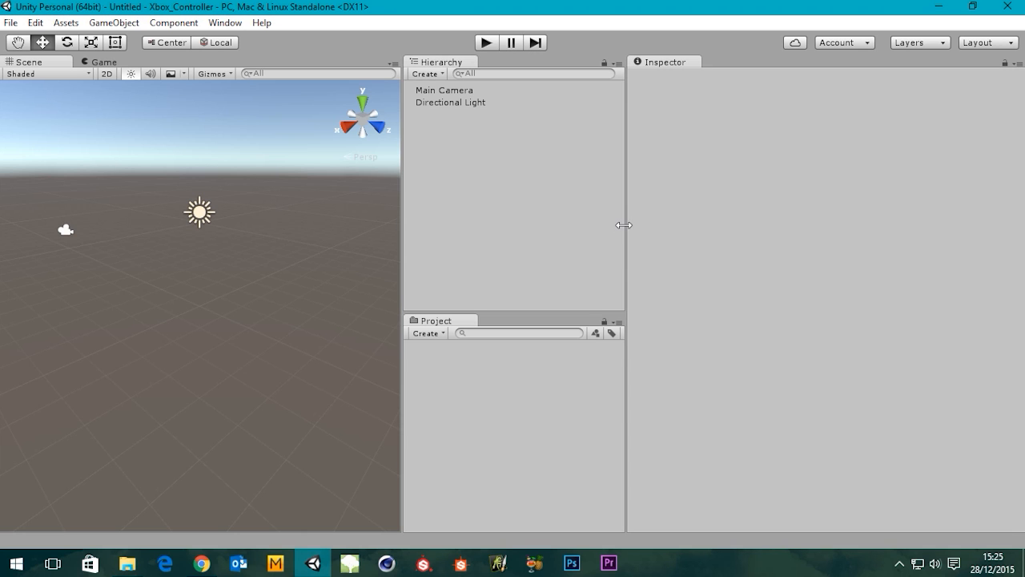
Step: Widen the Hierarchy, Project and Scene panels, then import the whole Characters package
drag(623, 225, 717, 246)
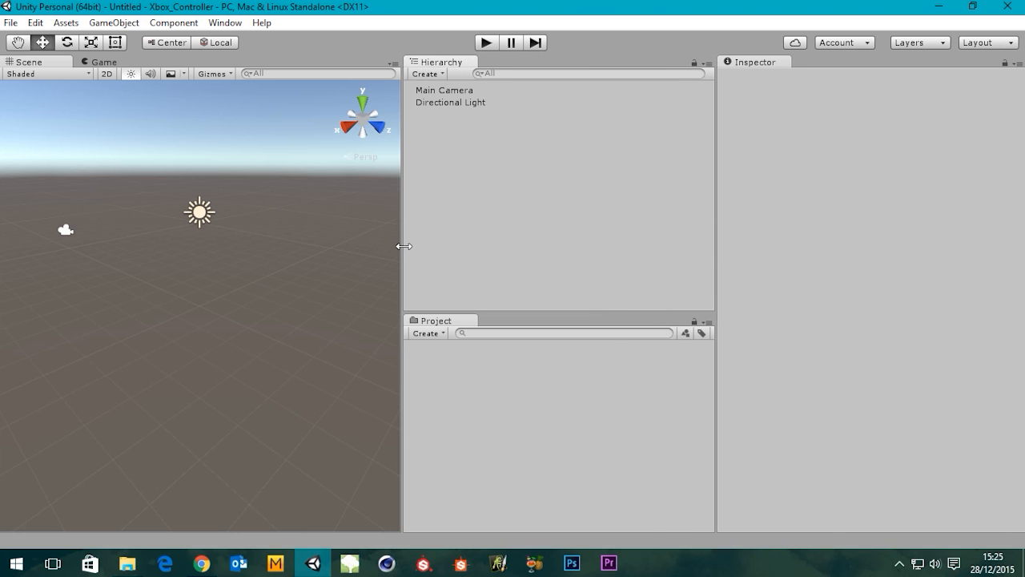
drag(404, 246, 506, 266)
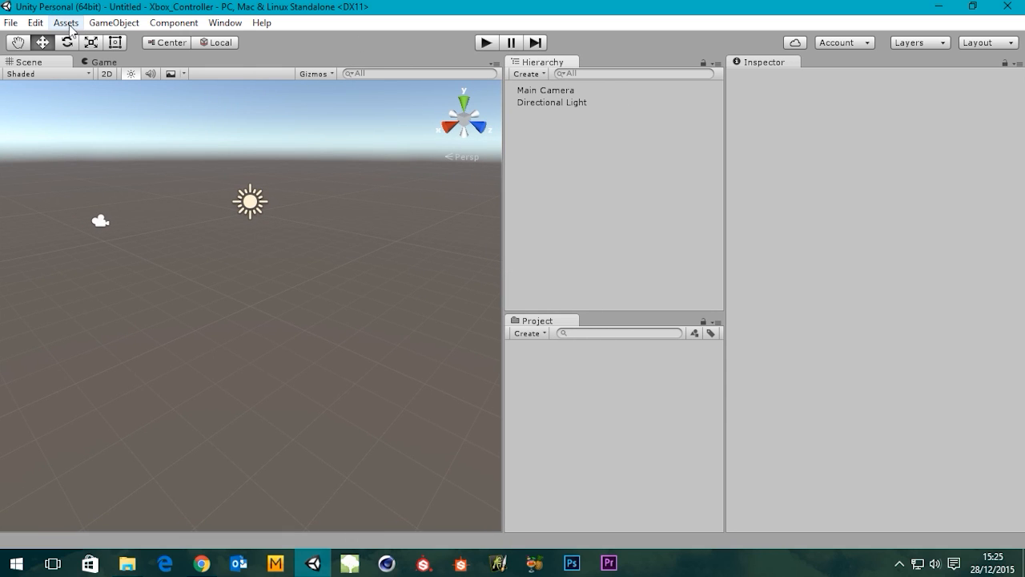
click(64, 22)
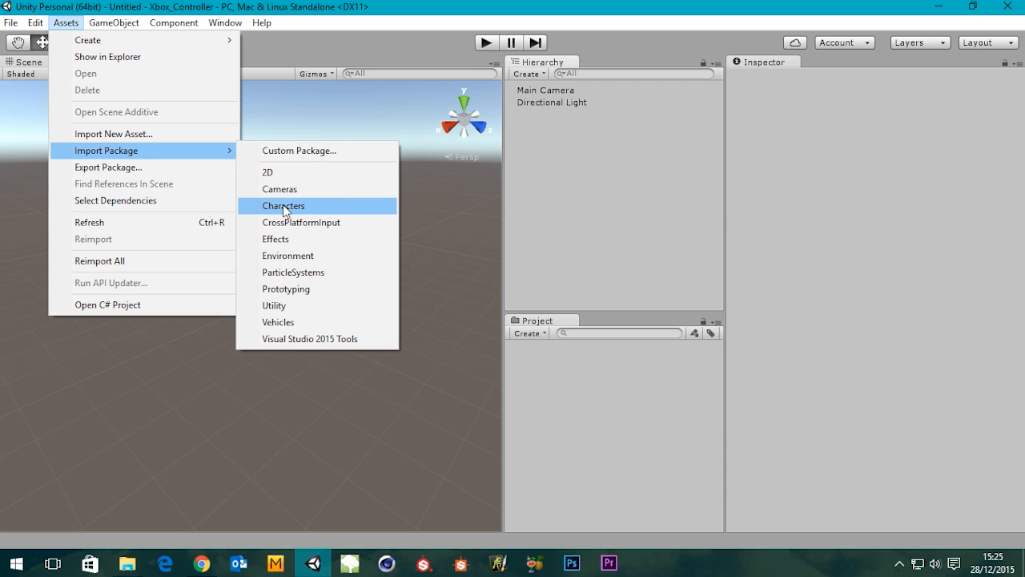
click(283, 206)
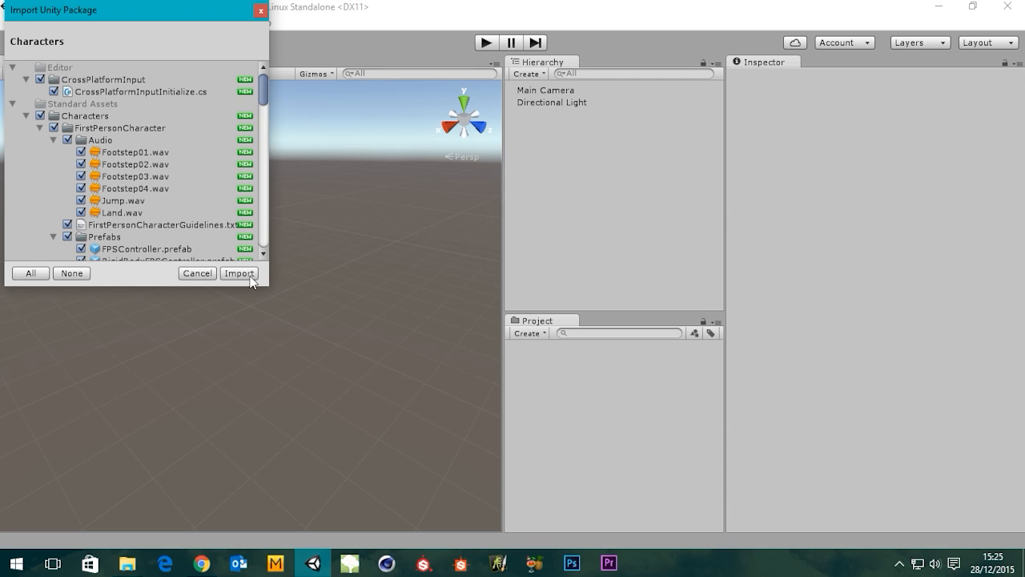
click(238, 272)
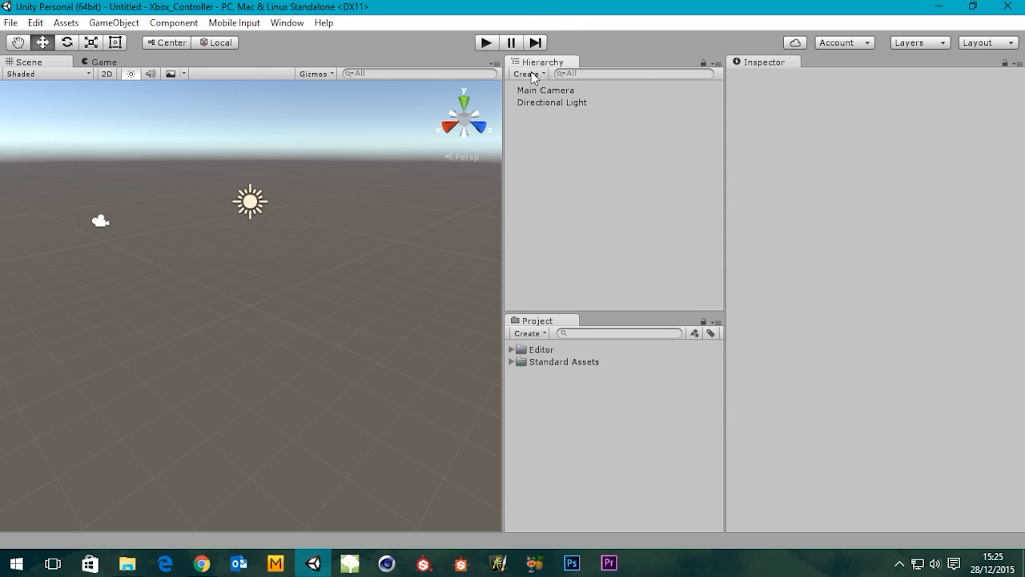
Step: Add a Plane 3D object and briefly expand its Default-Material settings
click(526, 73)
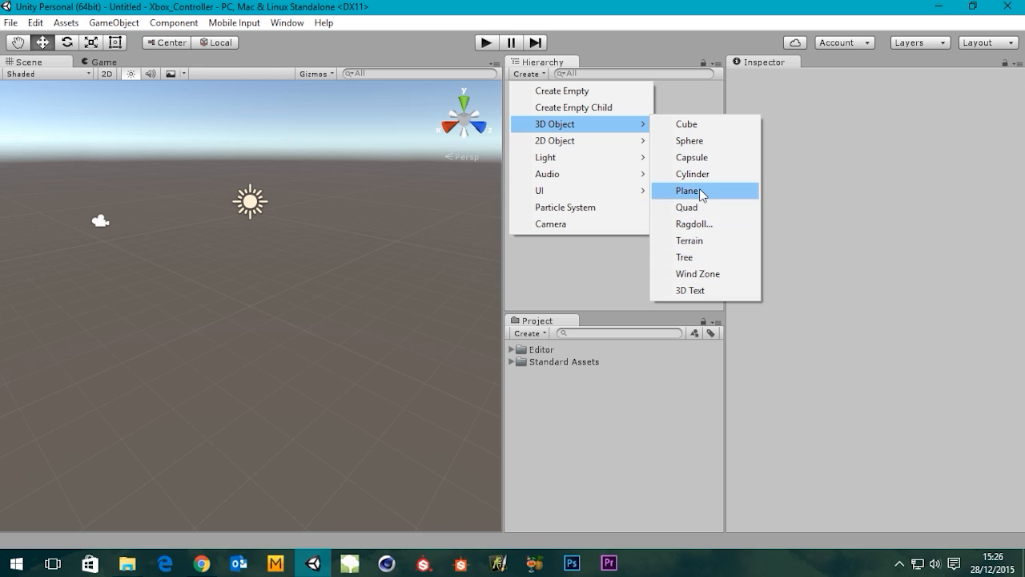
click(687, 190)
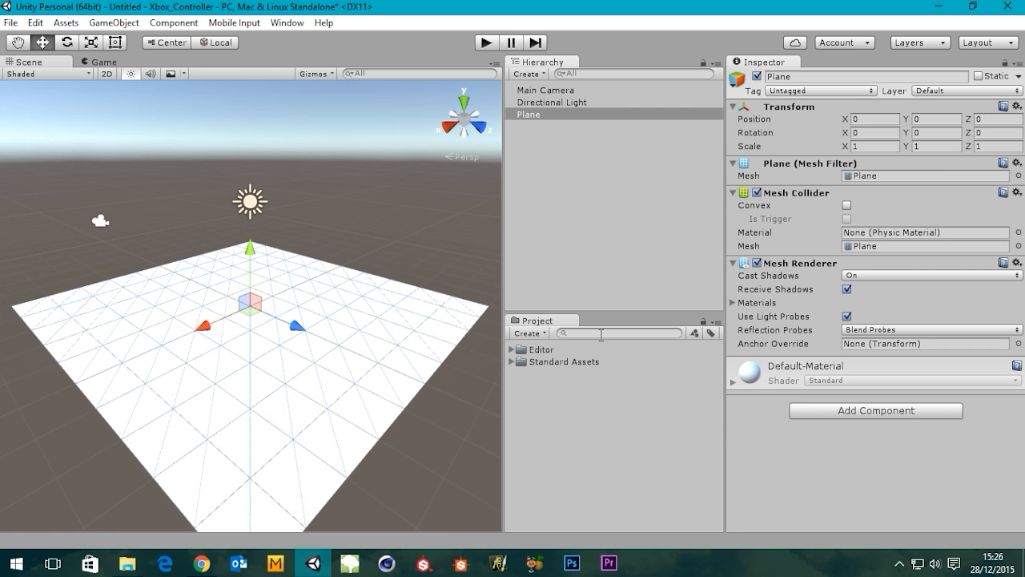
click(733, 381)
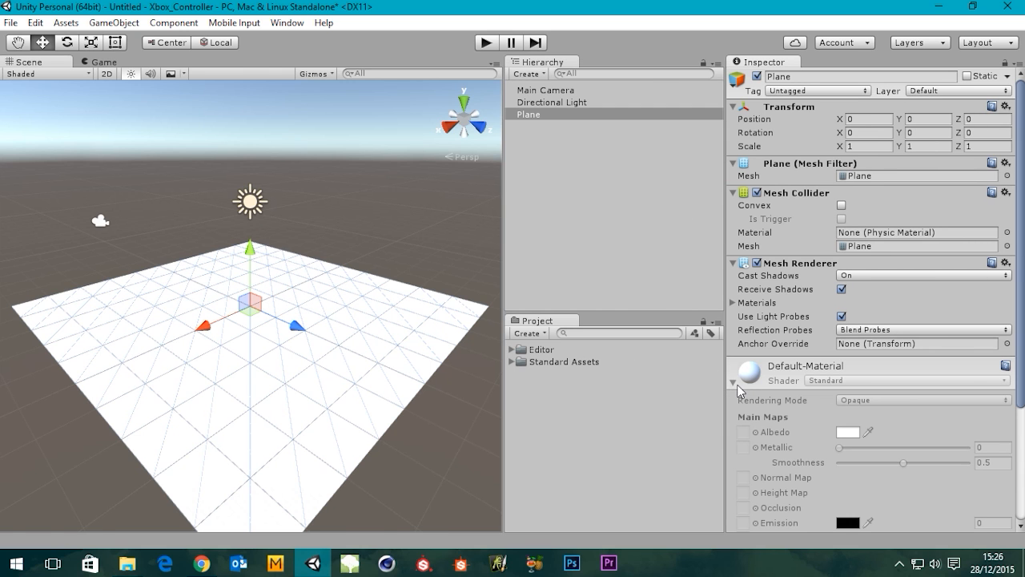
click(734, 381)
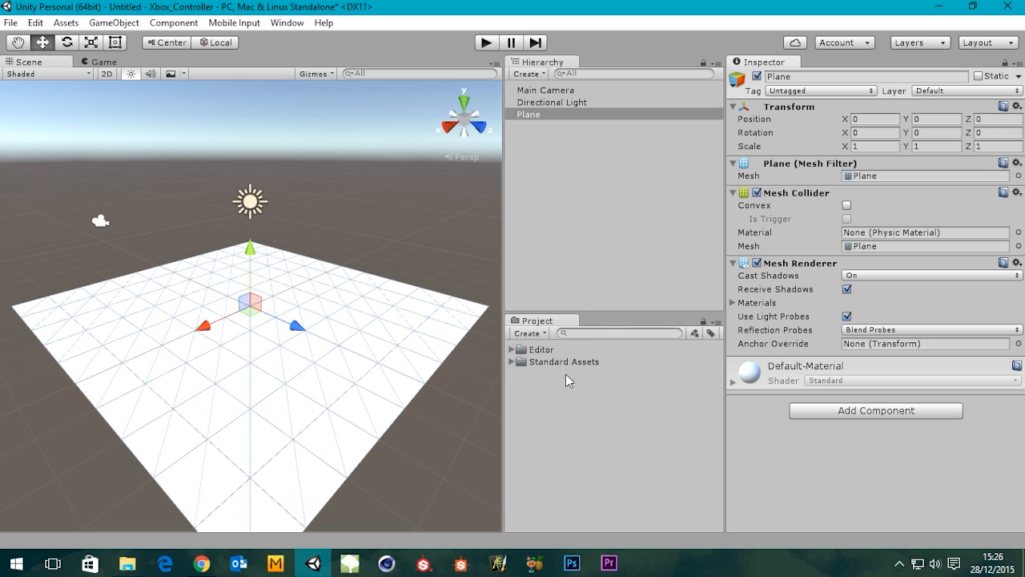
mouse_move(580, 425)
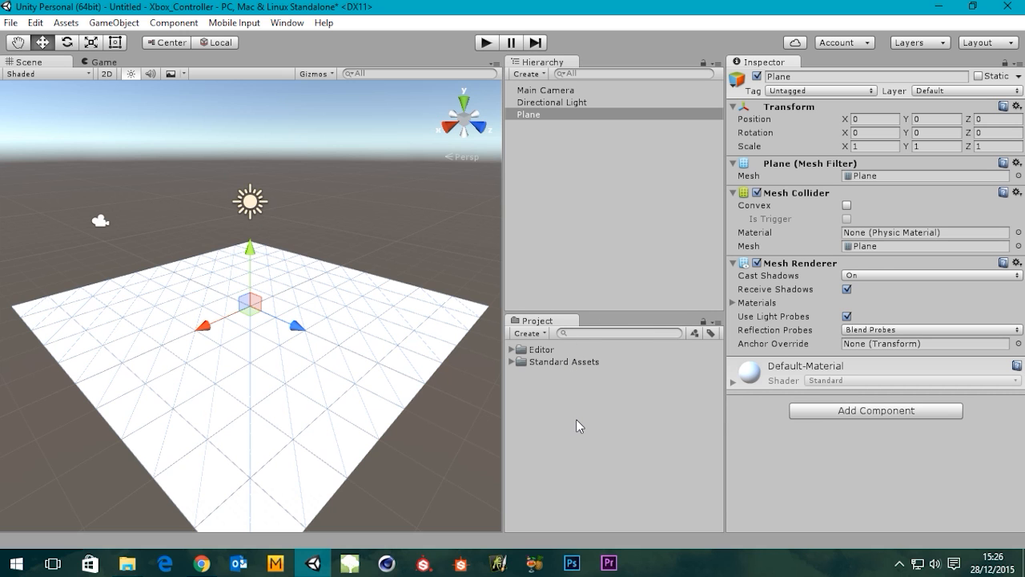
Step: Create a folder named Materials in the project assets with a new material inside
right_click(580, 425)
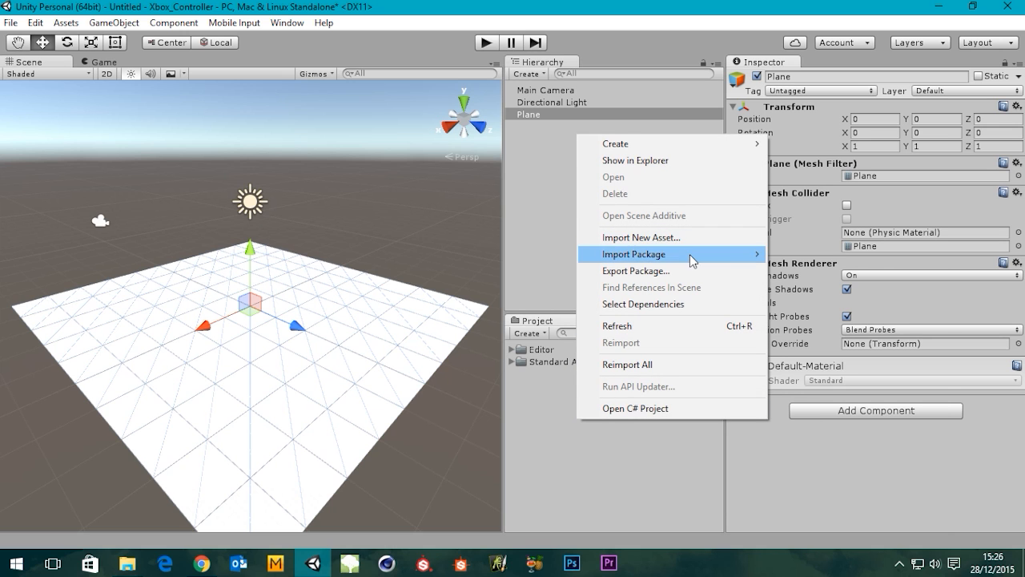
click(615, 143)
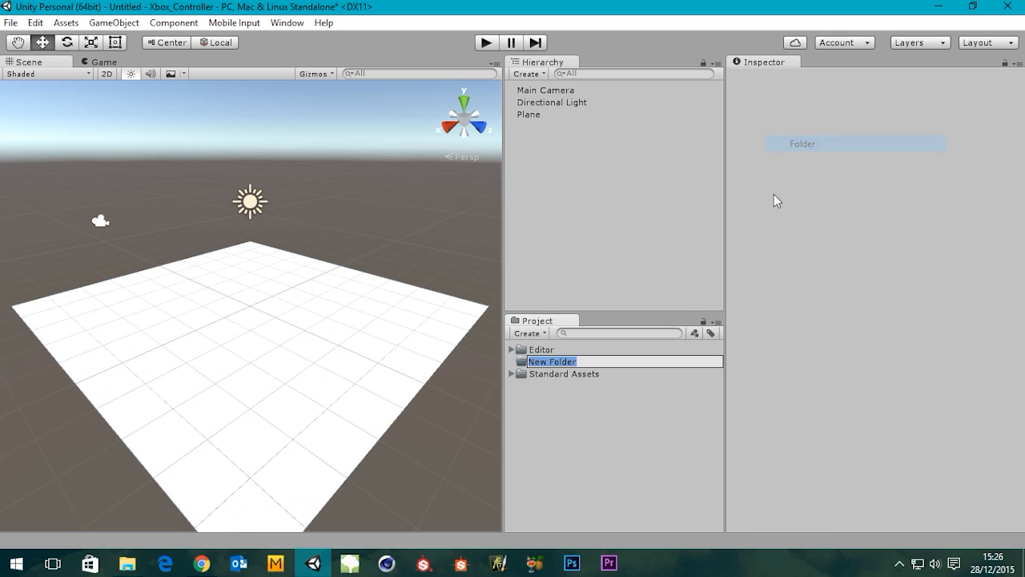
text(M)
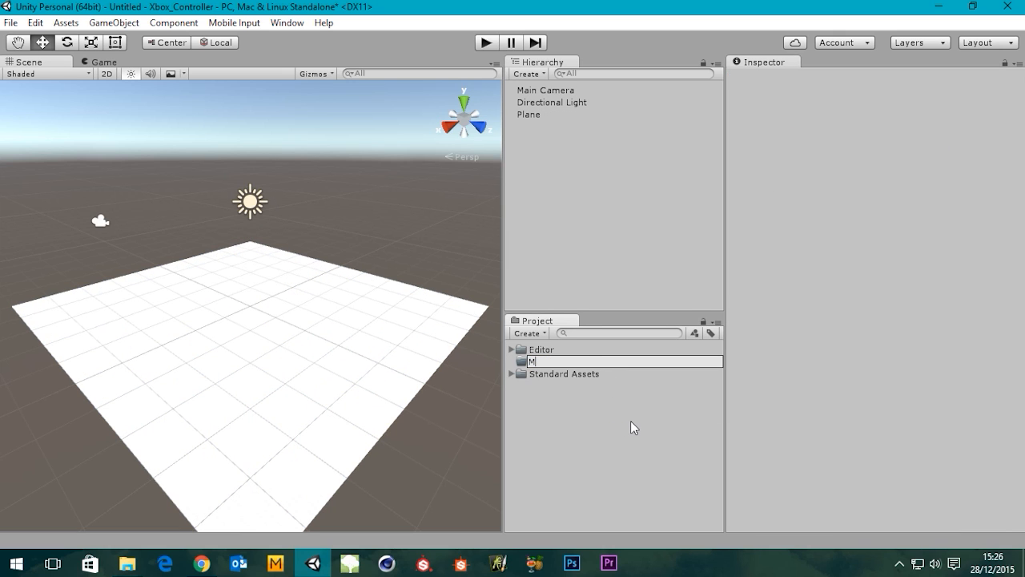
text(aterials)
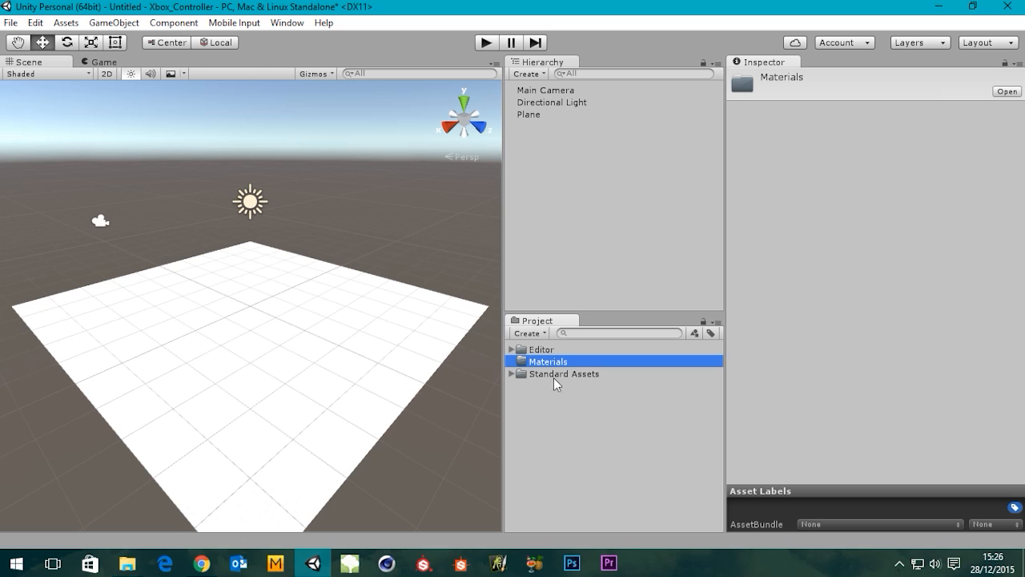
click(557, 417)
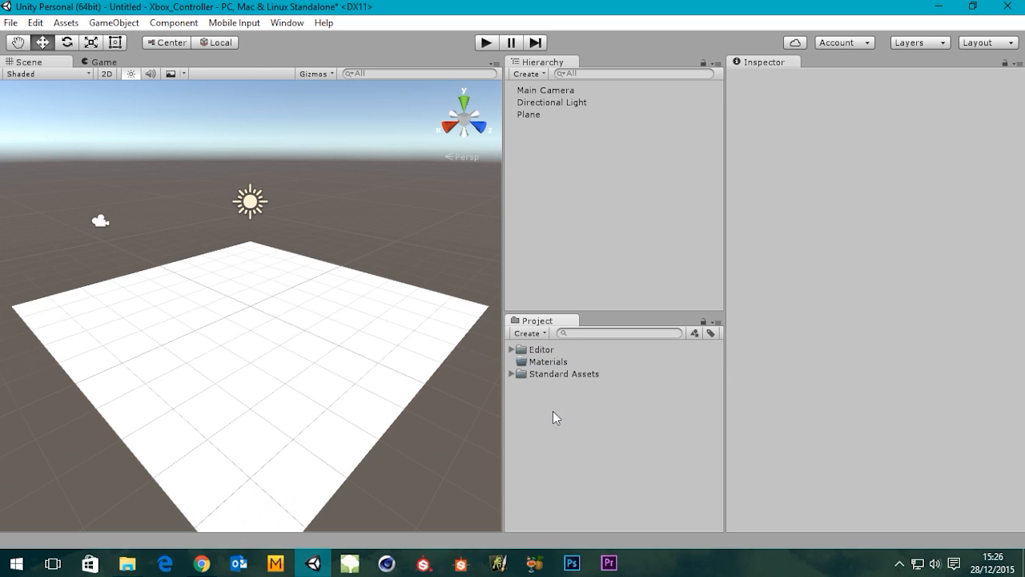
click(526, 332)
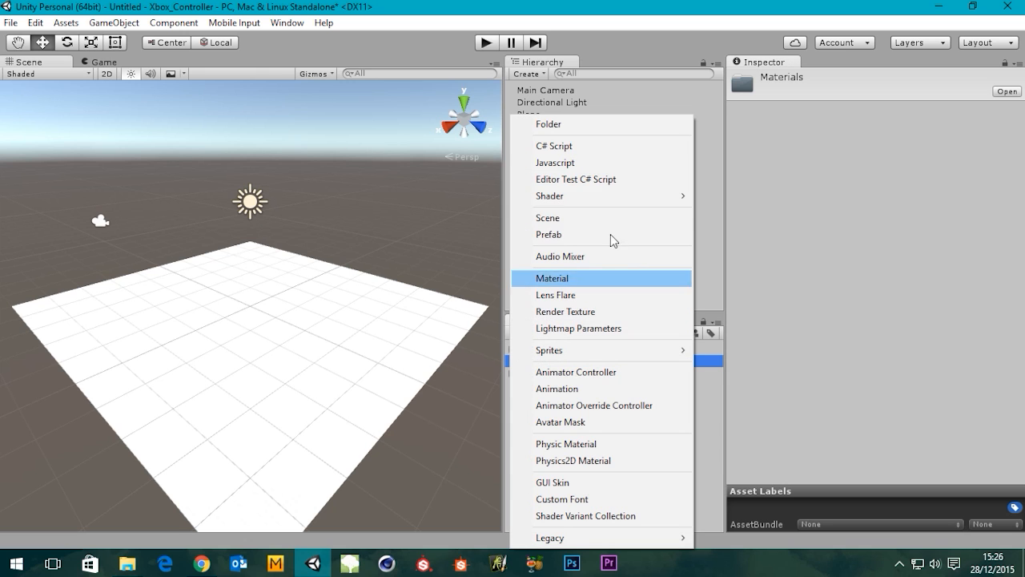
click(551, 278)
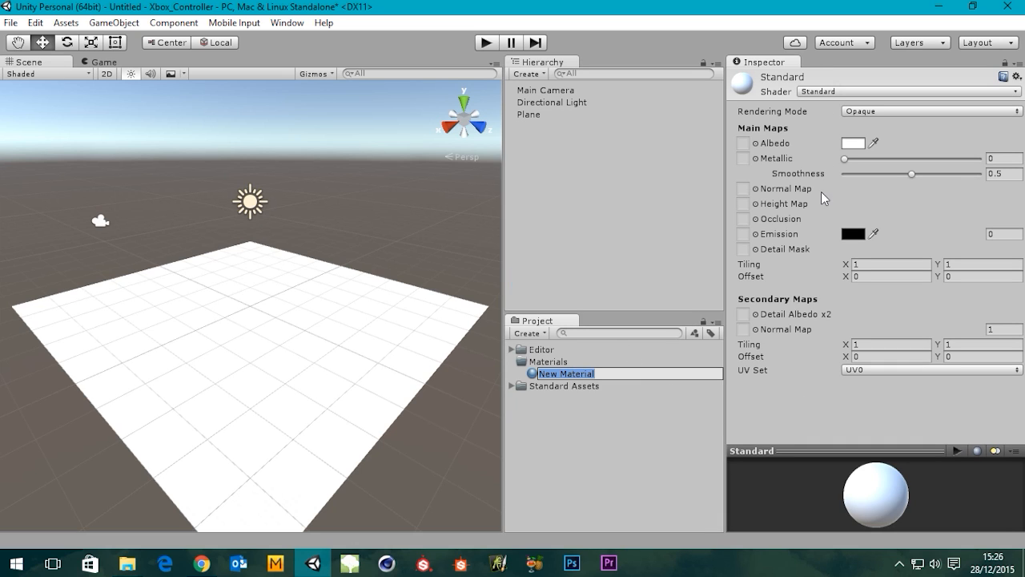
mouse_move(579, 430)
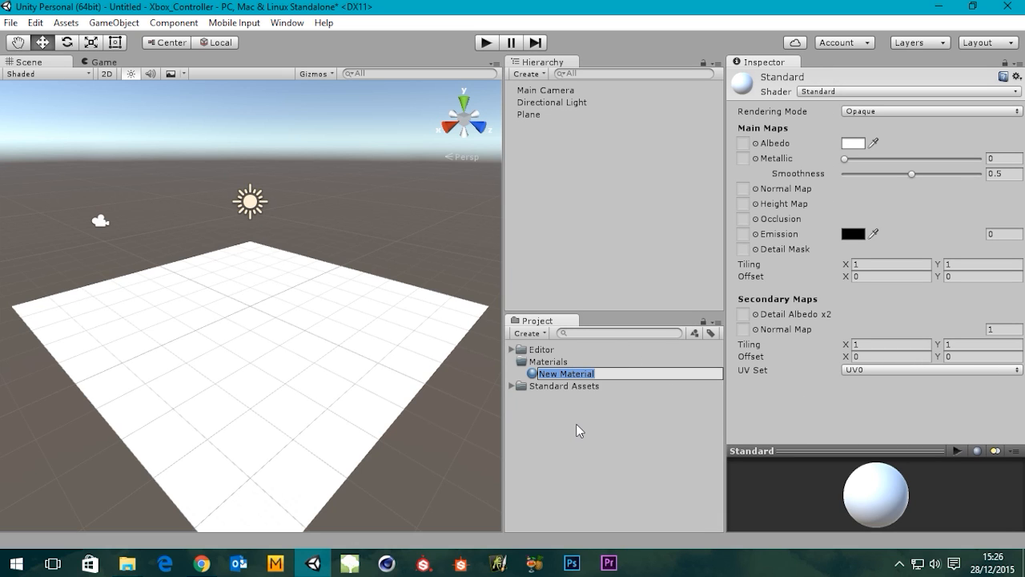
Step: Name the material Floor, set its albedo to green (79B031), and collapse Materials
text(Floor)
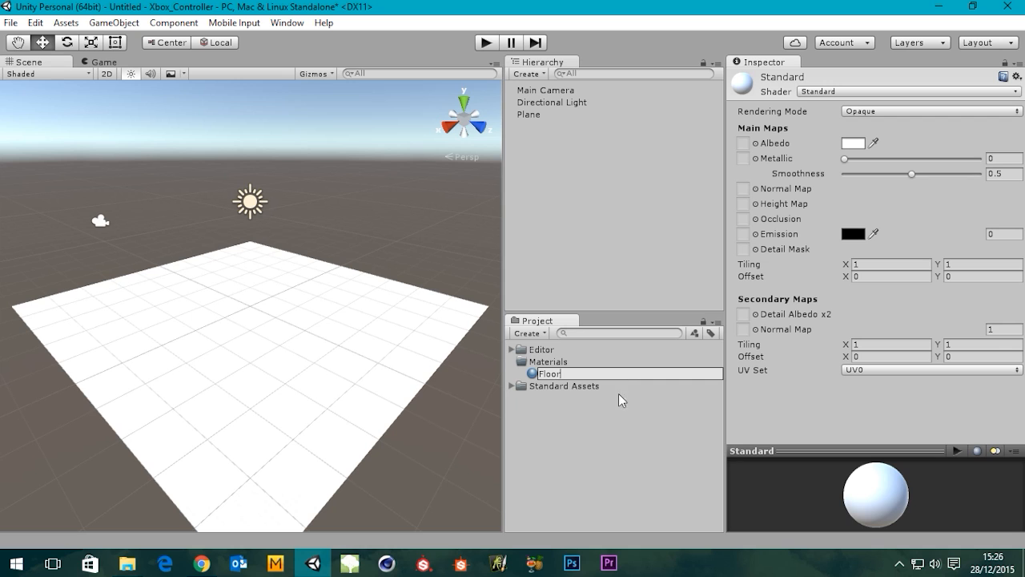
click(549, 373)
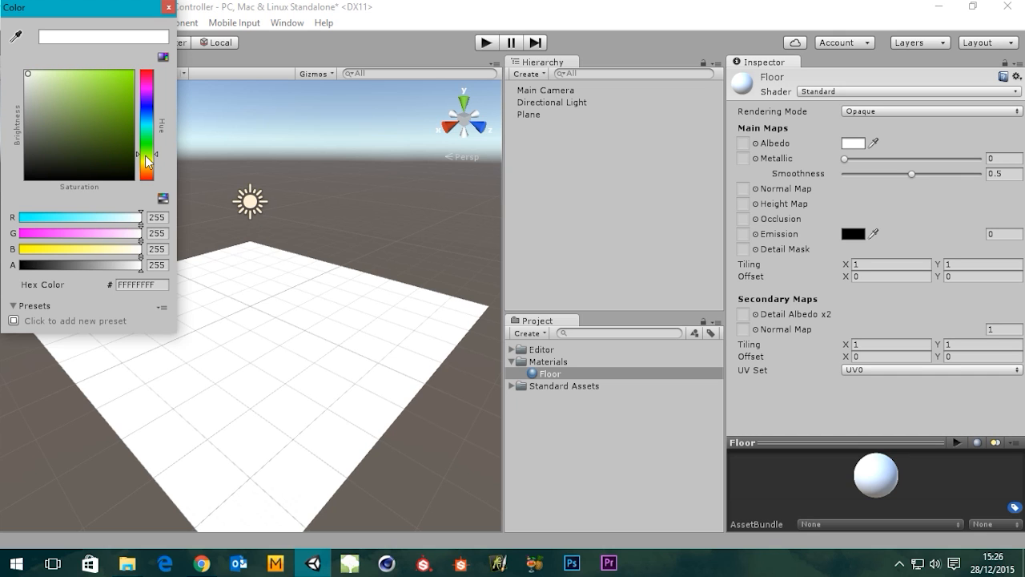
click(102, 110)
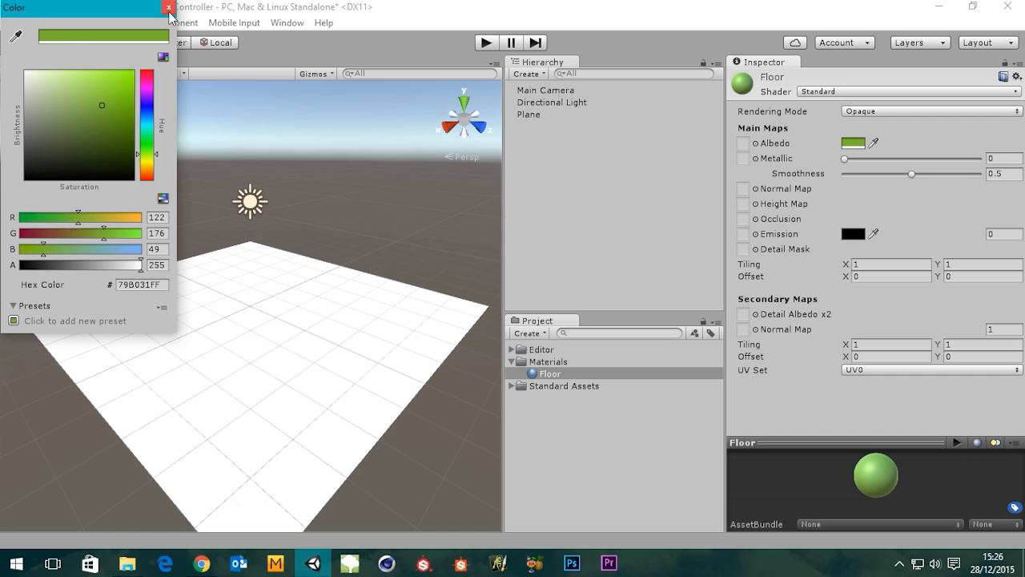
click(169, 8)
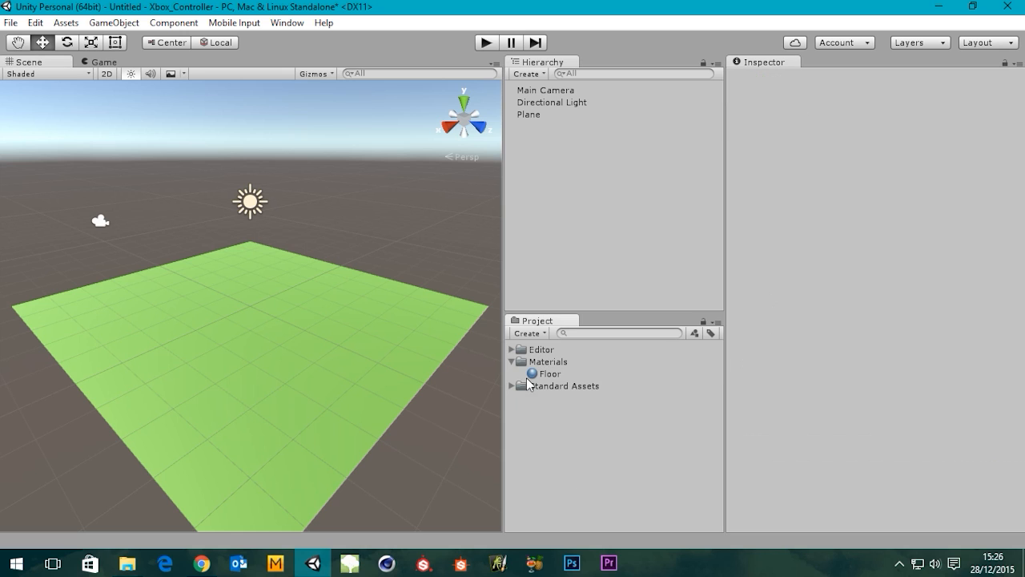
click(511, 361)
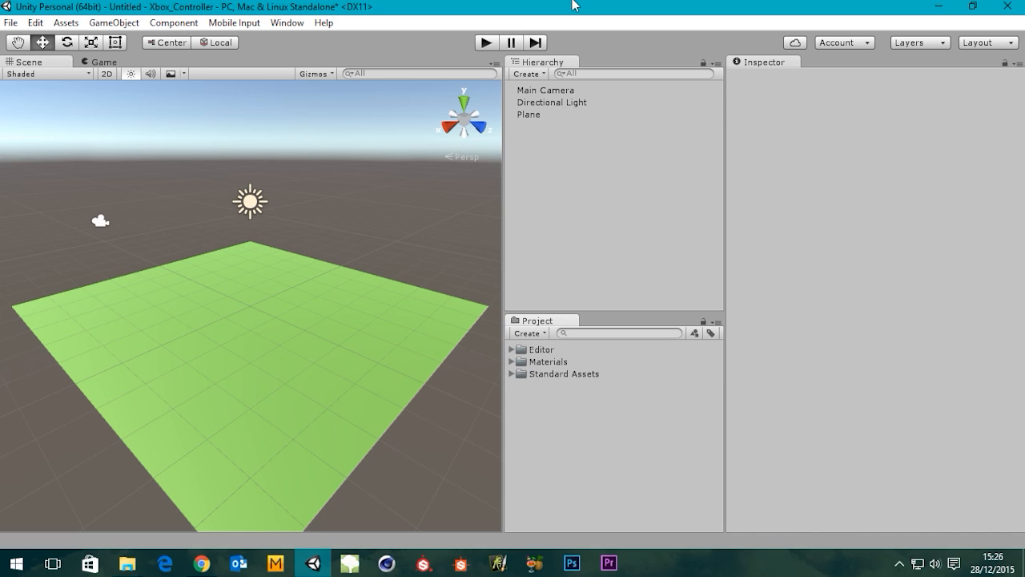
Step: Rename Plane to Floor and set its Transform scale to 2 on X, Y and Z
click(528, 115)
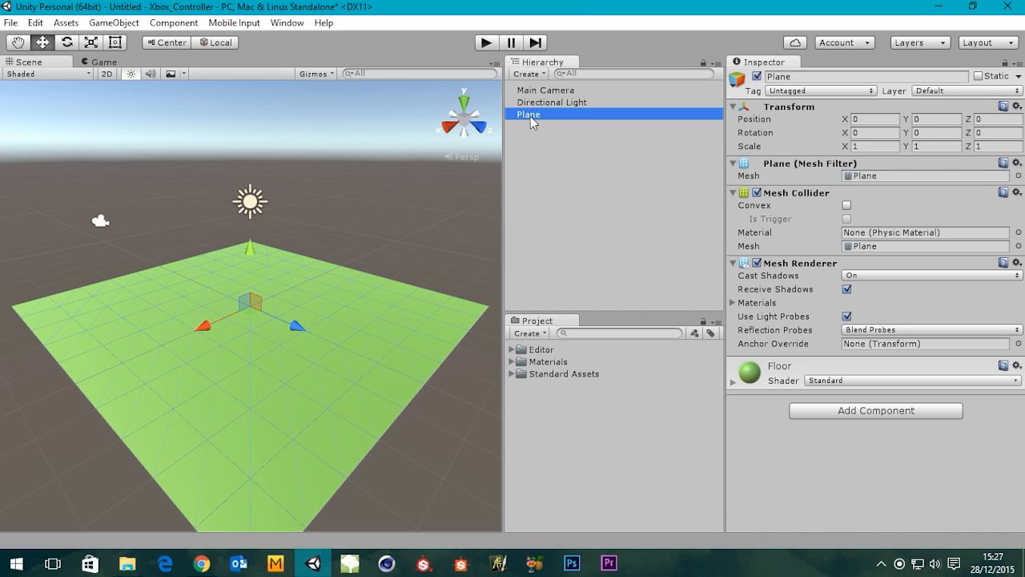
double_click(529, 114)
text(Floor)
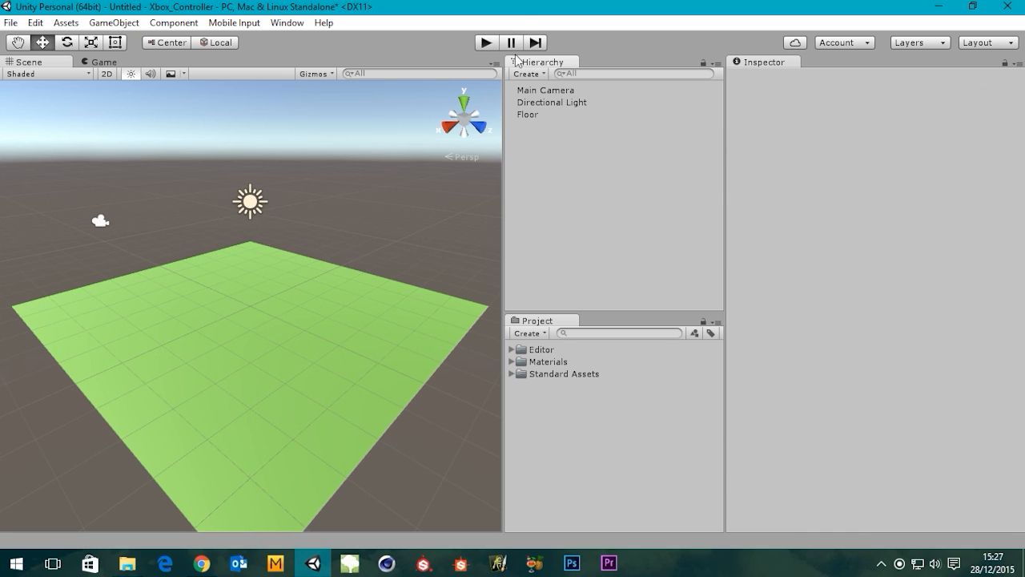
click(527, 74)
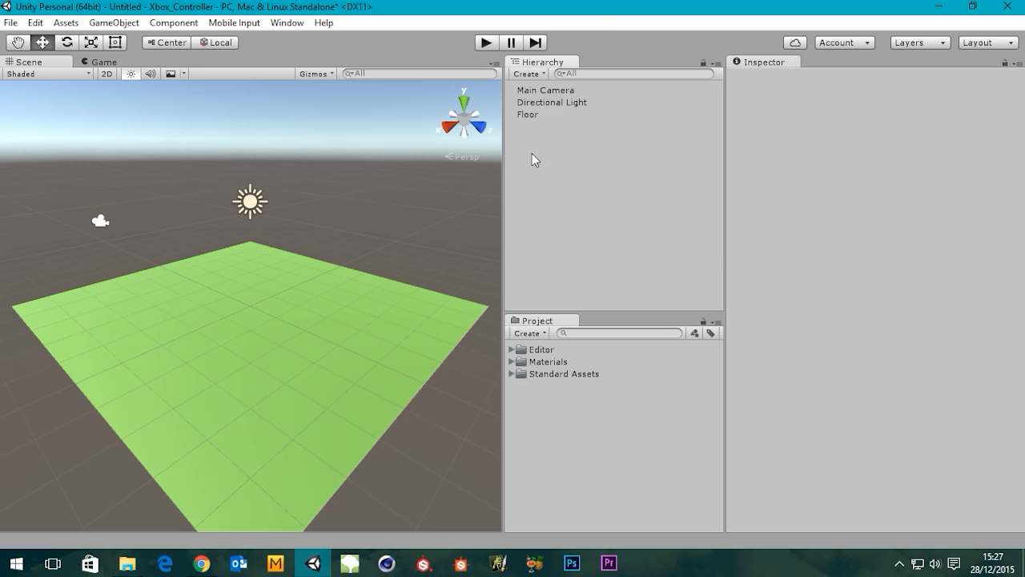
click(527, 114)
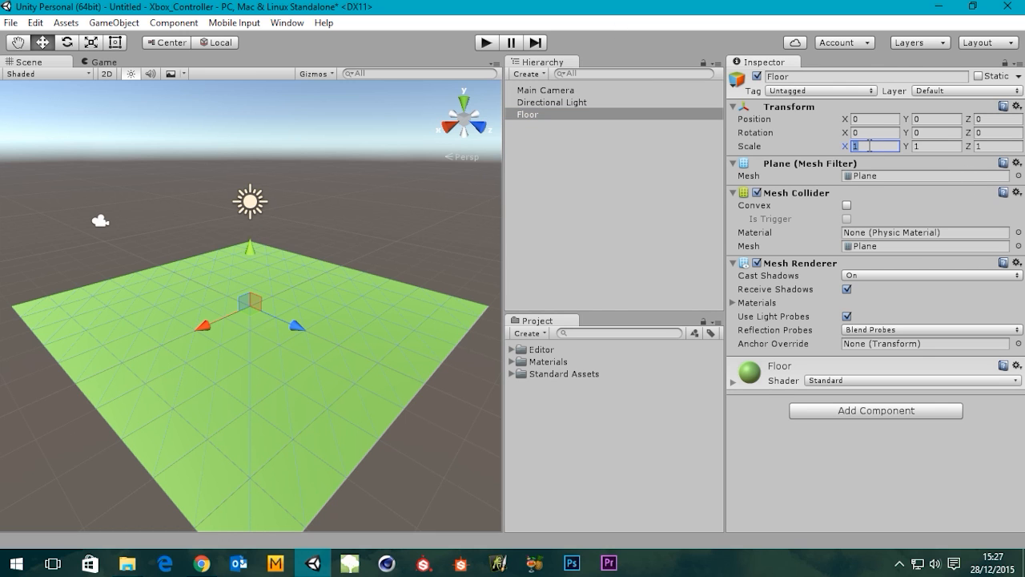
text(2)
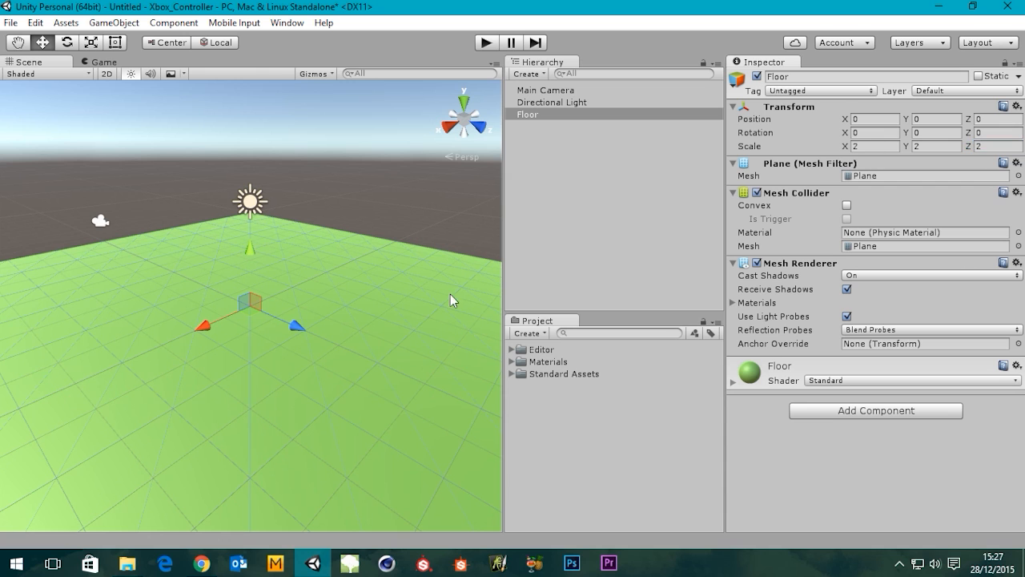
click(527, 73)
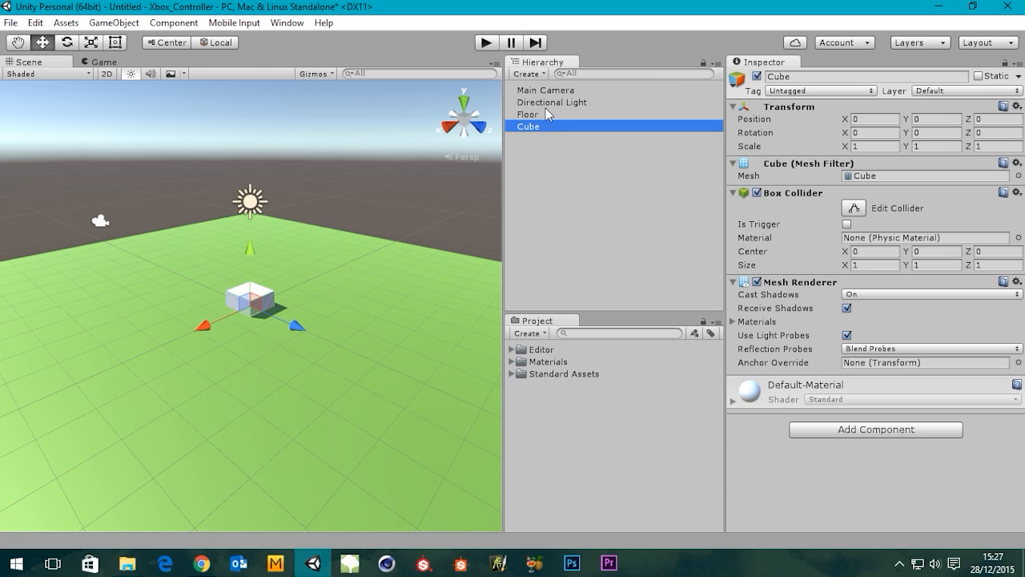
mouse_move(250, 271)
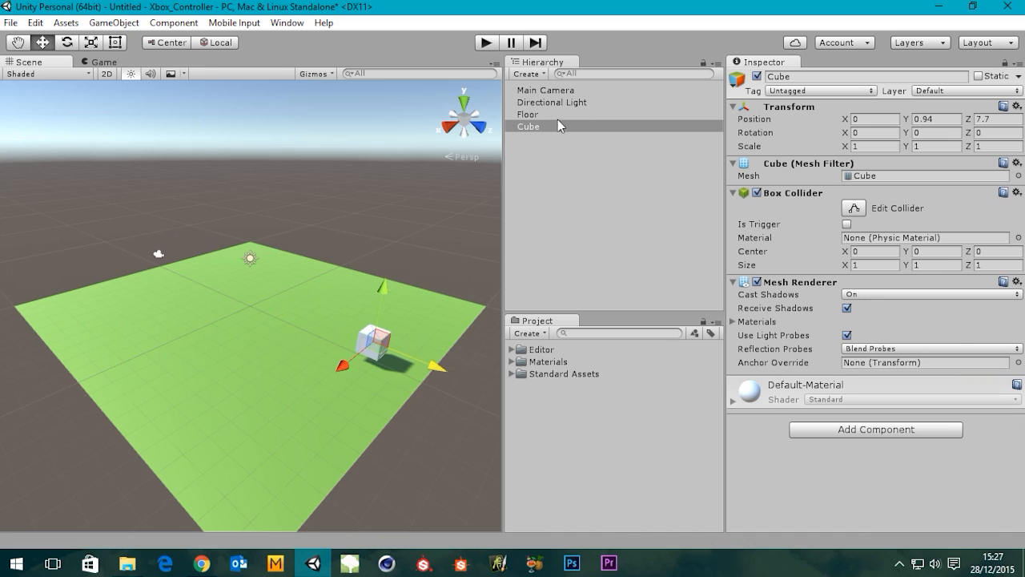
Step: Reposition the duplicated cubes, dragging Cube (2) to the far side of the floor
click(528, 126)
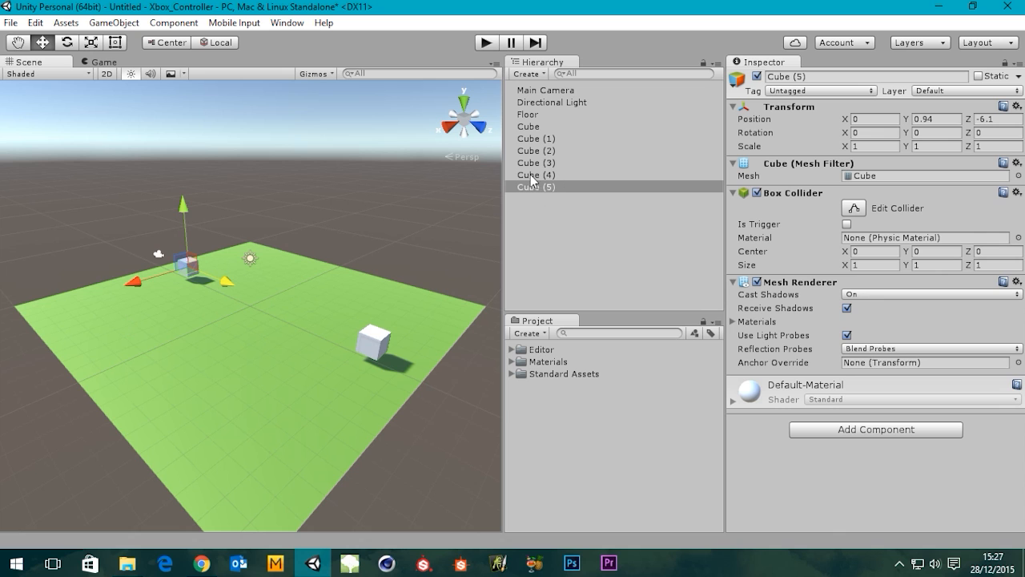
click(535, 175)
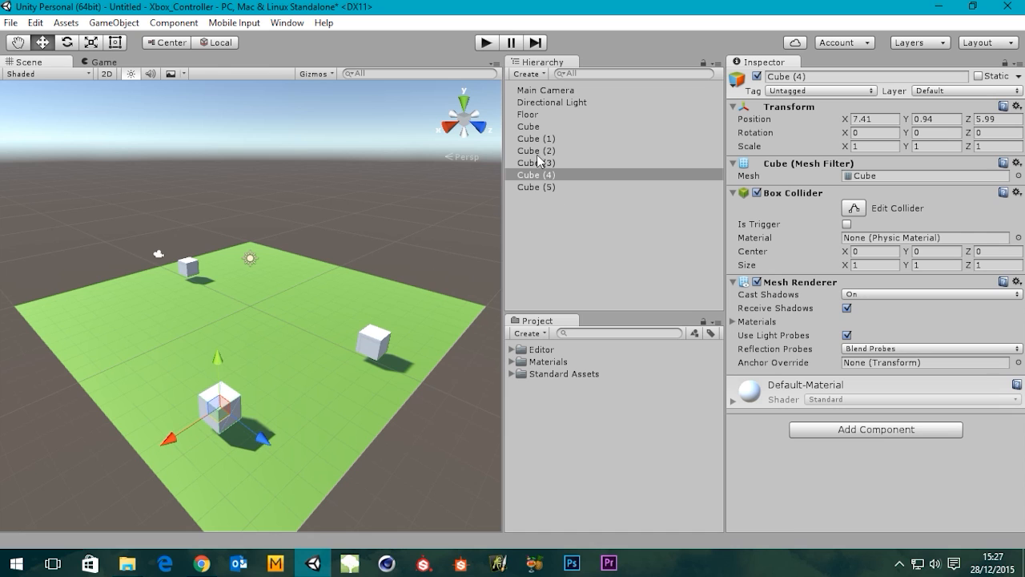
click(535, 162)
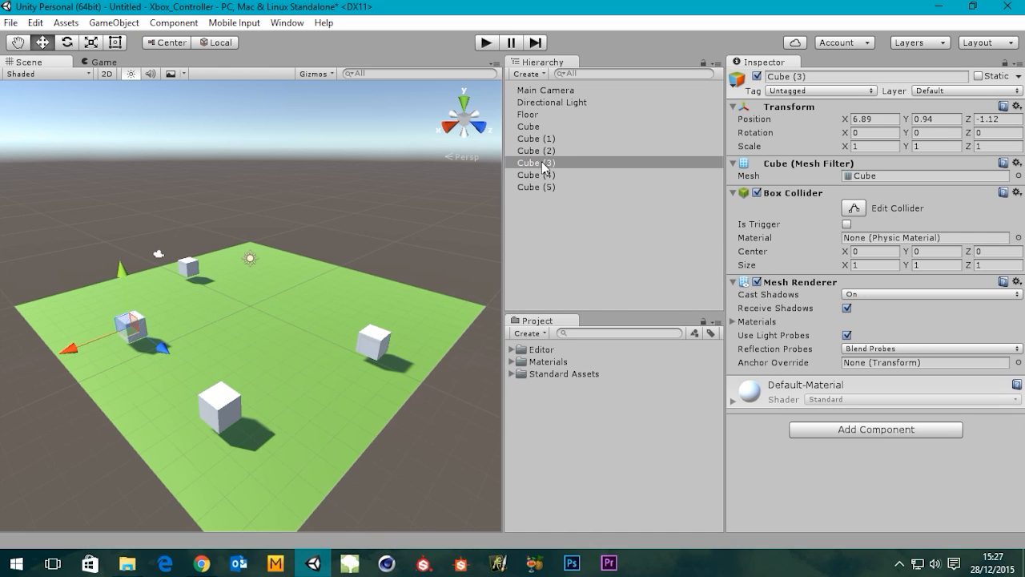
click(535, 150)
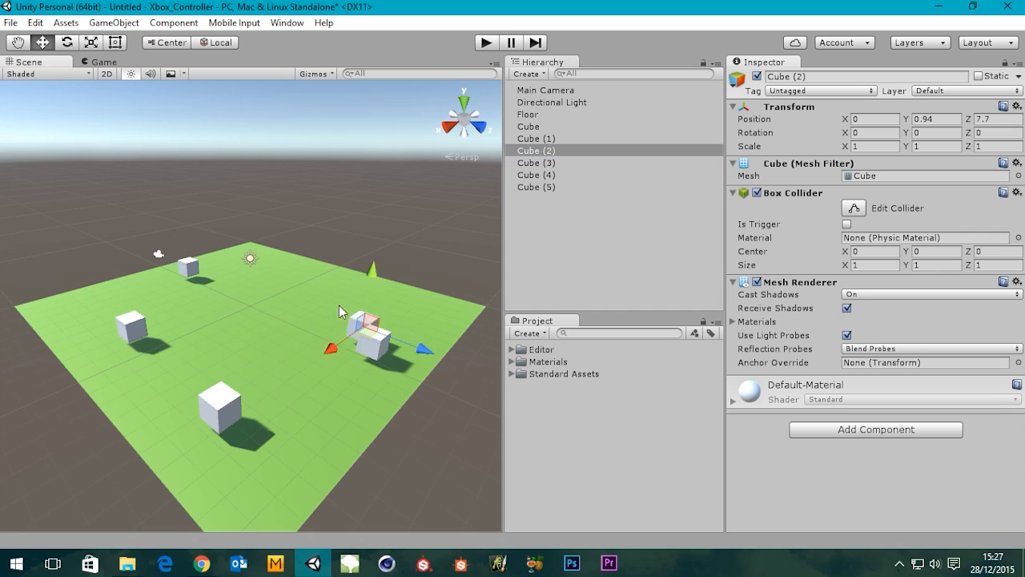
drag(368, 328, 337, 277)
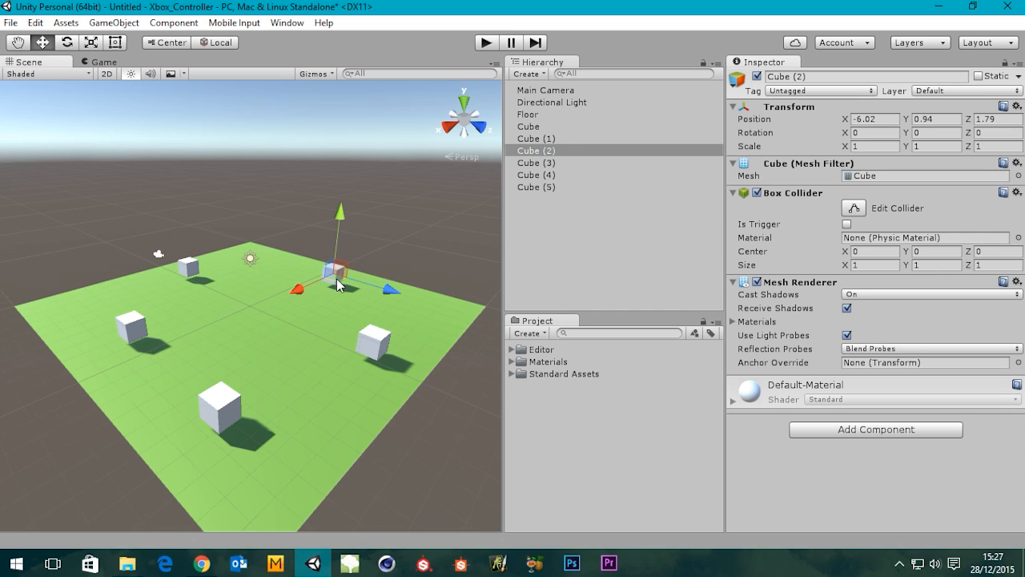
click(535, 138)
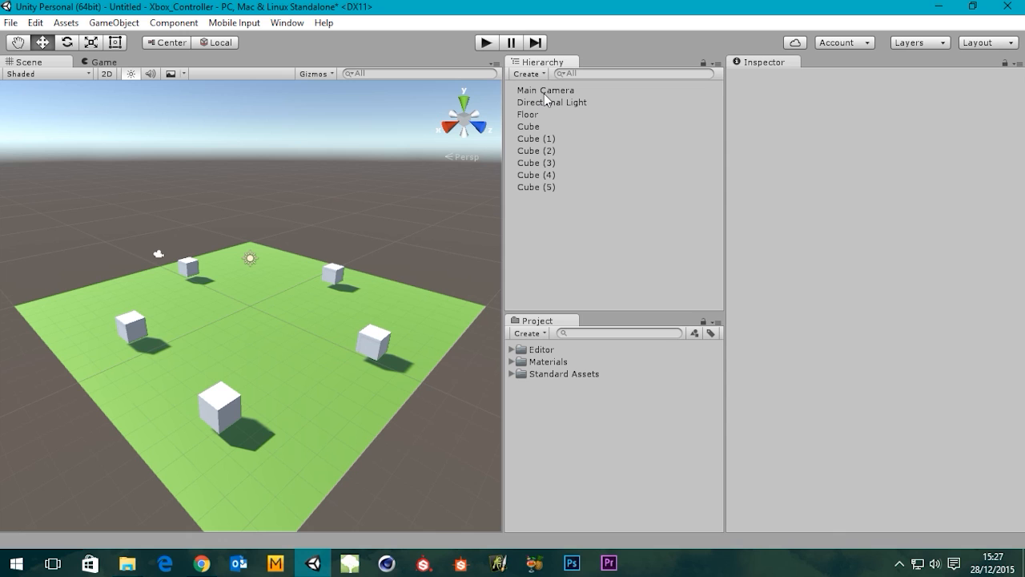
Step: Select the Main Camera in the Hierarchy and delete it
click(546, 90)
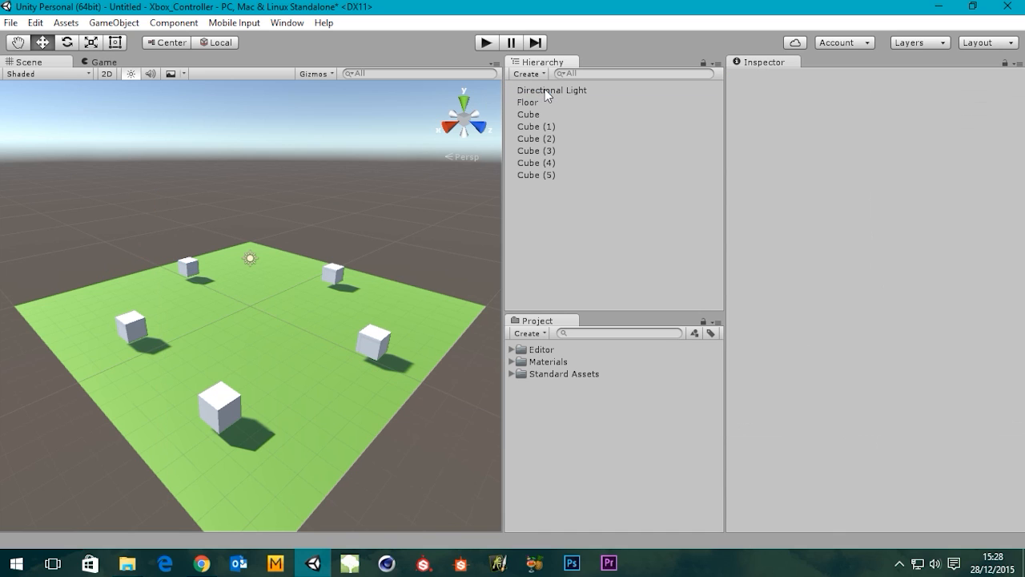
mouse_move(535, 103)
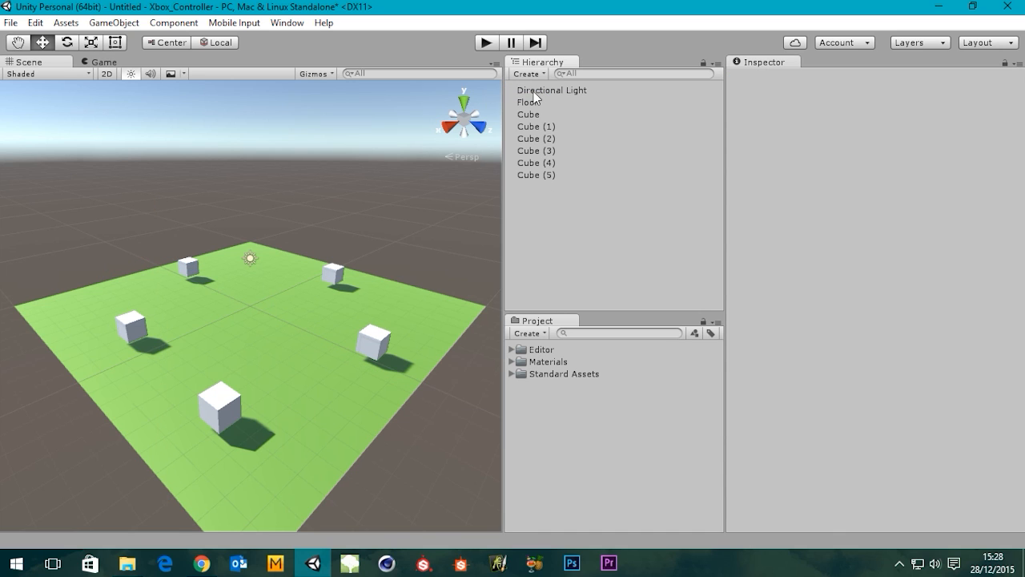
mouse_move(540, 151)
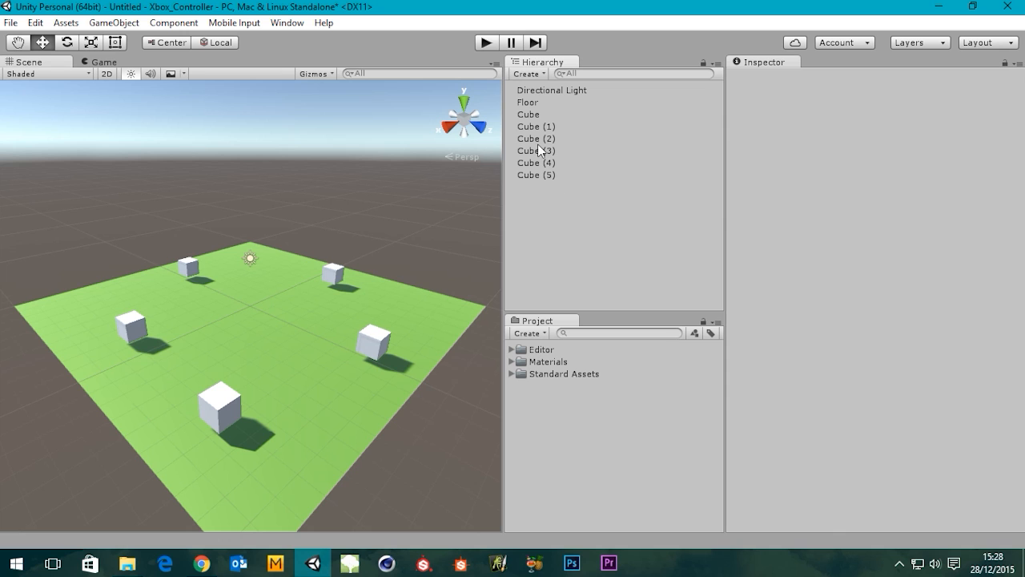
Step: Create an empty object named Cubes, parent Cube through Cube (5) under it, and collapse it
click(527, 73)
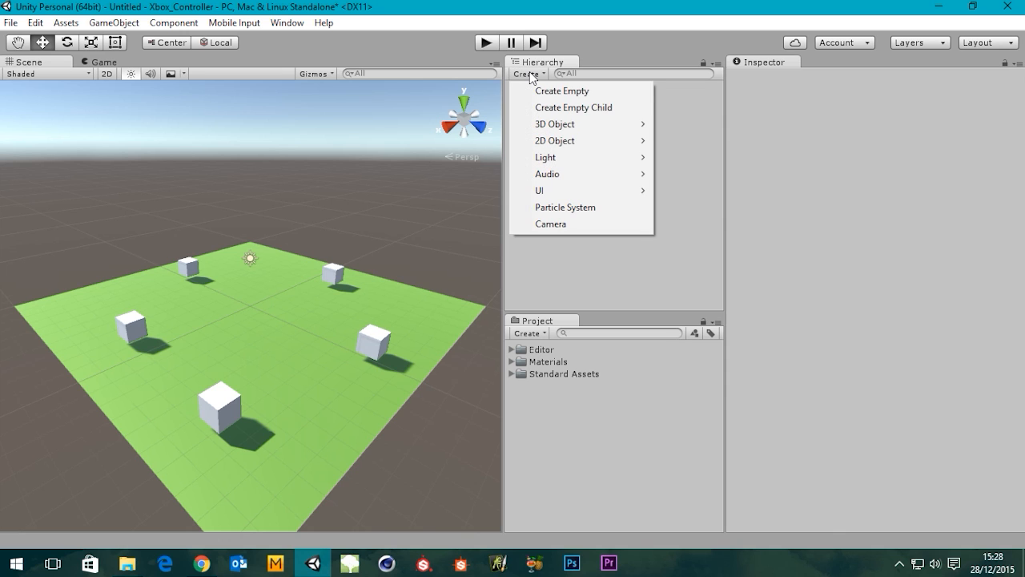
mouse_move(561, 91)
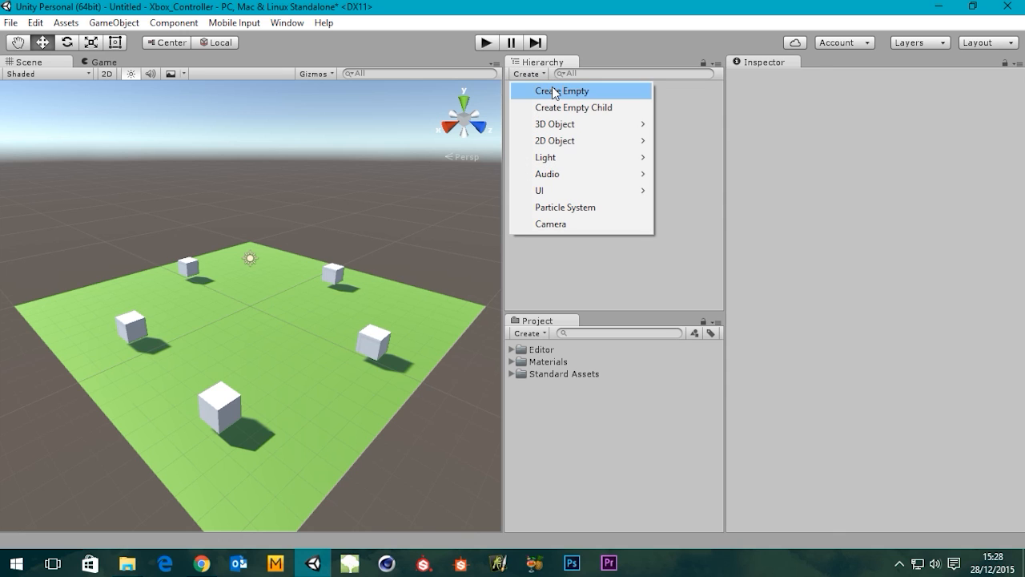
click(560, 90)
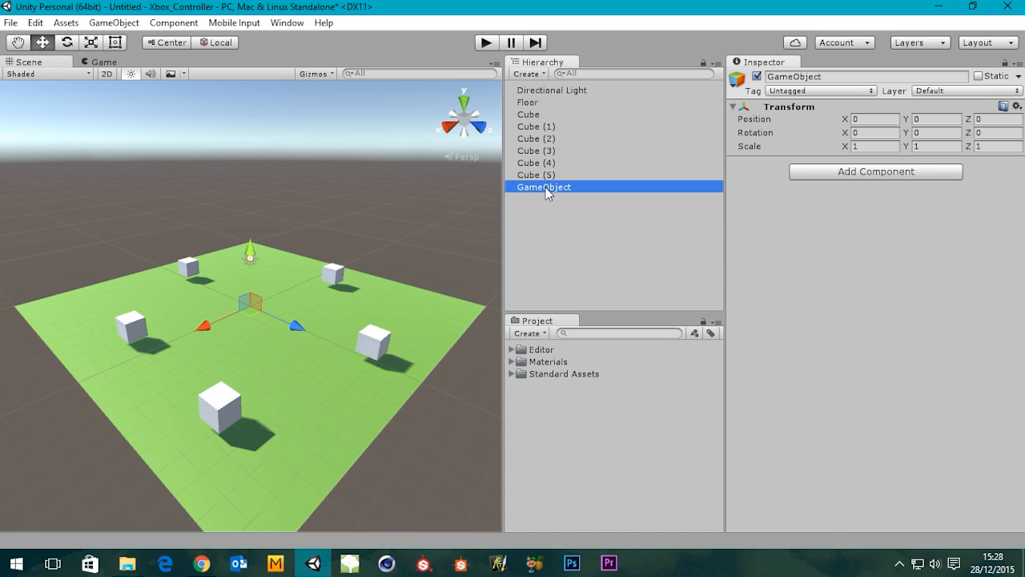
double_click(543, 186)
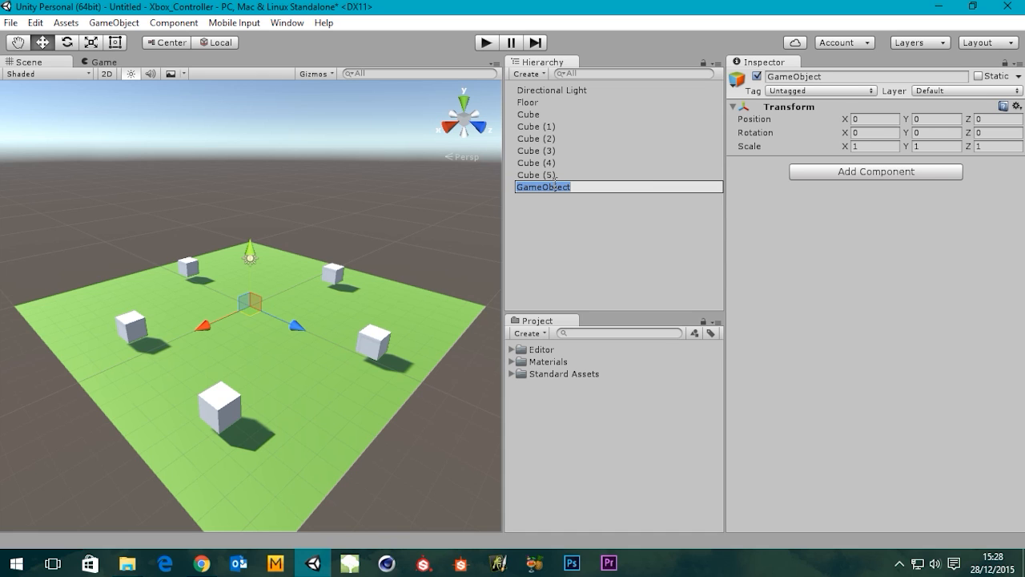
text(Cubes)
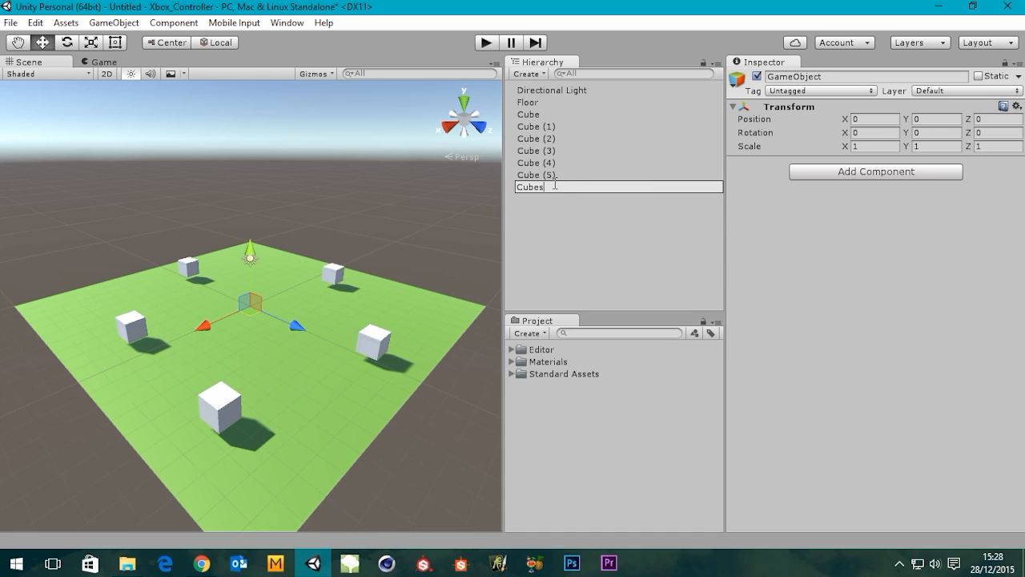
click(535, 126)
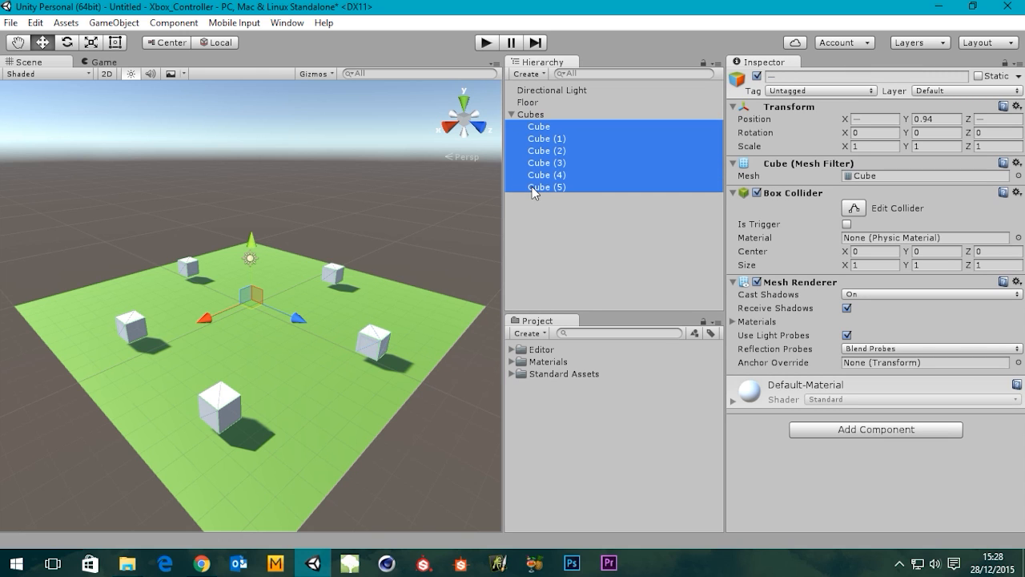
click(512, 114)
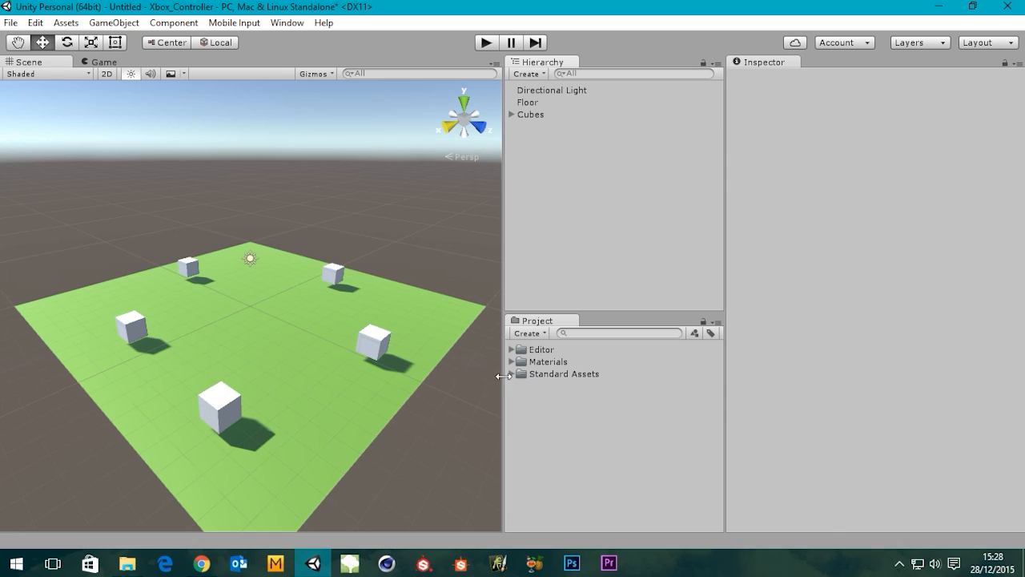
Step: Expand Standard Assets > Characters > FirstPersonCharacter > Prefabs in the Project window
click(512, 373)
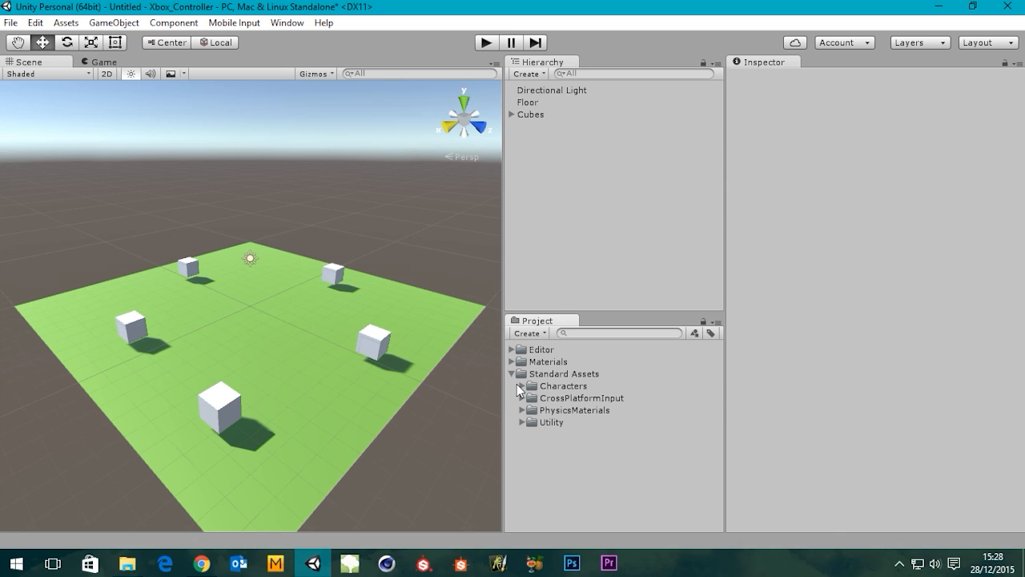
click(513, 386)
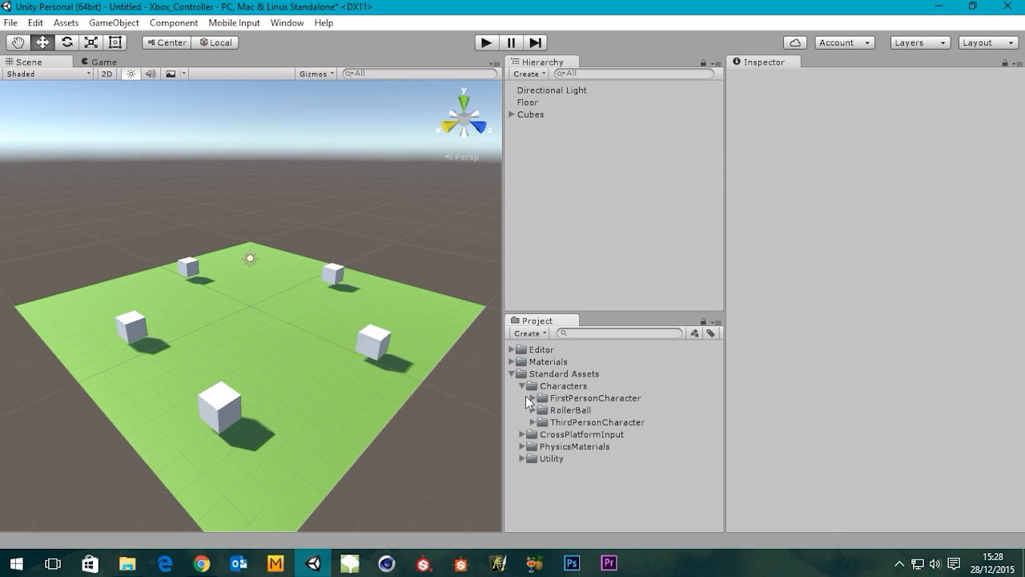
click(531, 398)
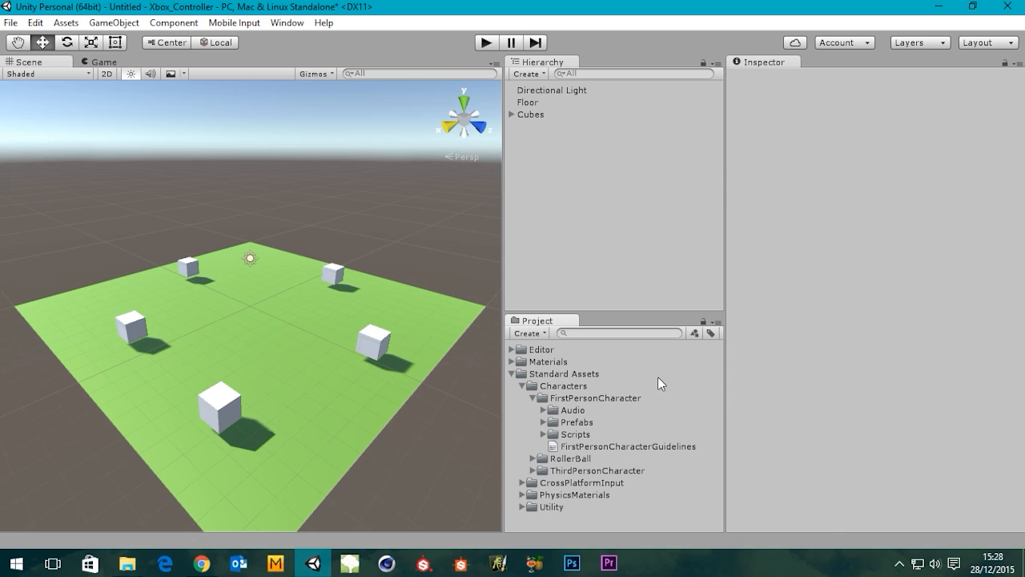
click(545, 422)
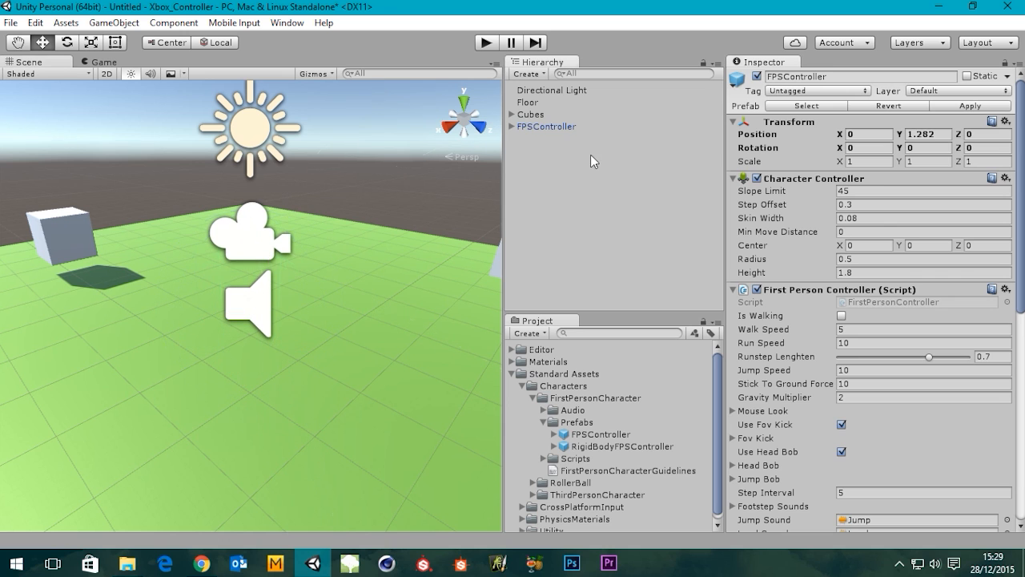
click(384, 266)
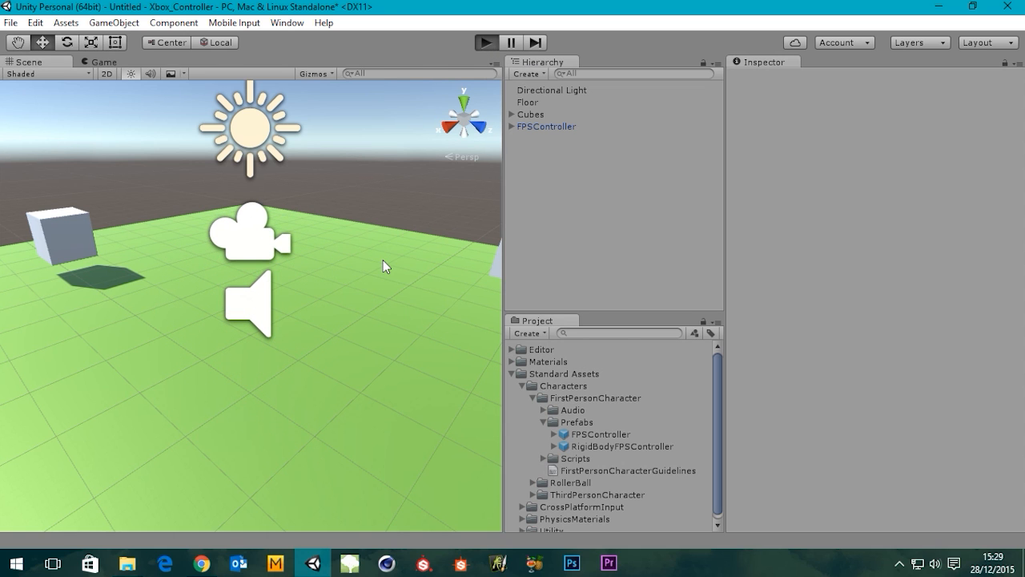
click(485, 42)
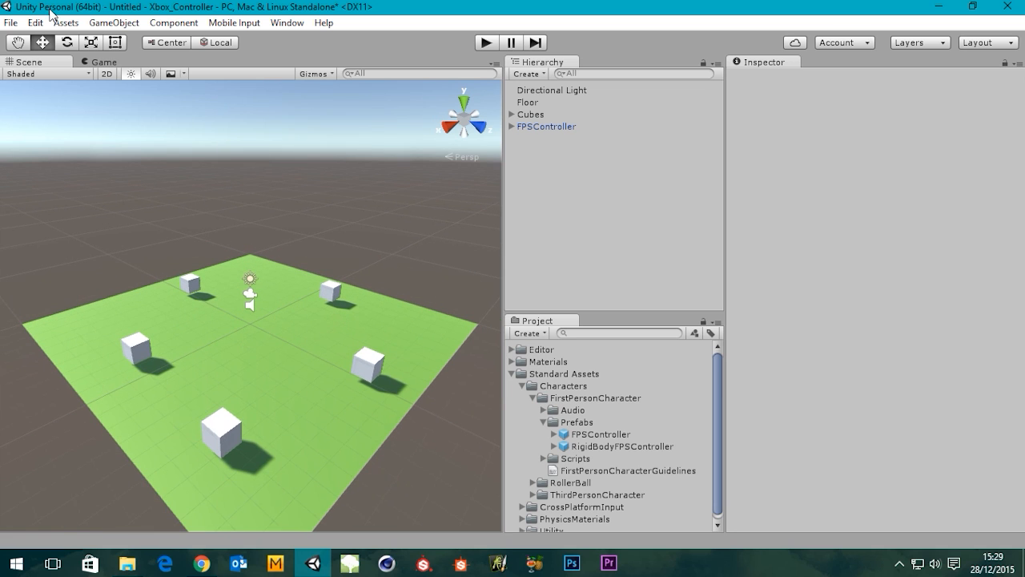
Step: Open the Input Manager from Edit > Project Settings and expand its Axes list
click(34, 22)
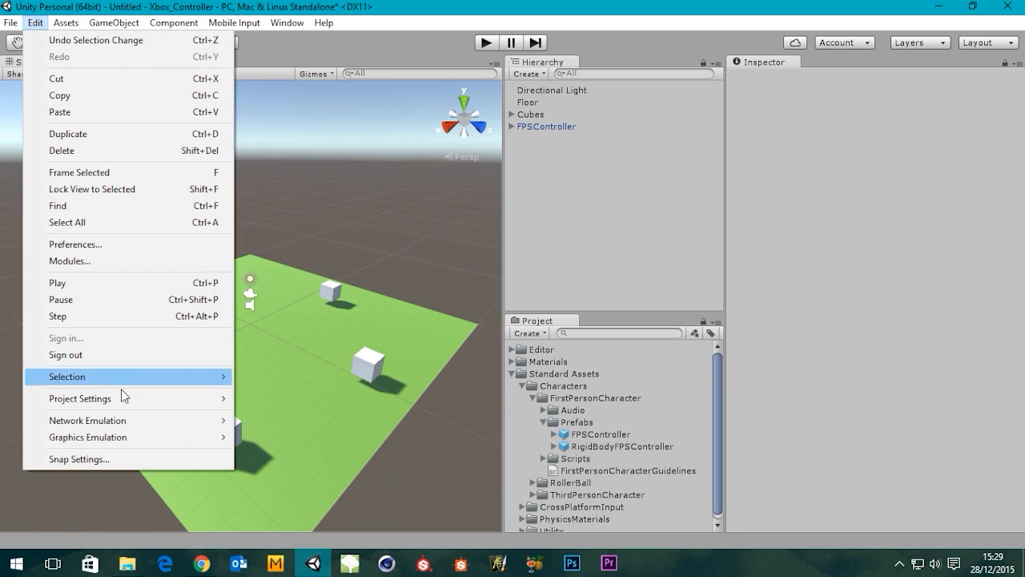
mouse_move(79, 398)
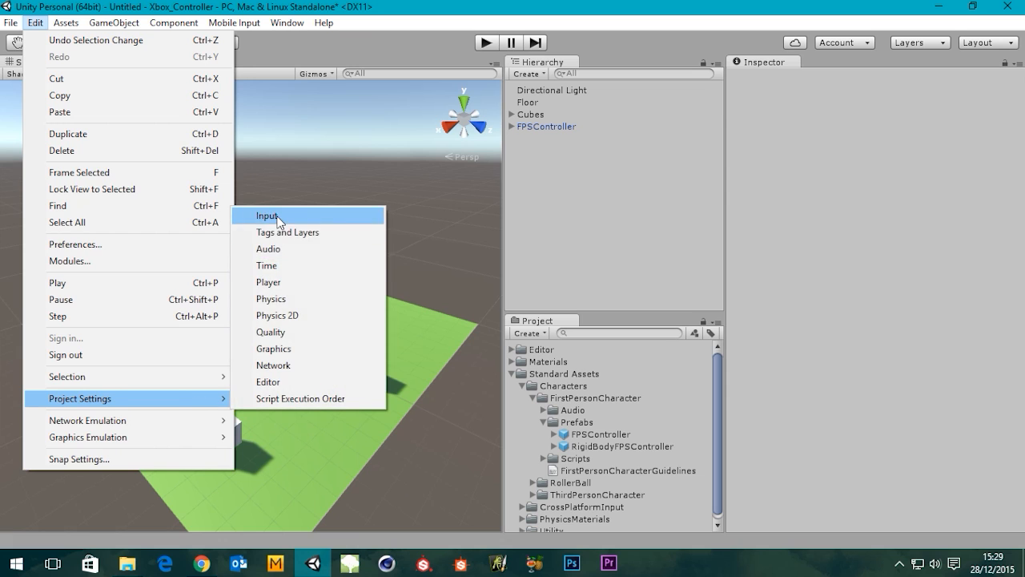
click(267, 215)
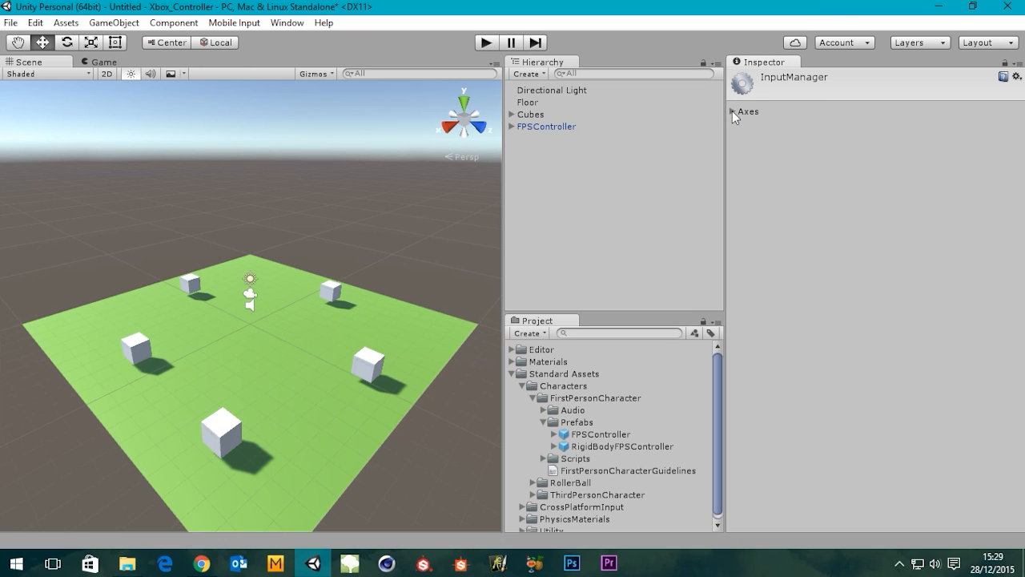
click(732, 111)
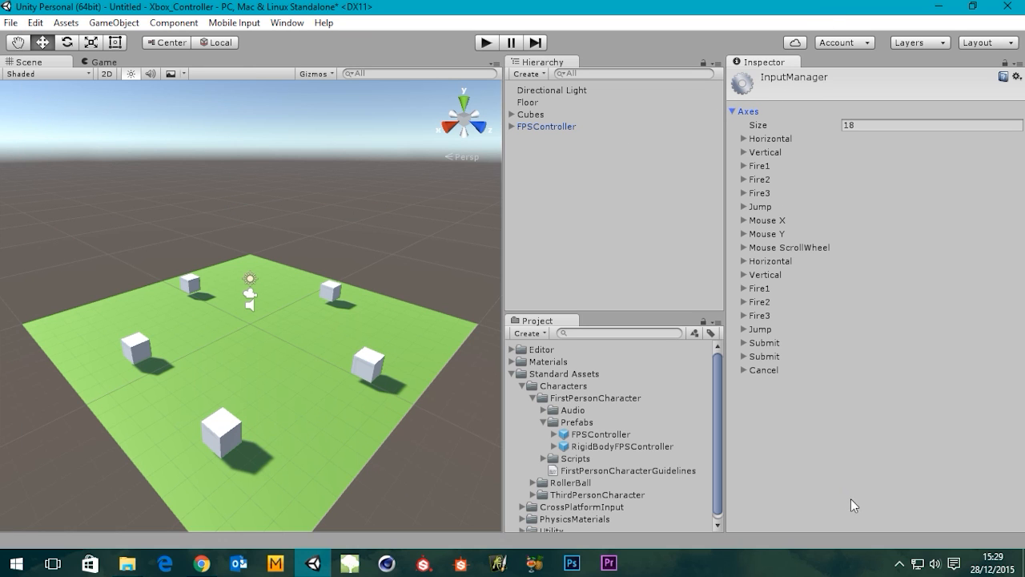
mouse_move(744, 352)
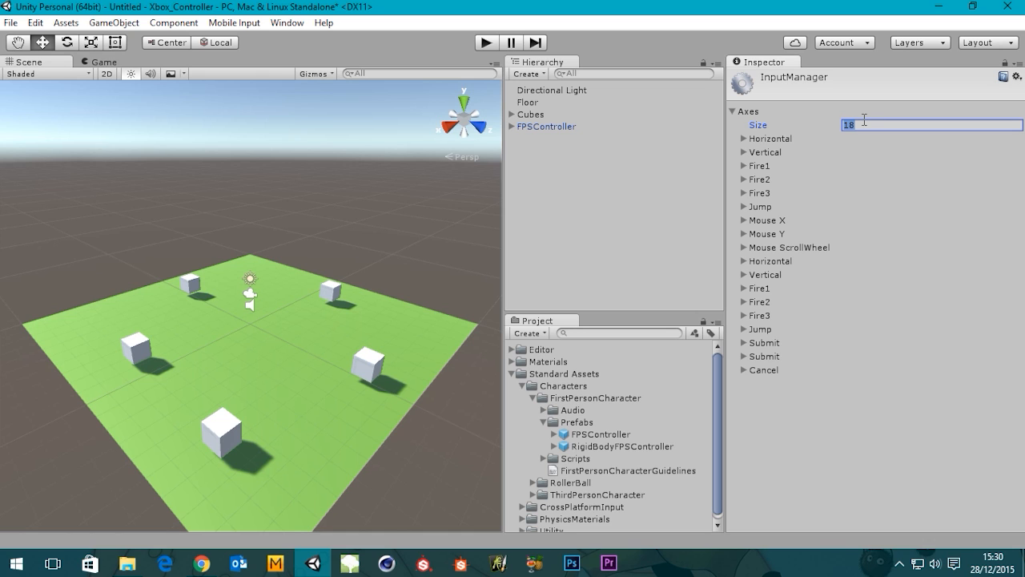
mouse_move(864, 119)
text(0)
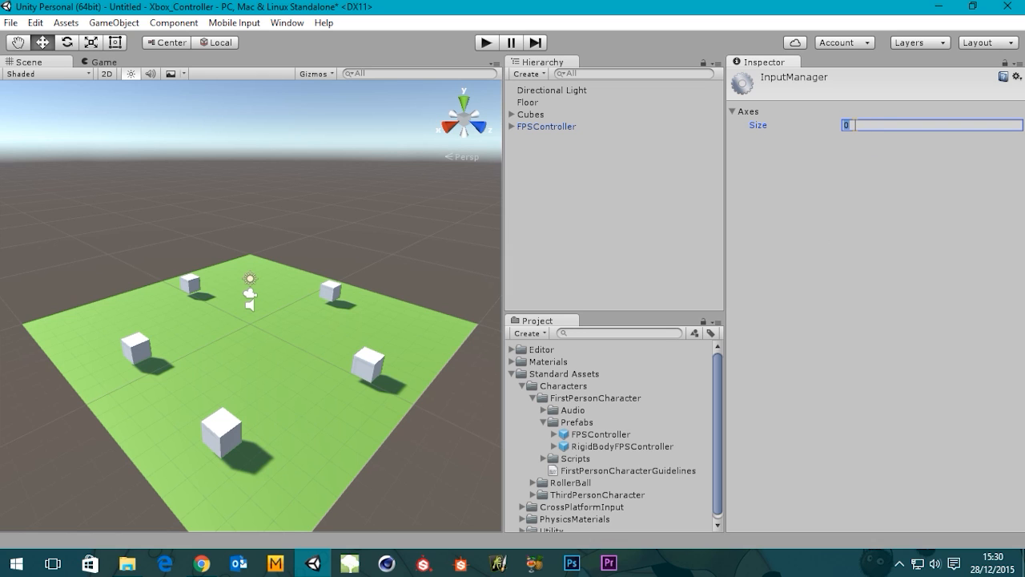
Step: Set the Axes Size to 9, creating Element 0 through Element 8
text(9)
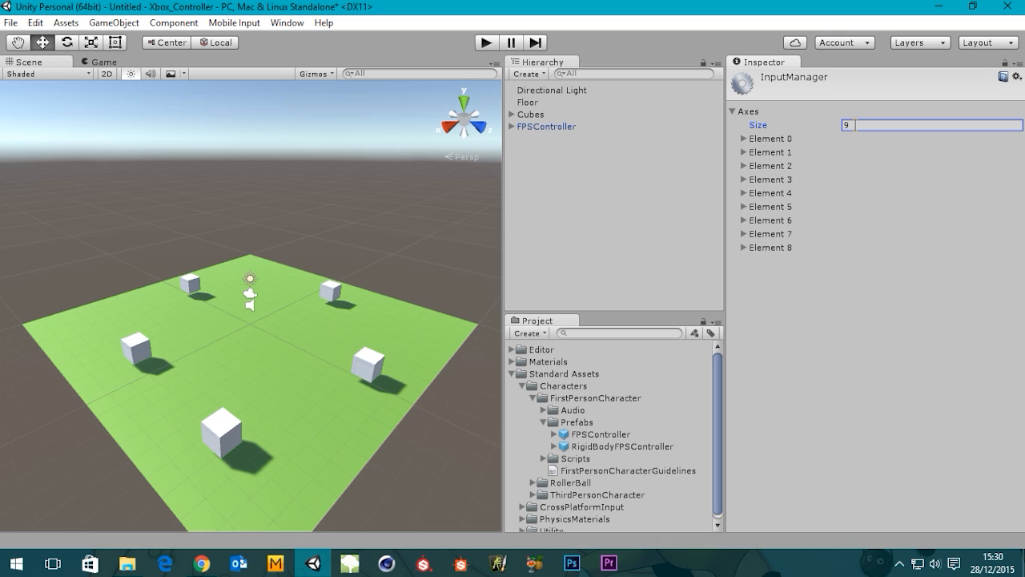
mouse_move(831, 145)
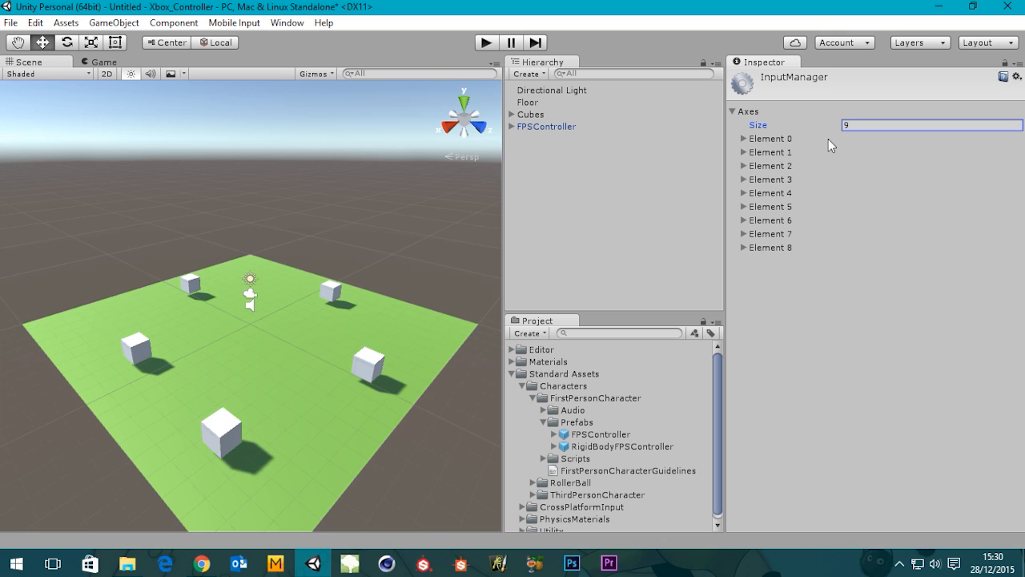
mouse_move(744, 142)
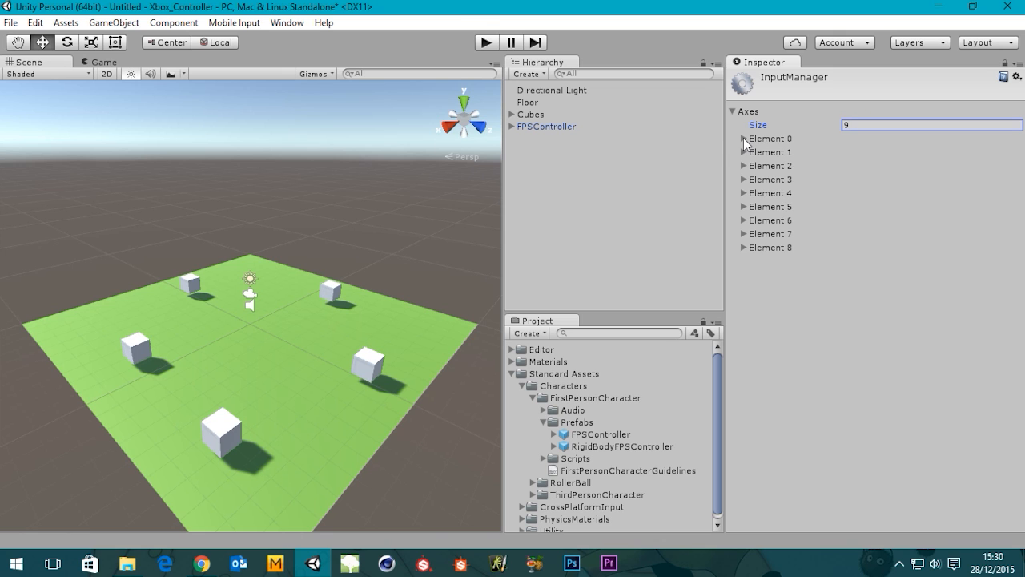
click(770, 137)
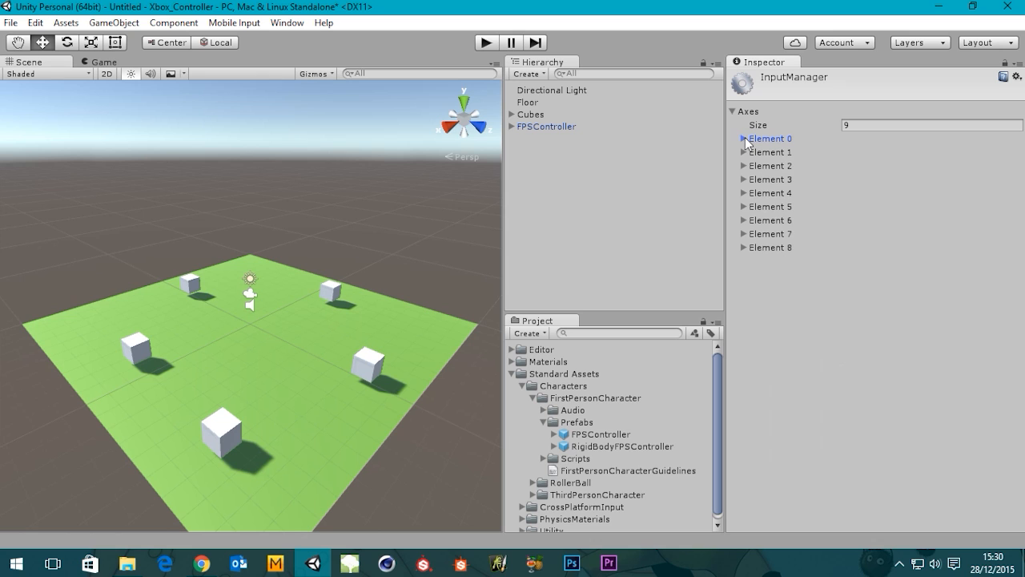
mouse_move(774, 146)
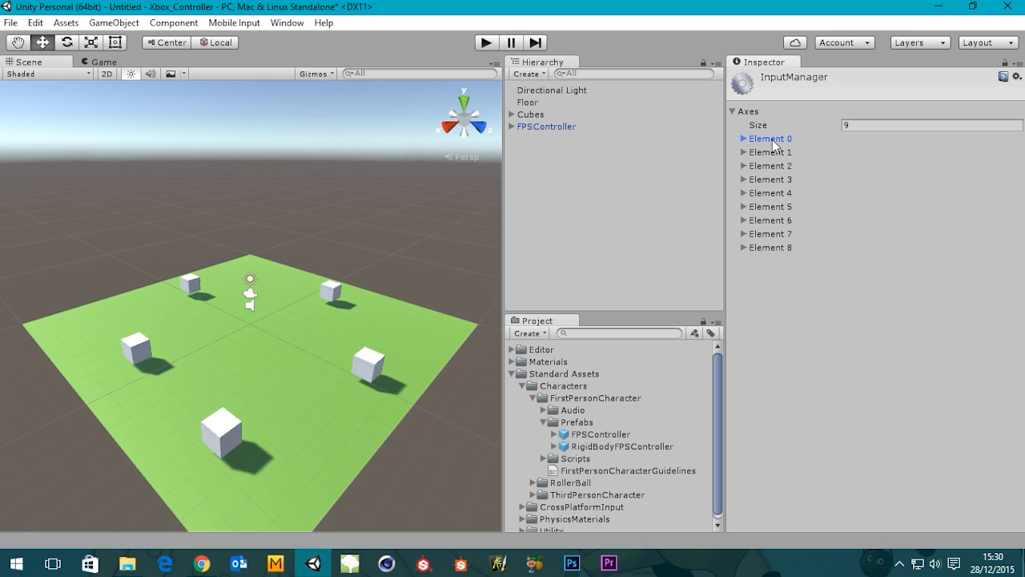
mouse_move(771, 229)
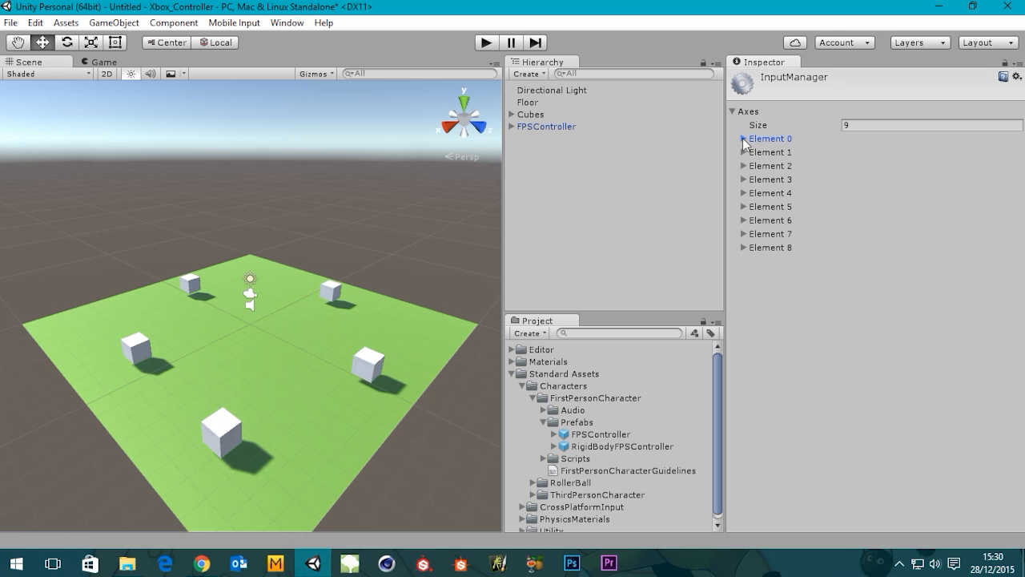
Step: Expand Element 0 and name it 'Horizontal'
click(743, 138)
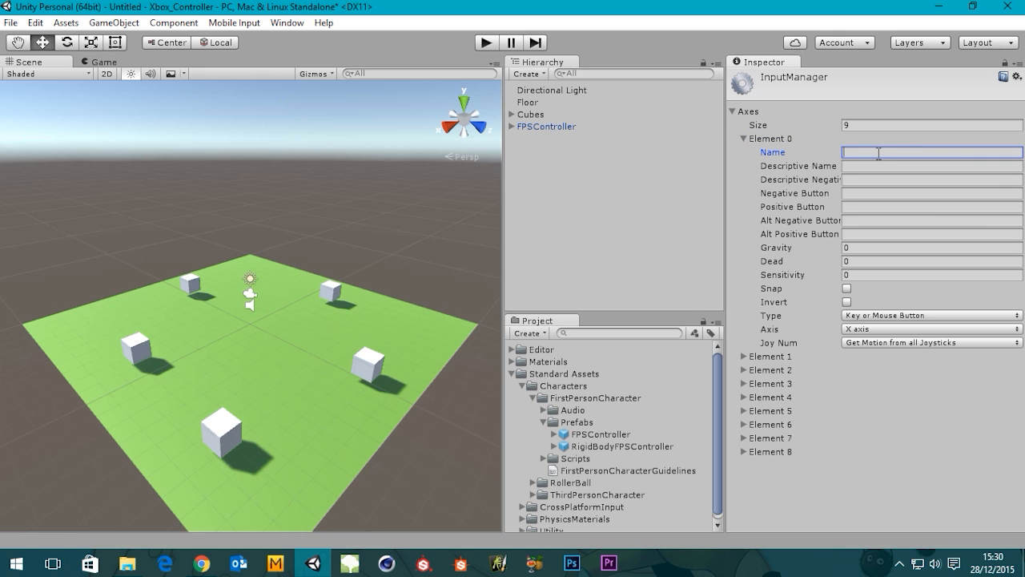
text(H)
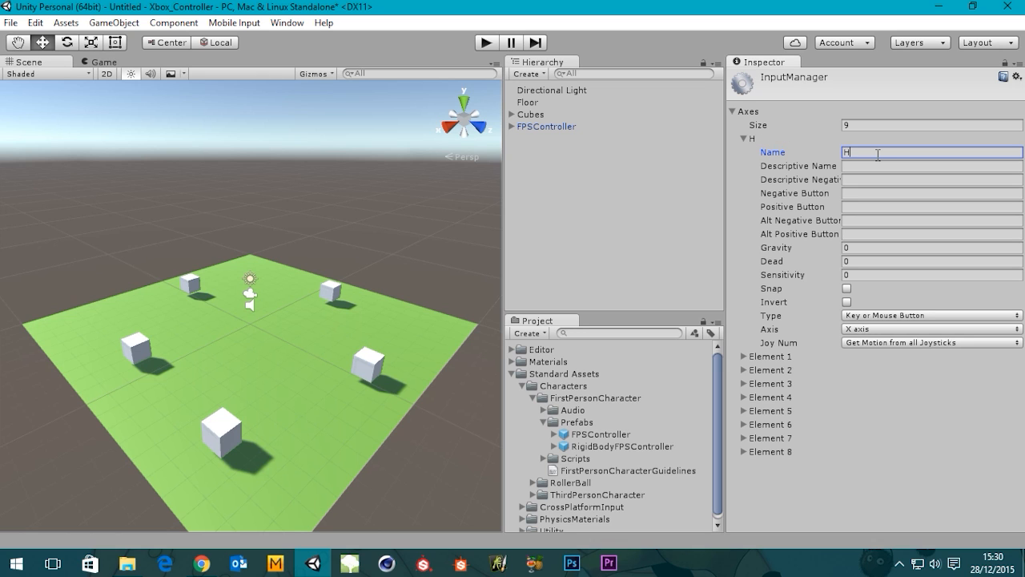
text(or)
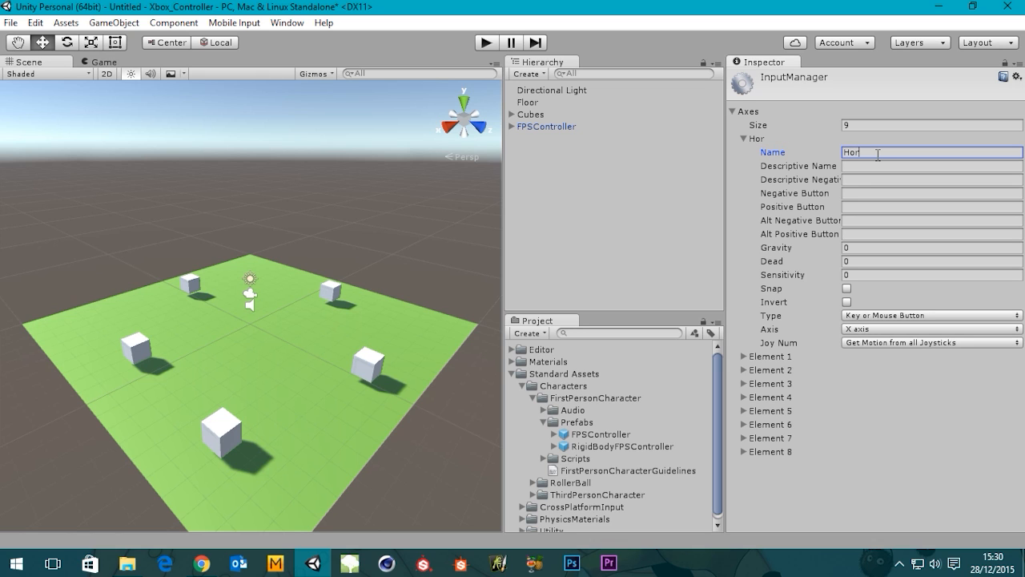
text(izont)
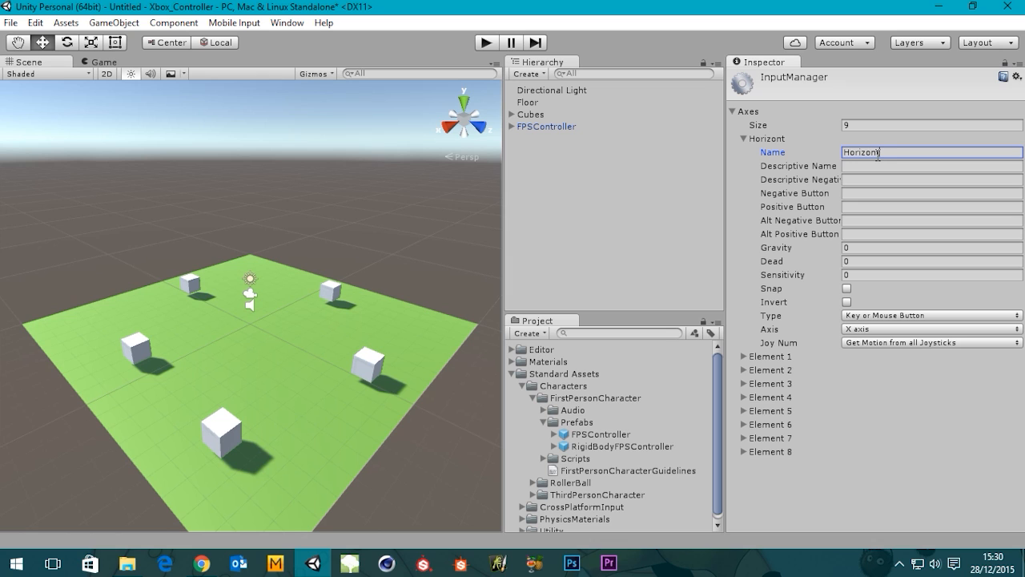
text(al)
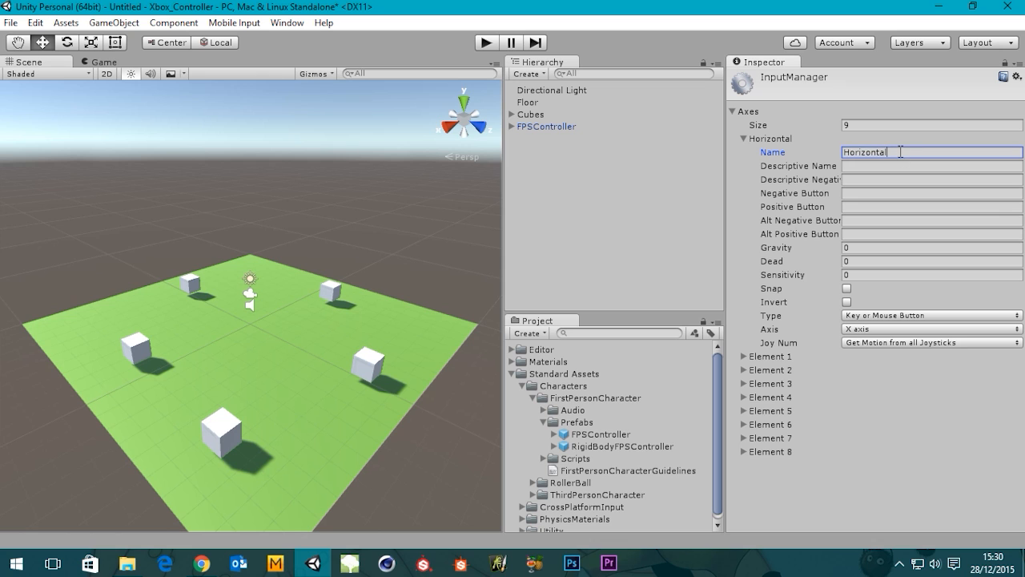
mouse_move(838, 149)
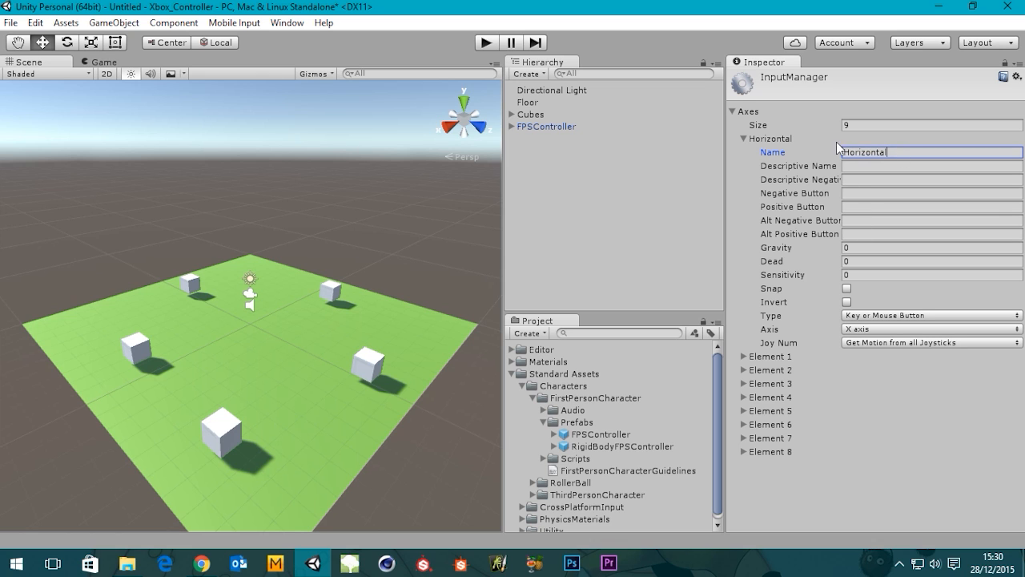
mouse_move(886, 165)
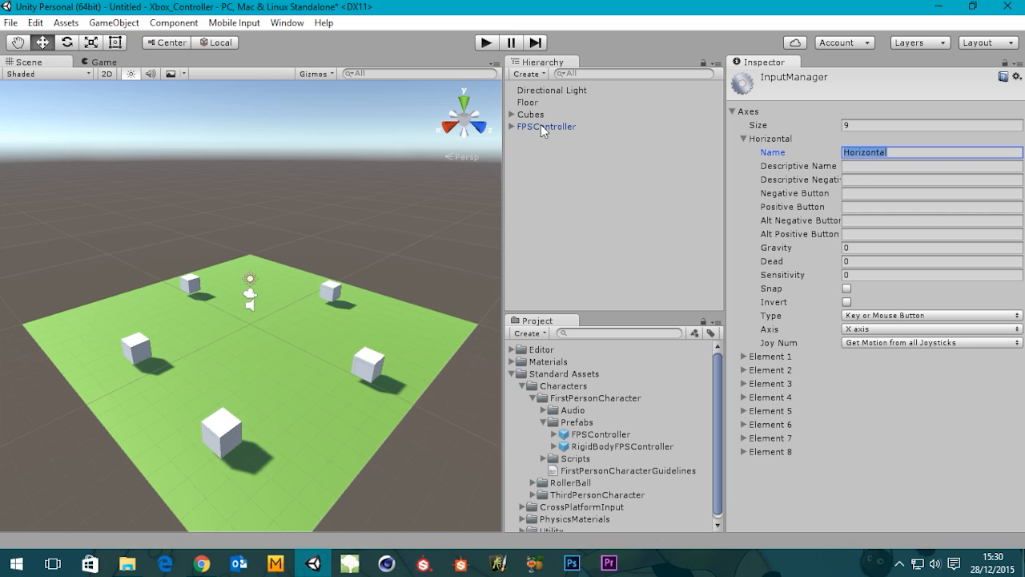
Step: Select FPSController and reopen the Input settings to the Horizontal axis
click(547, 126)
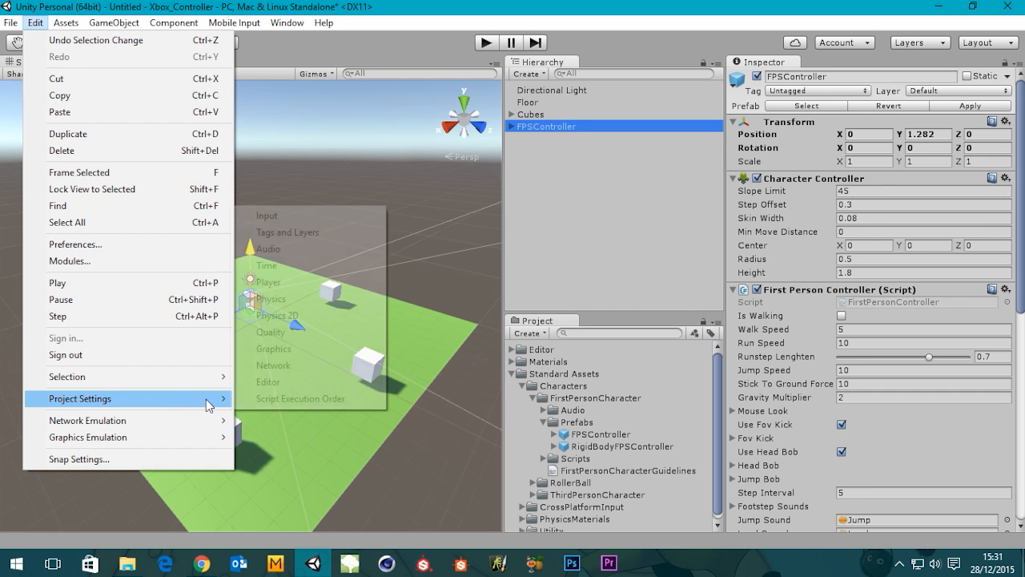
click(266, 215)
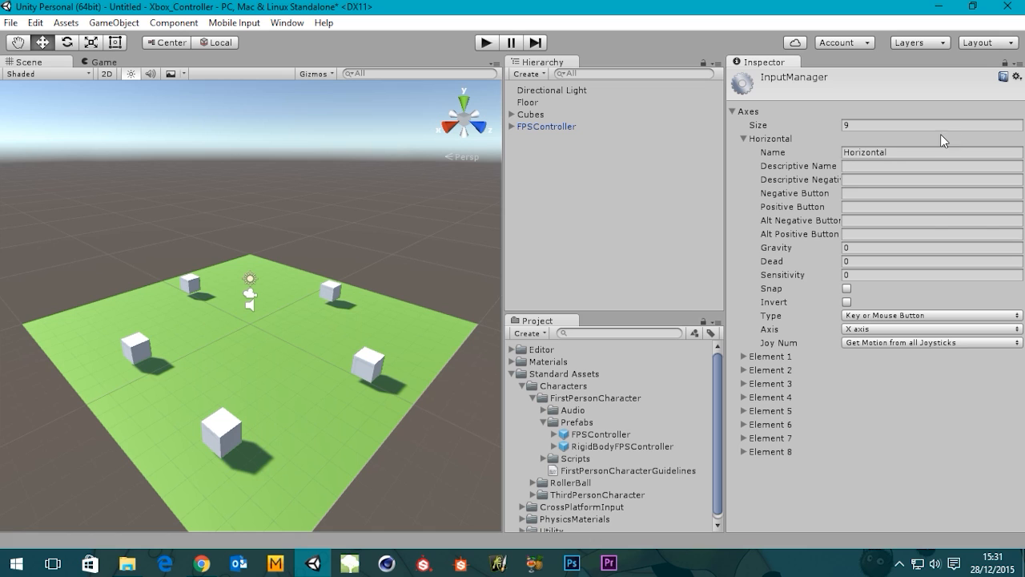
click(932, 152)
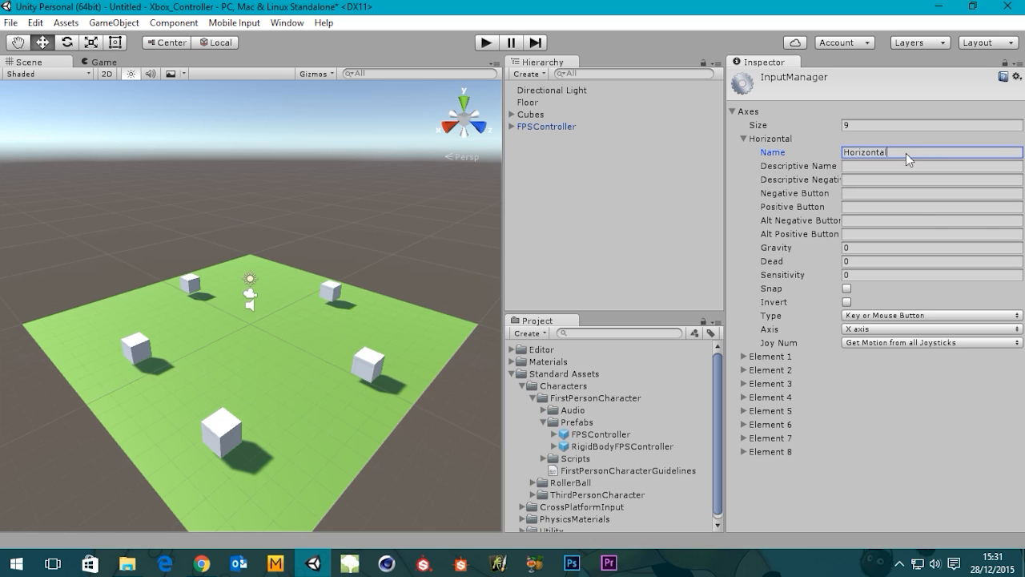
Step: Enter 'Left Thumb Horizontal' as the Horizontal axis's descriptive name
click(931, 165)
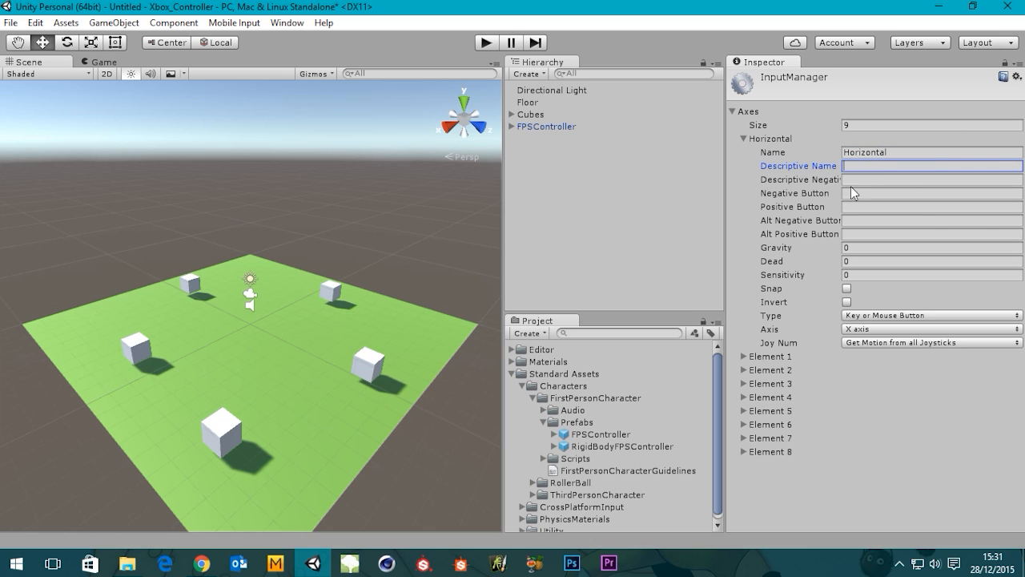
text(L)
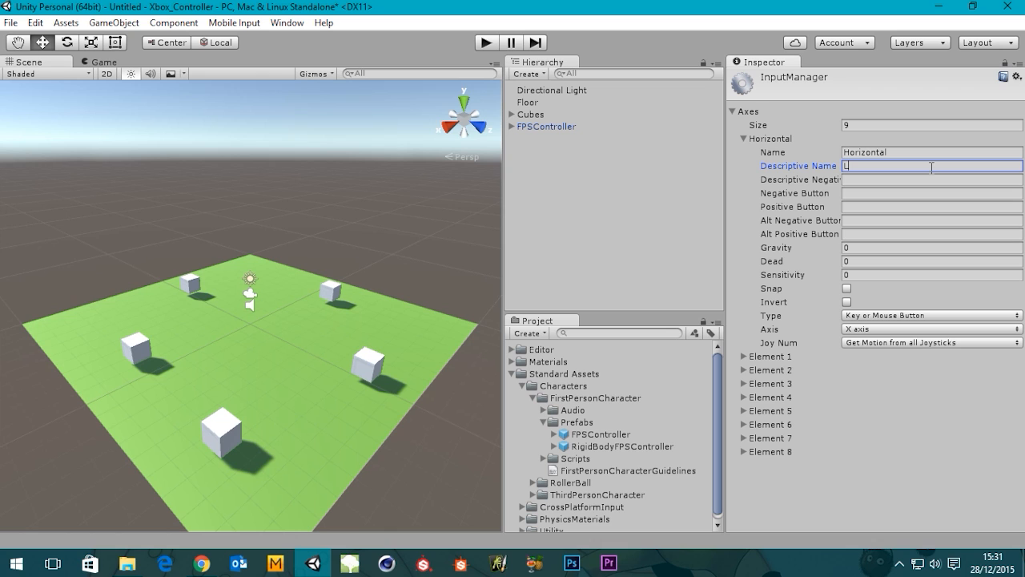
text(eft)
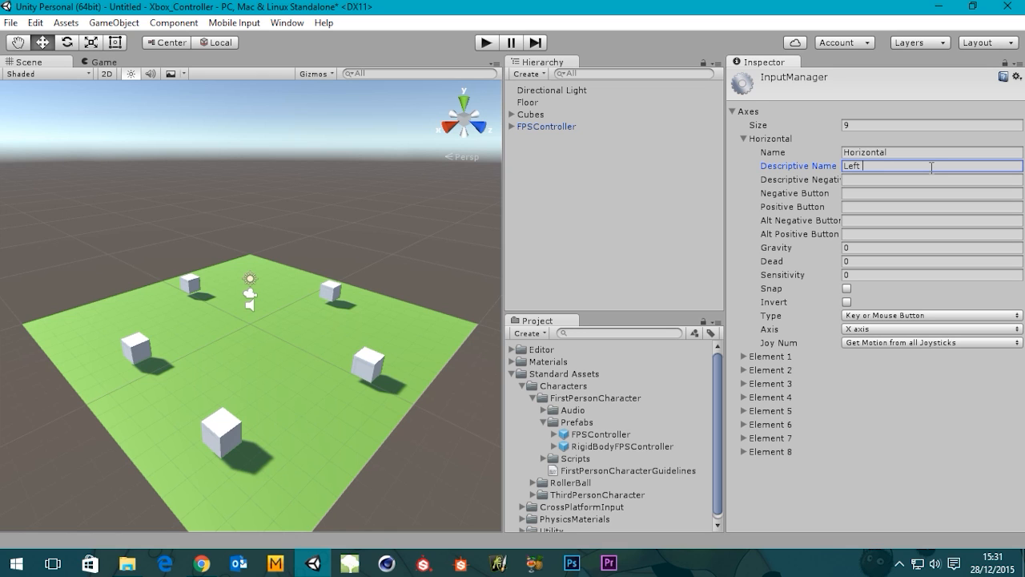
text(Thu)
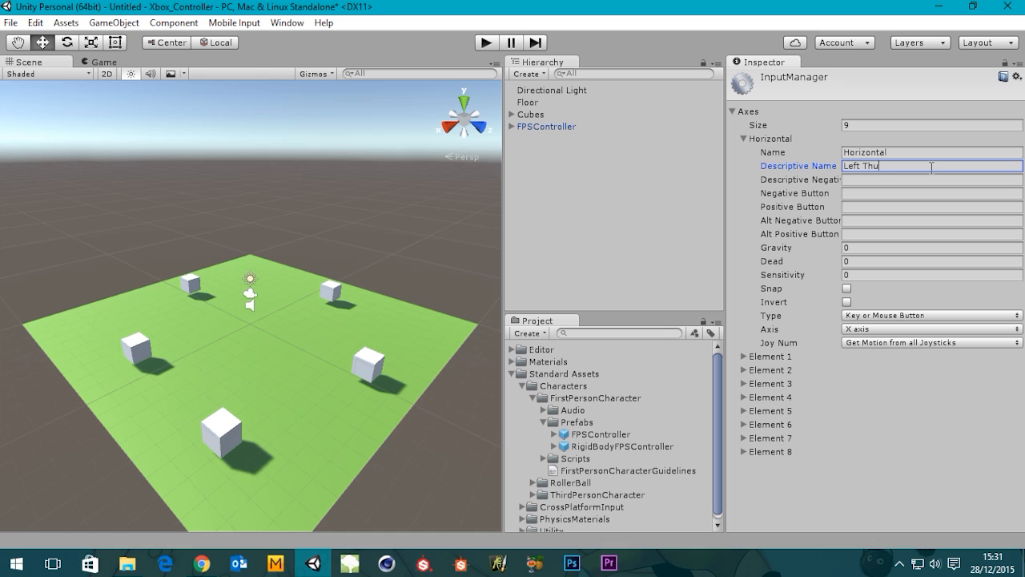
text(mb)
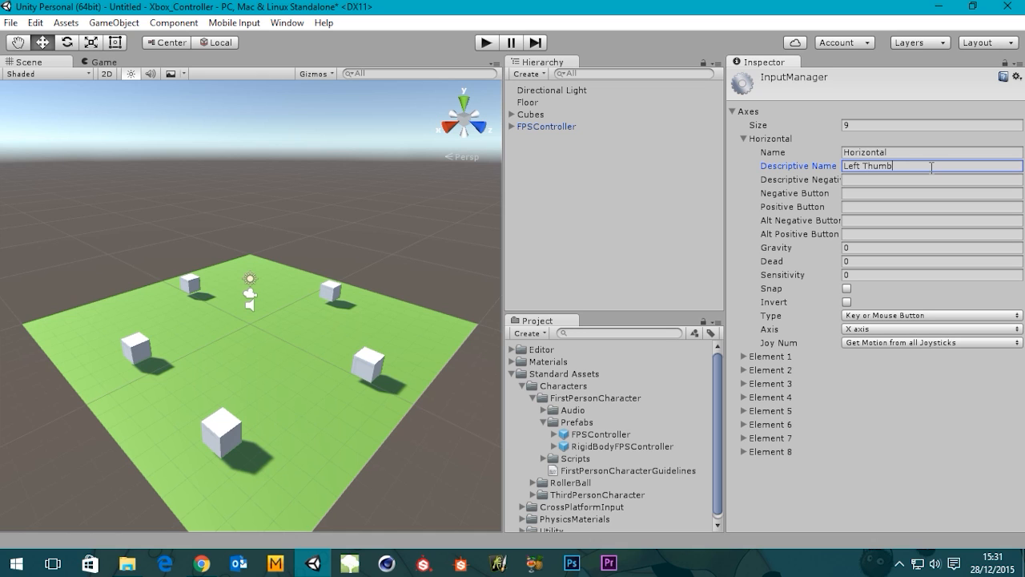
text(H)
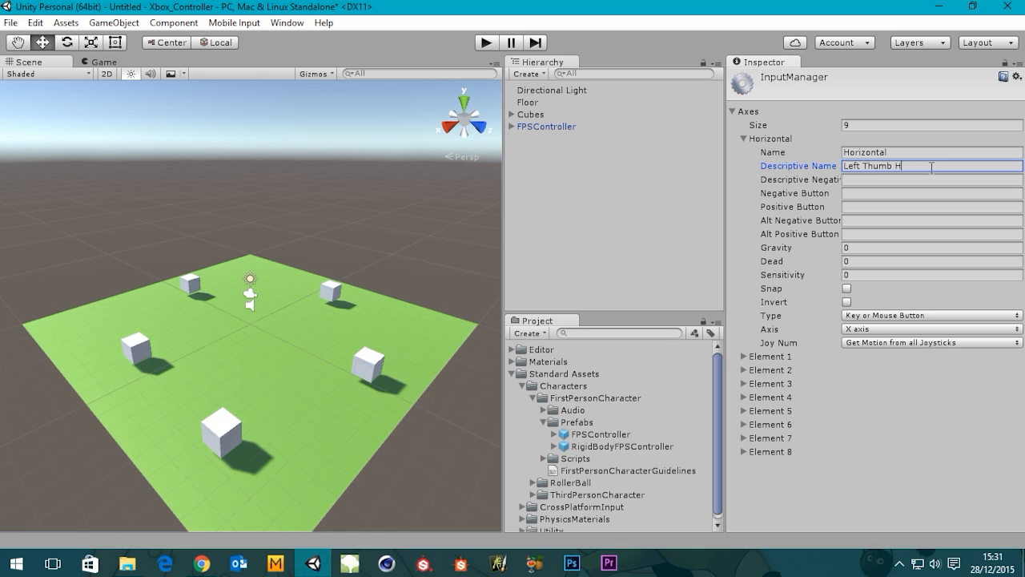
text(orizo)
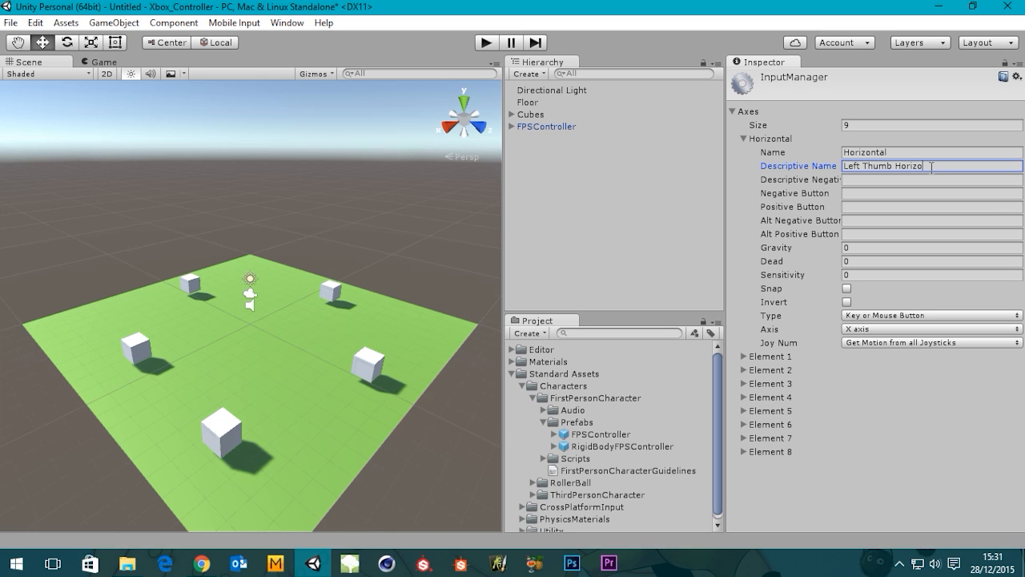
text(ntal)
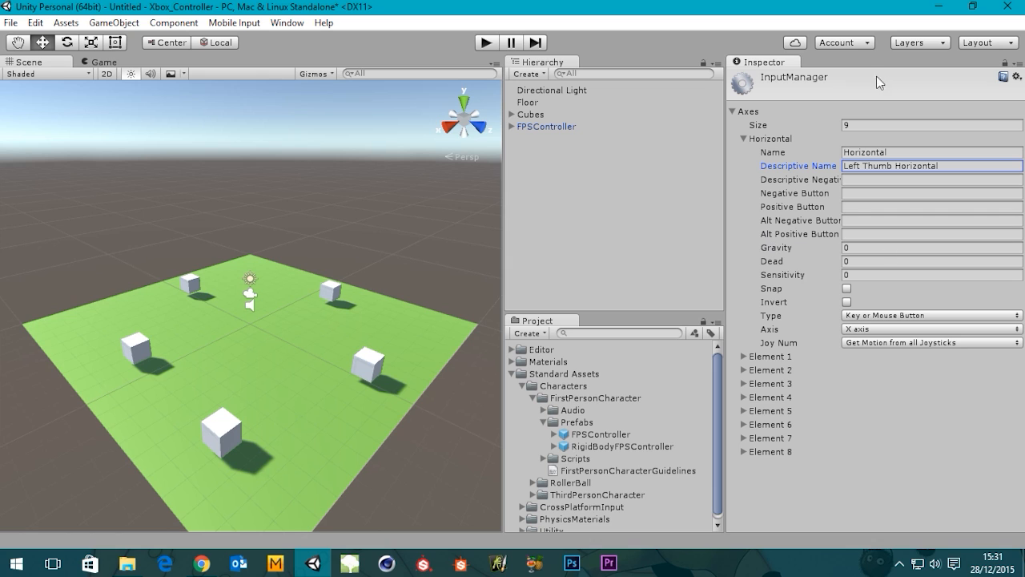
Step: Set the Horizontal axis dead zone to .19 and its sensitivity to 1
click(932, 247)
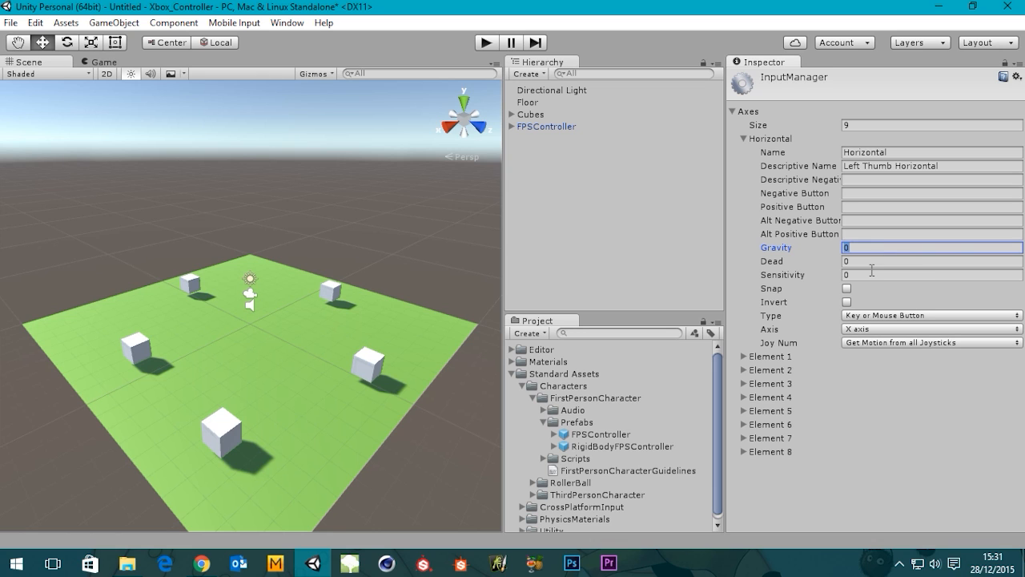
click(931, 261)
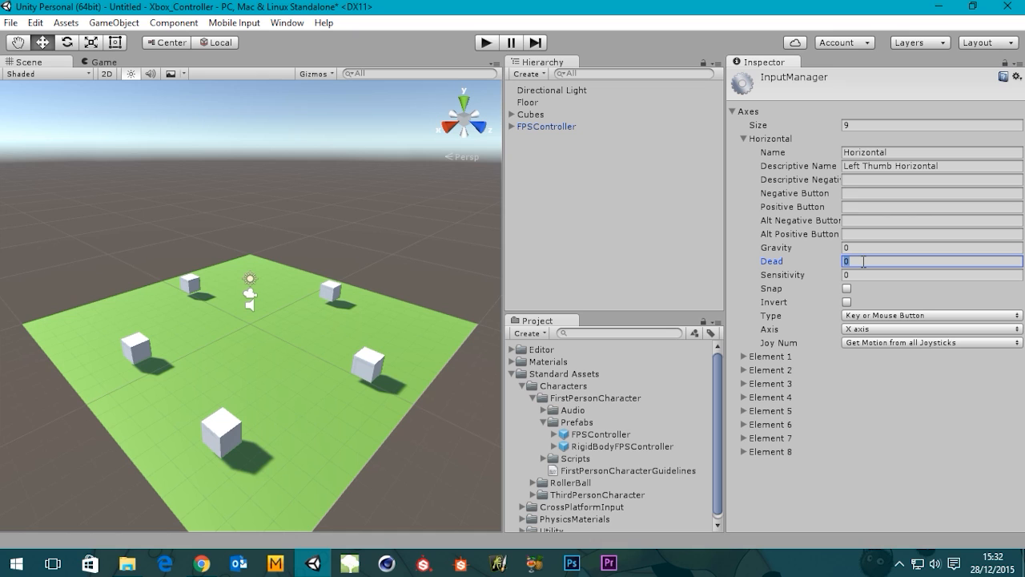
text(.)
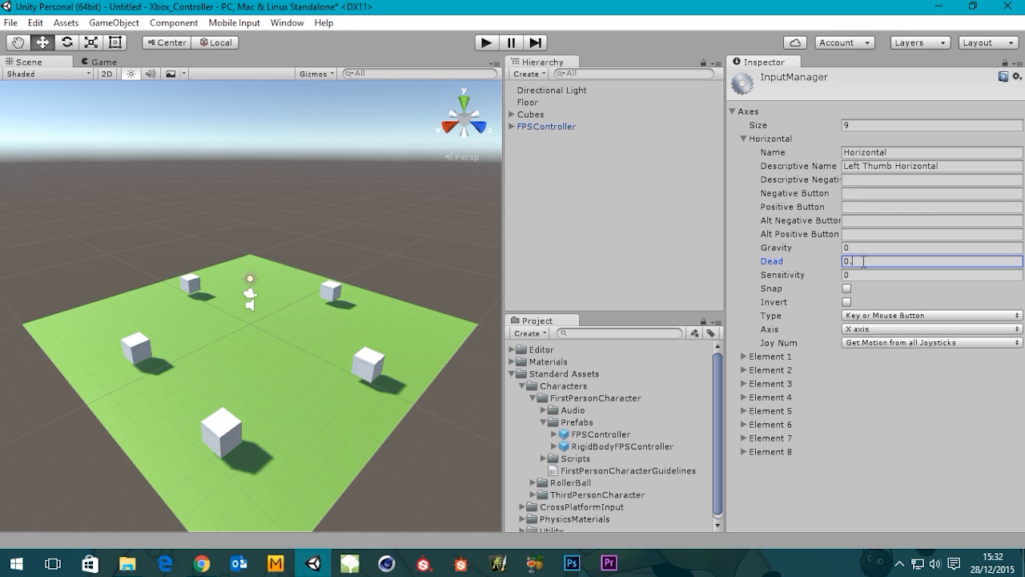
text(1)
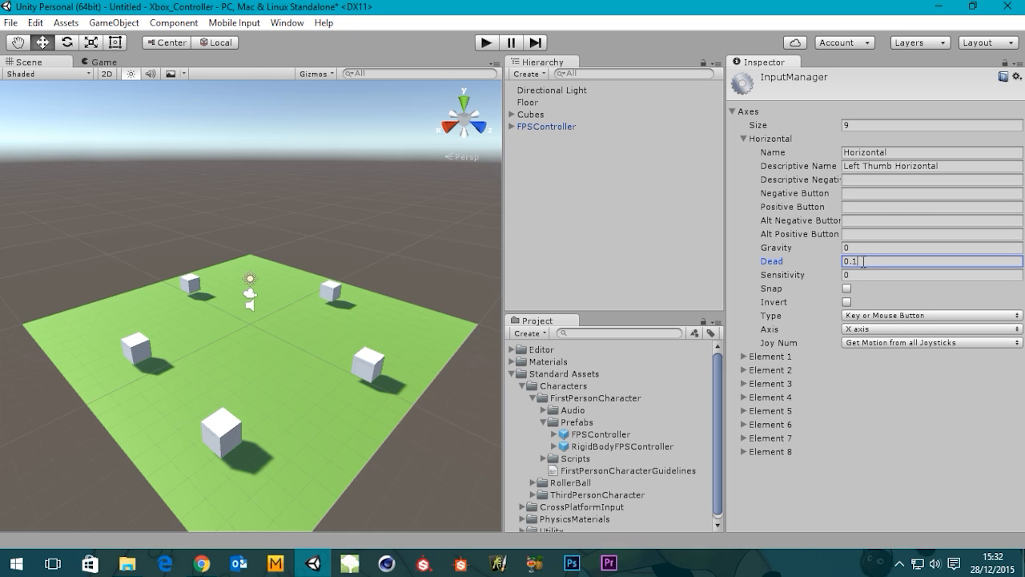
text(9)
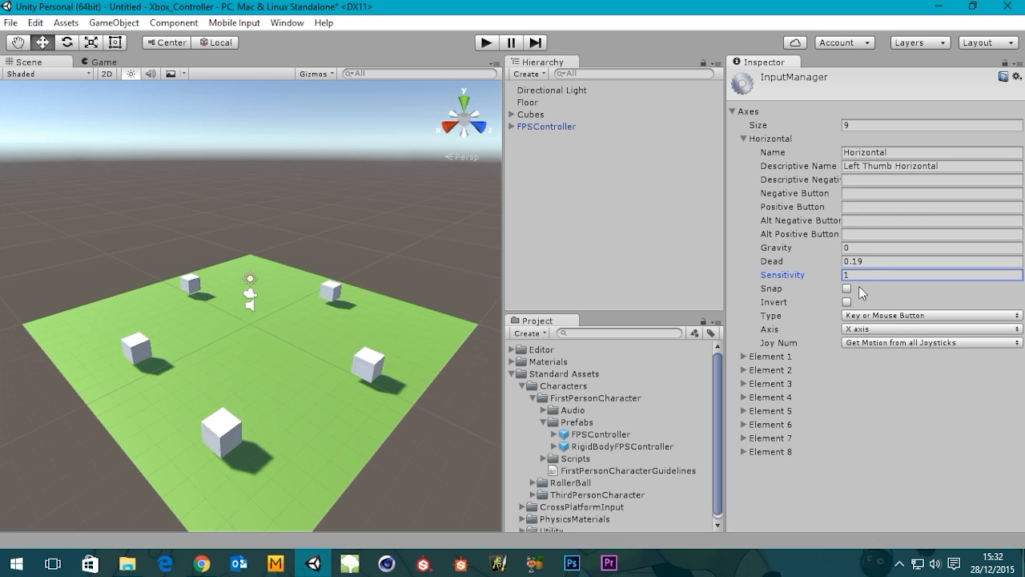
mouse_move(827, 321)
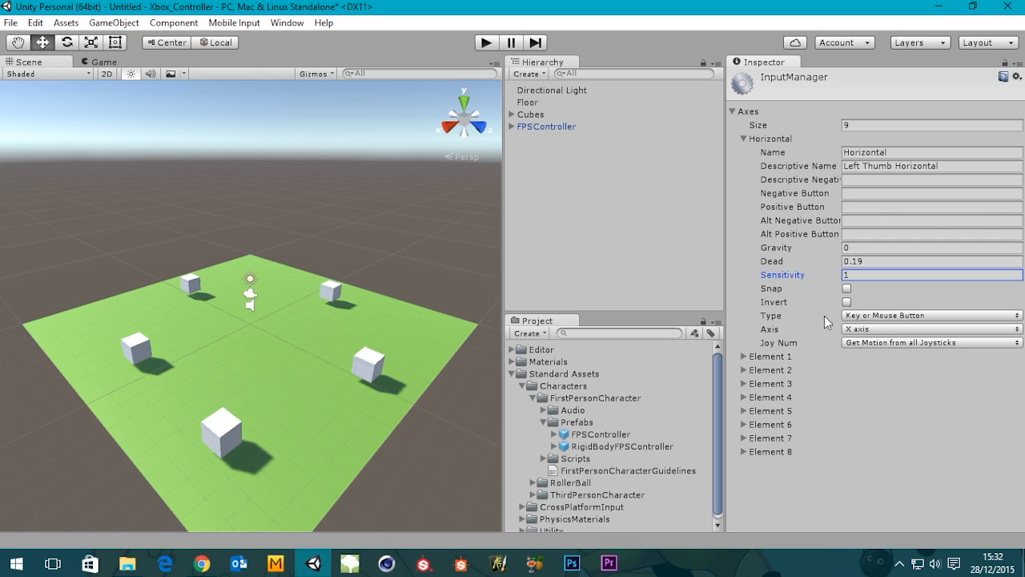
mouse_move(881, 321)
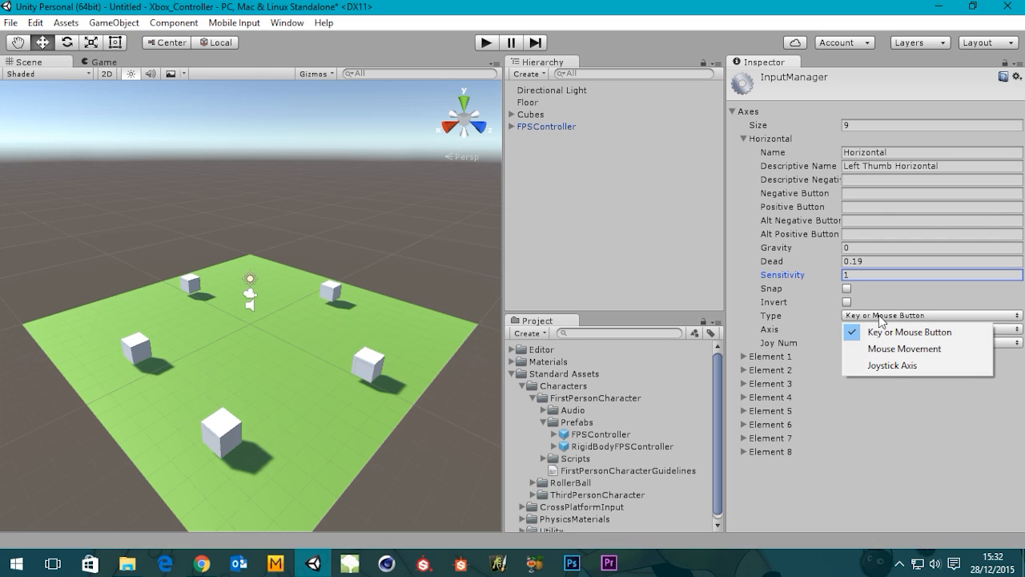
Step: Make Horizontal a Joystick Axis reading the X axis from all joysticks
click(891, 365)
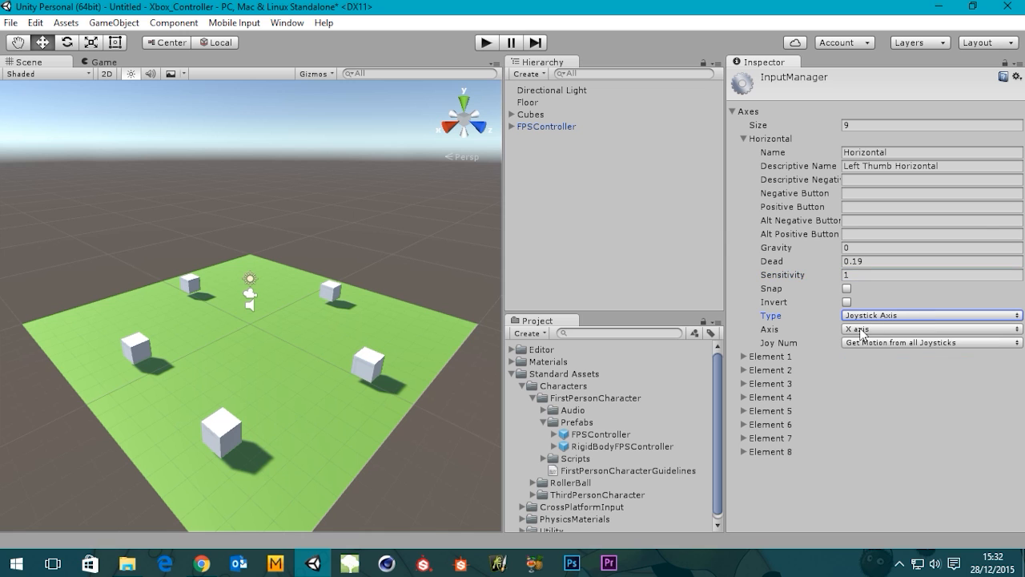
mouse_move(873, 337)
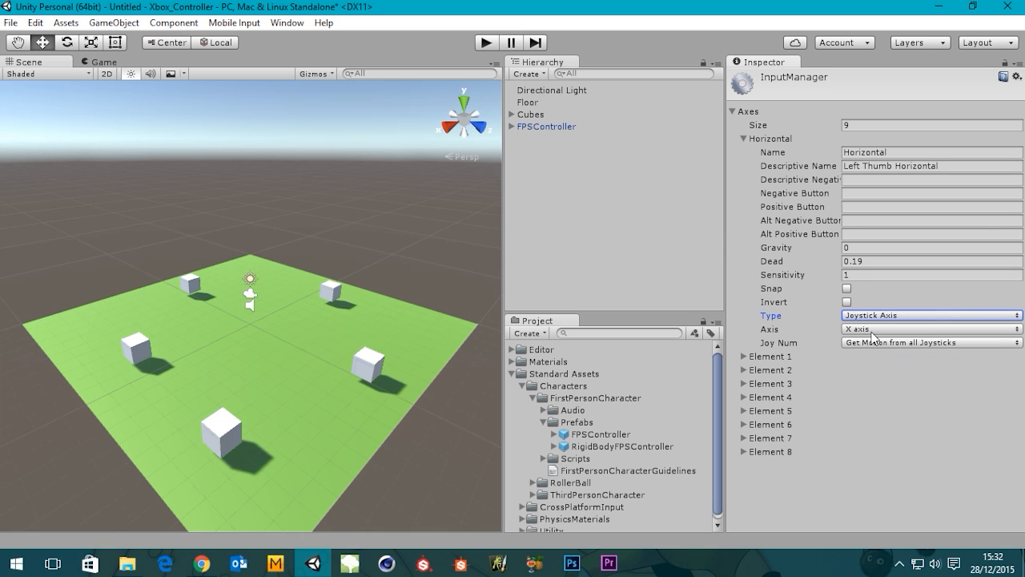
click(929, 328)
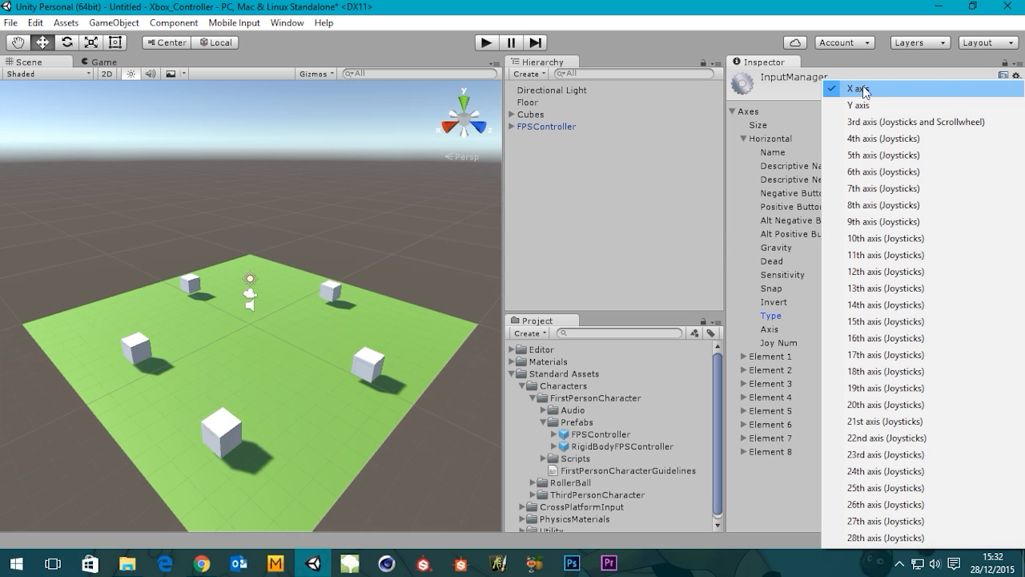
click(857, 88)
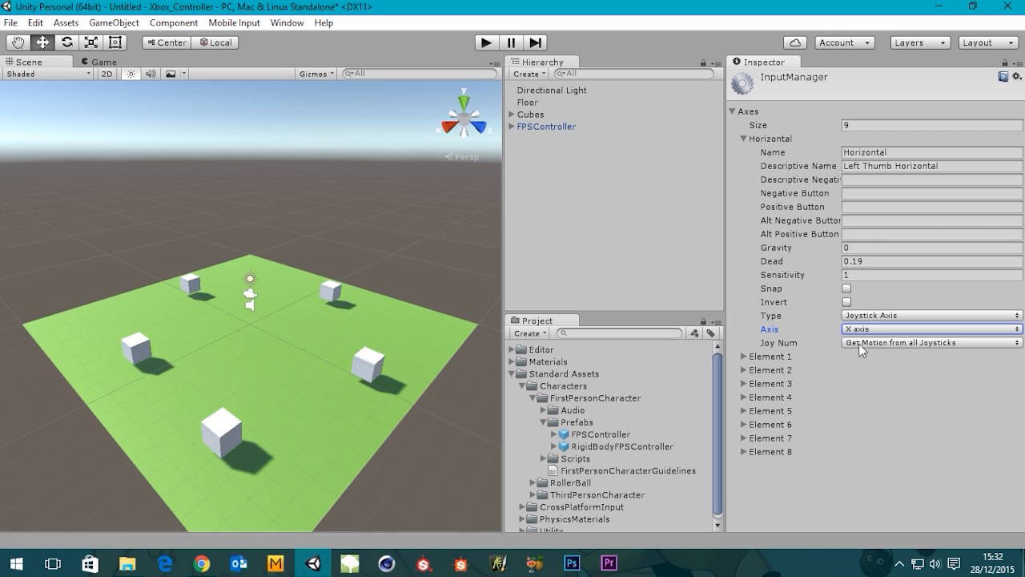
mouse_move(771, 354)
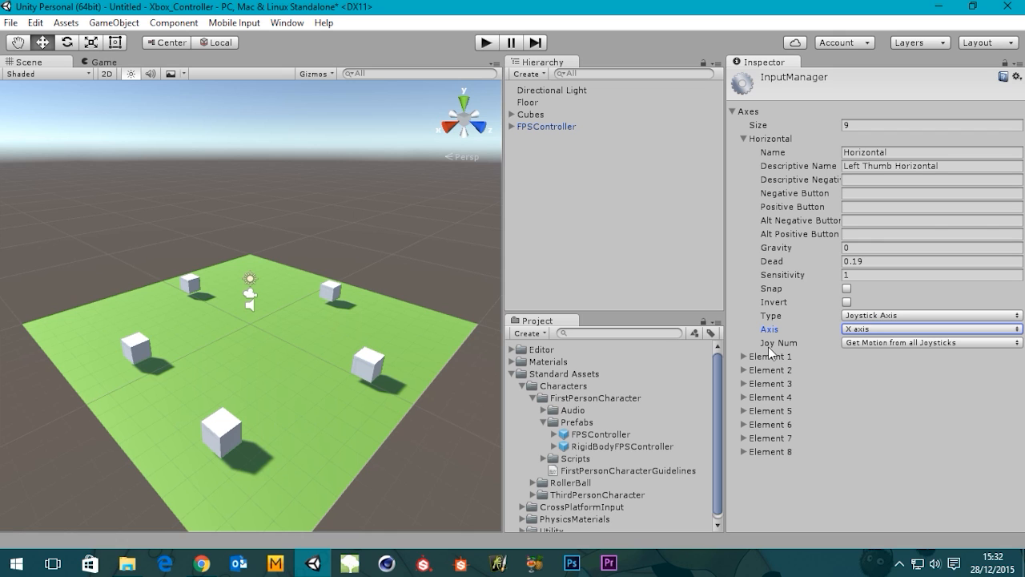
click(930, 342)
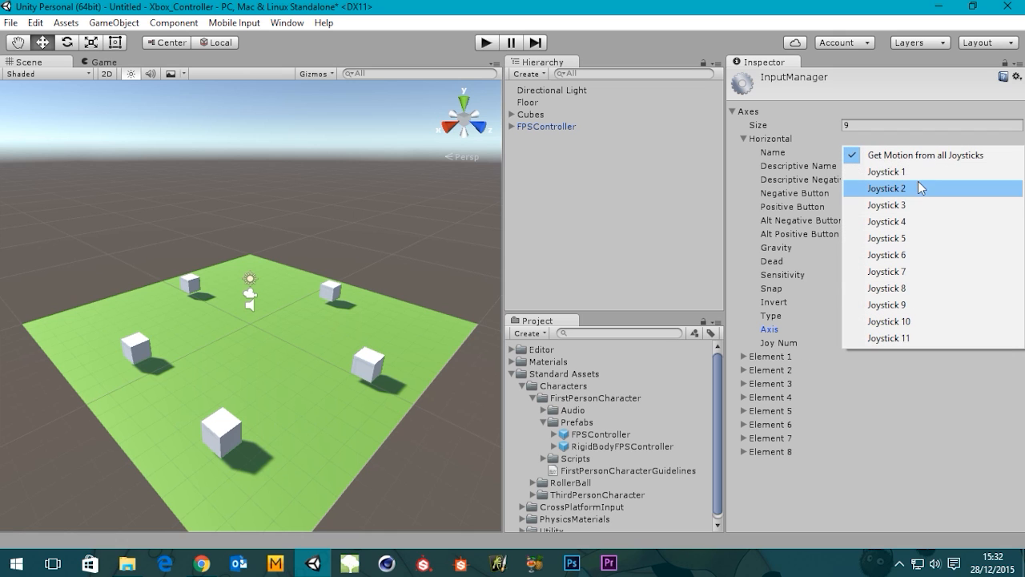
mouse_move(884, 46)
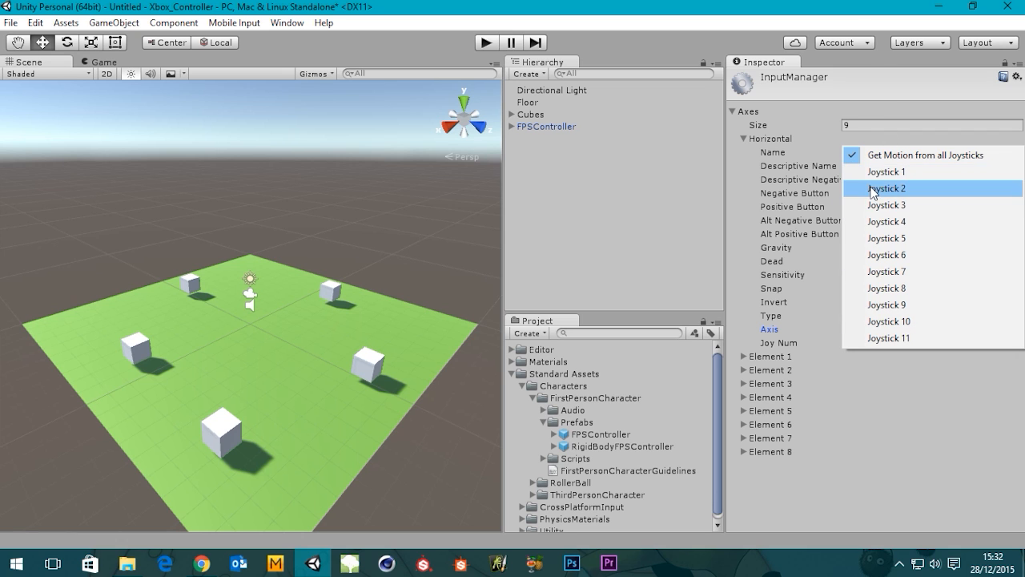
click(931, 154)
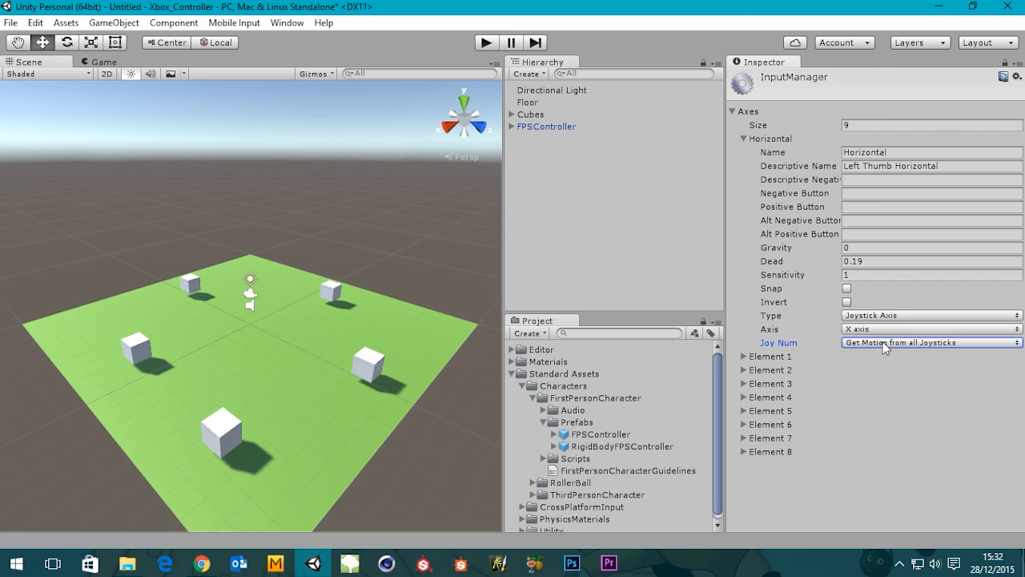
click(929, 342)
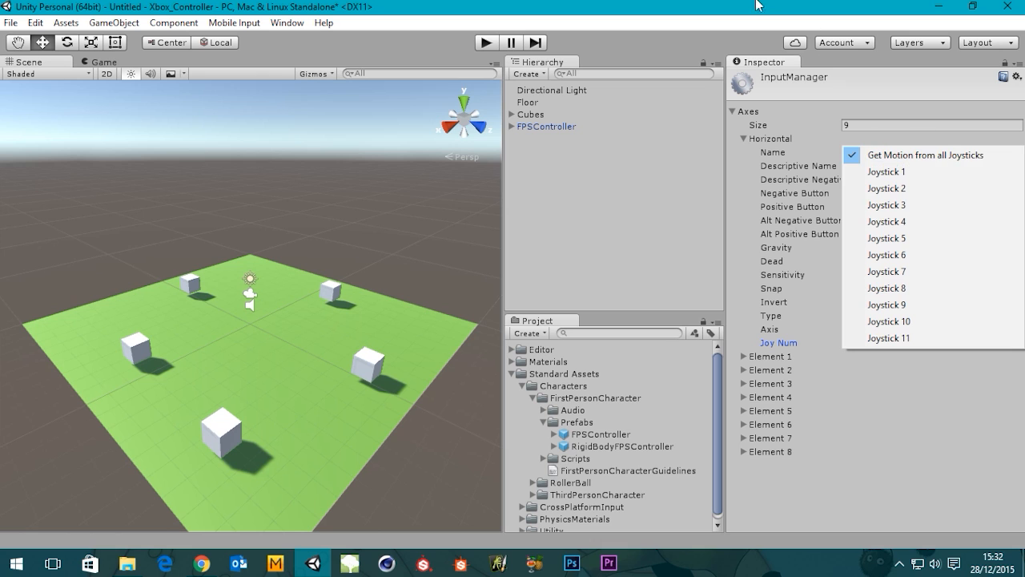
click(931, 154)
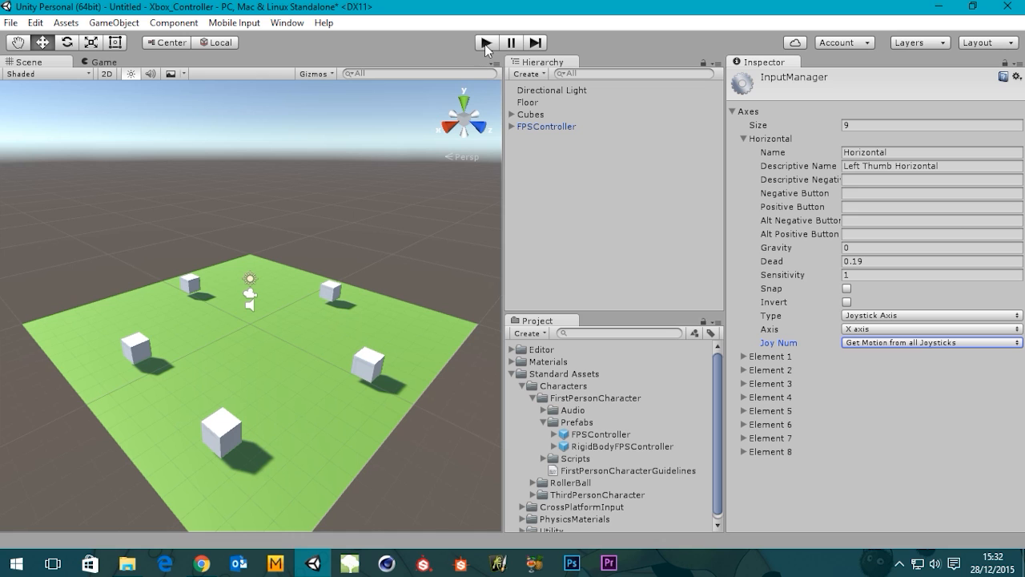
Step: Play the scene, which raises the Mouse X axis not-set-up error
click(486, 42)
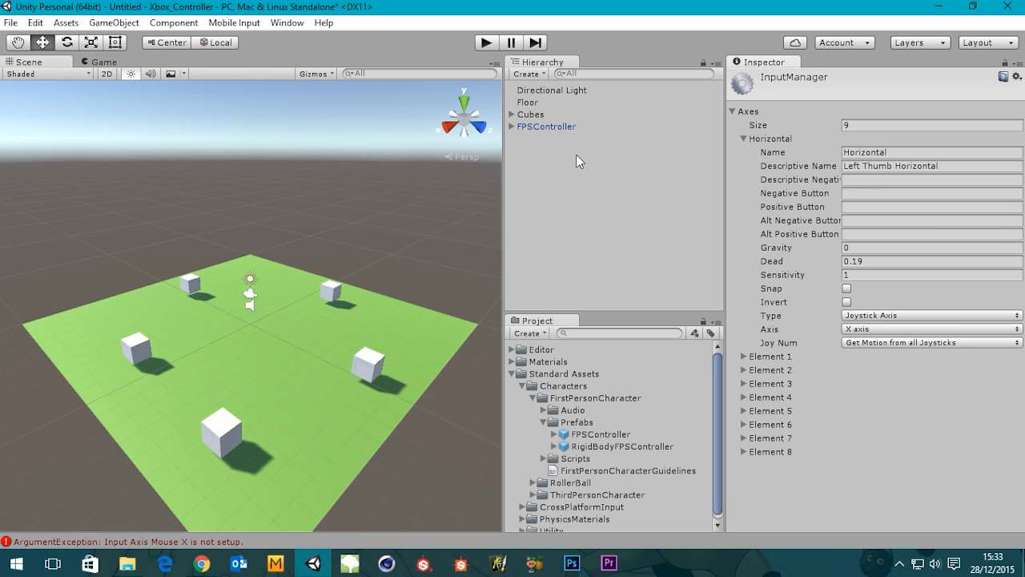
Step: Select FPSController and reopen Edit > Project Settings > Input
click(546, 126)
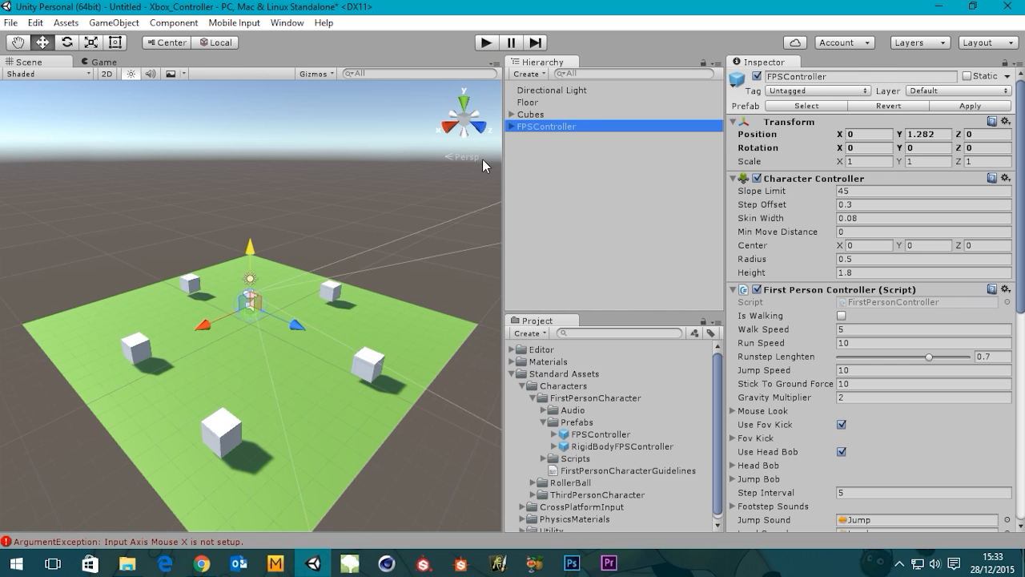
click(35, 21)
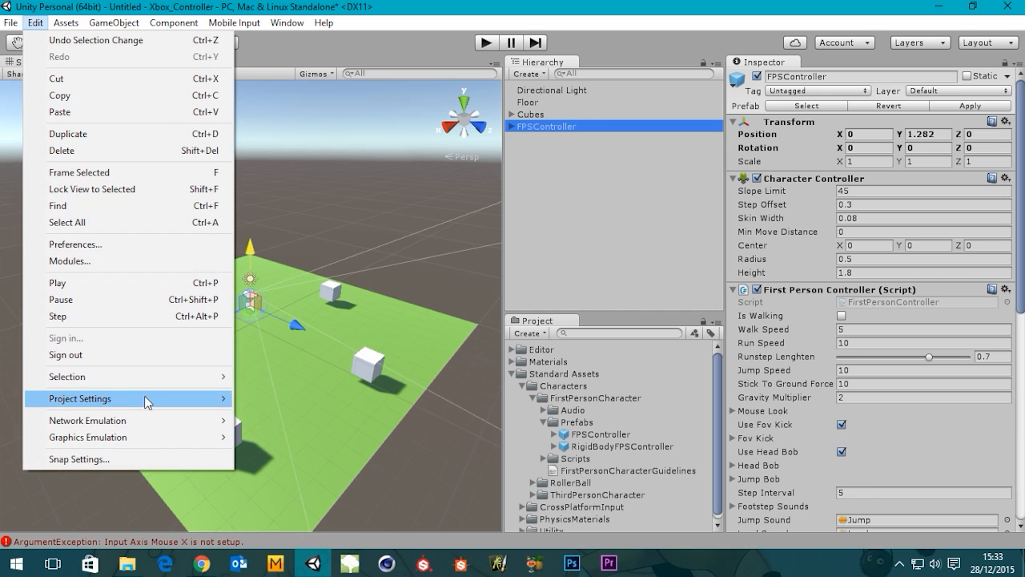
click(80, 398)
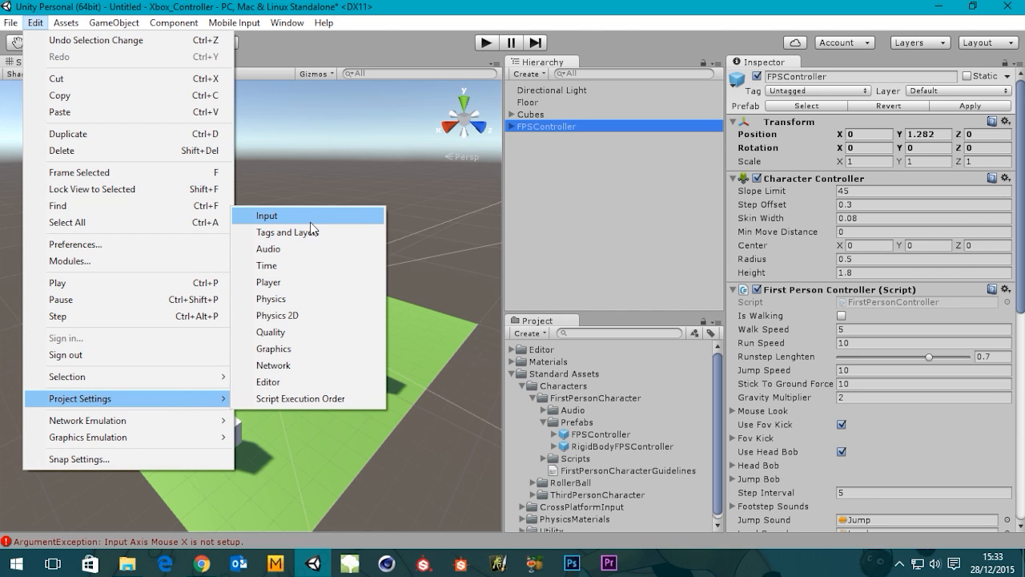
mouse_move(310, 228)
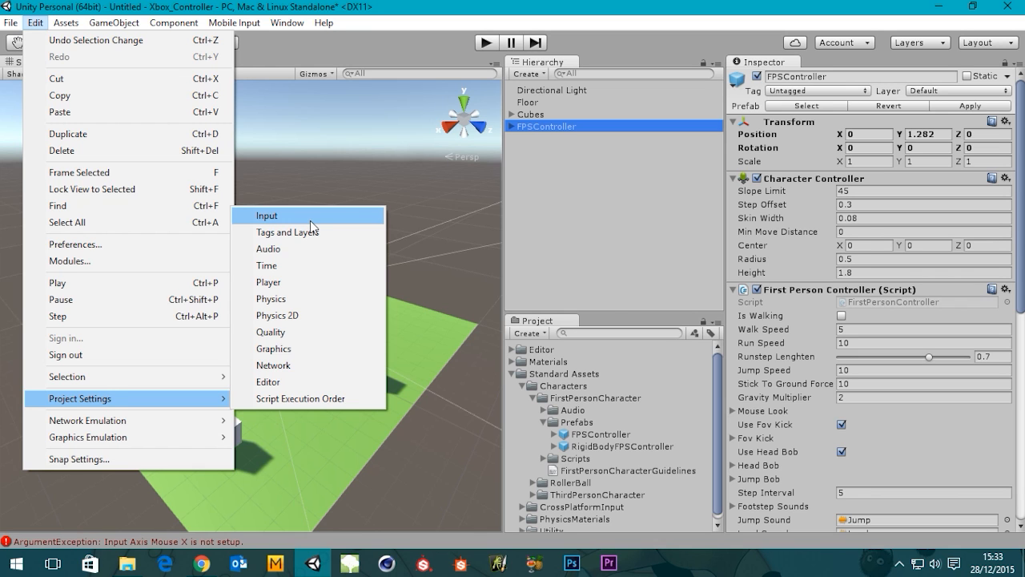
click(266, 214)
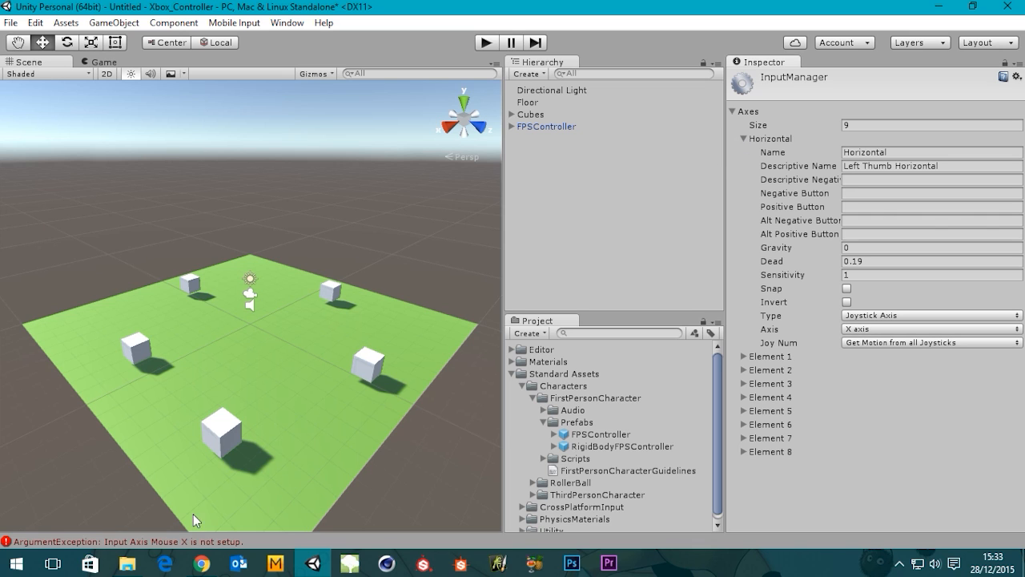
mouse_move(144, 549)
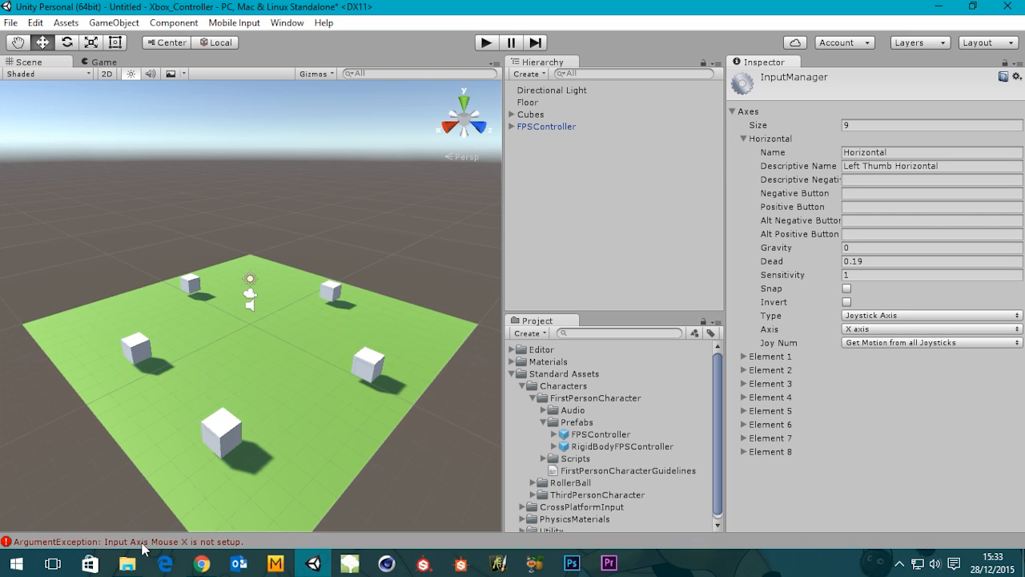
mouse_move(196, 549)
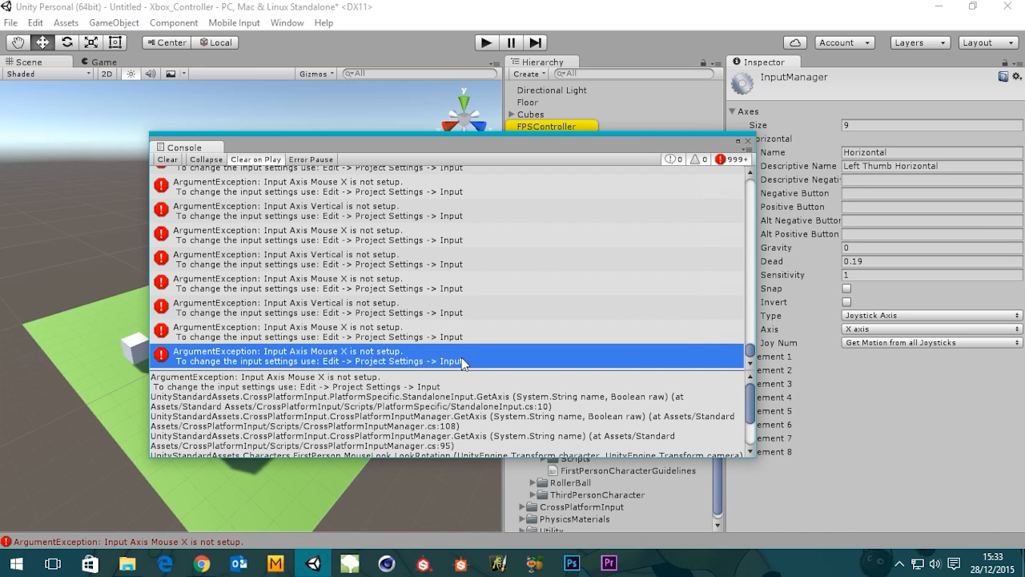
Step: Toggle the error filter, clear the Mouse X errors, and close the console
click(166, 160)
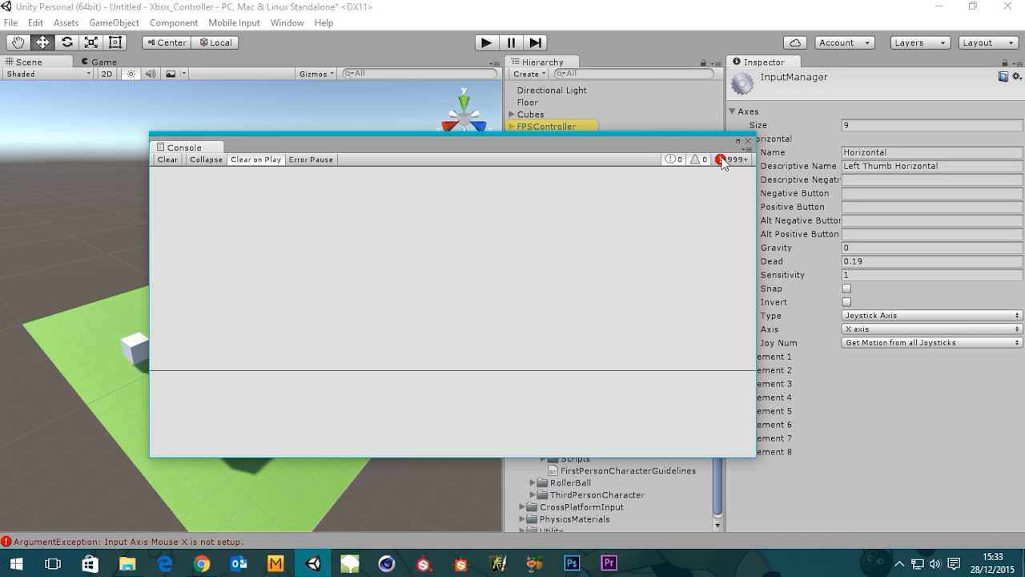
click(166, 159)
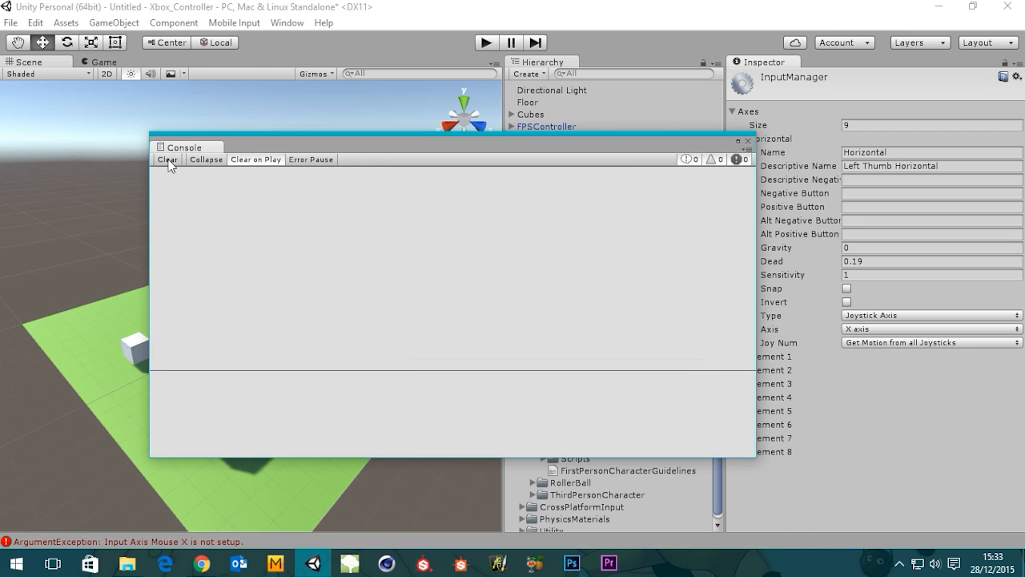
click(747, 141)
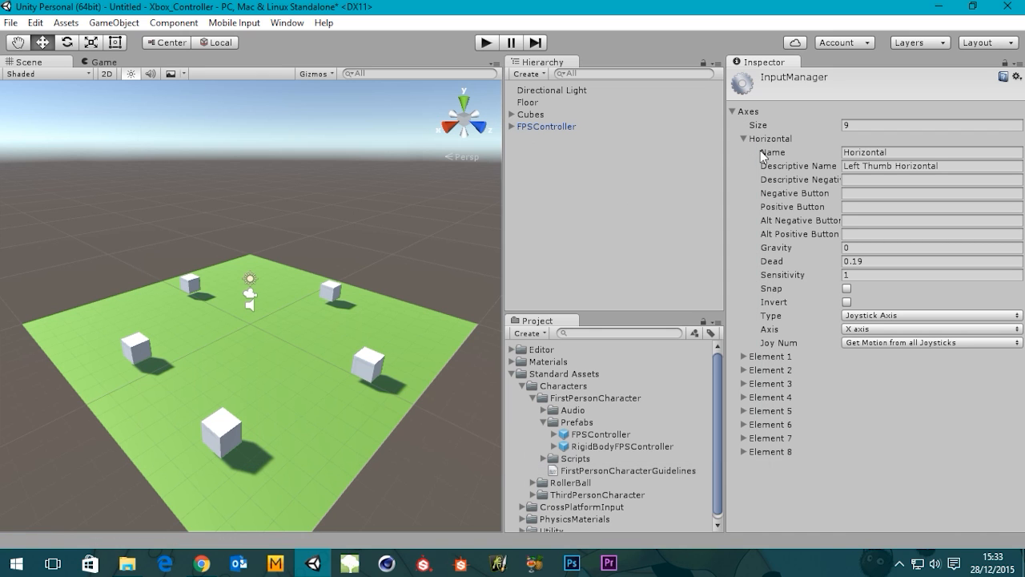
Step: Collapse Horizontal, stop the test run, and re-expand the Horizontal axis settings
click(731, 138)
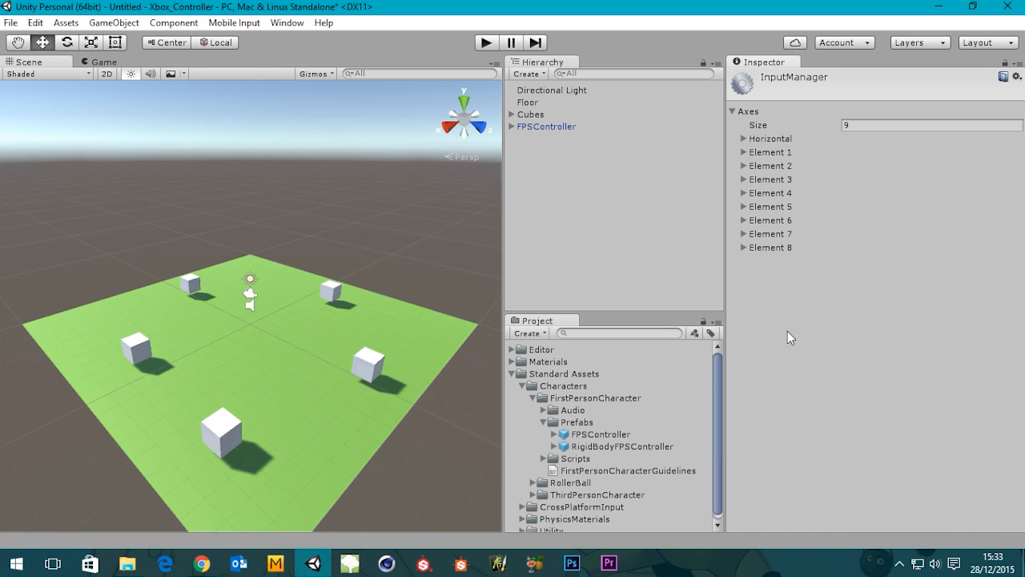
mouse_move(748, 145)
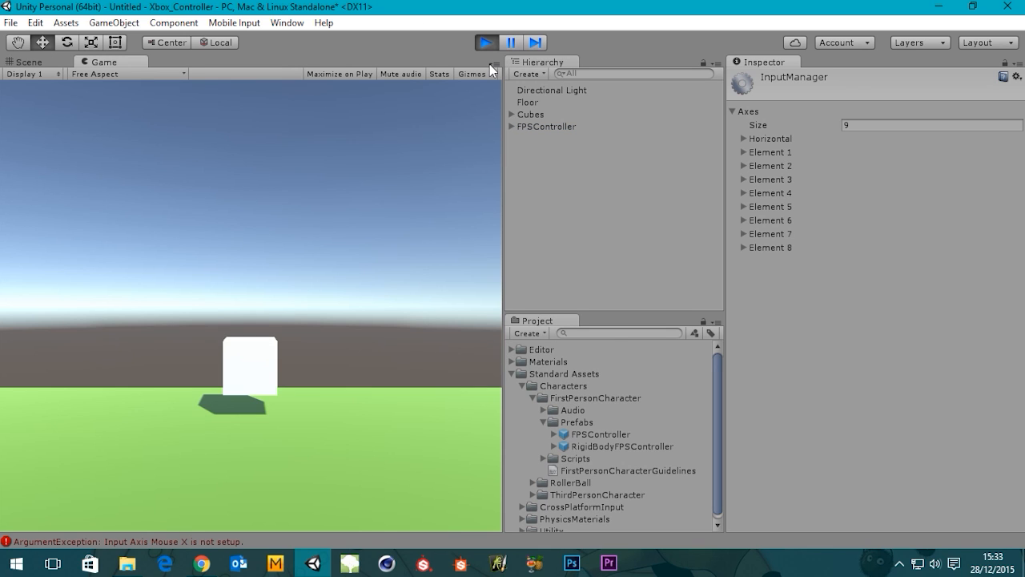
click(29, 61)
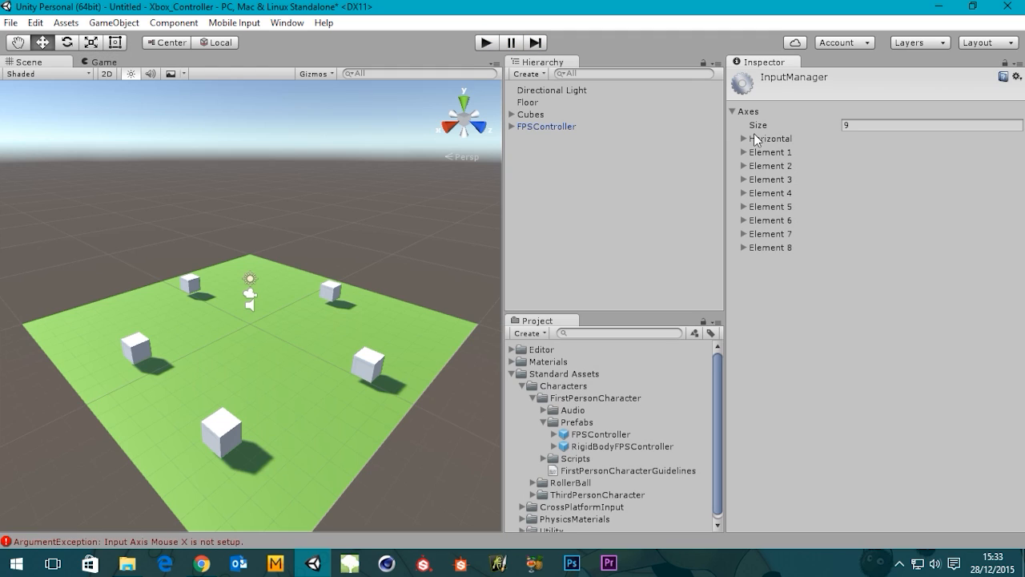
click(743, 139)
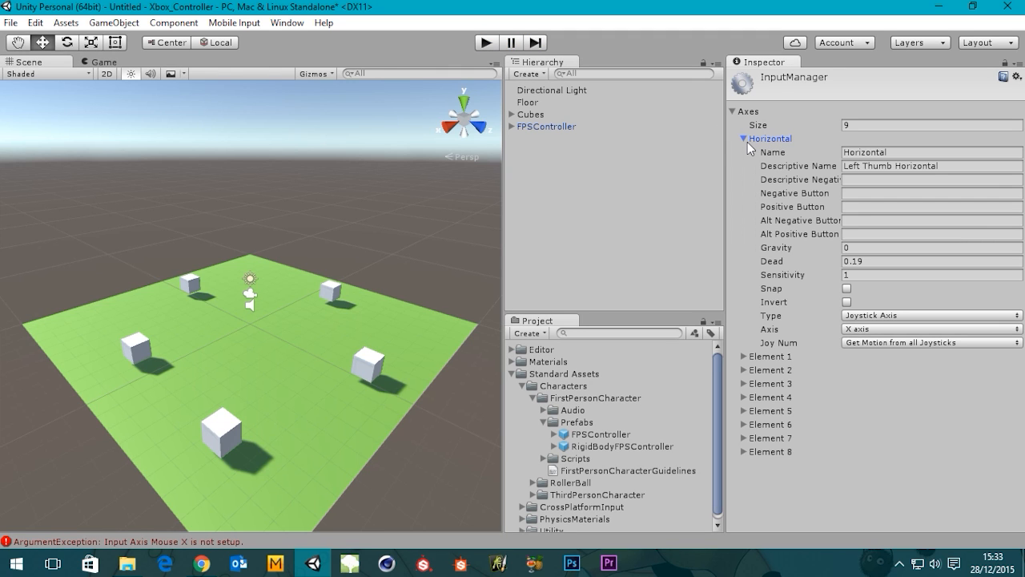
mouse_move(747, 151)
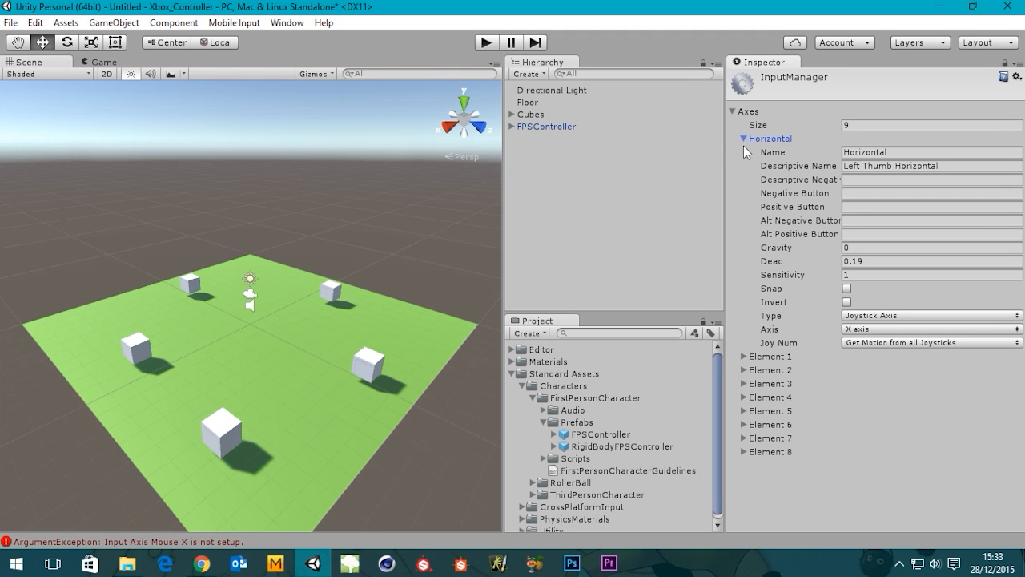
mouse_move(745, 150)
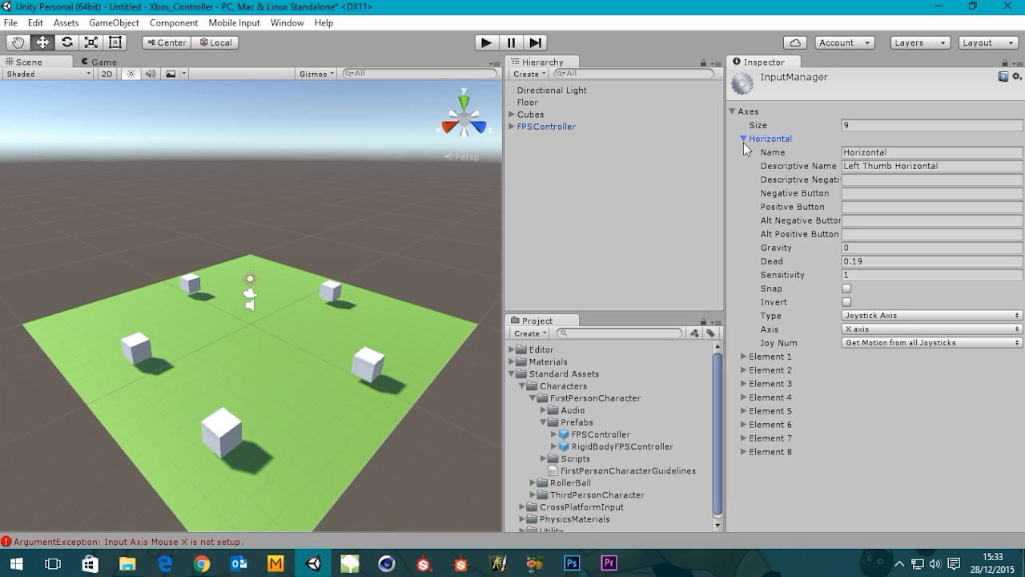
Step: Collapse Horizontal, expand Element 1 and rename it Vertical
click(744, 139)
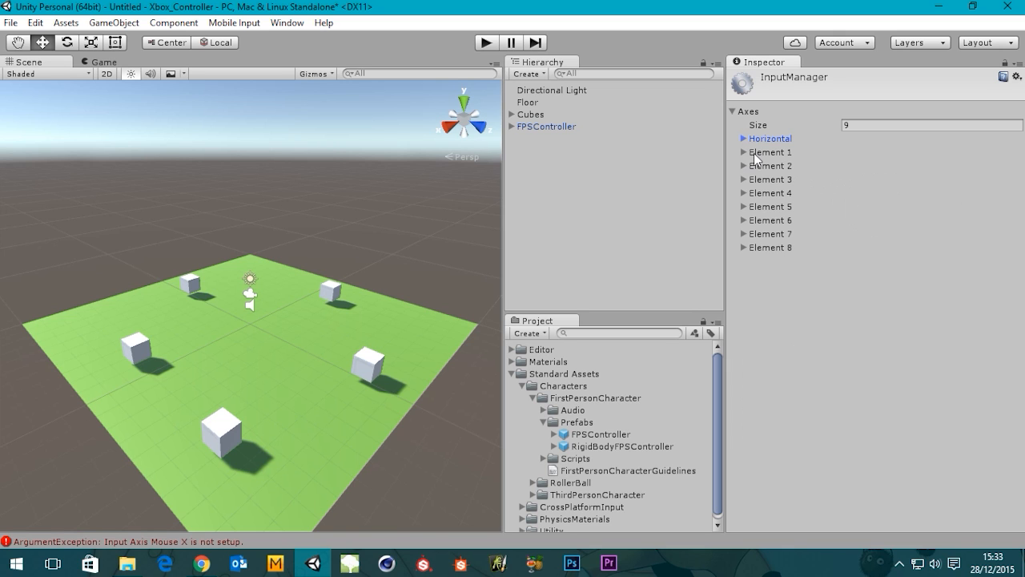
click(768, 153)
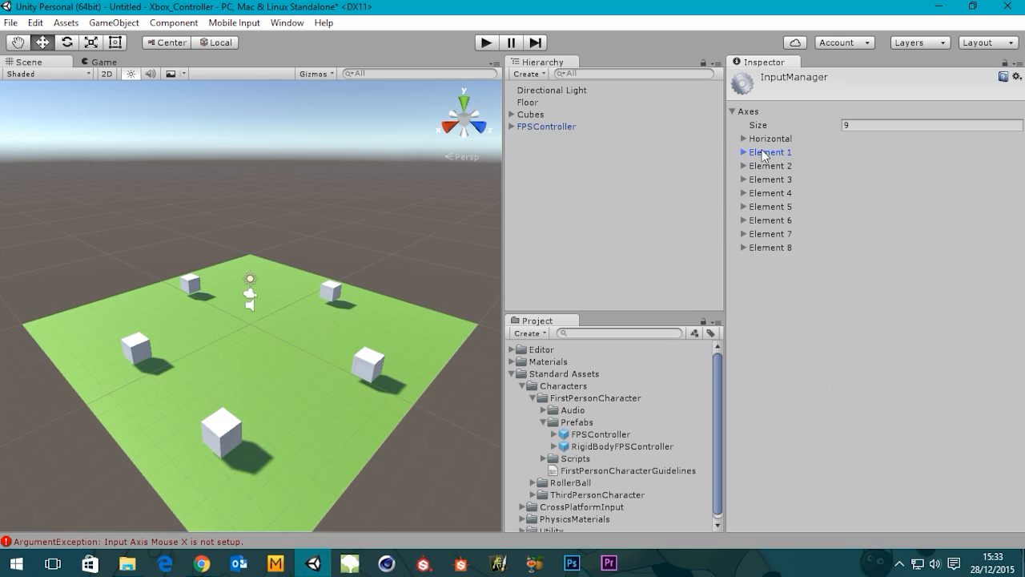
click(743, 152)
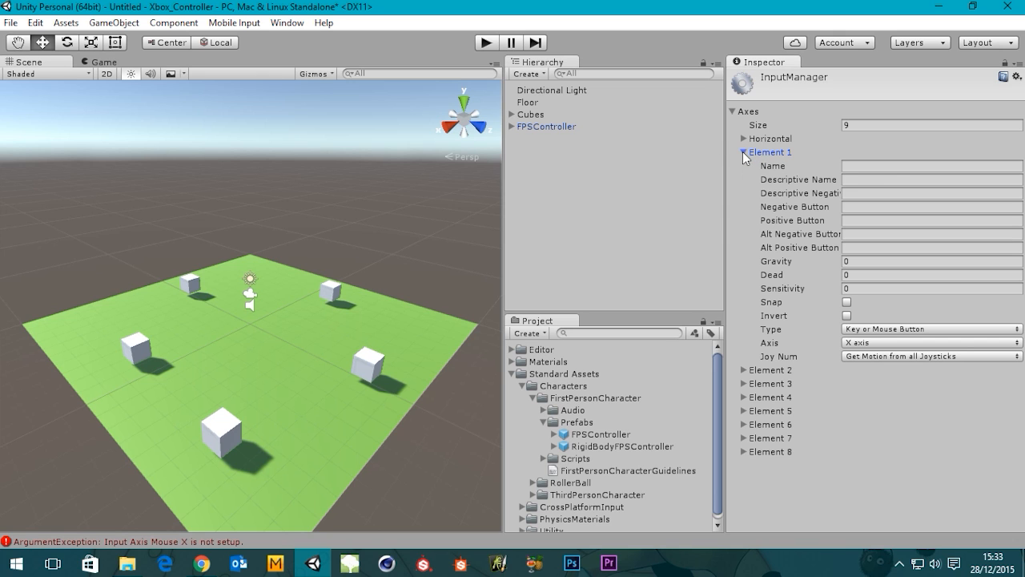
click(931, 166)
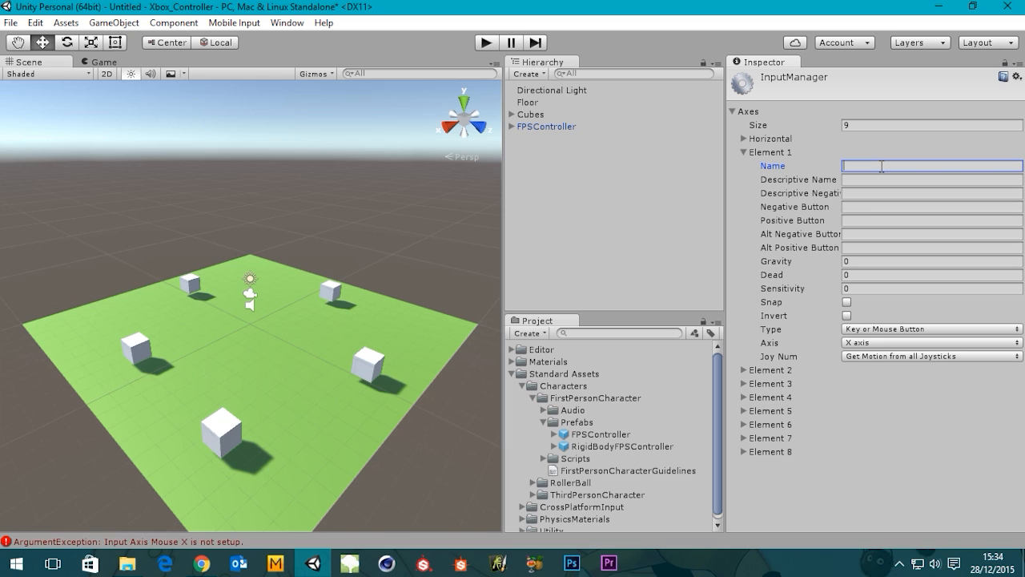
text(Vert)
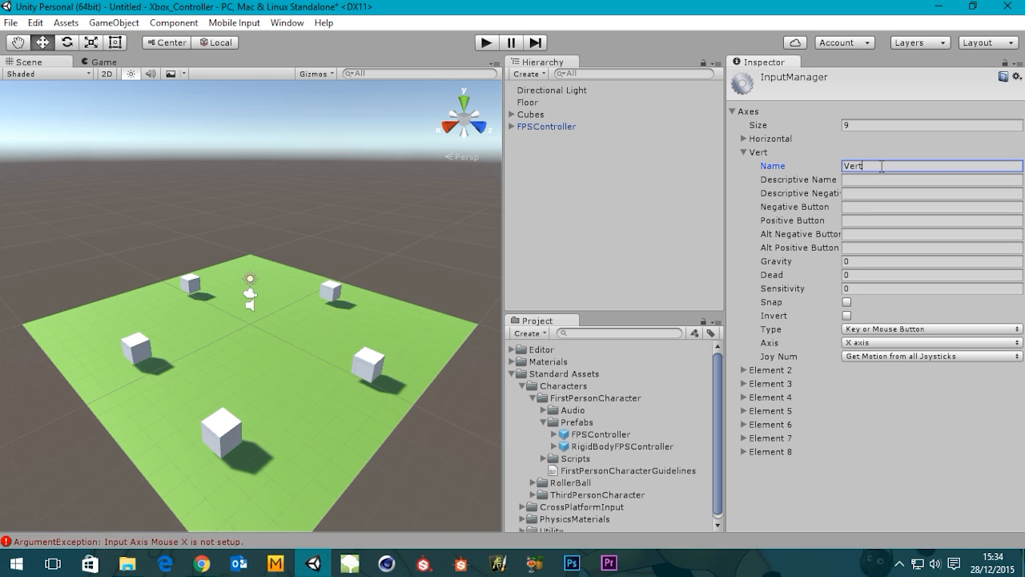
text(ical)
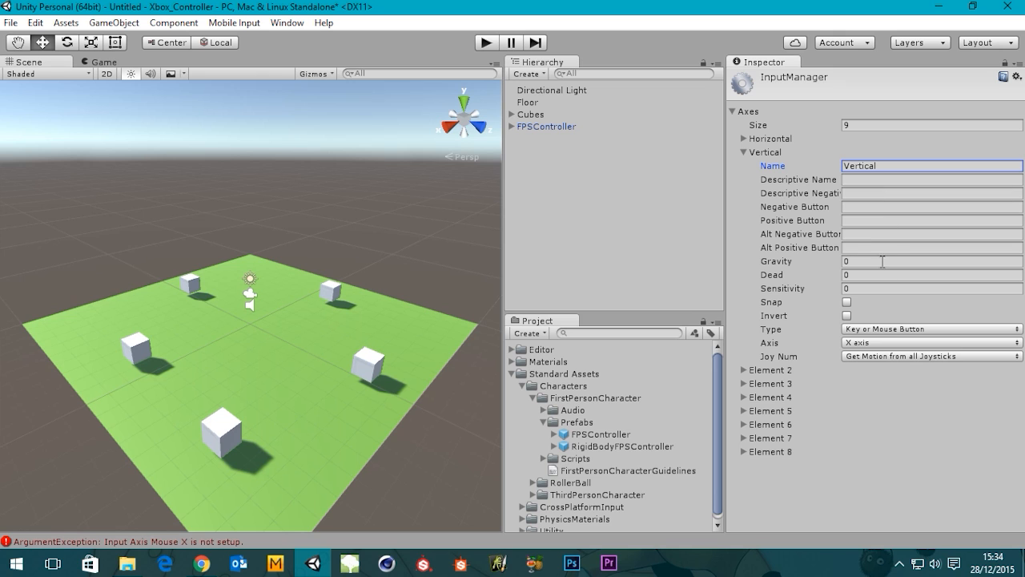
Step: Set the Vertical axis descriptive name to 'Left Thumb Vertical'
click(929, 261)
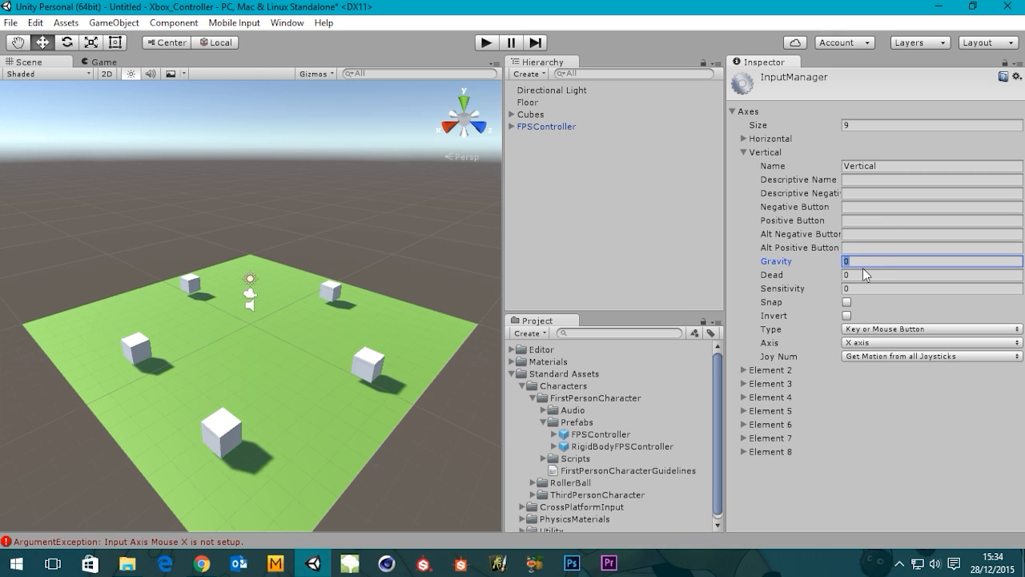
click(745, 138)
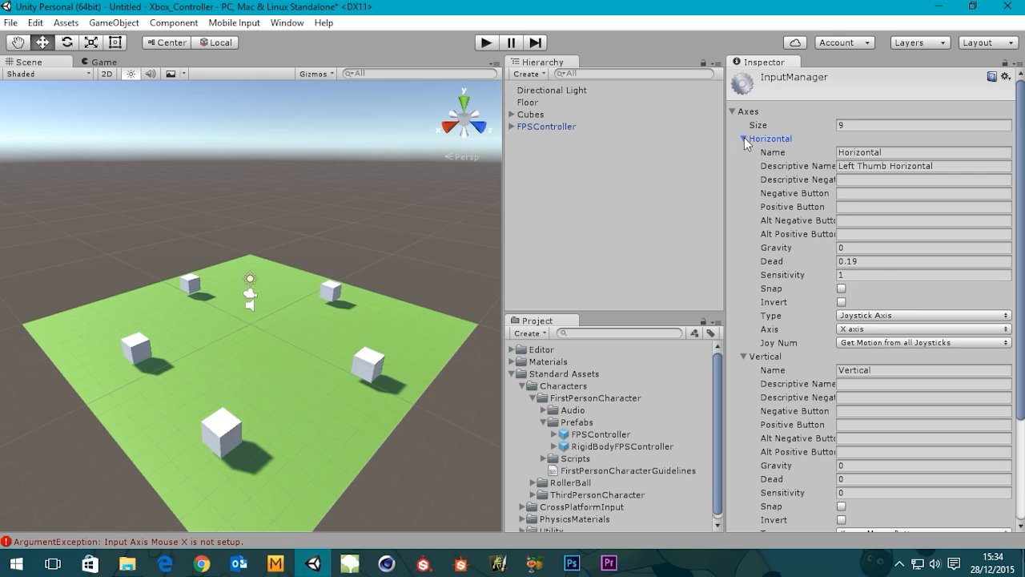
click(921, 383)
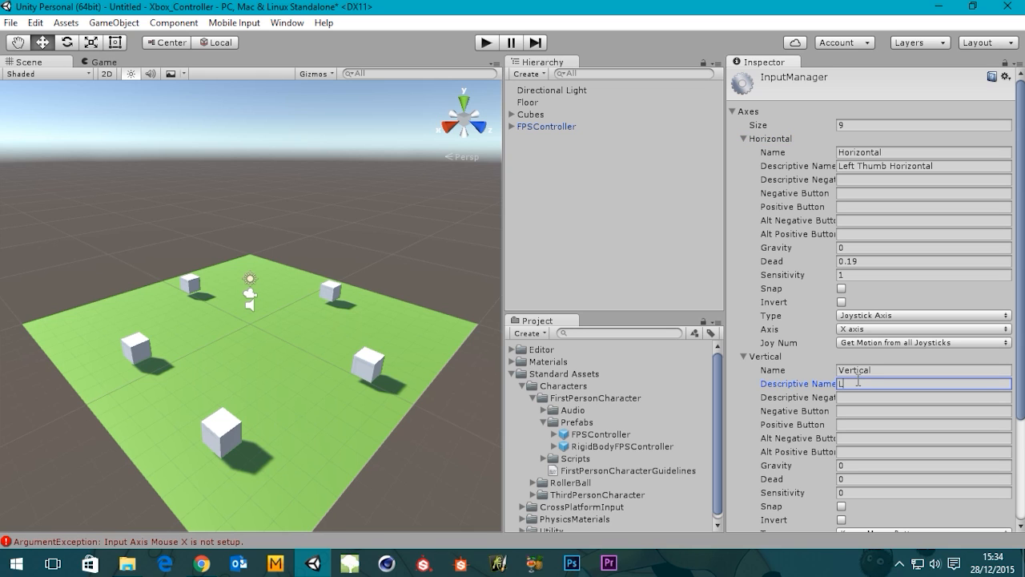
text(Left Thumb)
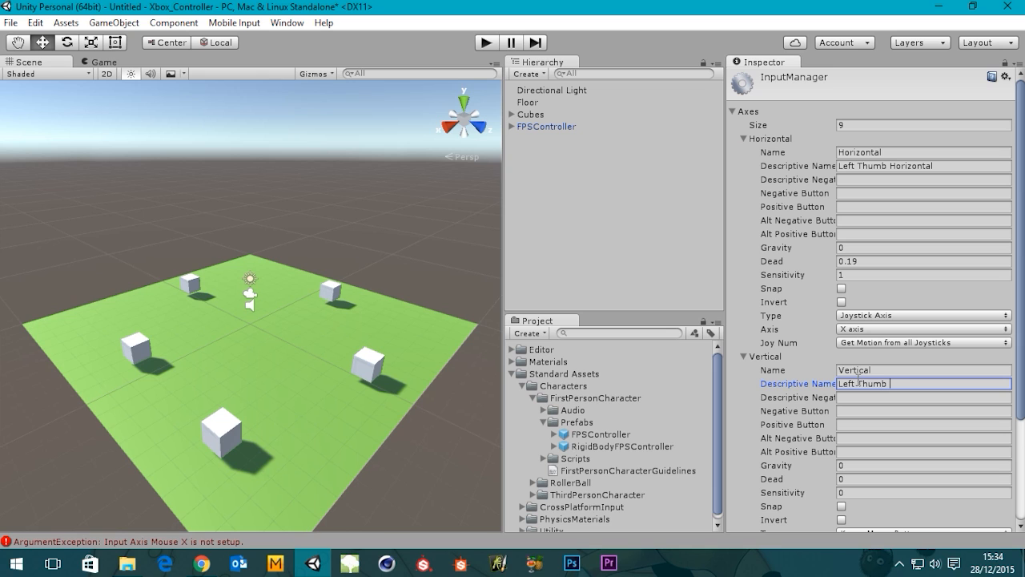
text(Ve)
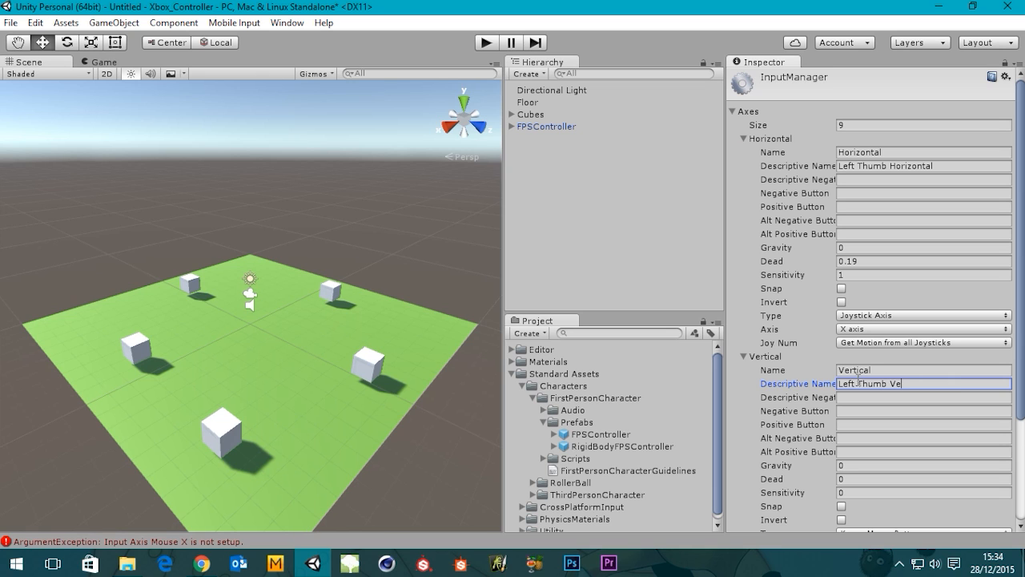
text(rtical)
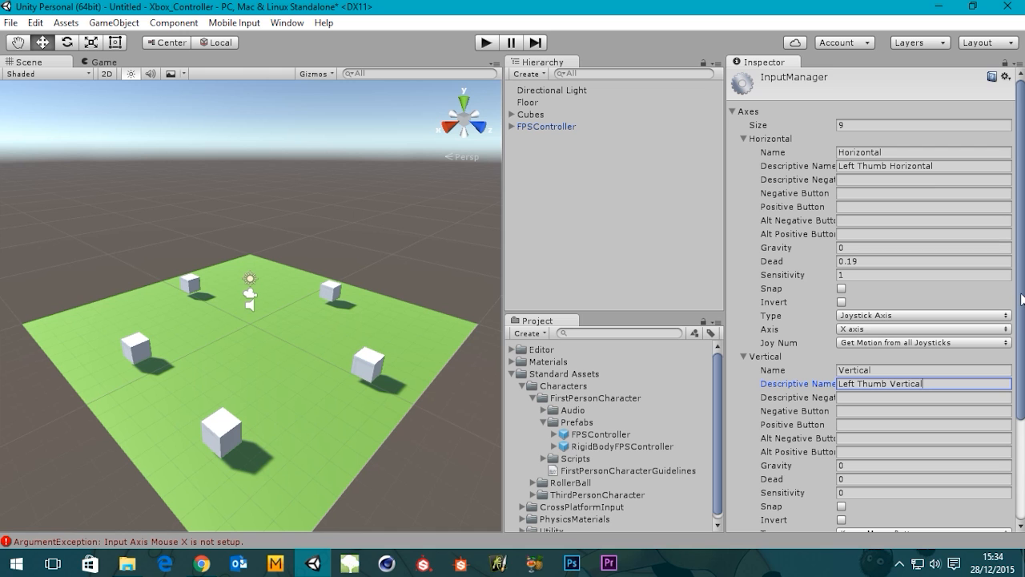
scroll(down, 3)
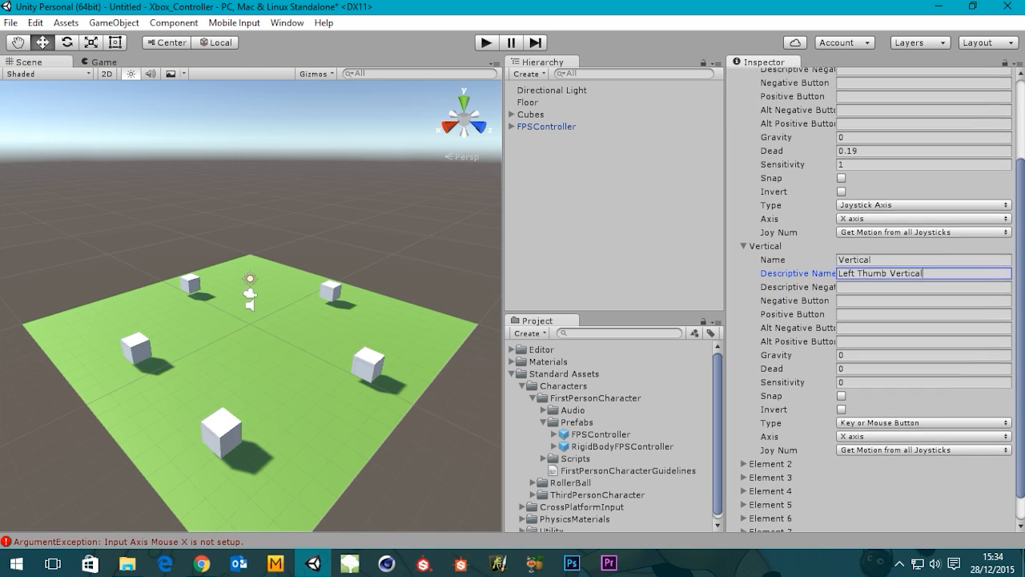
scroll(up, 3)
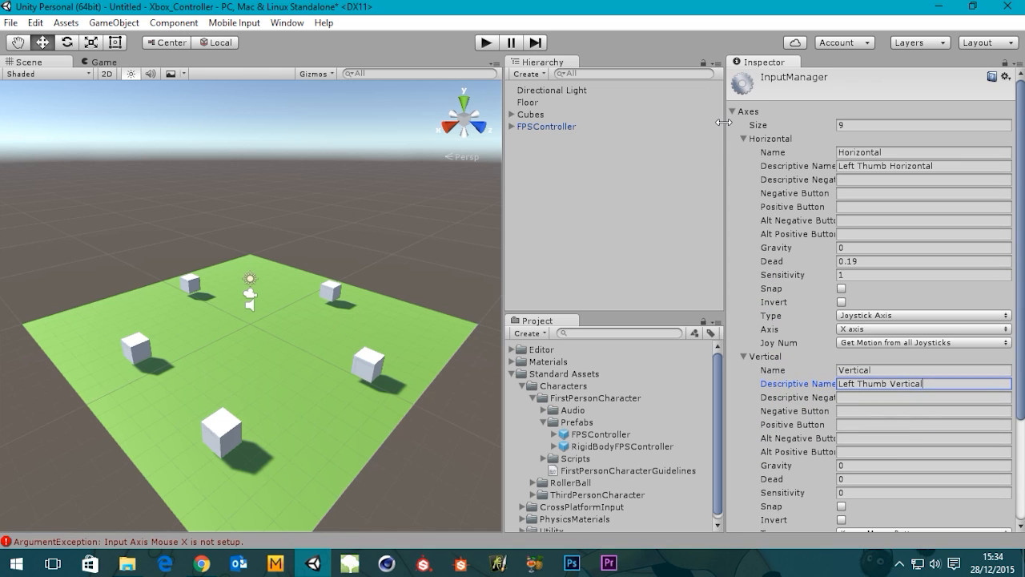
Step: Make Vertical a Joystick Axis on Y axis, dead zone 0.19, sensitivity 1
click(735, 139)
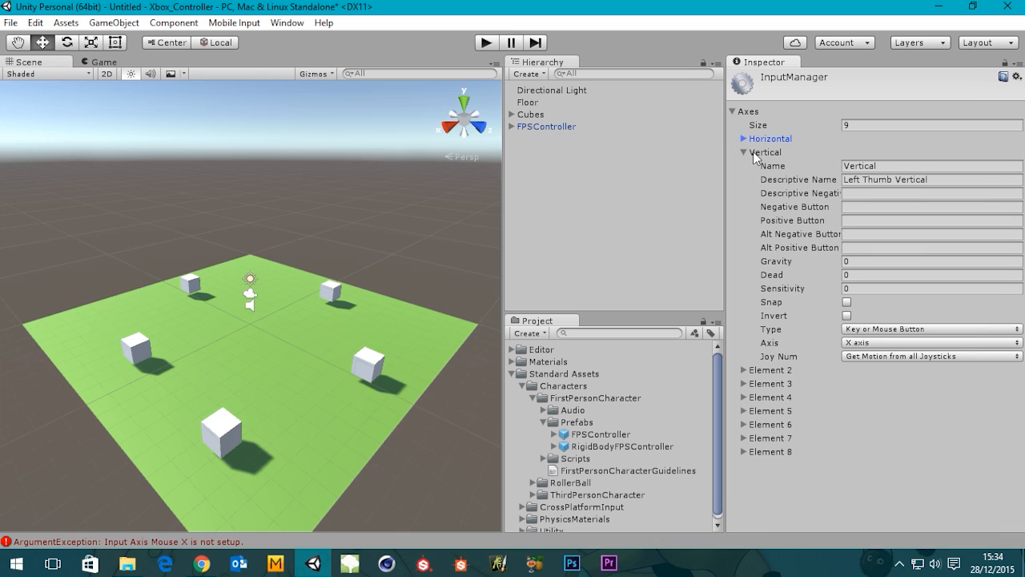
click(742, 139)
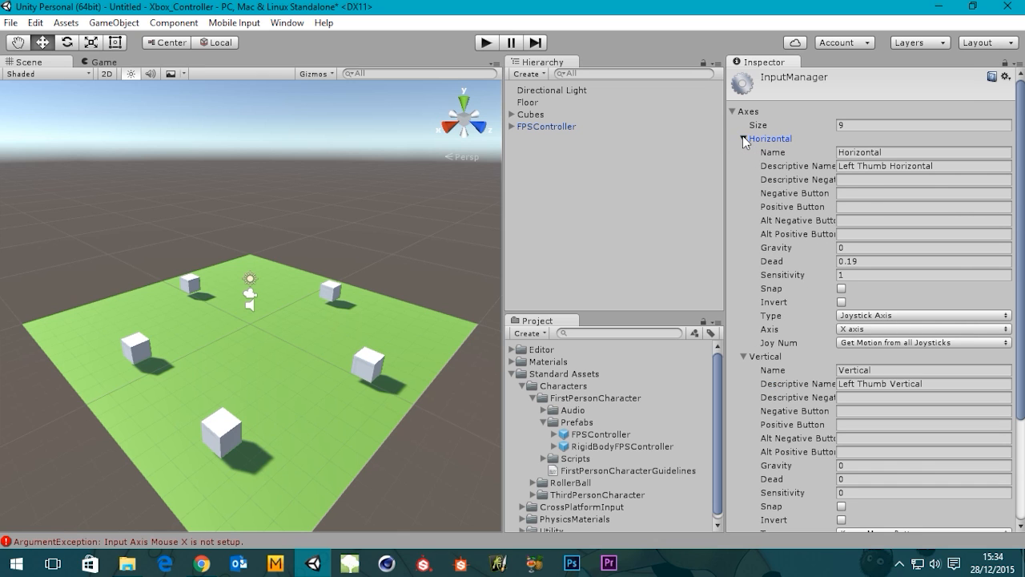
click(730, 138)
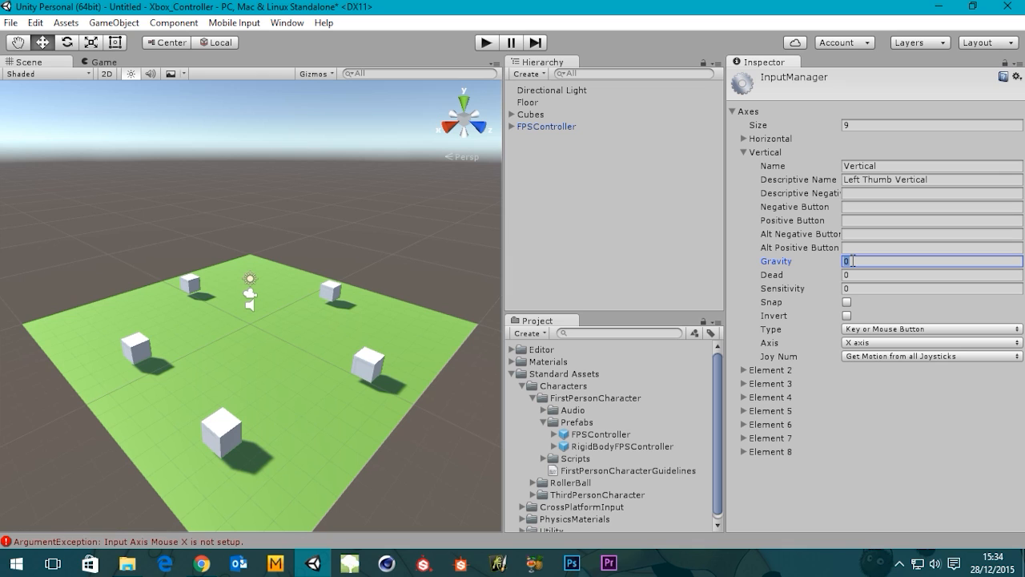
click(931, 275)
text(.19)
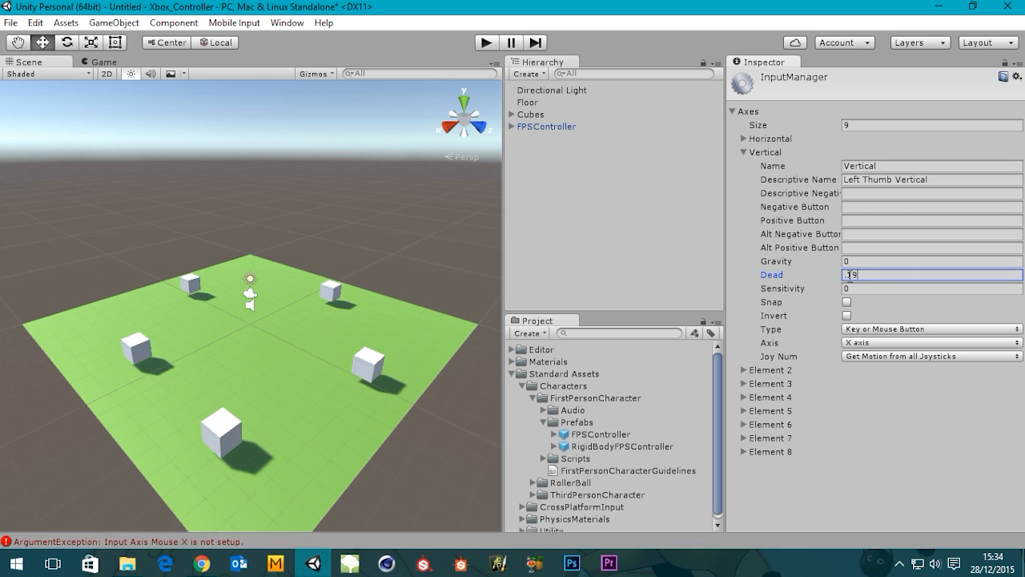
click(930, 287)
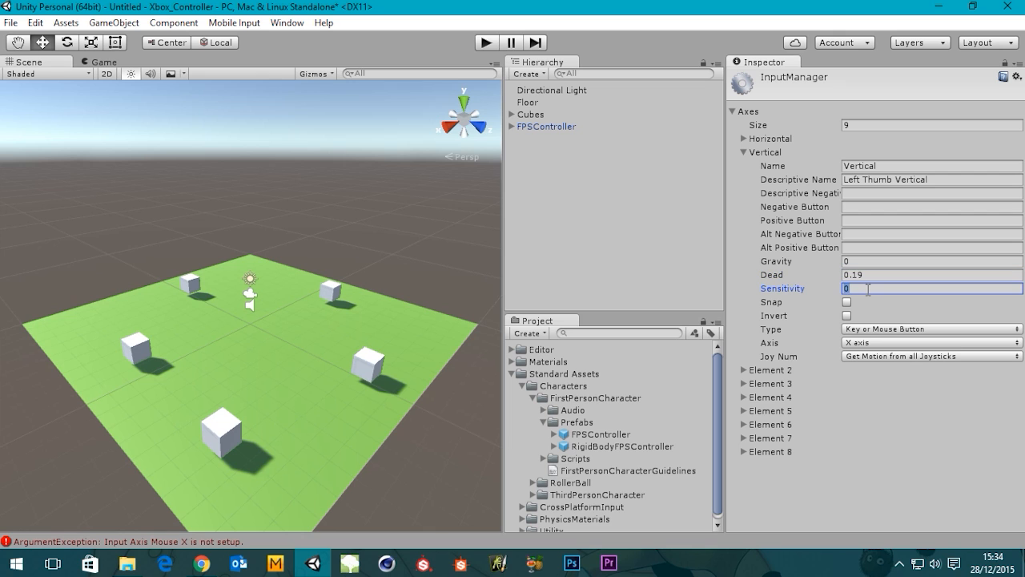
text(1)
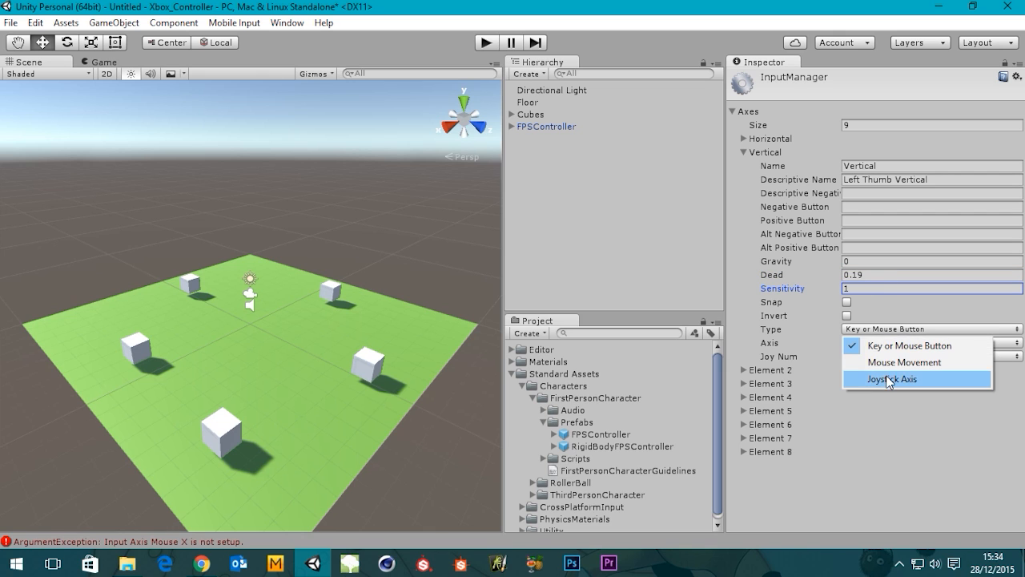
click(892, 379)
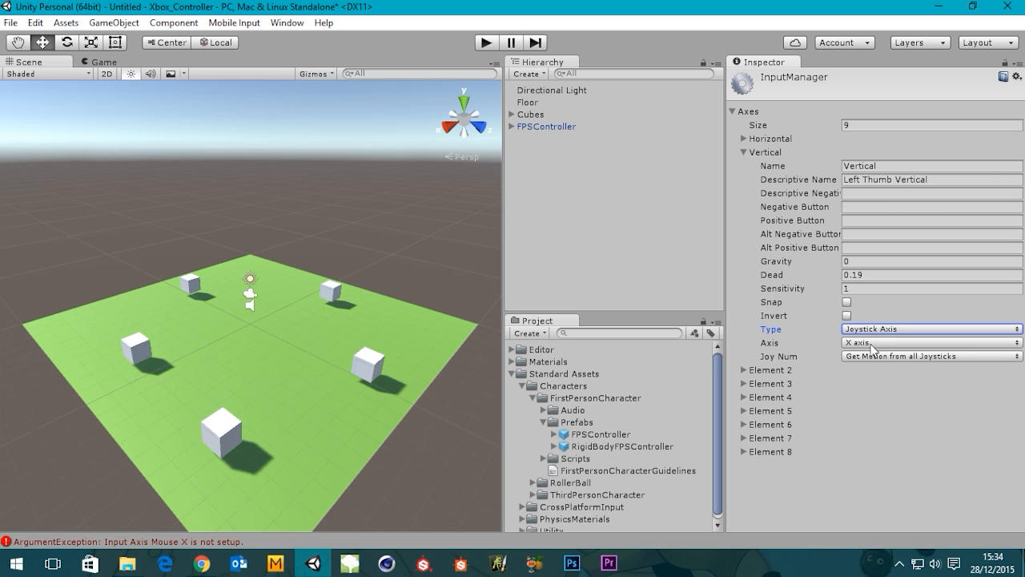
click(929, 342)
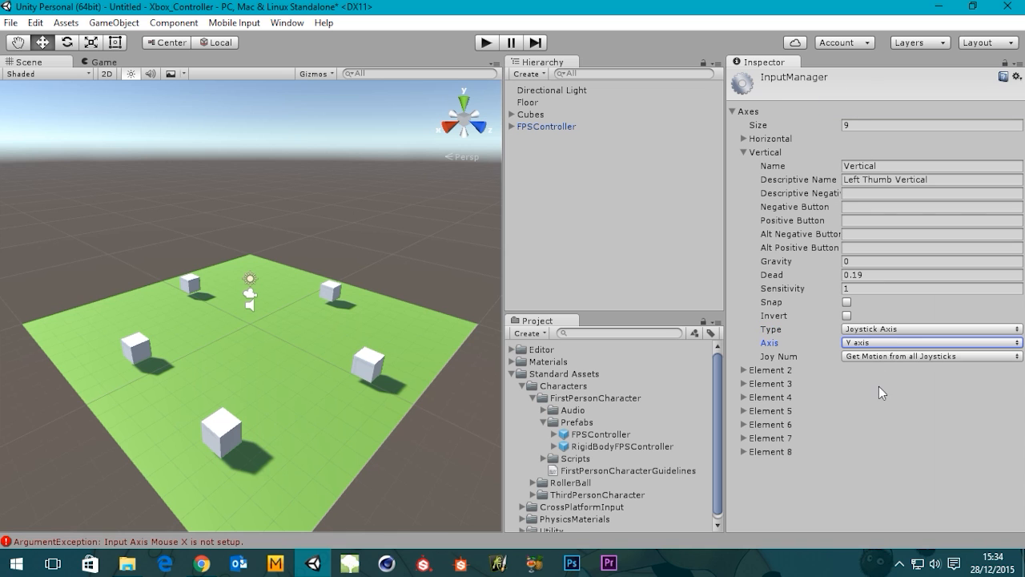
mouse_move(929, 326)
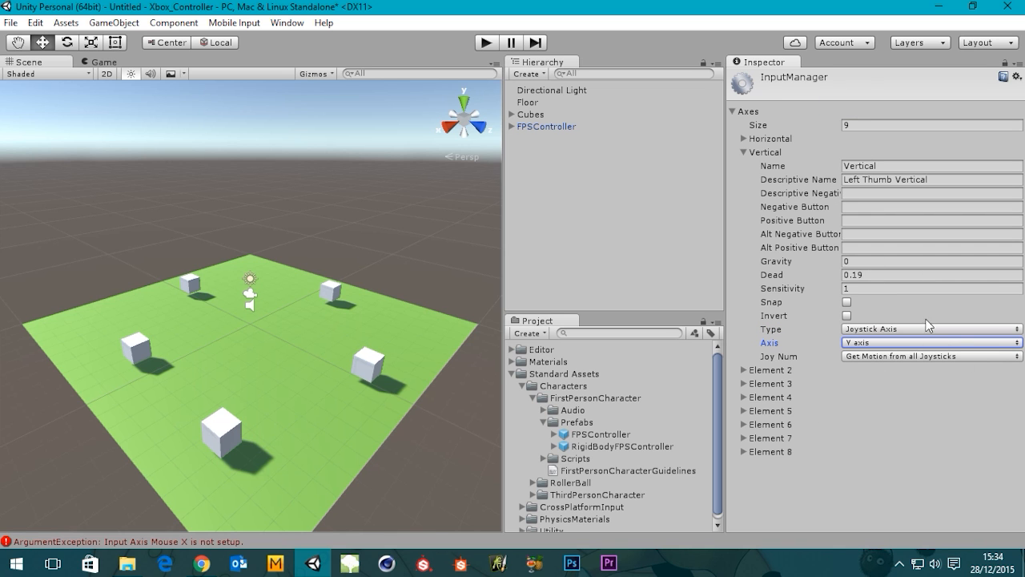
click(201, 563)
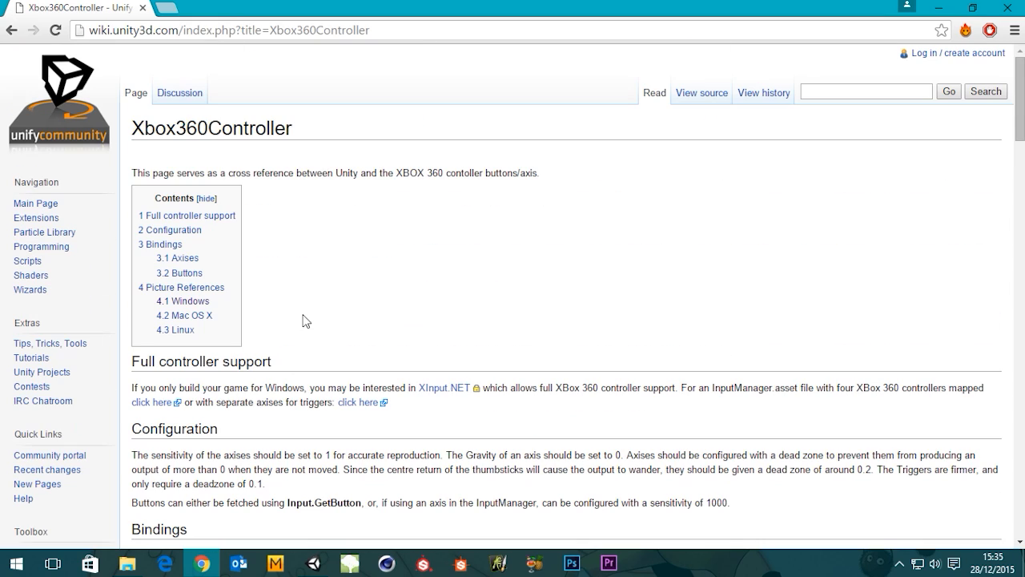
mouse_move(332, 128)
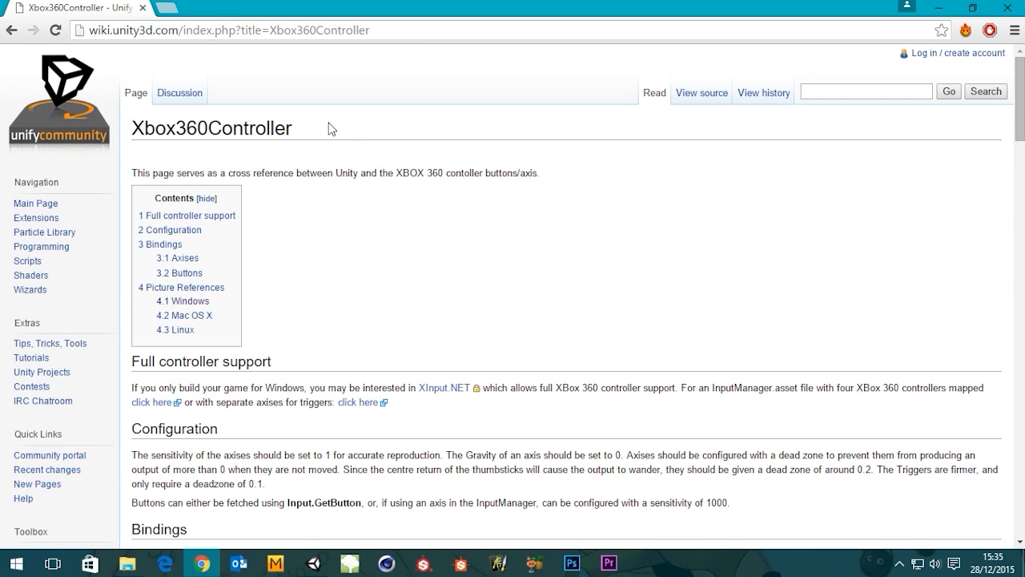
Step: Scroll the Xbox360Controller wiki page down to the Windows controller diagram
scroll(down, 3)
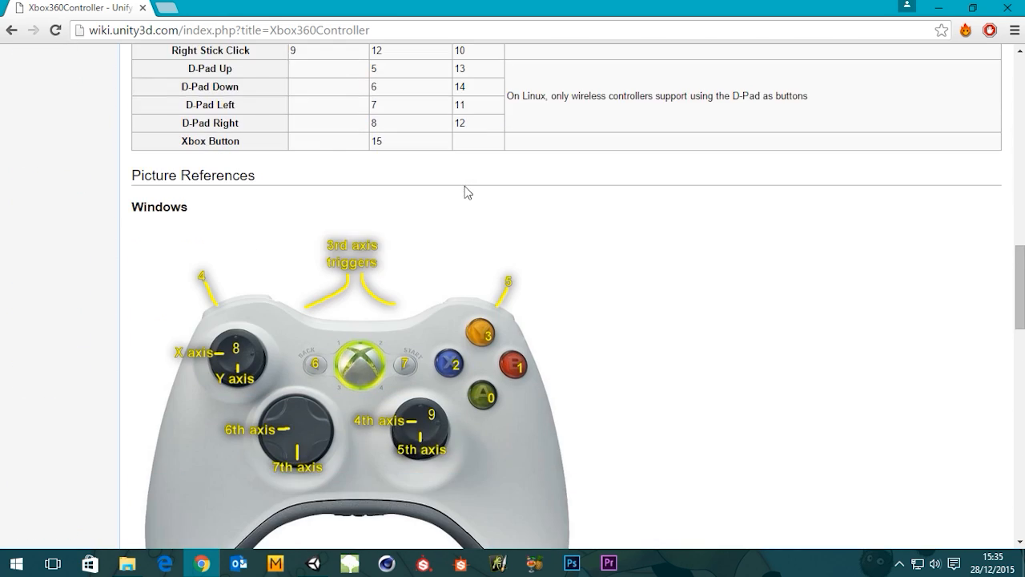
scroll(down, 3)
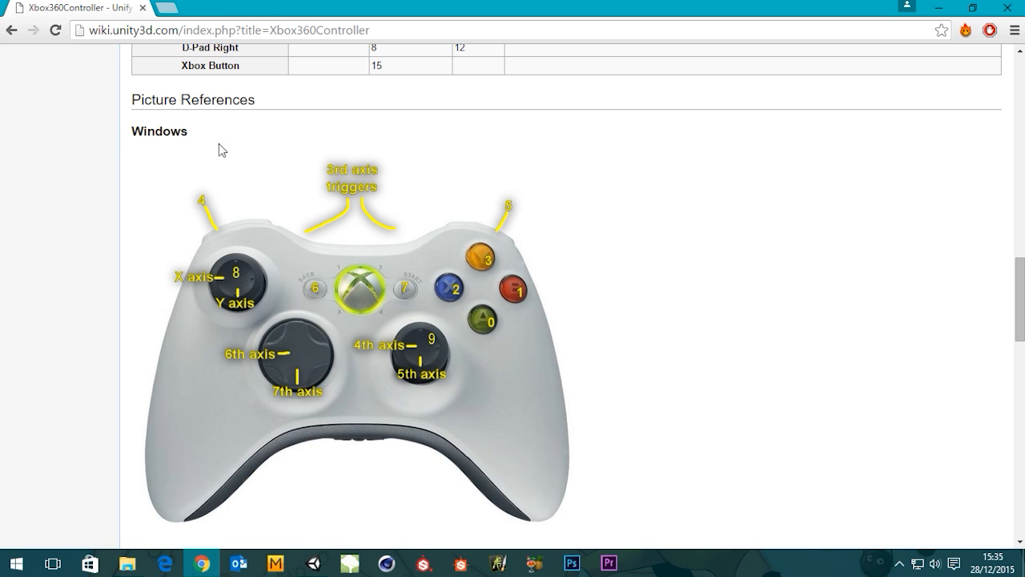
scroll(down, 3)
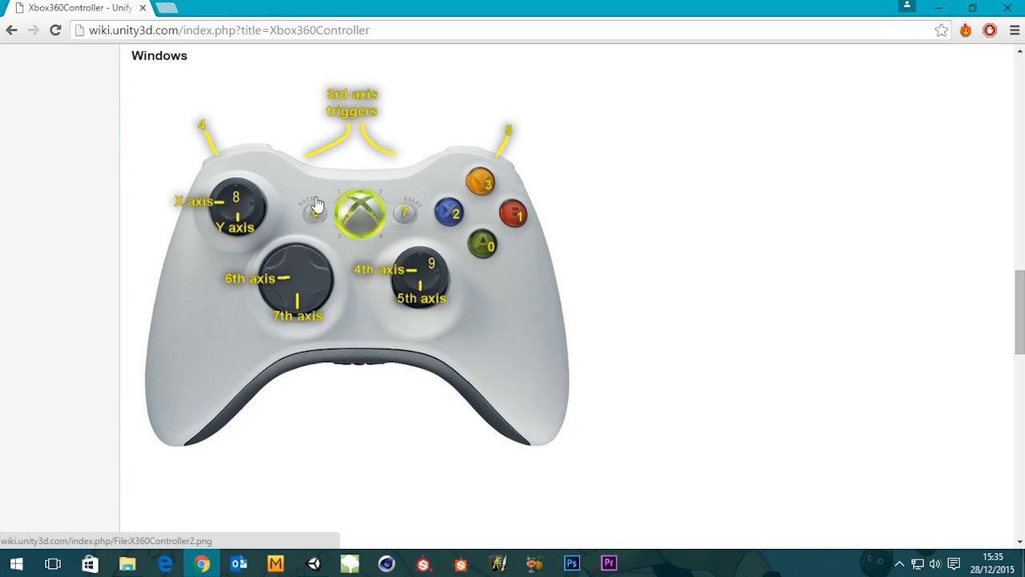
mouse_move(474, 178)
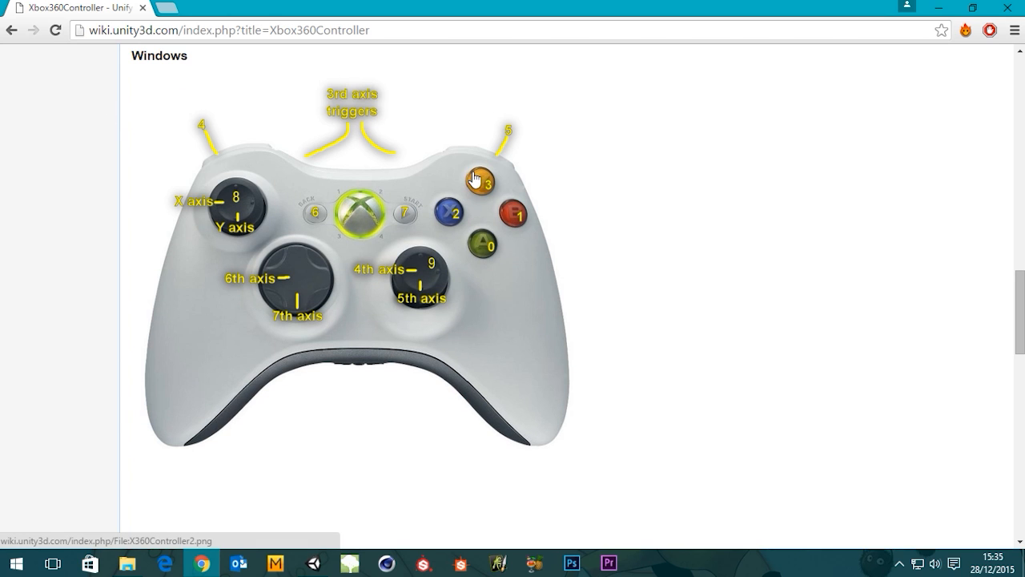
mouse_move(392, 278)
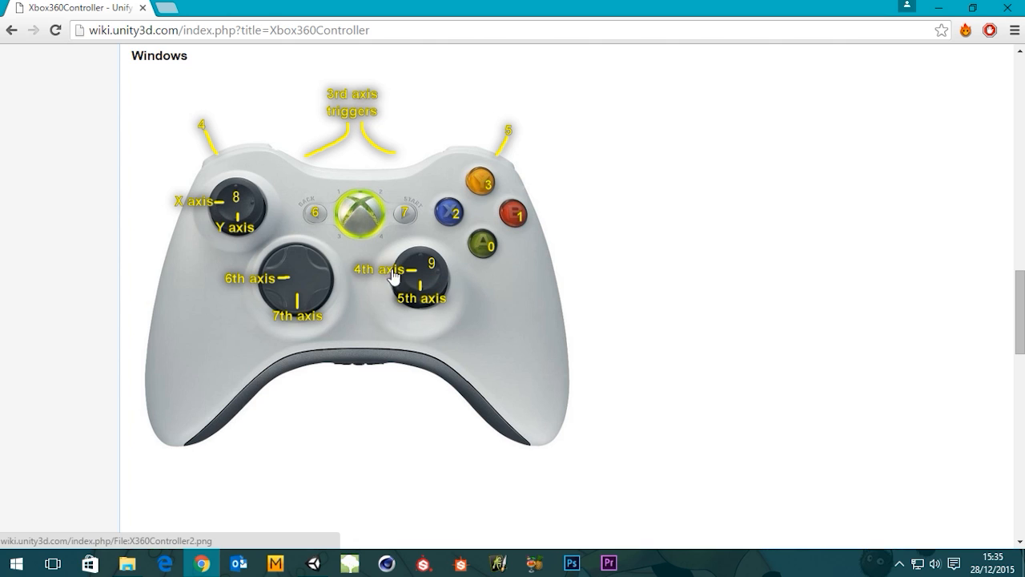
mouse_move(180, 205)
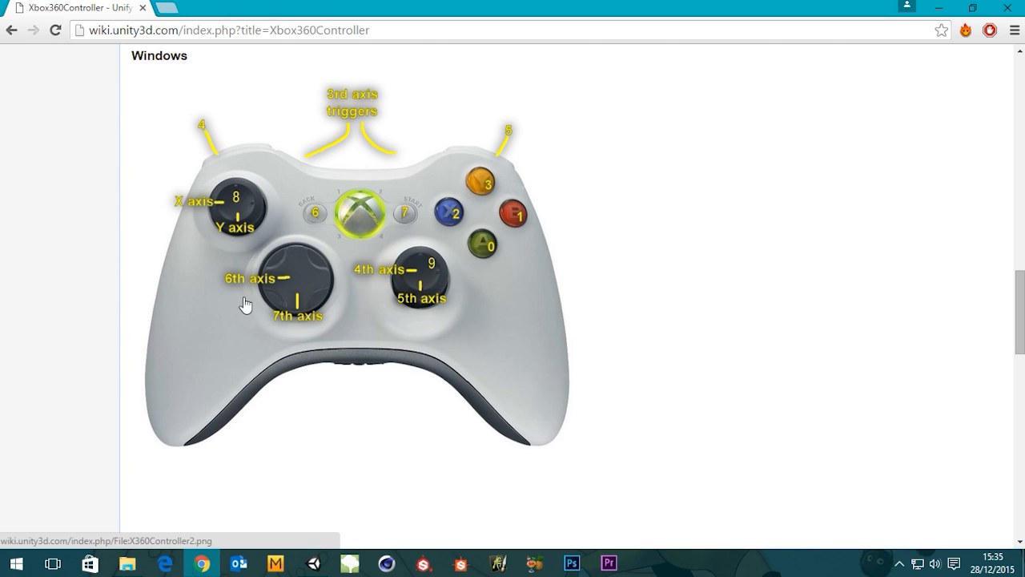
mouse_move(233, 131)
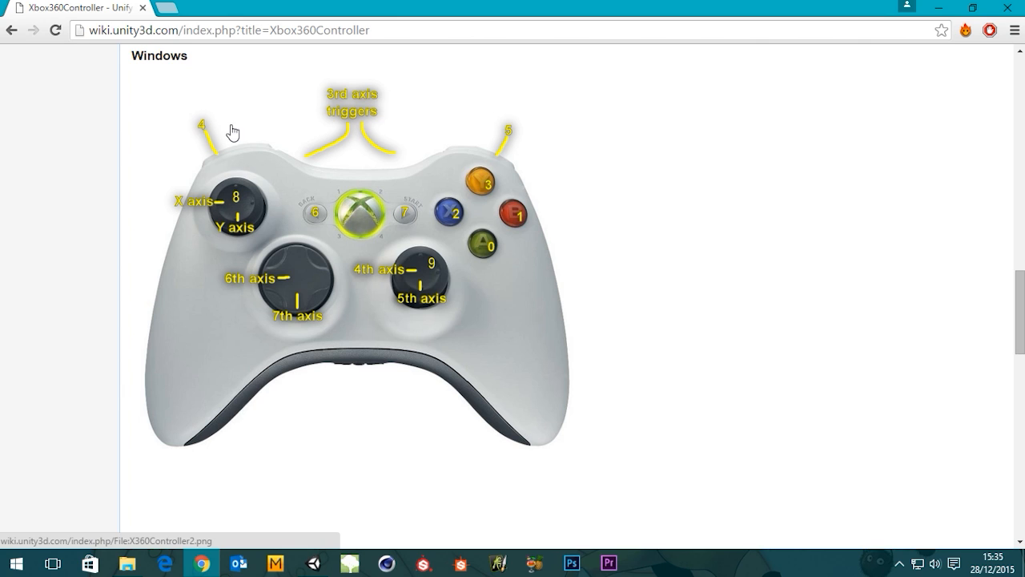
mouse_move(155, 210)
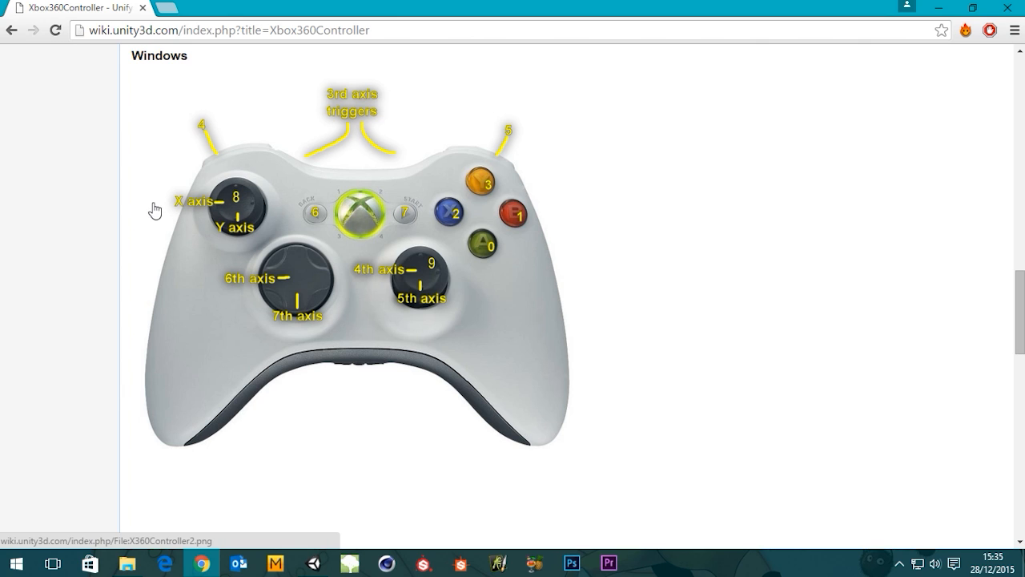
mouse_move(567, 166)
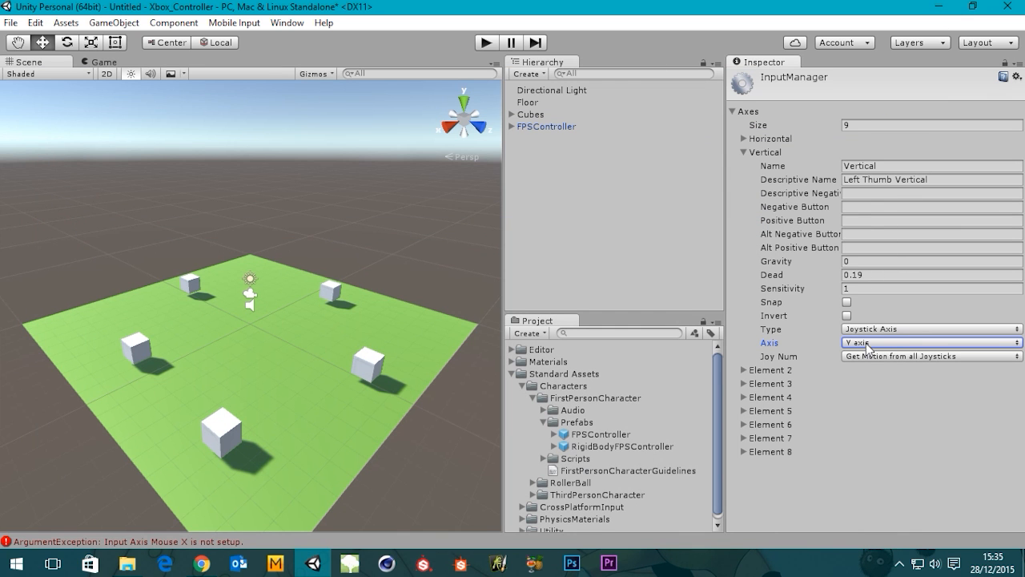
mouse_move(838, 278)
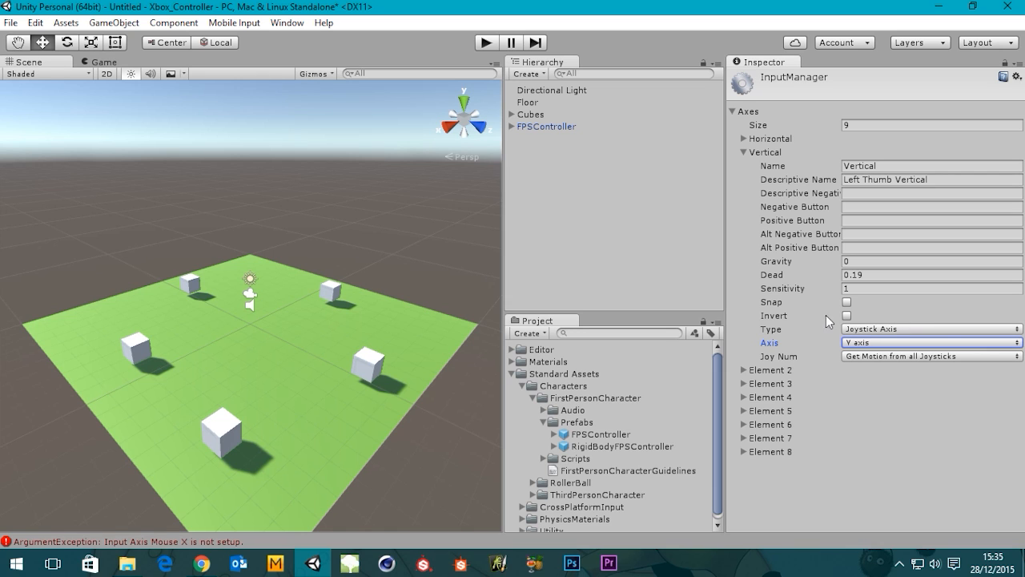
mouse_move(848, 321)
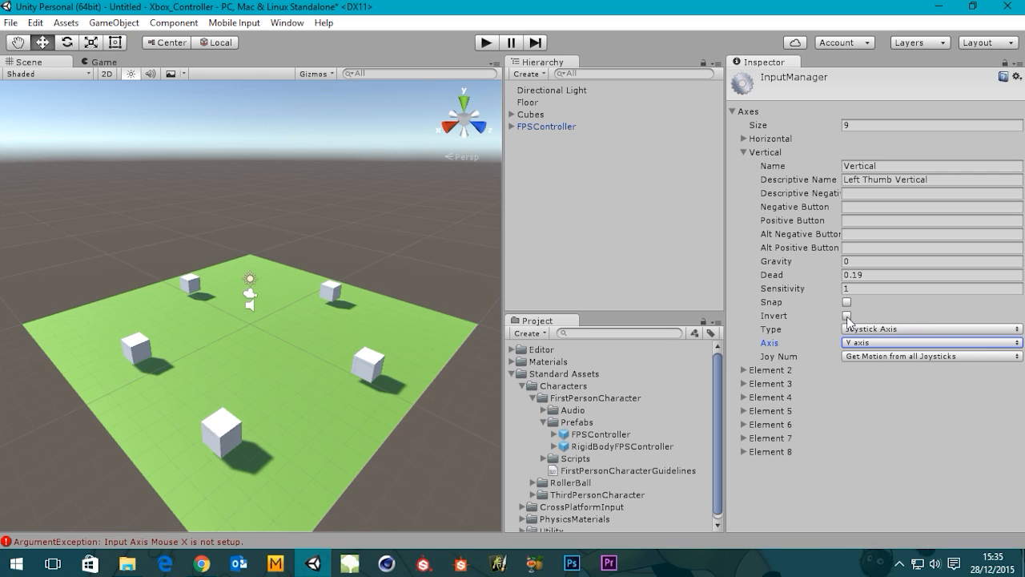
Step: Tick the Invert checkbox on the Vertical joystick Y axis
click(847, 315)
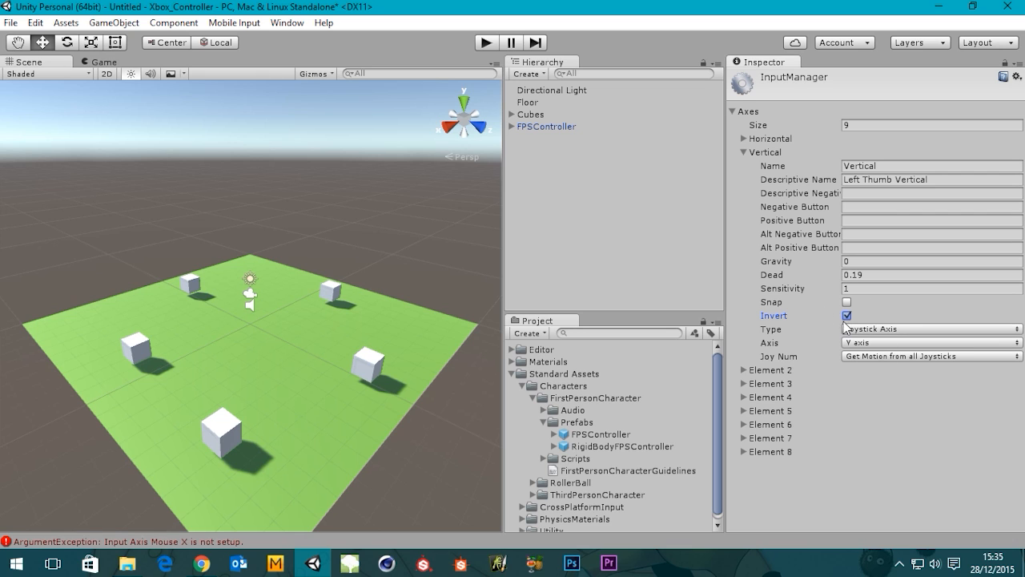
mouse_move(748, 86)
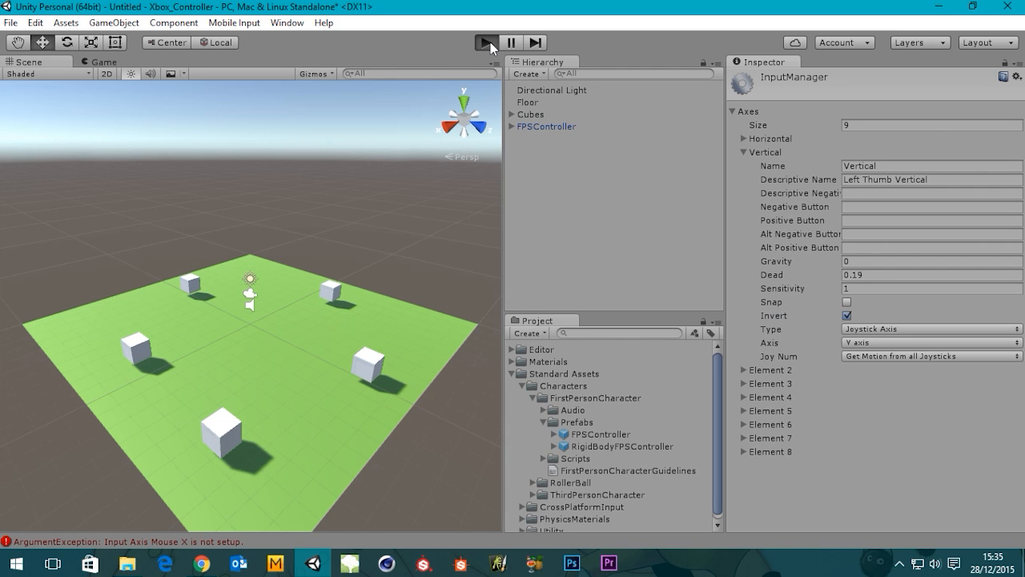
Step: Enter play mode to test the Xbox controller input
click(487, 43)
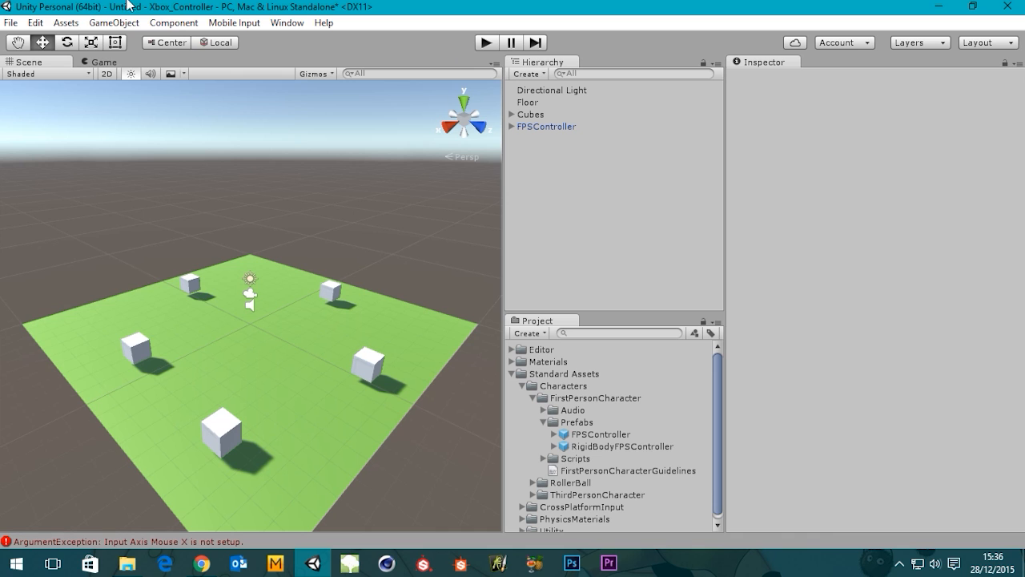
Step: Reopen the Input Manager through Edit > Project Settings > Input
click(34, 22)
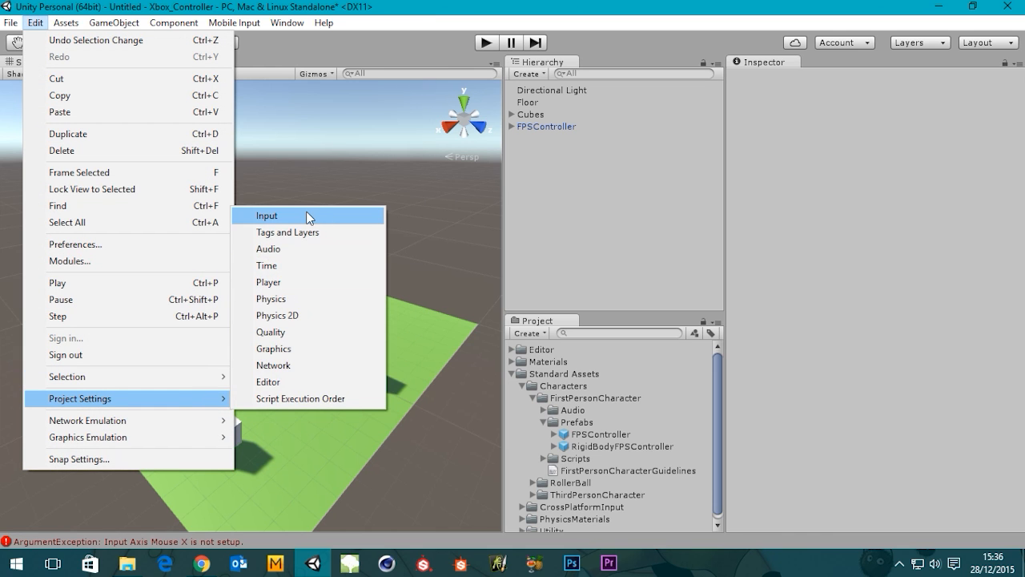
click(266, 214)
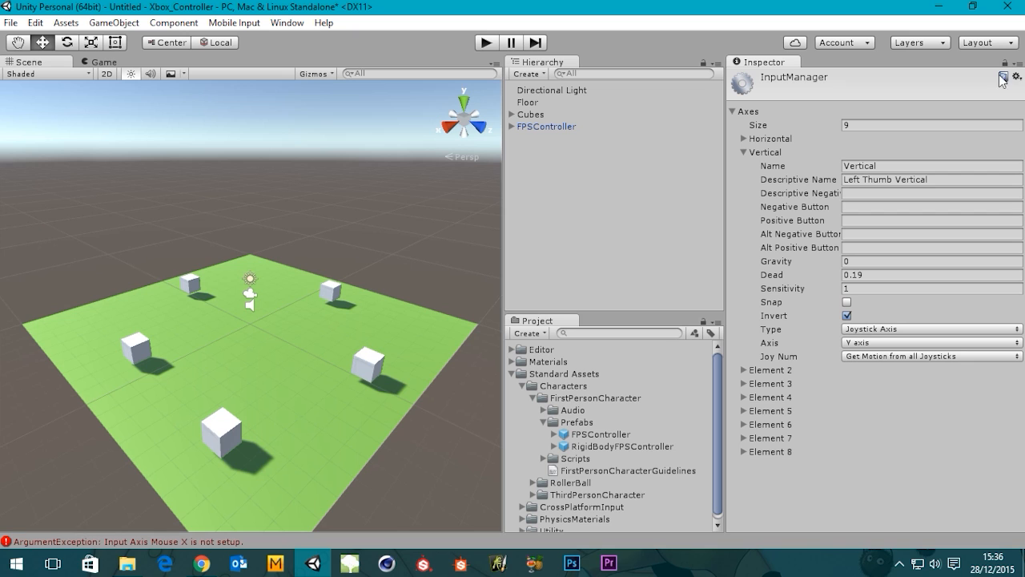
mouse_move(590, 73)
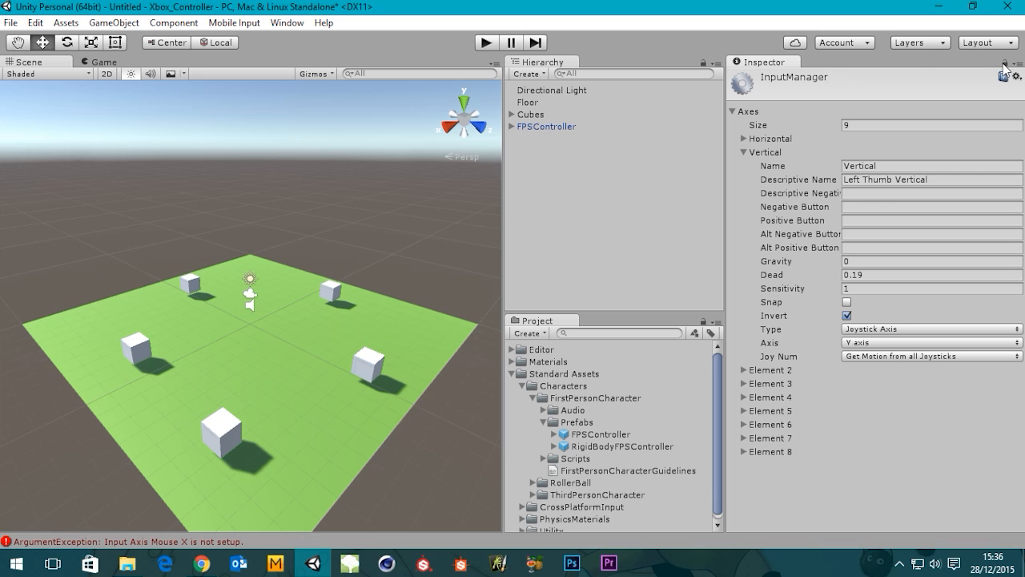
mouse_move(358, 287)
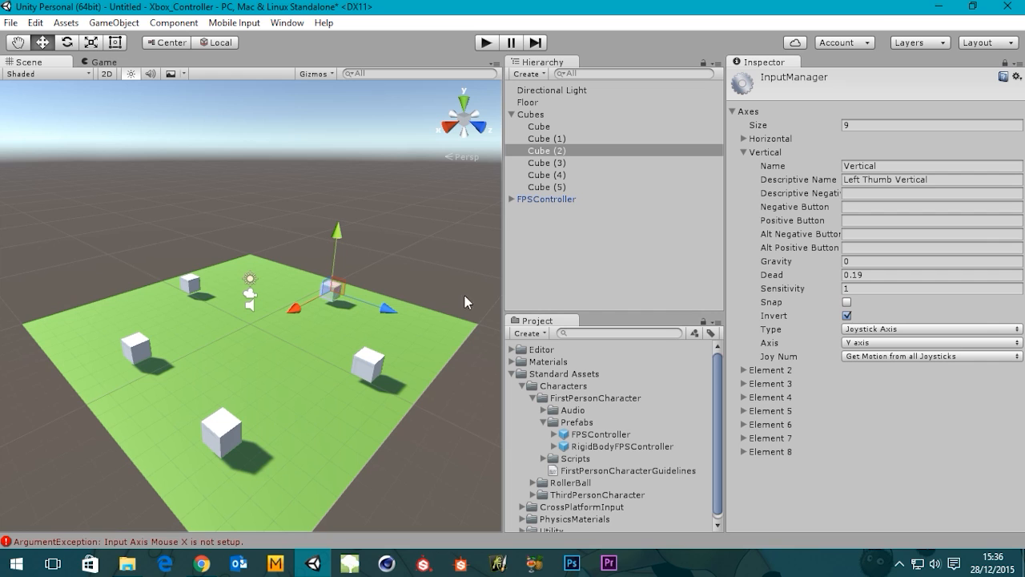
mouse_move(878, 260)
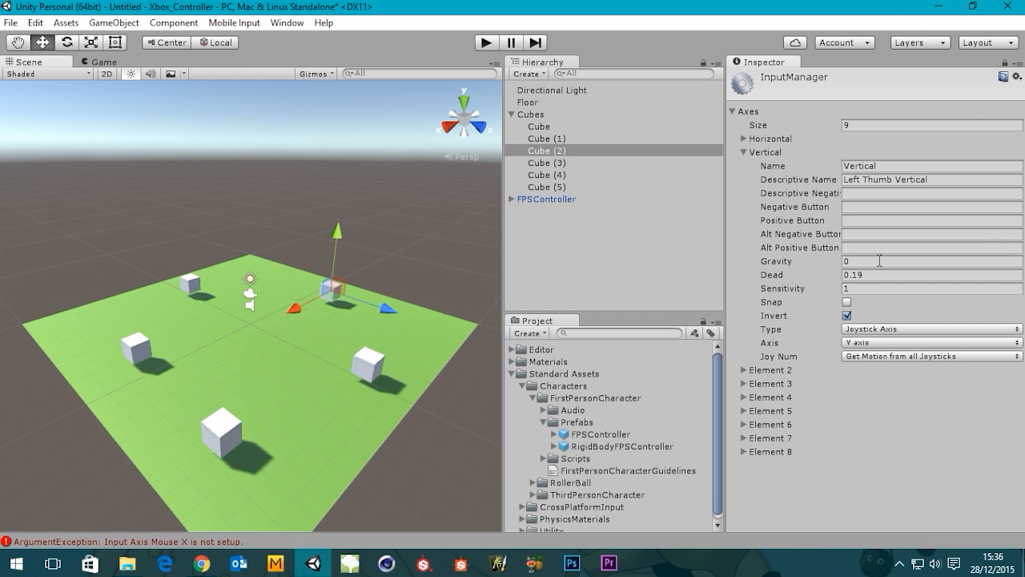
mouse_move(1021, 83)
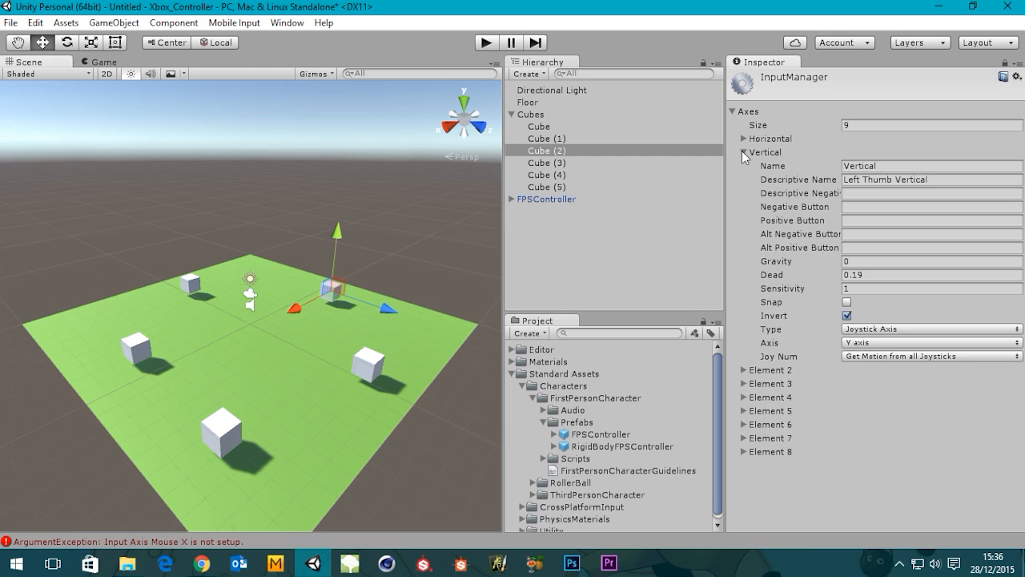
Step: Collapse Vertical, expand Element 2 and name it Mouse X
click(742, 152)
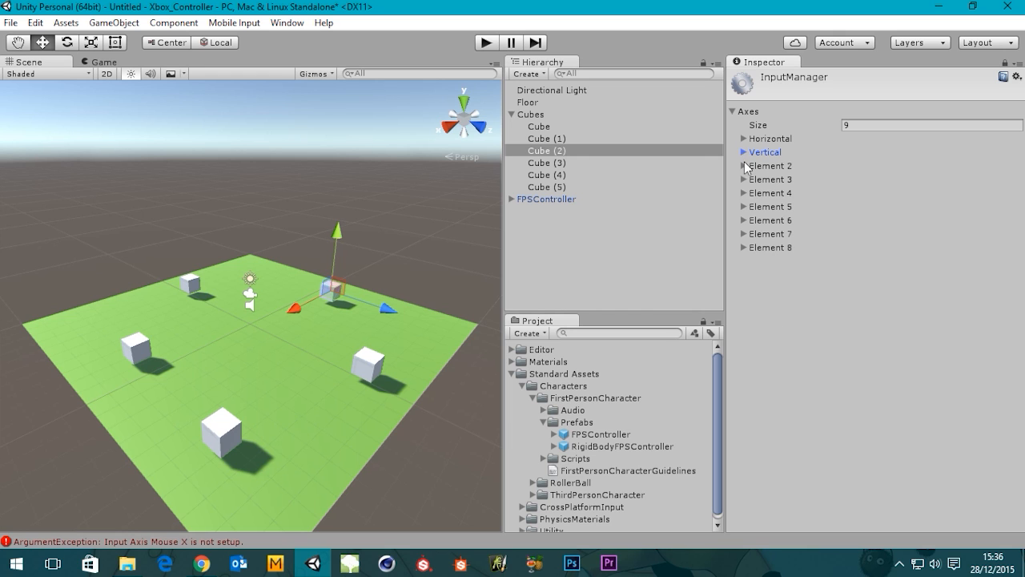
click(744, 166)
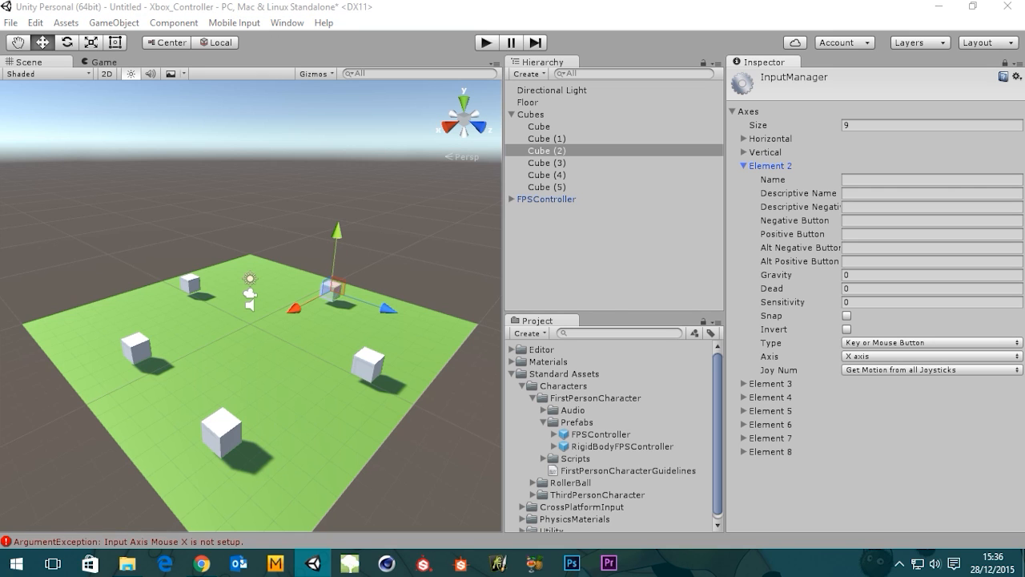
mouse_move(830, 170)
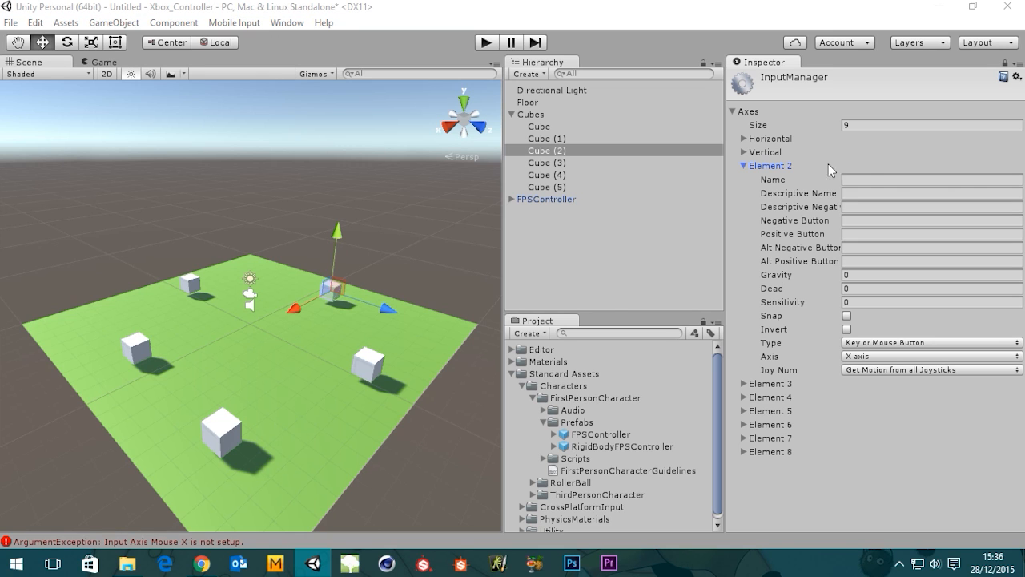
mouse_move(671, 139)
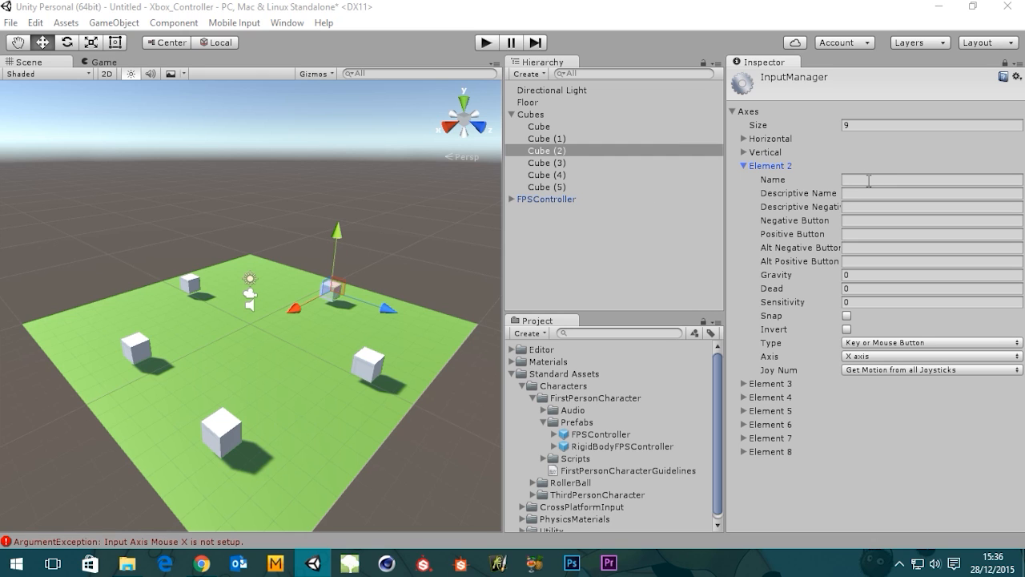
click(931, 179)
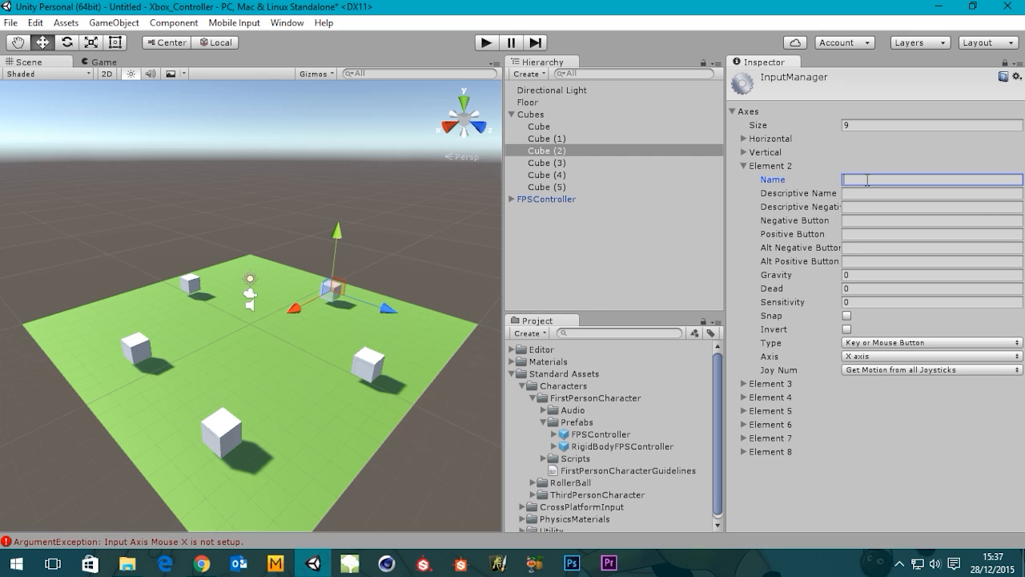
text(Mouse X)
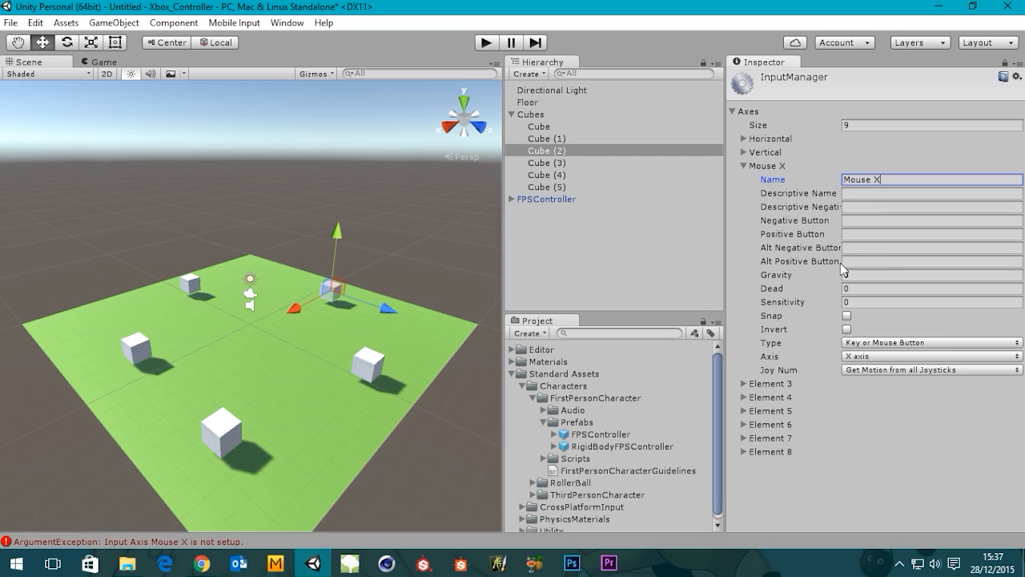
Step: Give Mouse X dead zone 0.19, sensitivity 1 and Joystick Axis type
click(931, 274)
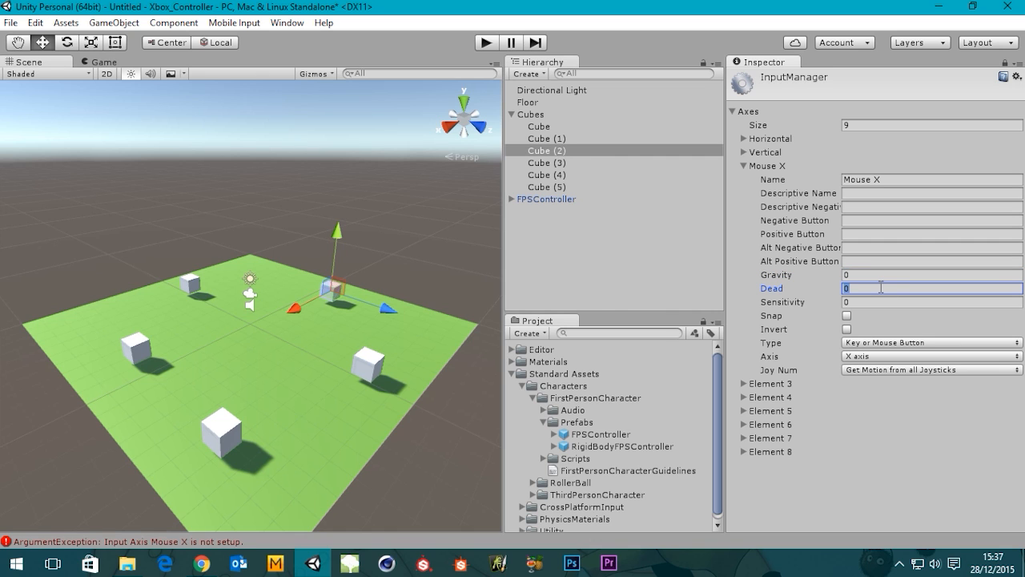
text(0.19)
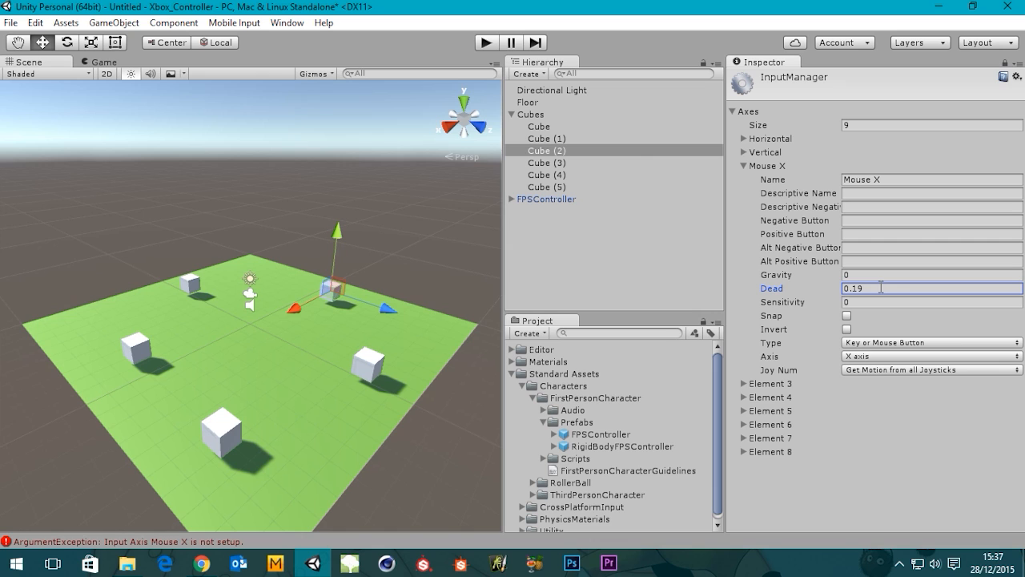
click(929, 301)
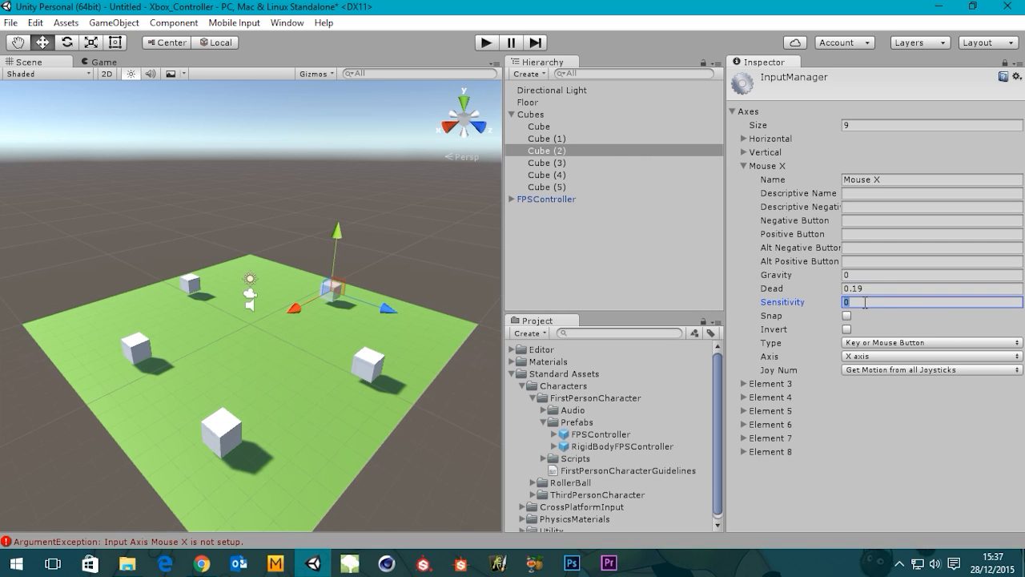
text(1)
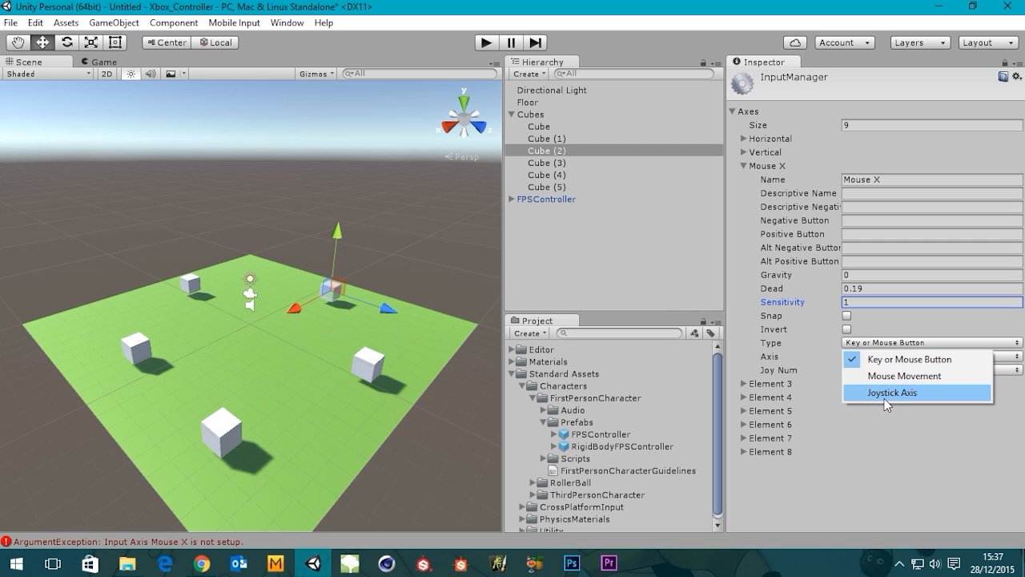
click(890, 392)
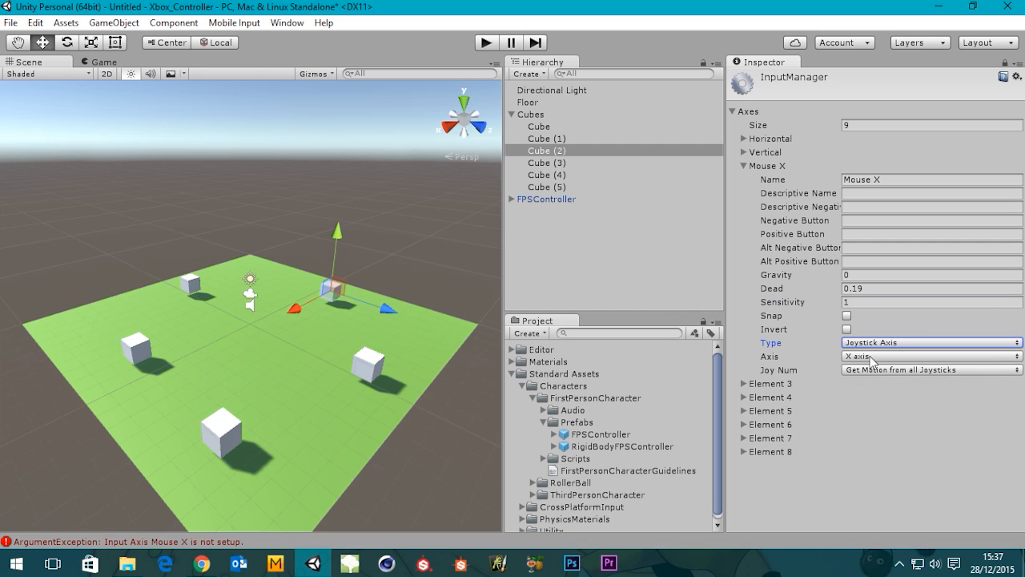
mouse_move(213, 430)
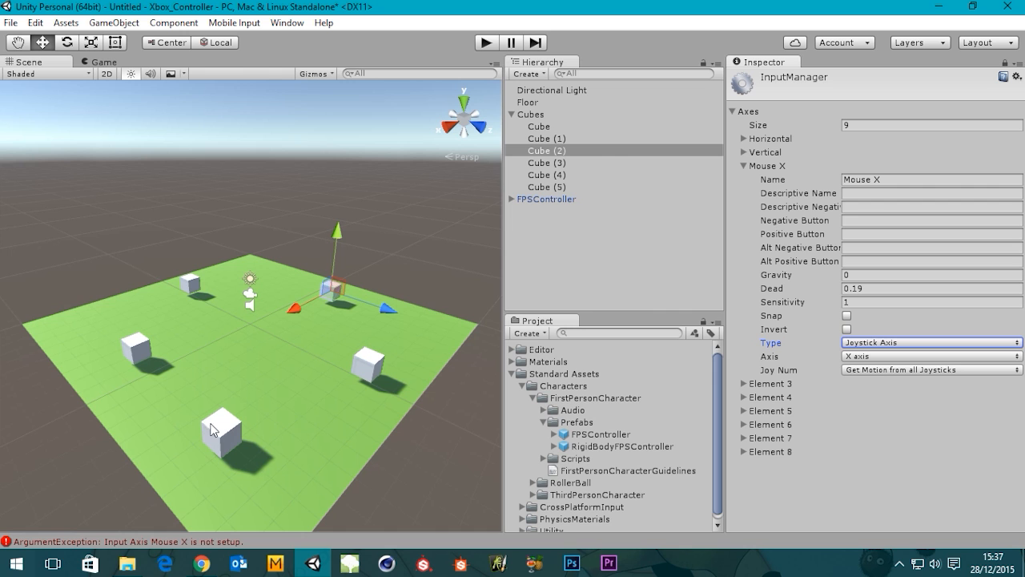
click(201, 563)
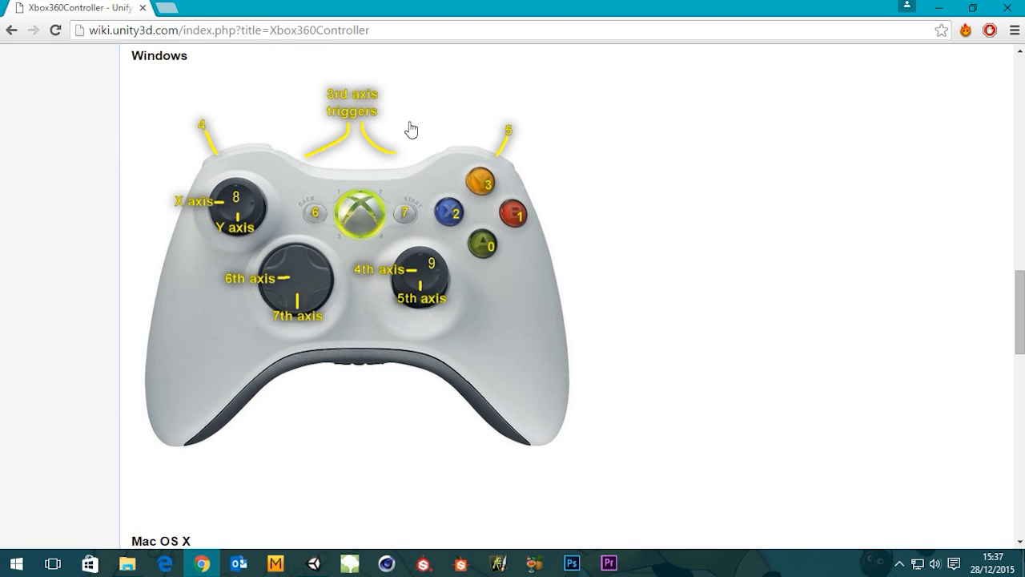
mouse_move(443, 280)
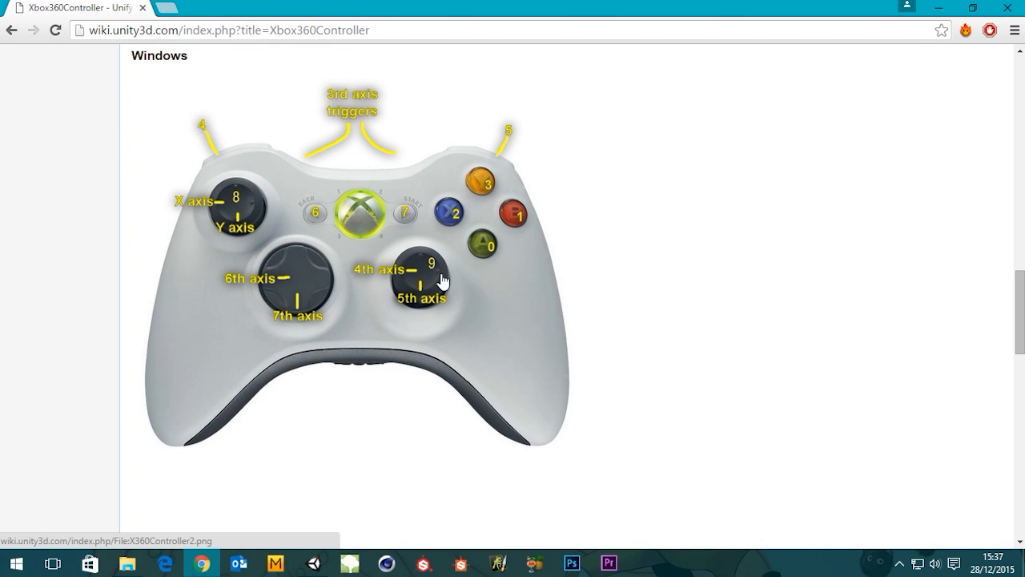
mouse_move(624, 255)
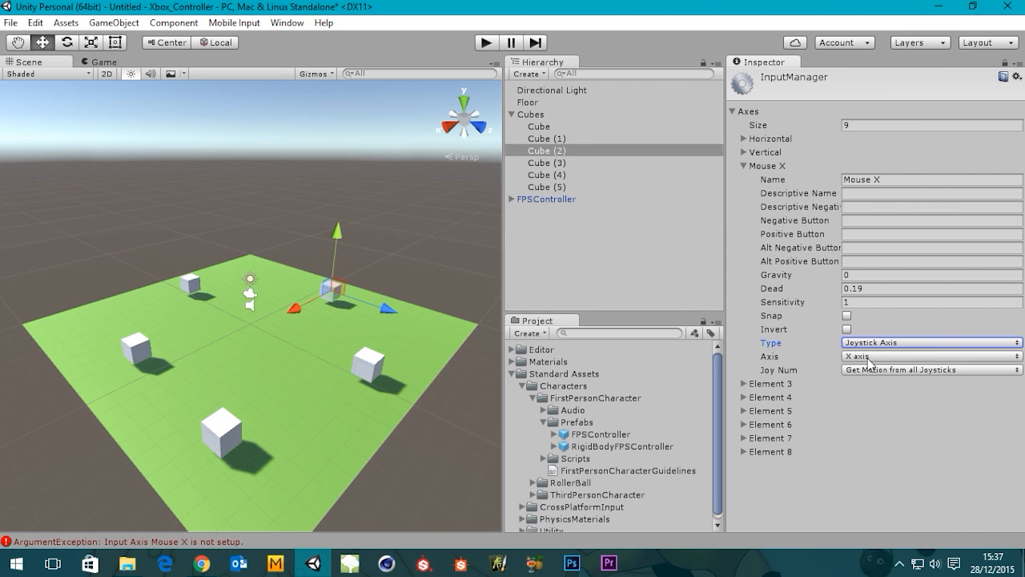
Step: Map Mouse X to the 4th joystick axis
click(930, 356)
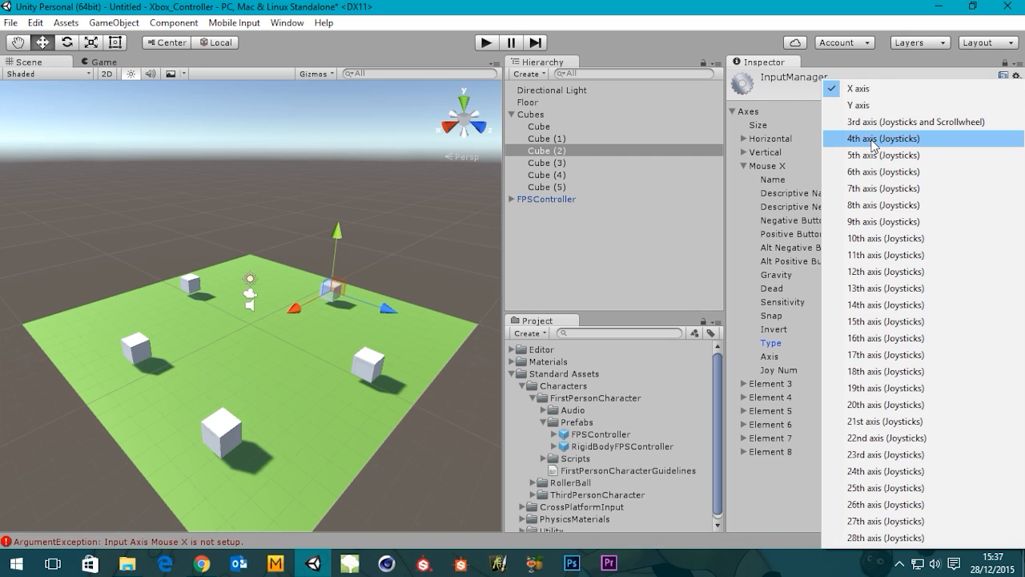
click(883, 137)
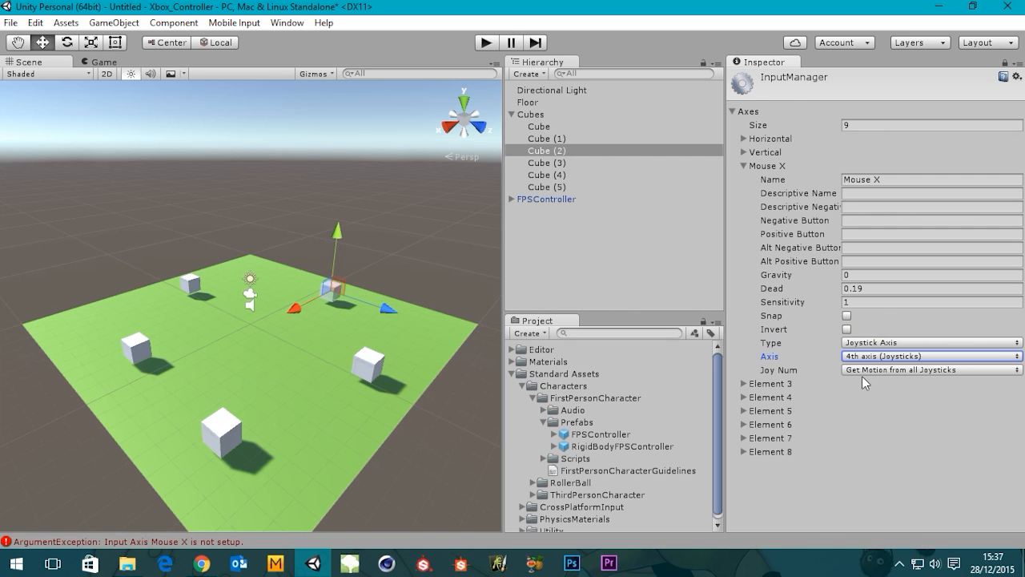
mouse_move(915, 377)
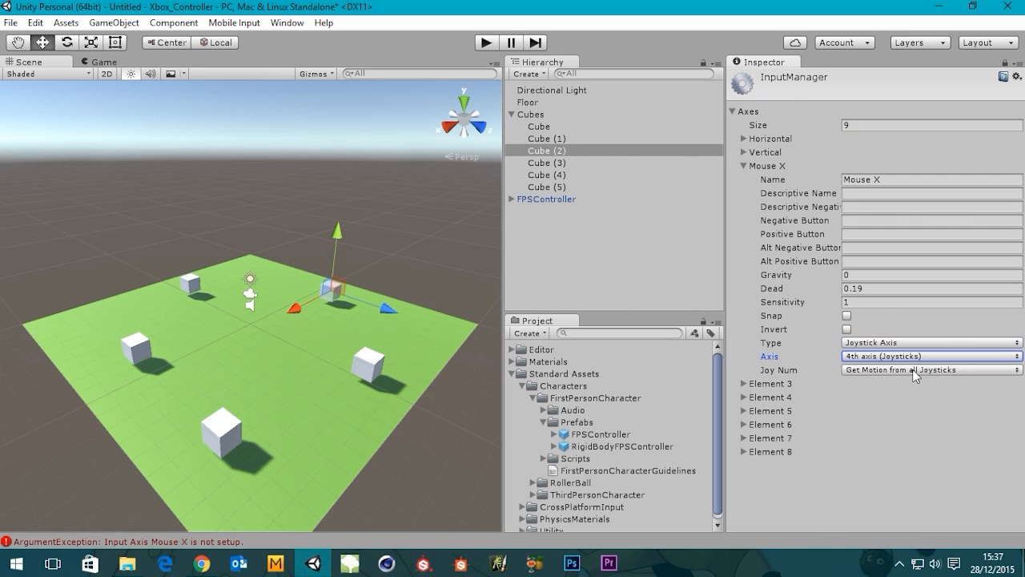
mouse_move(747, 175)
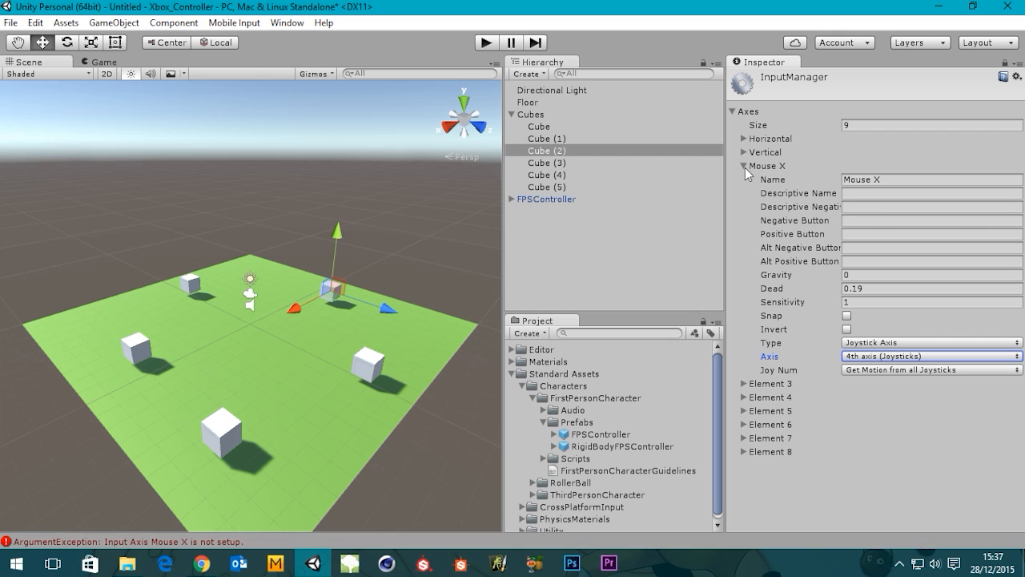
click(744, 166)
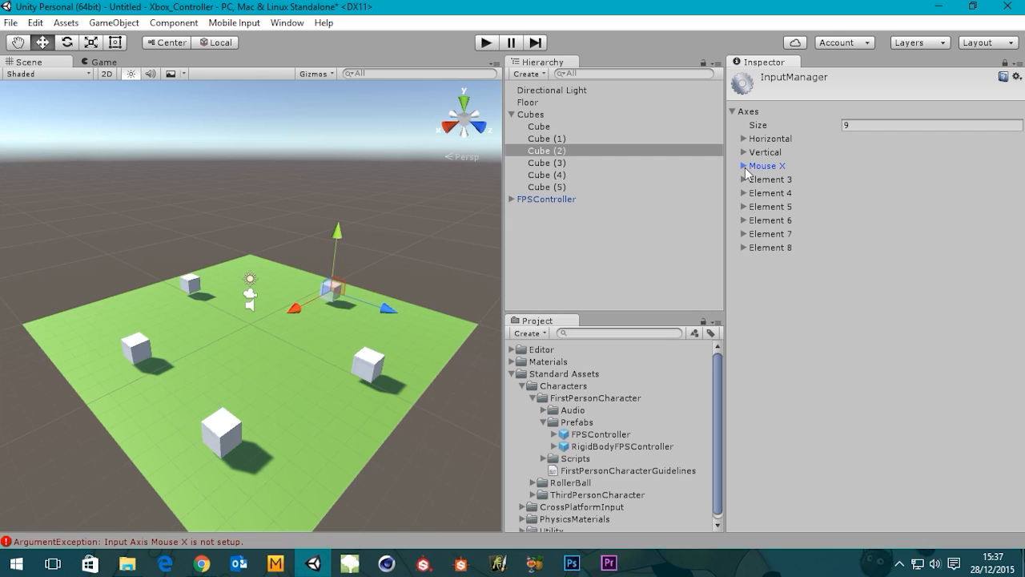
click(744, 166)
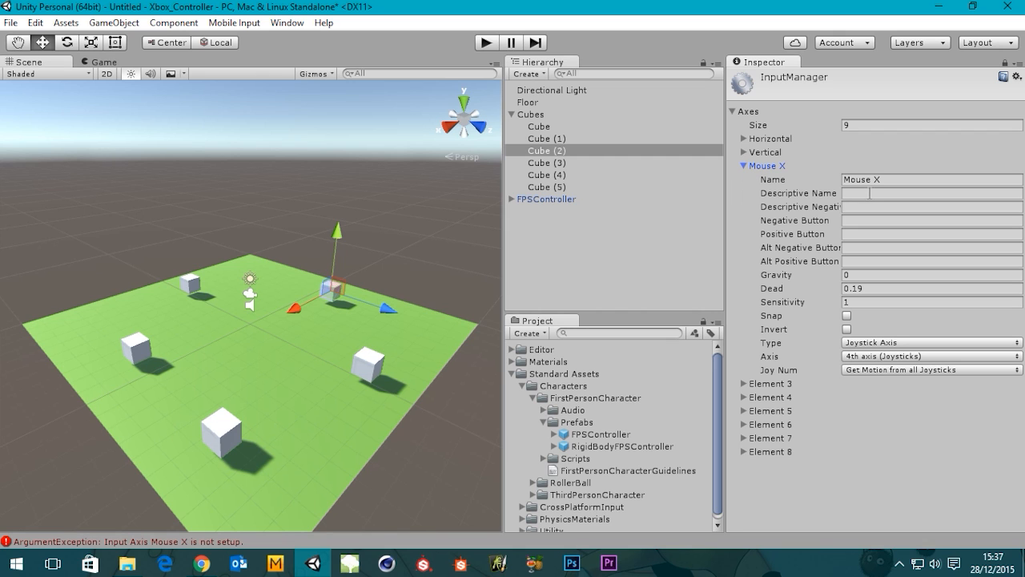
Step: Set the Mouse X descriptive name to 'Right Thumb Horizontal'
click(929, 192)
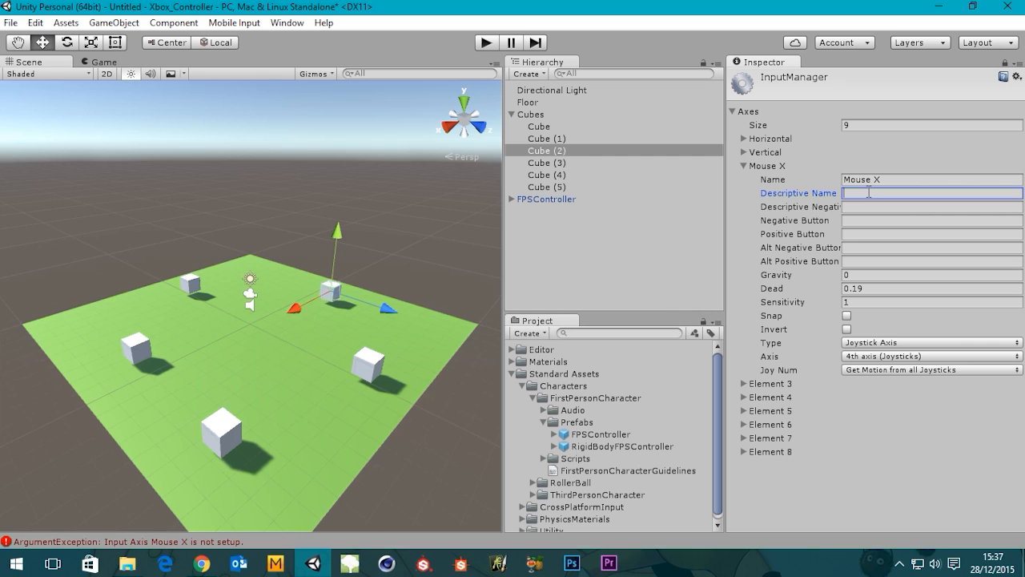
text(Right)
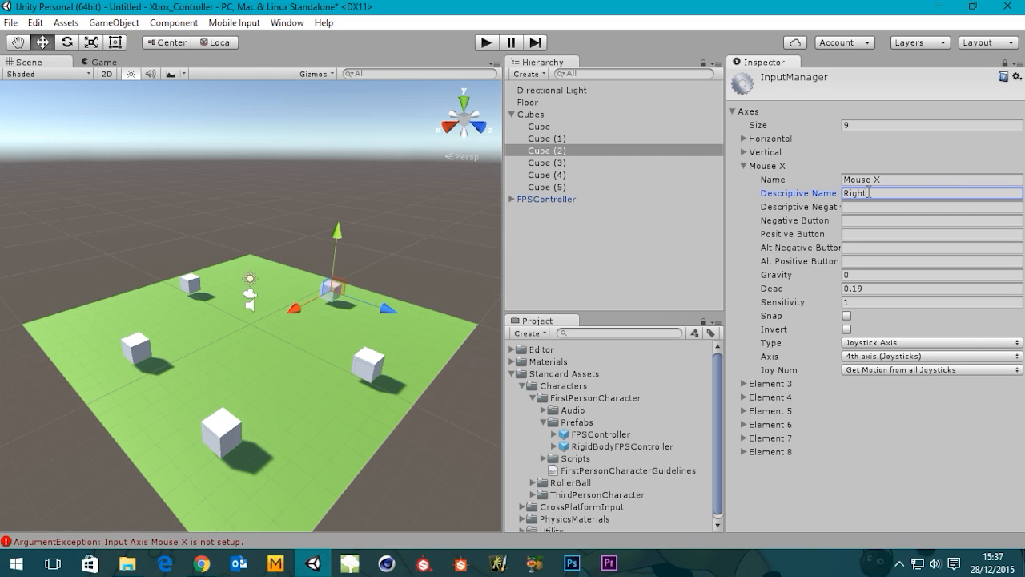
text(Th)
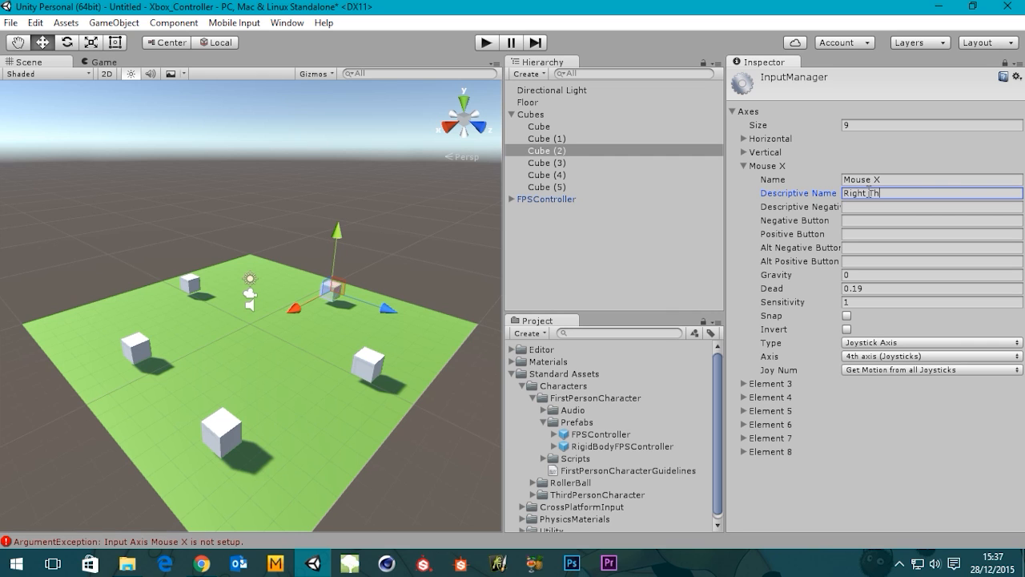
text(umb)
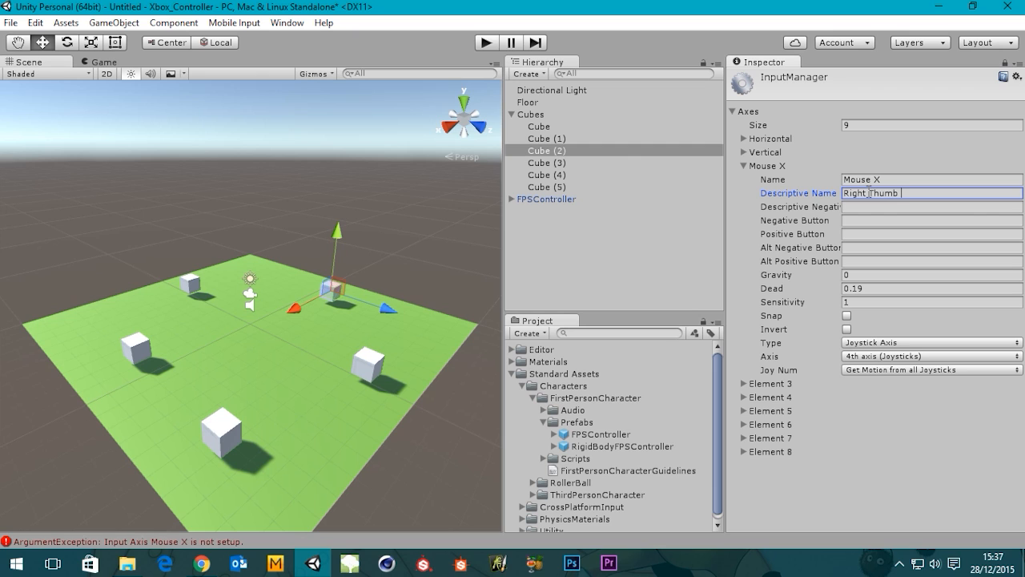
text(H)
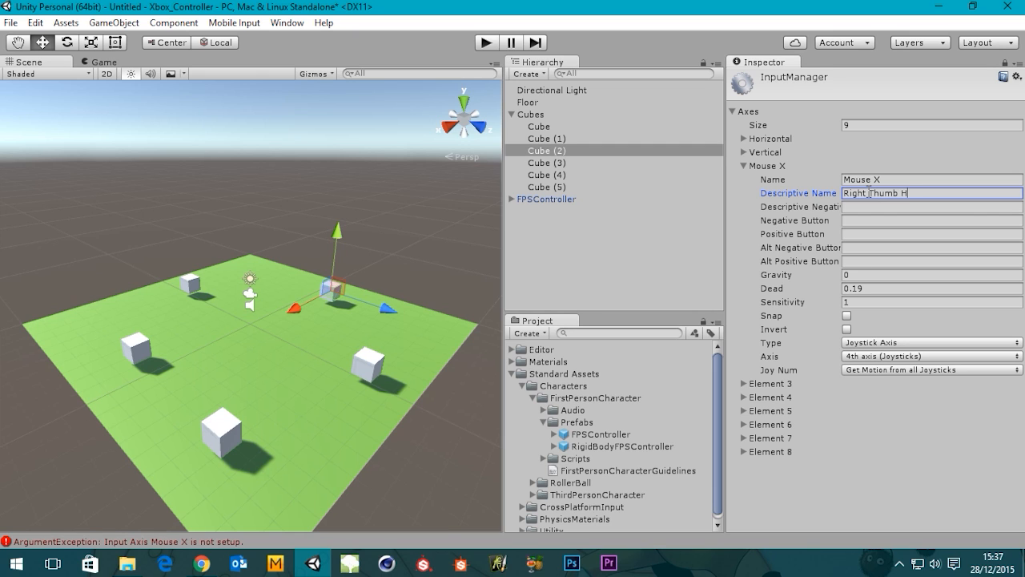
text(or)
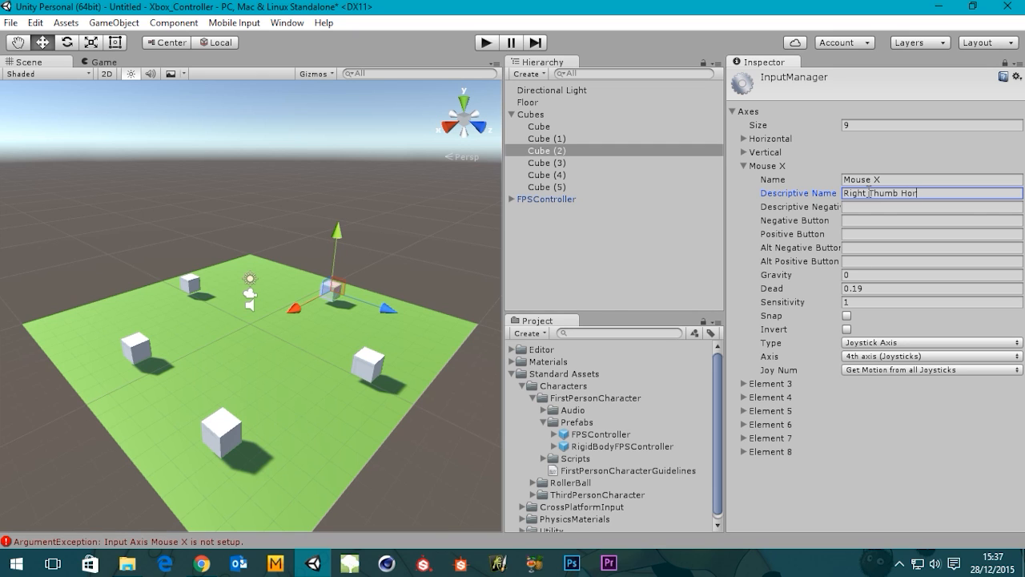
text(izontal)
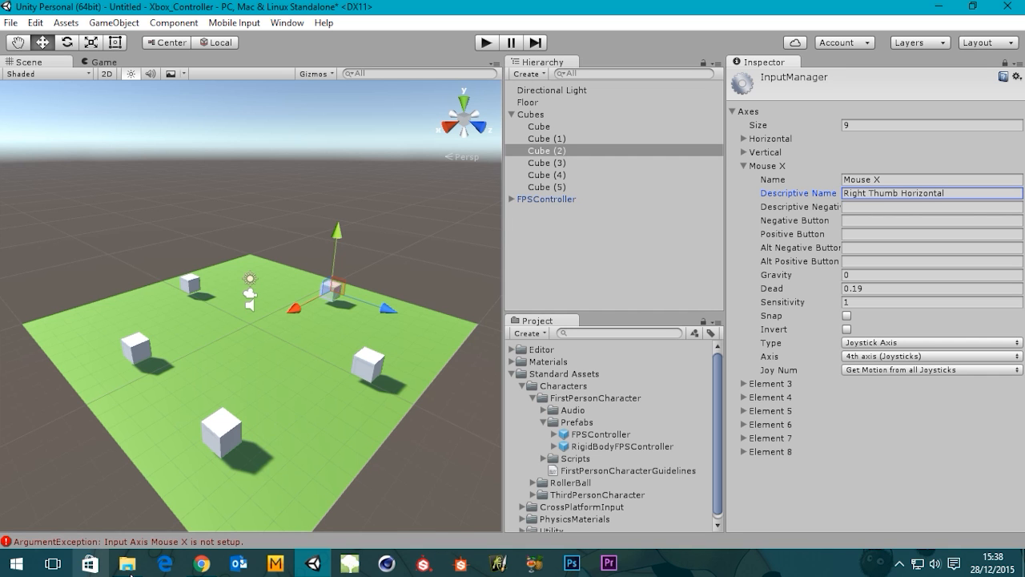
click(202, 563)
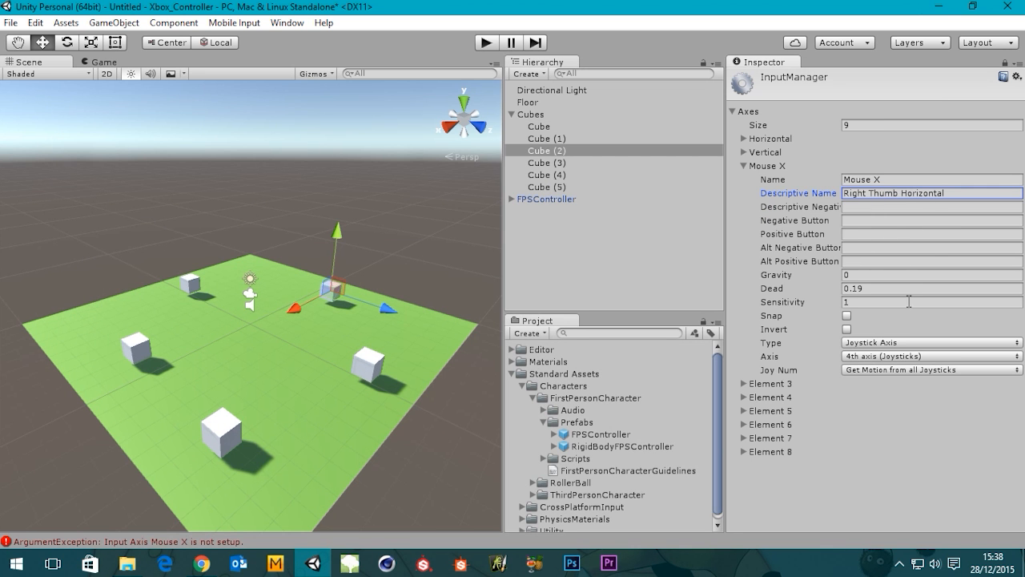
mouse_move(745, 176)
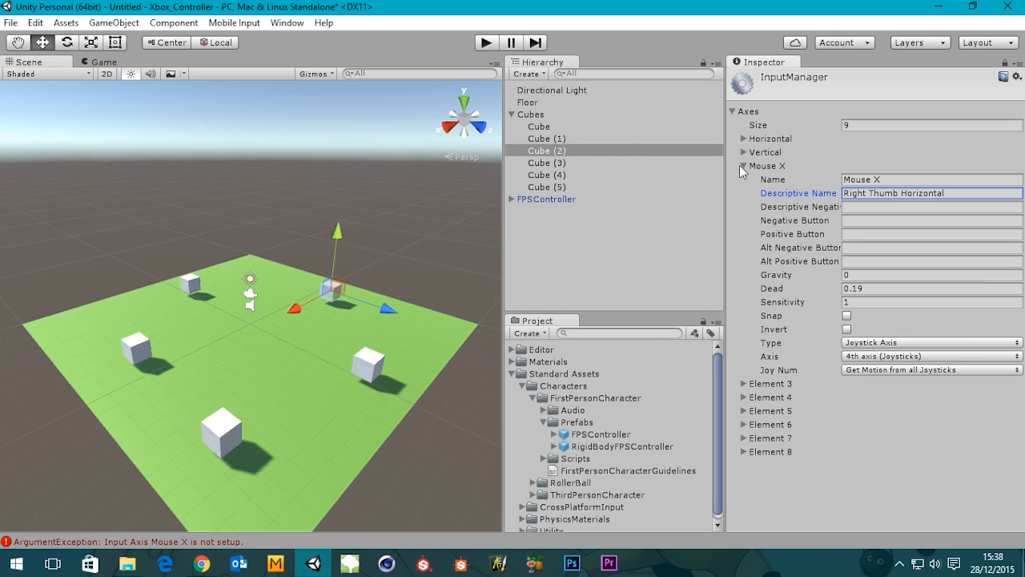
Step: Rename Element 3 to Mouse Y with descriptive name 'Right Thumb Vertical'
click(742, 166)
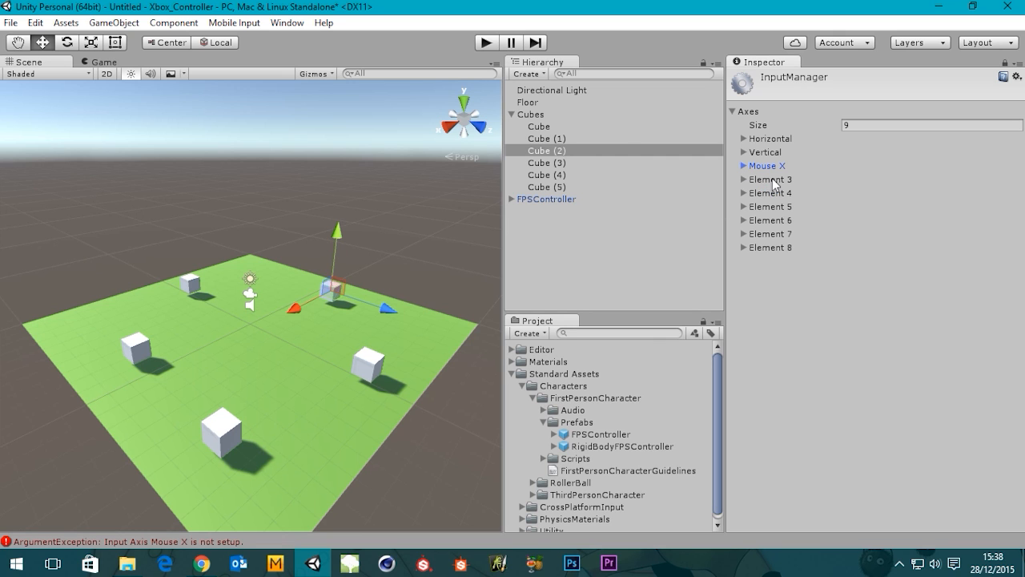
click(732, 179)
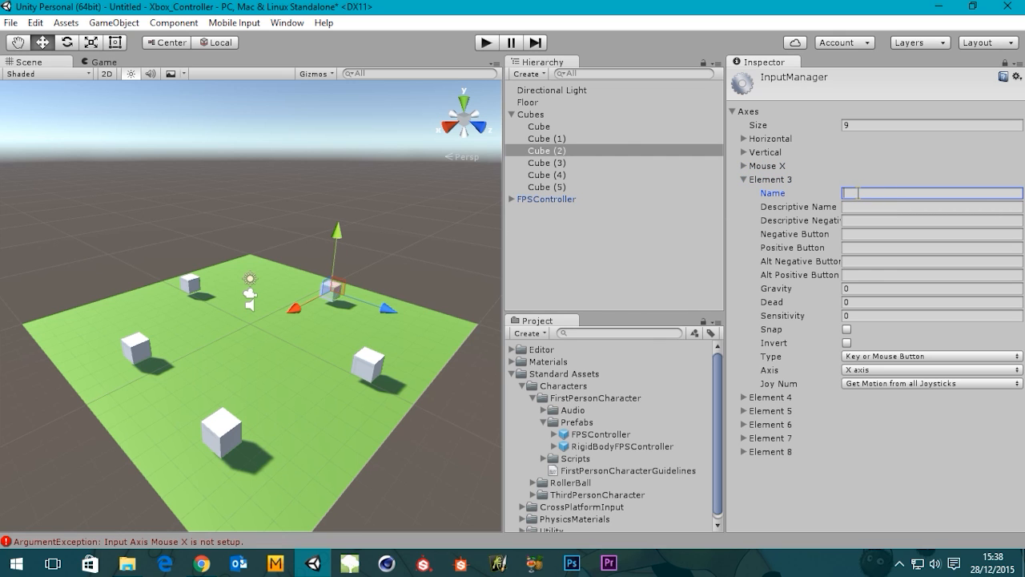
text(Mouse Y)
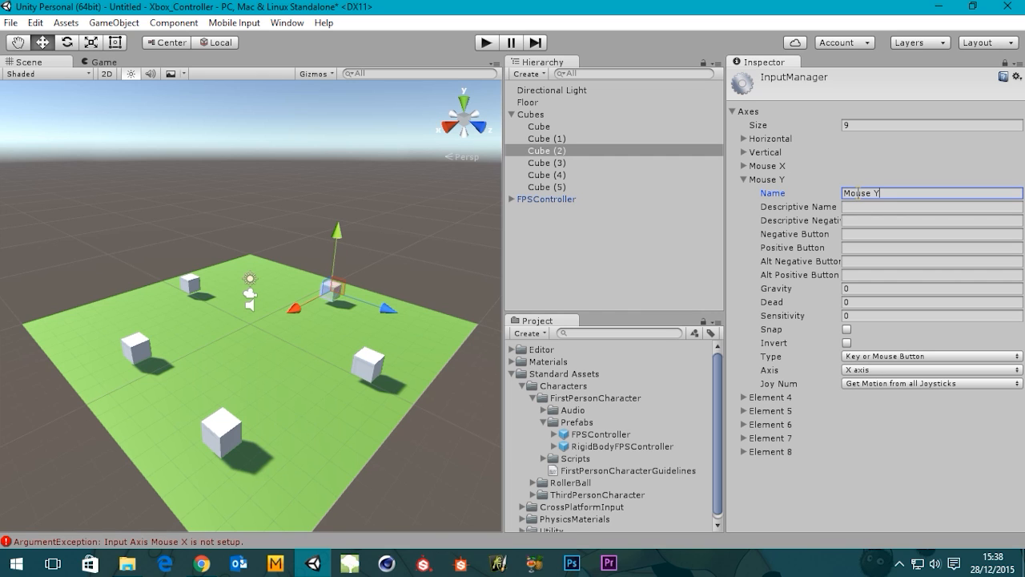
click(931, 207)
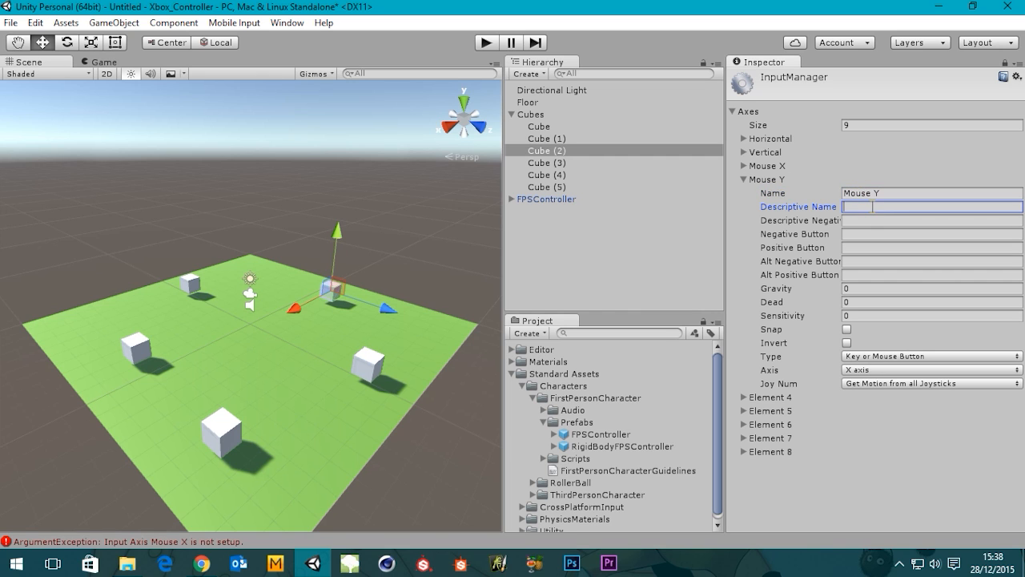
text(Right)
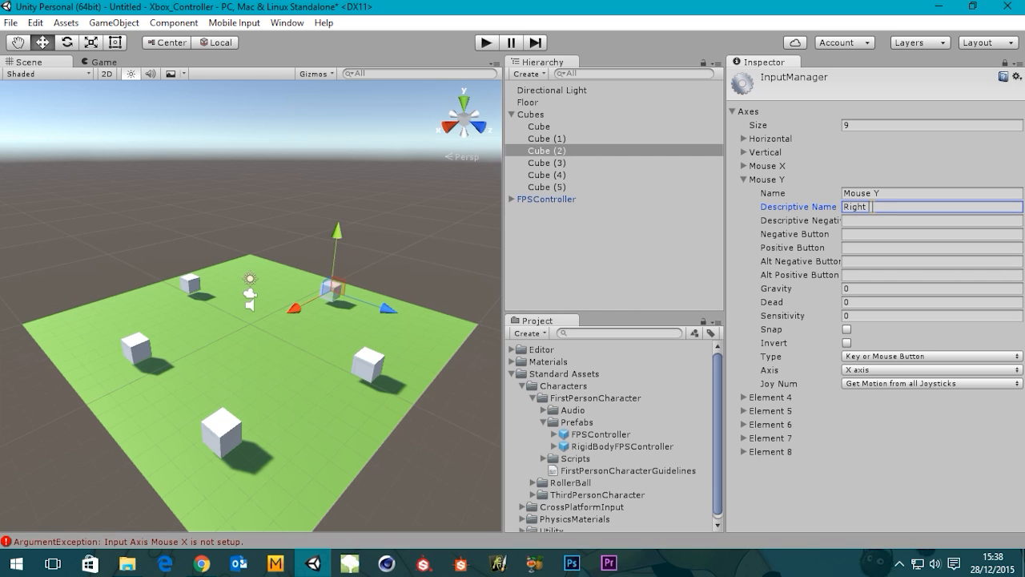
text(Thumb)
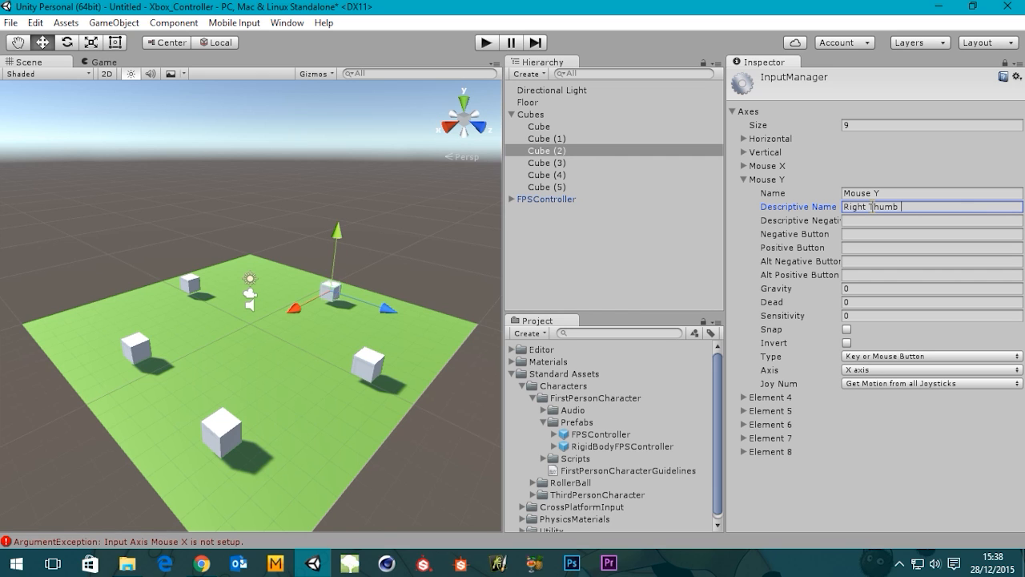
text(Vertical)
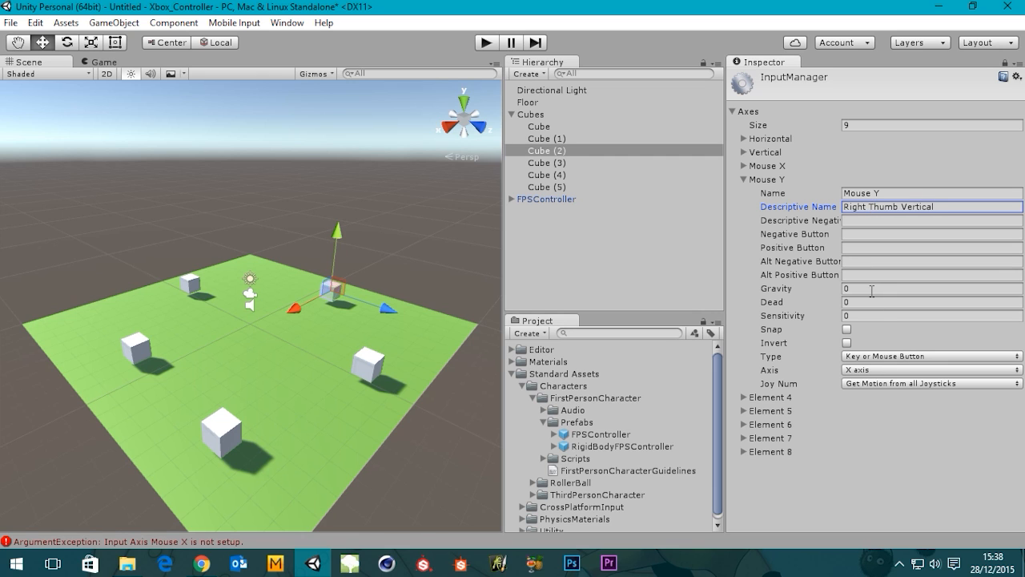
Step: Give Mouse Y dead zone 0.19, sensitivity 1, Invert, and the 5th joystick axis
click(931, 301)
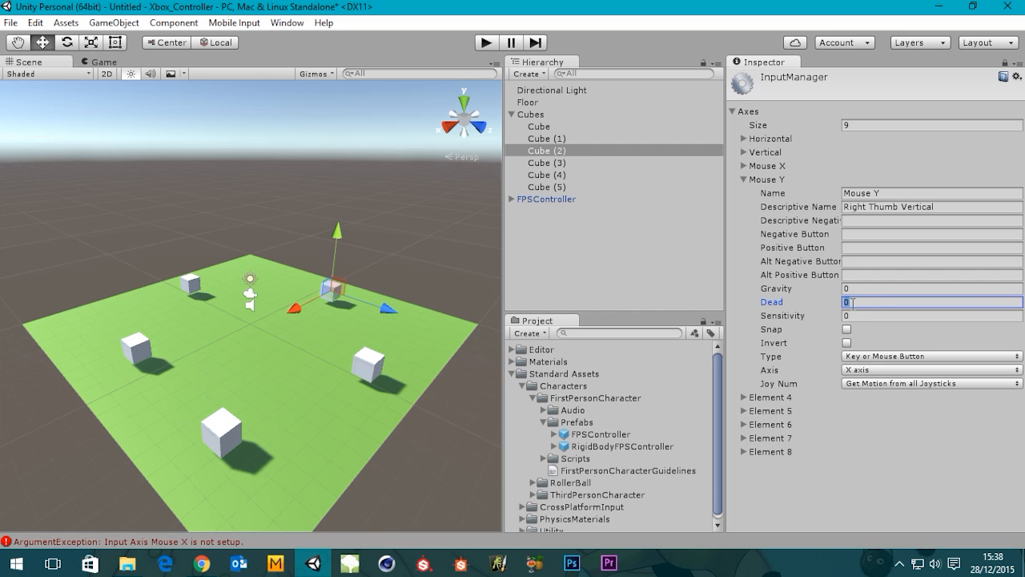
text(0.19)
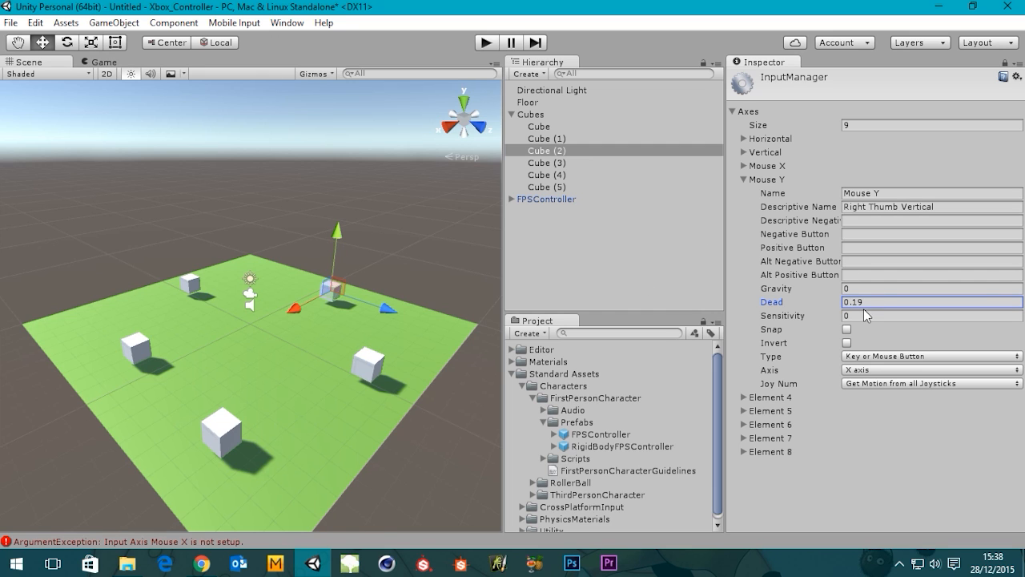
click(929, 315)
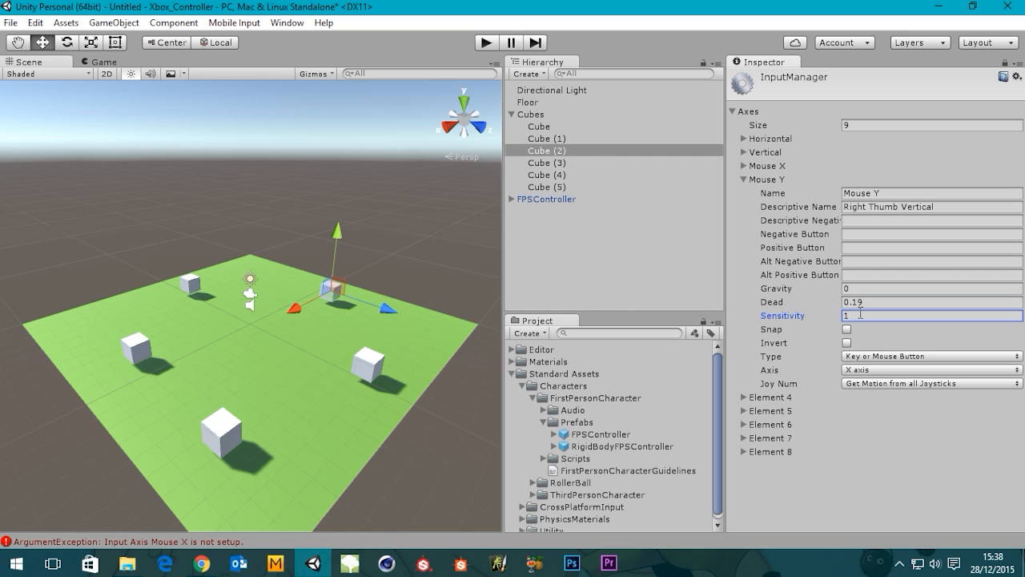
mouse_move(850, 424)
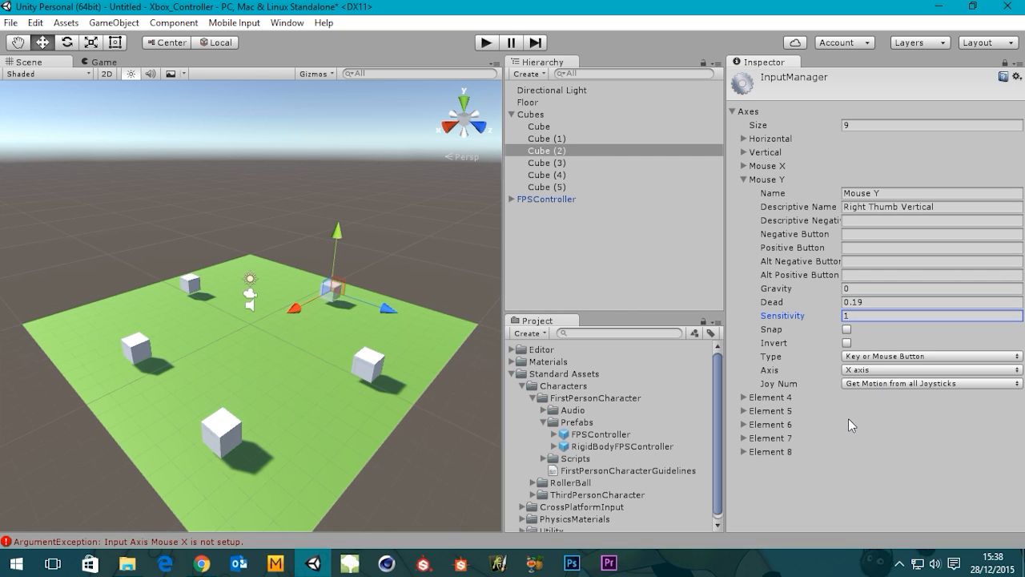
click(846, 343)
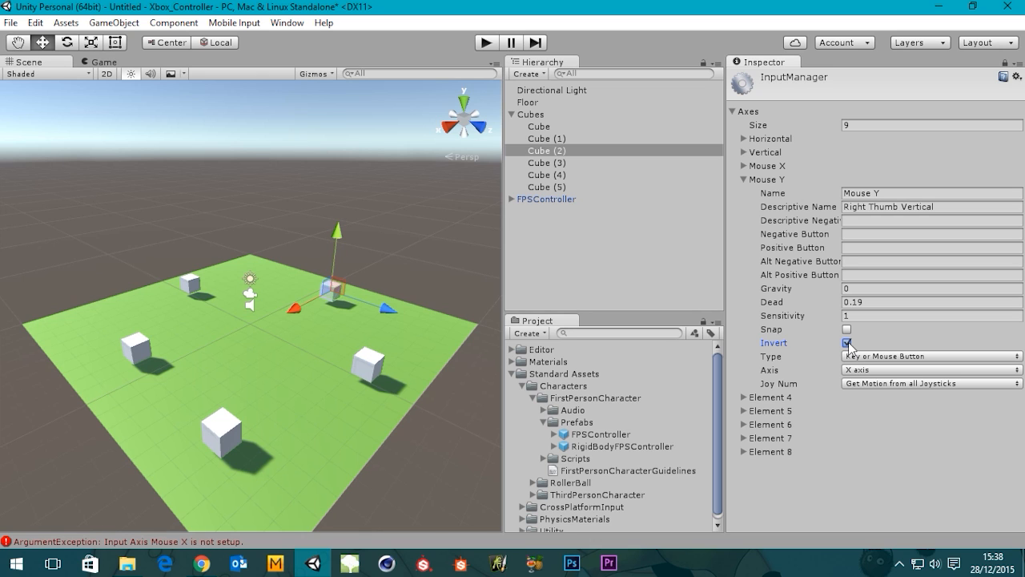
click(846, 343)
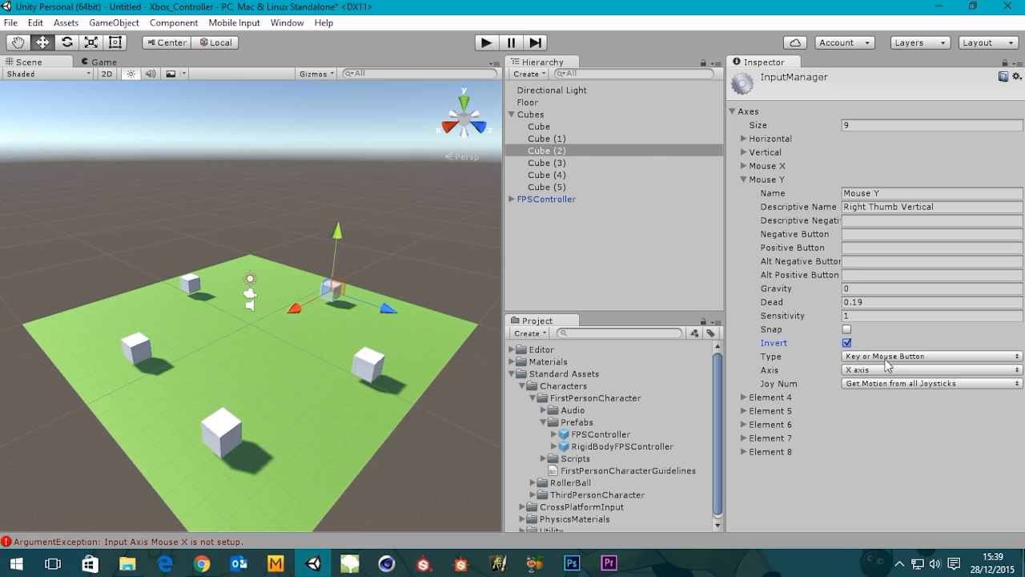
click(931, 369)
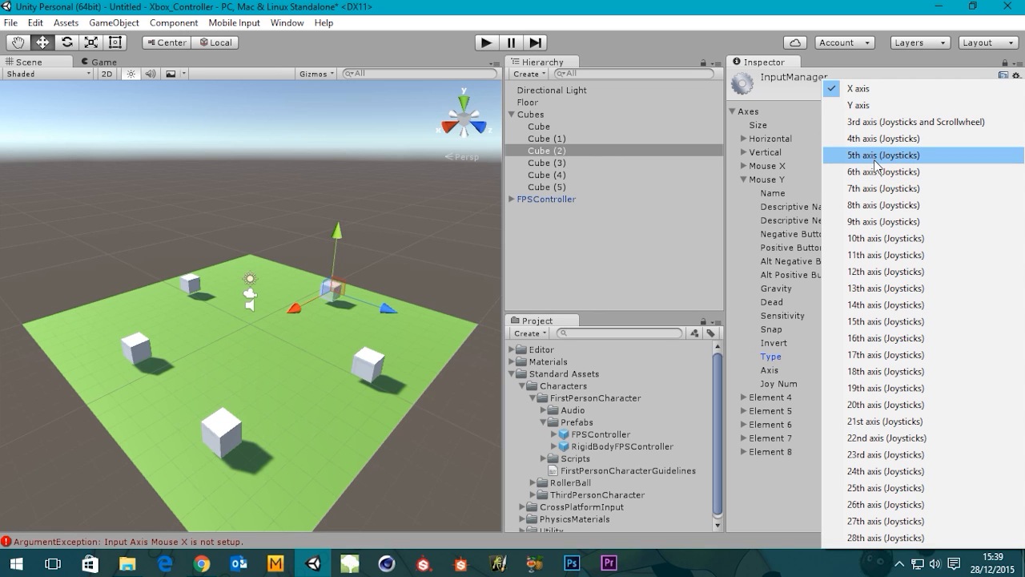
click(883, 155)
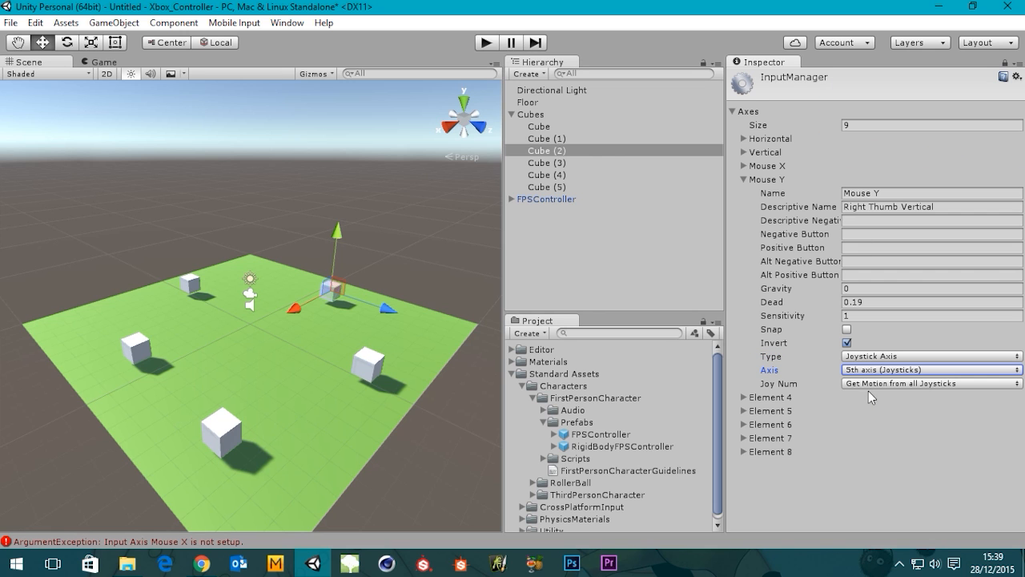
click(201, 563)
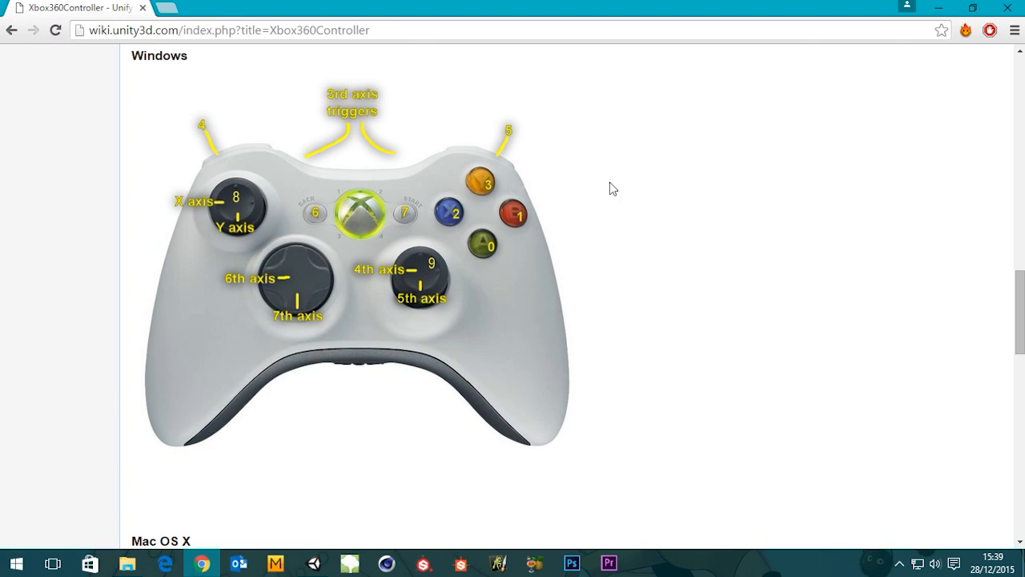
mouse_move(647, 101)
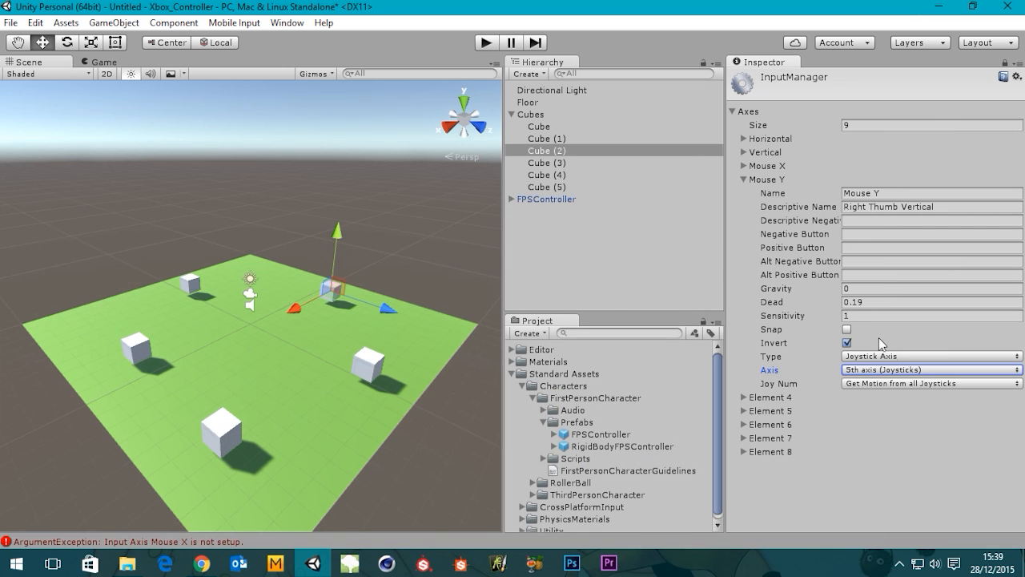
mouse_move(889, 390)
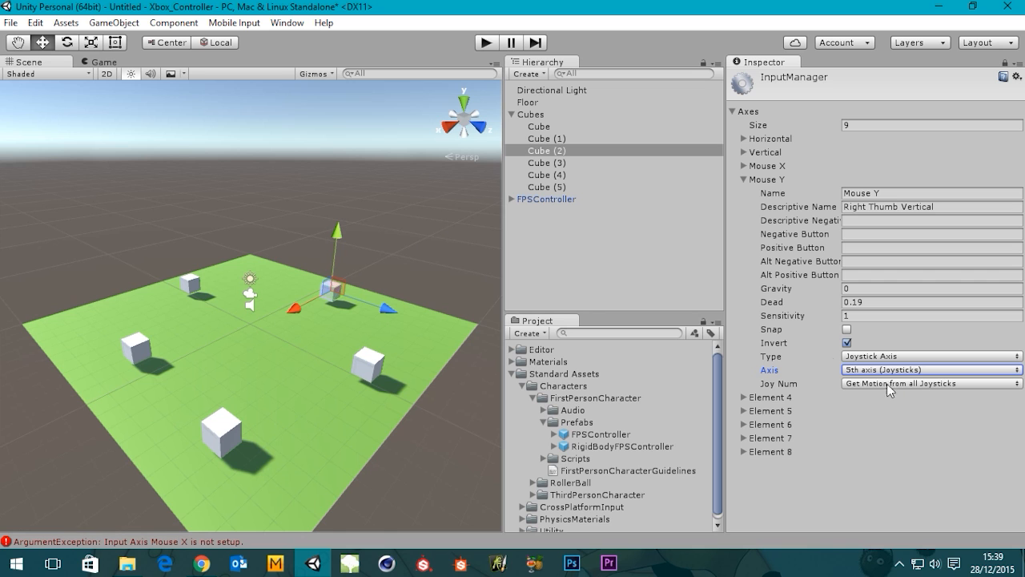
click(736, 178)
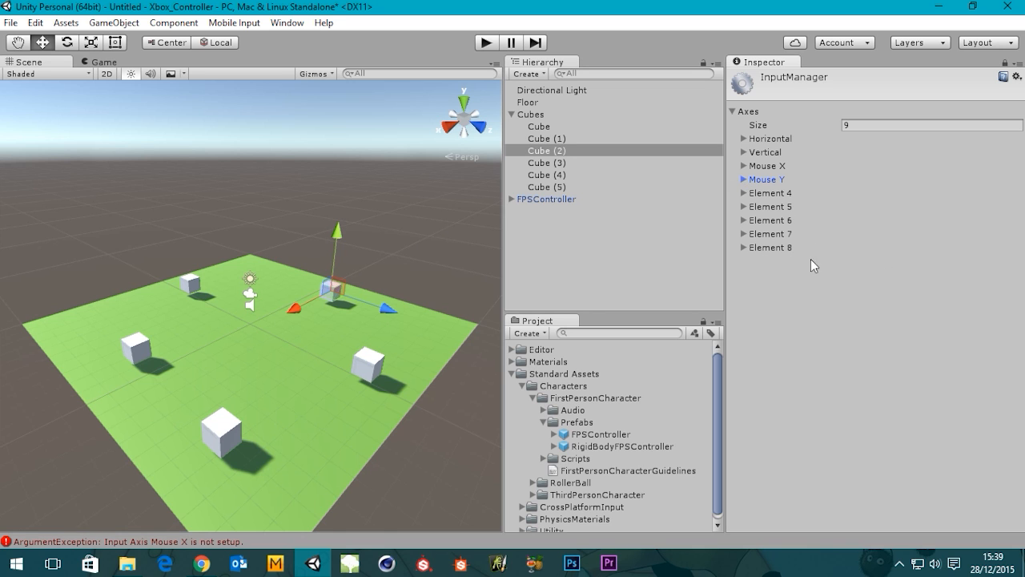
mouse_move(497, 50)
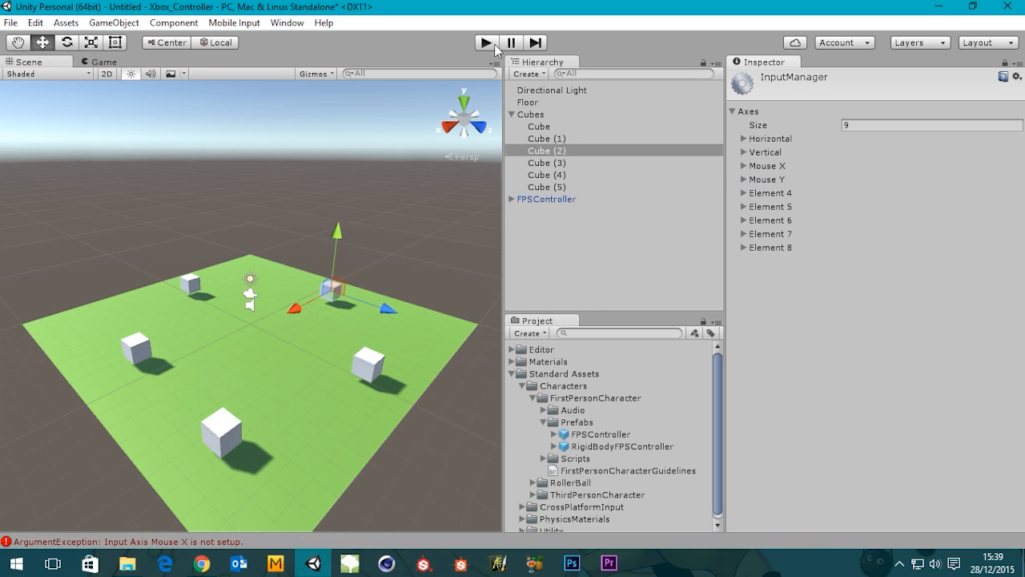
click(485, 43)
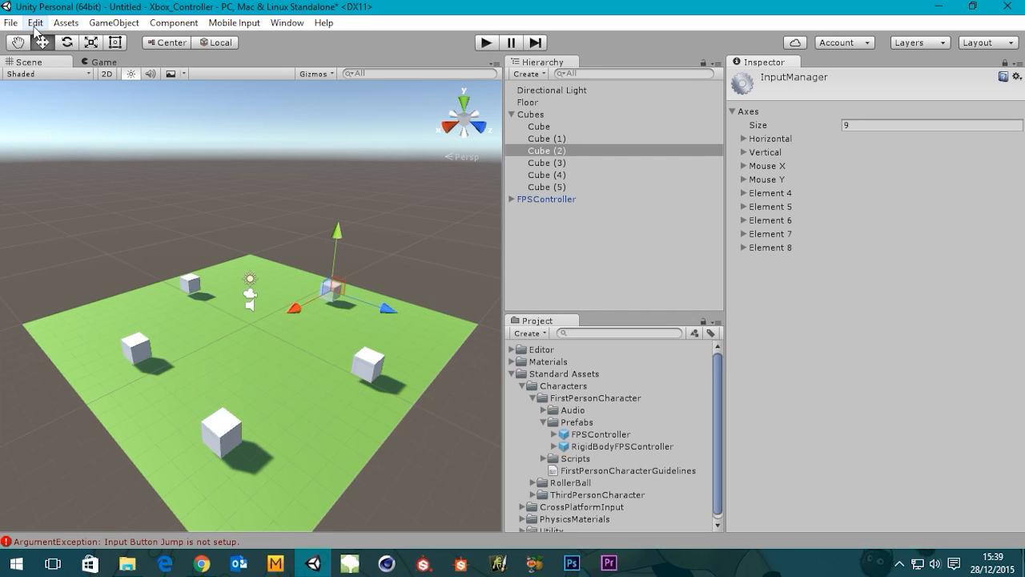
mouse_move(747, 195)
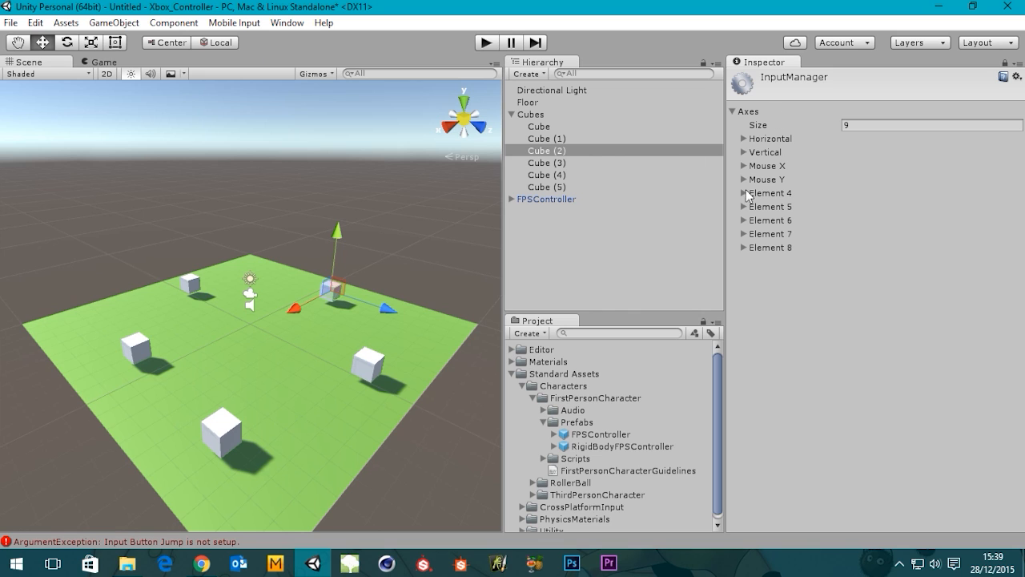
Step: Expand Element 4 and name it Left Trigger
click(733, 192)
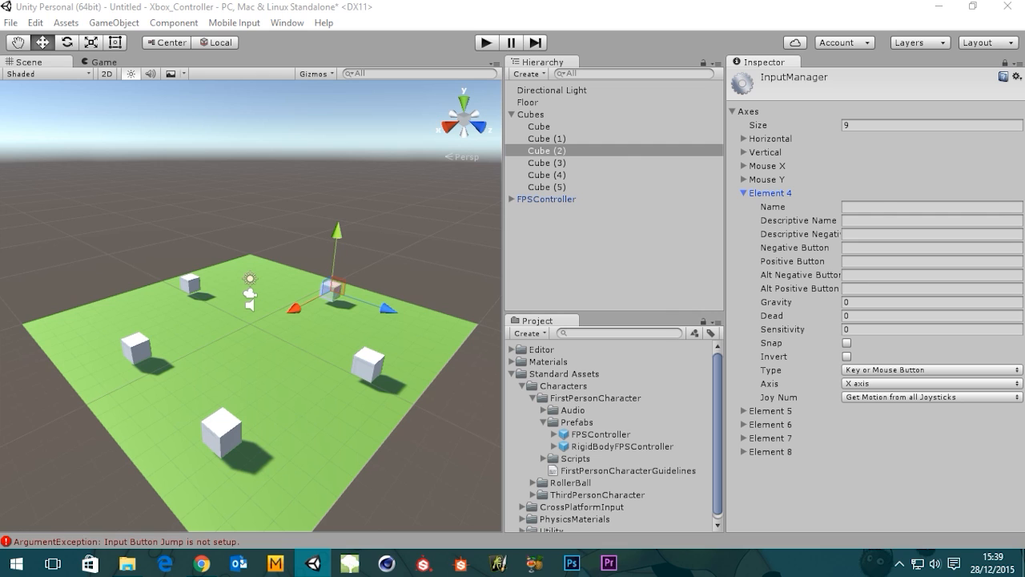
mouse_move(452, 171)
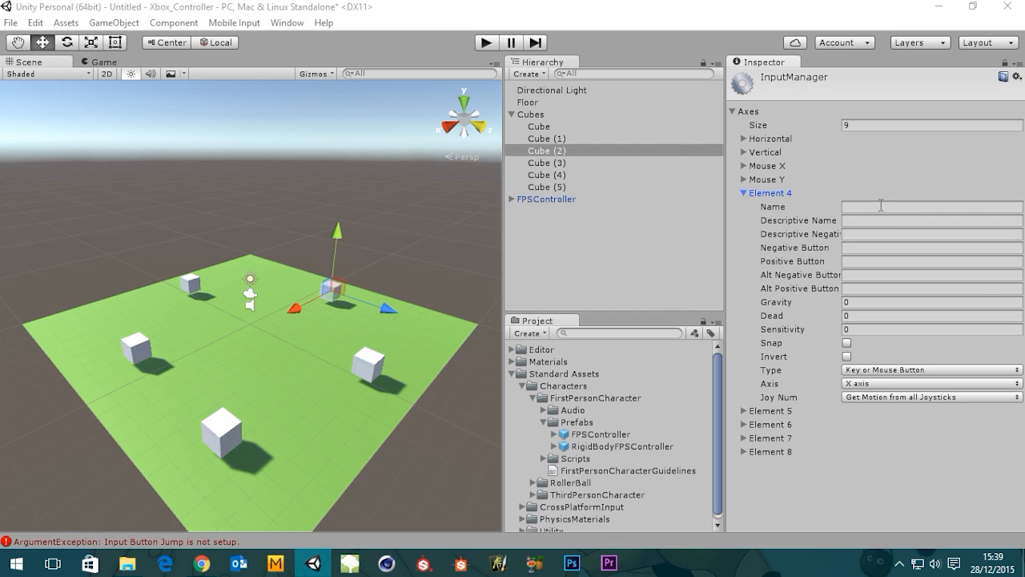
click(932, 206)
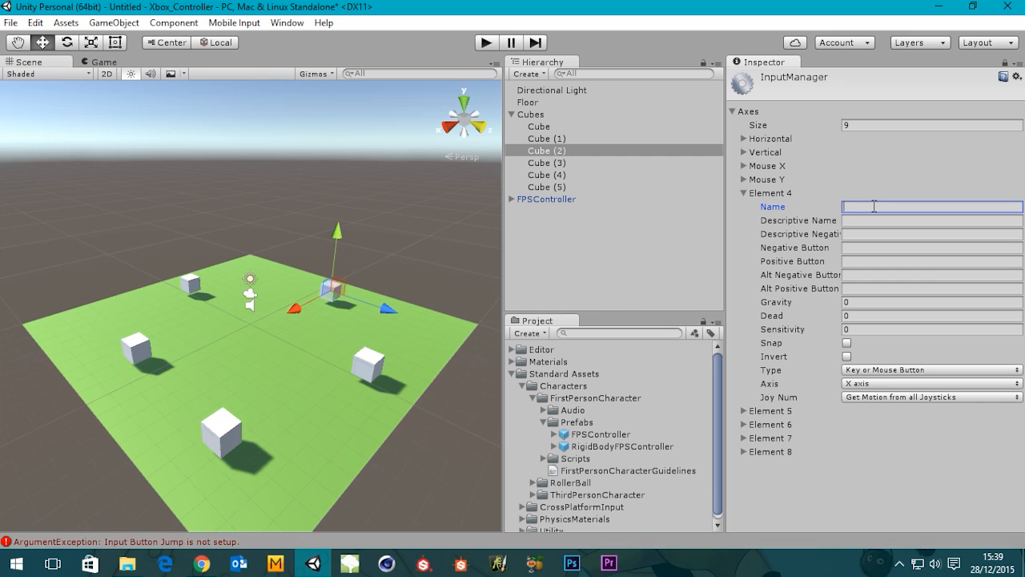
text(Left Tri)
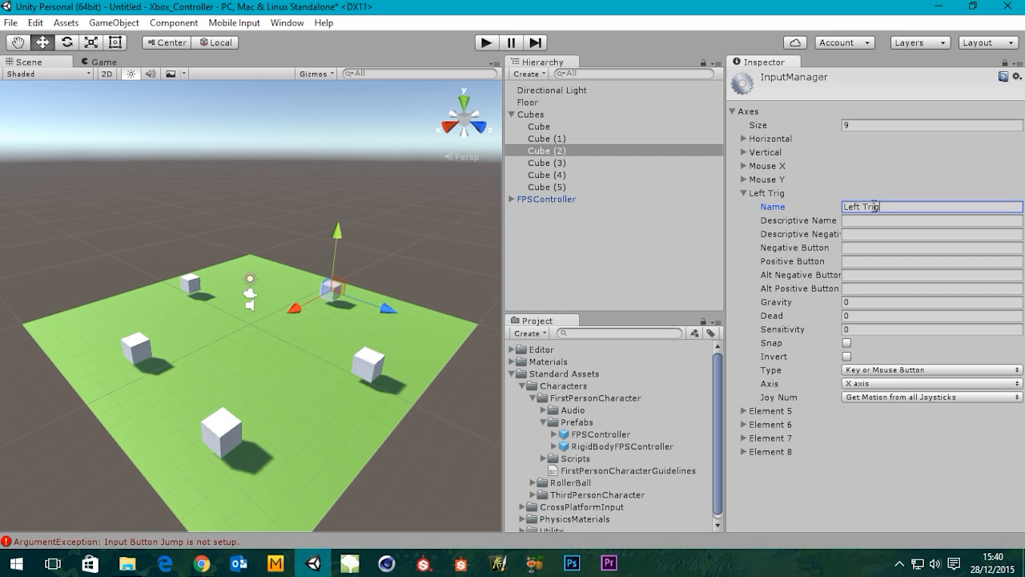
text(ger)
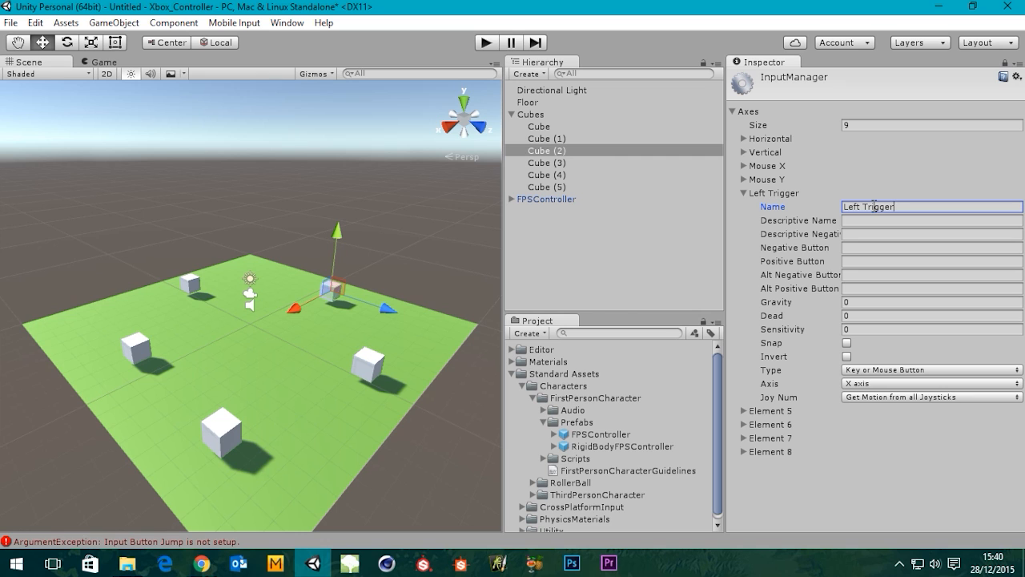
click(931, 302)
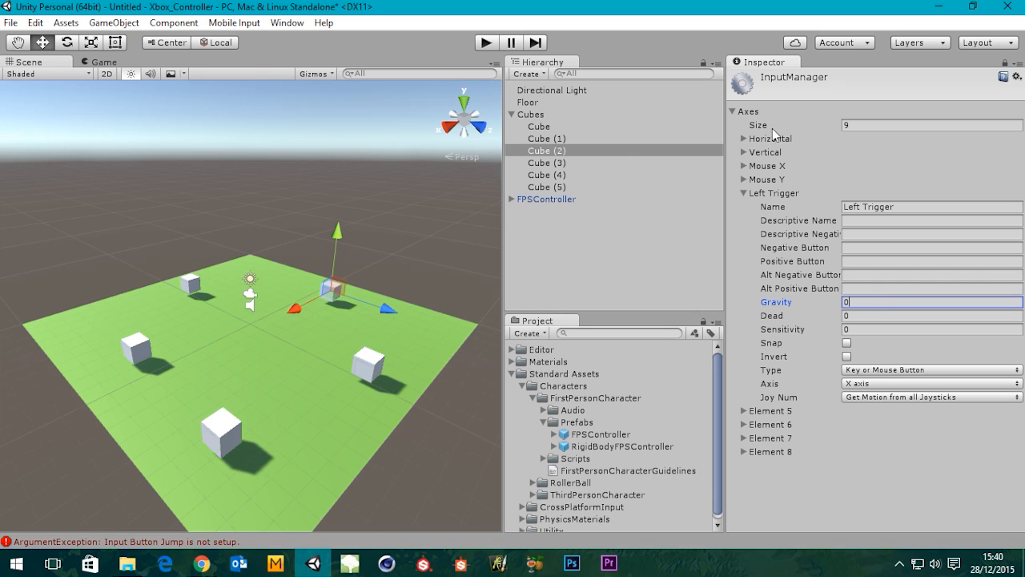
mouse_move(789, 186)
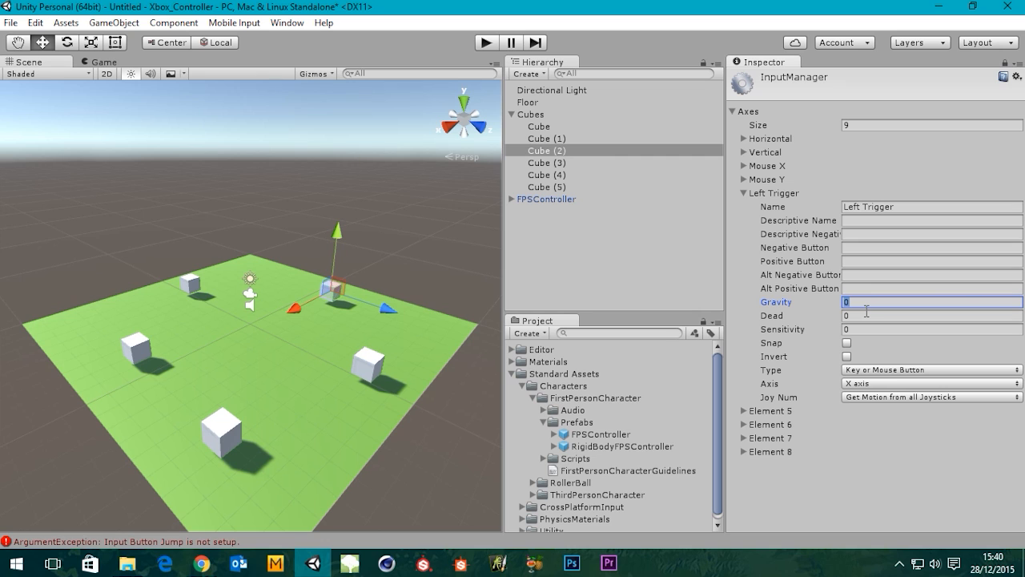
Step: Give Left Trigger dead zone 0.19, sensitivity 1 and Joystick Axis type
click(931, 314)
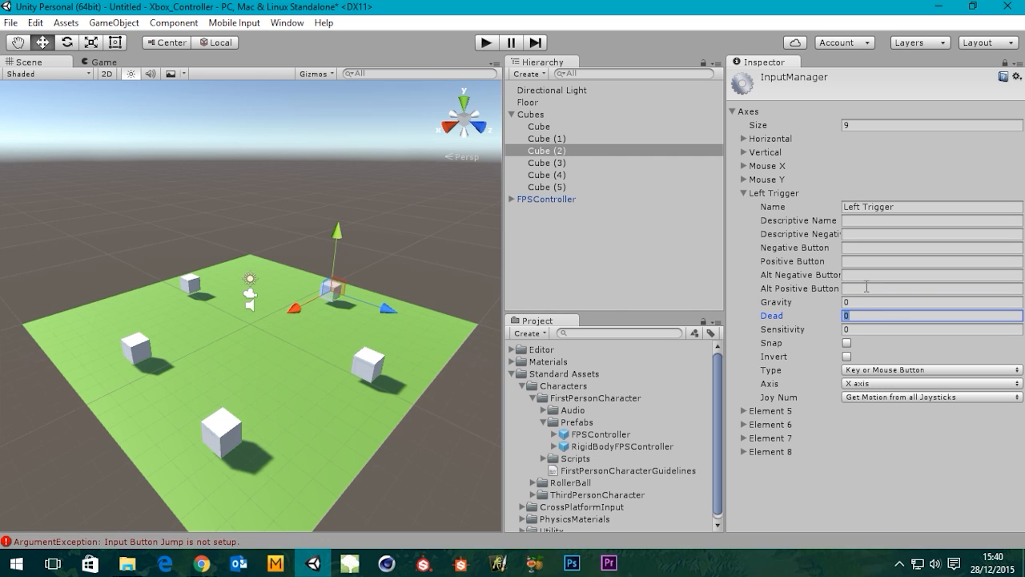
text(.19)
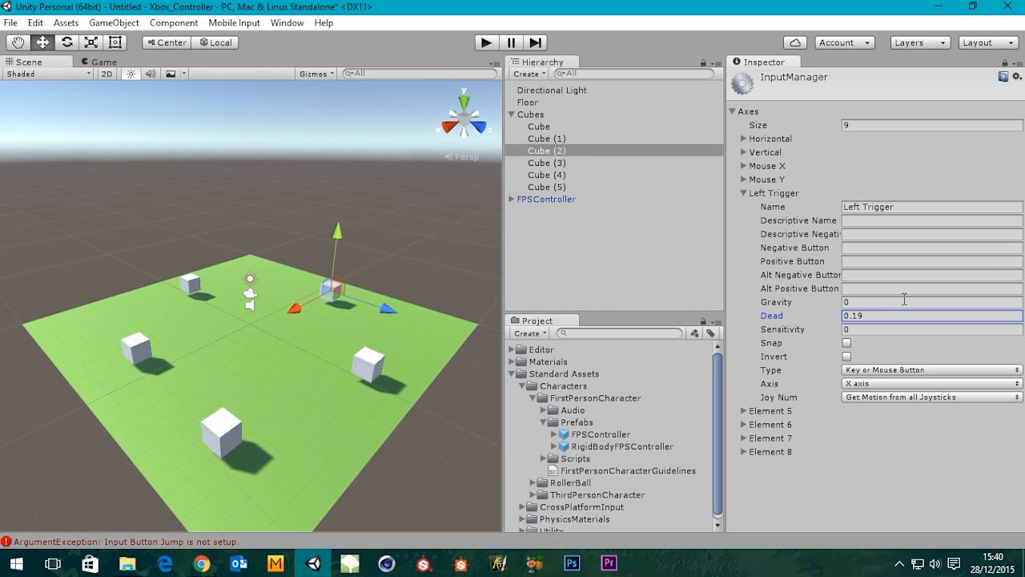
mouse_move(838, 335)
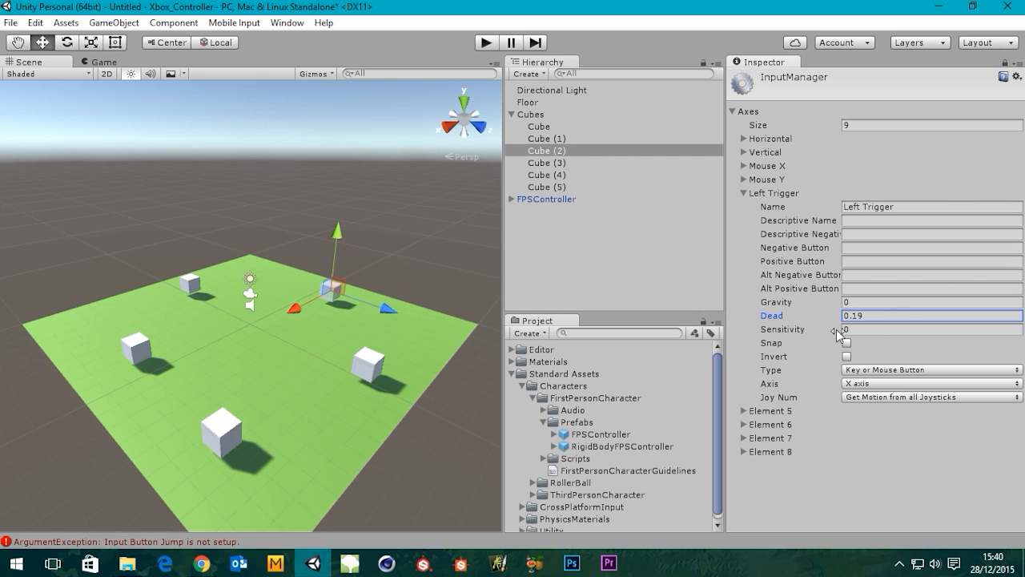
click(929, 329)
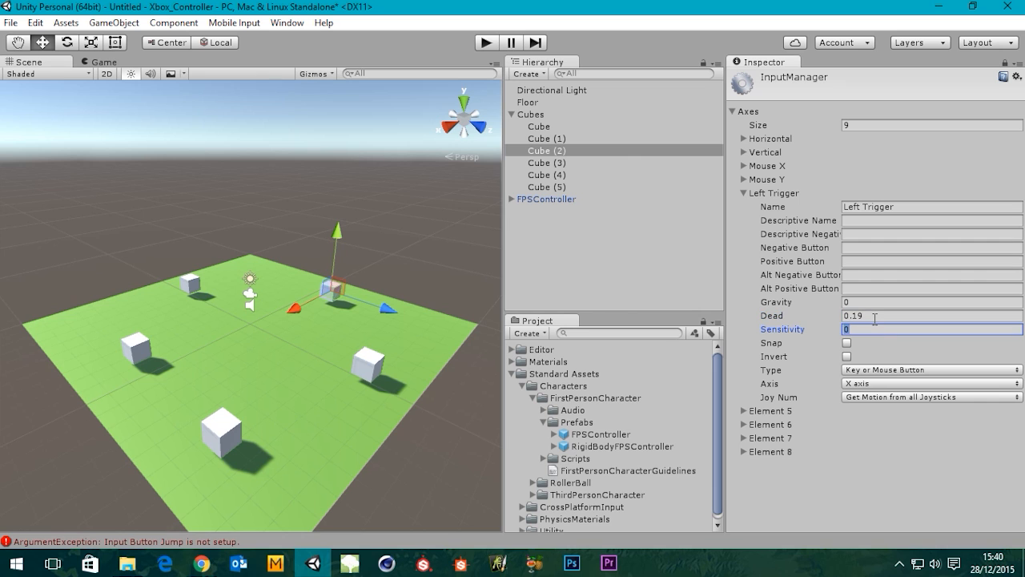
text(1)
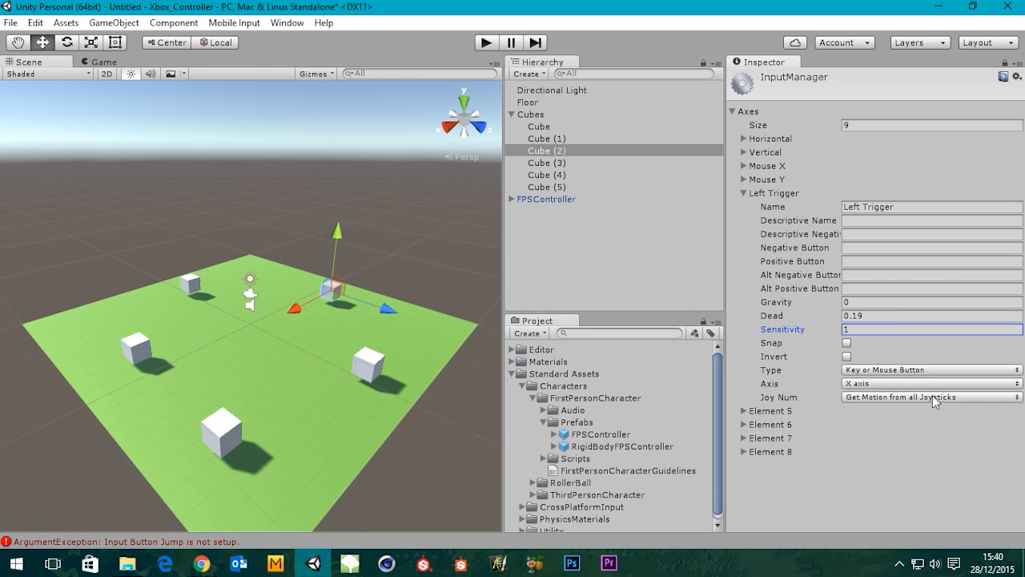
click(930, 369)
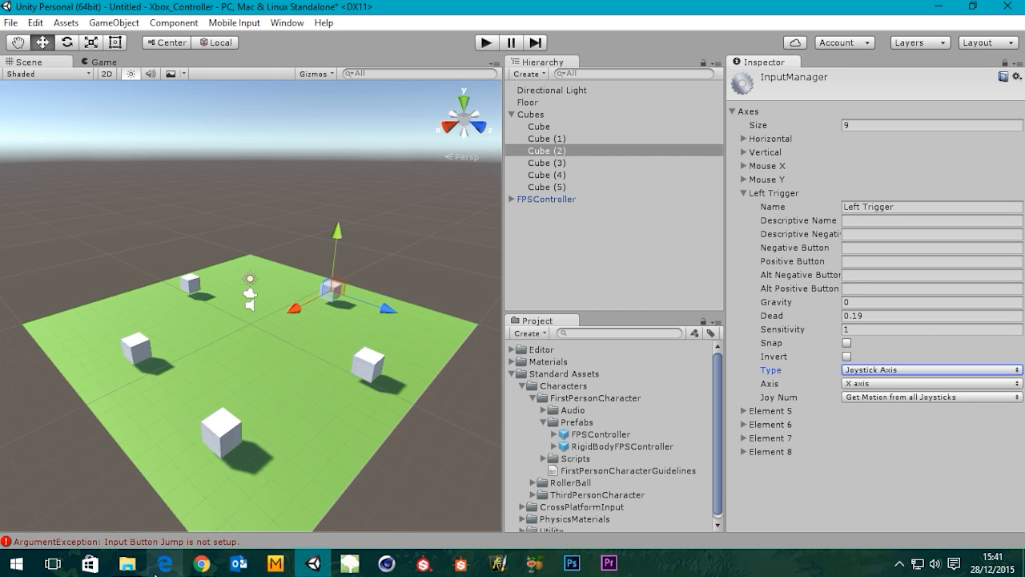
click(202, 563)
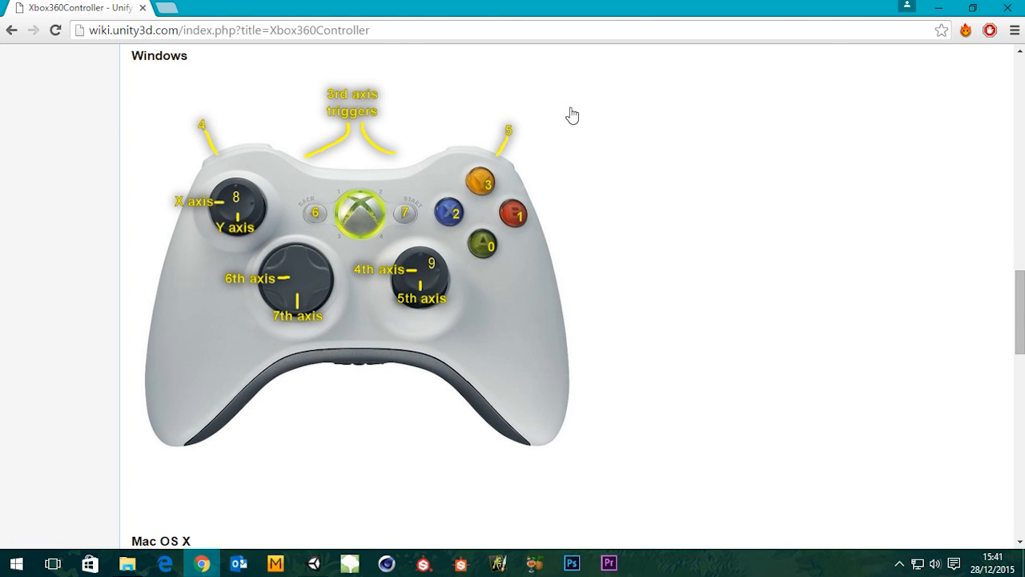
mouse_move(600, 146)
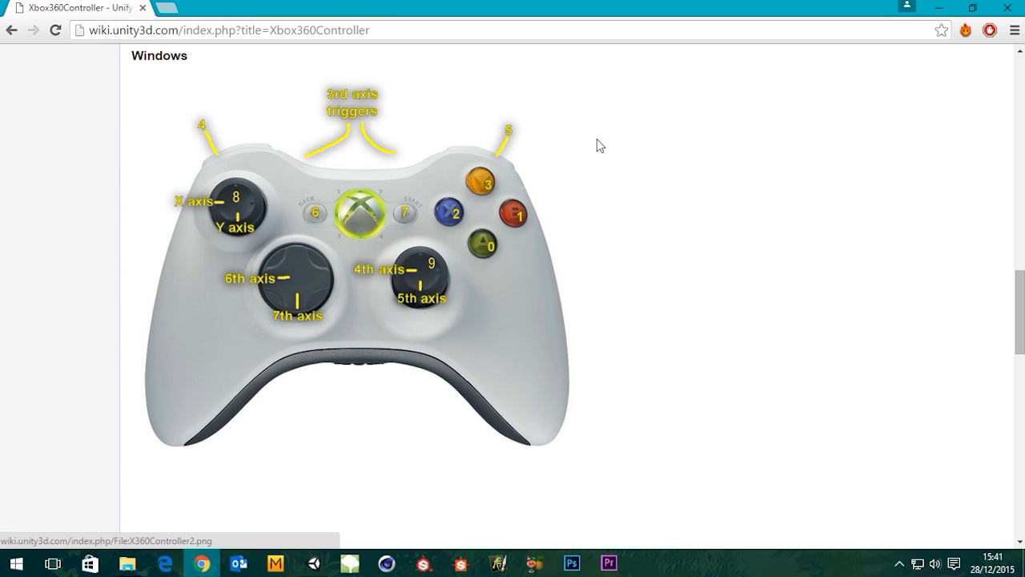
mouse_move(412, 123)
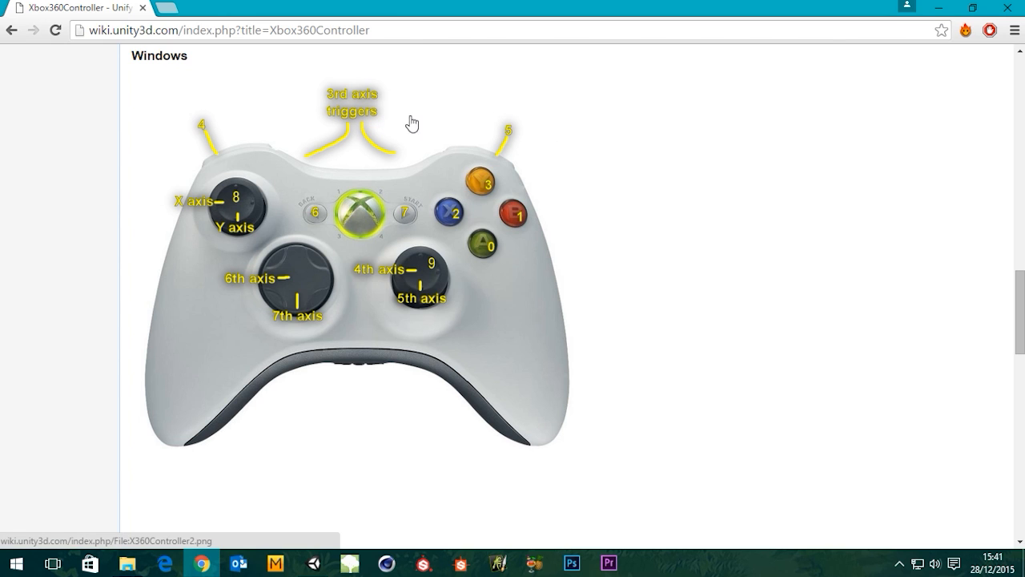
mouse_move(684, 147)
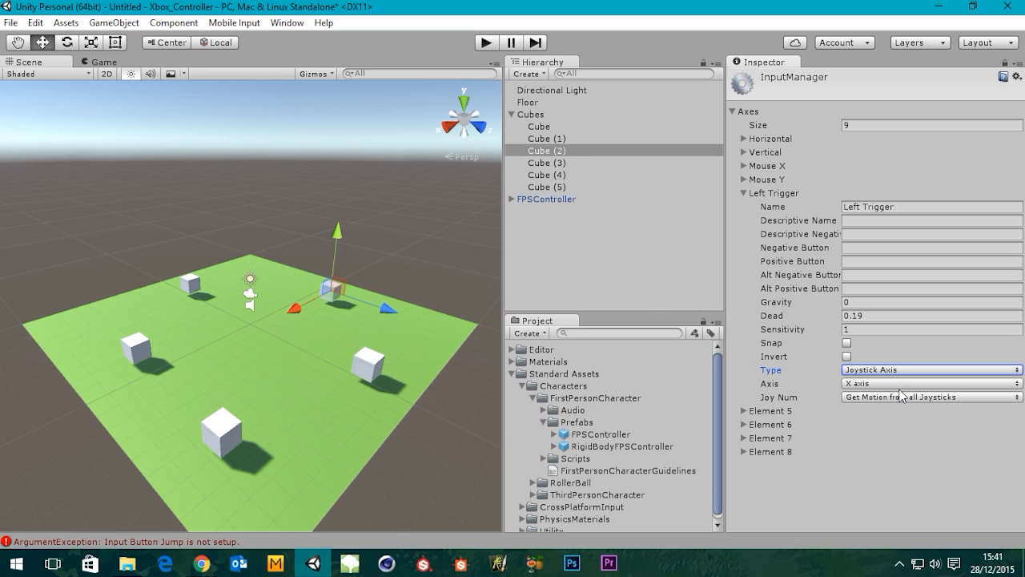
Step: Set Left Trigger's Axis to '9th axis (Joysticks)' and collapse its foldout
click(930, 383)
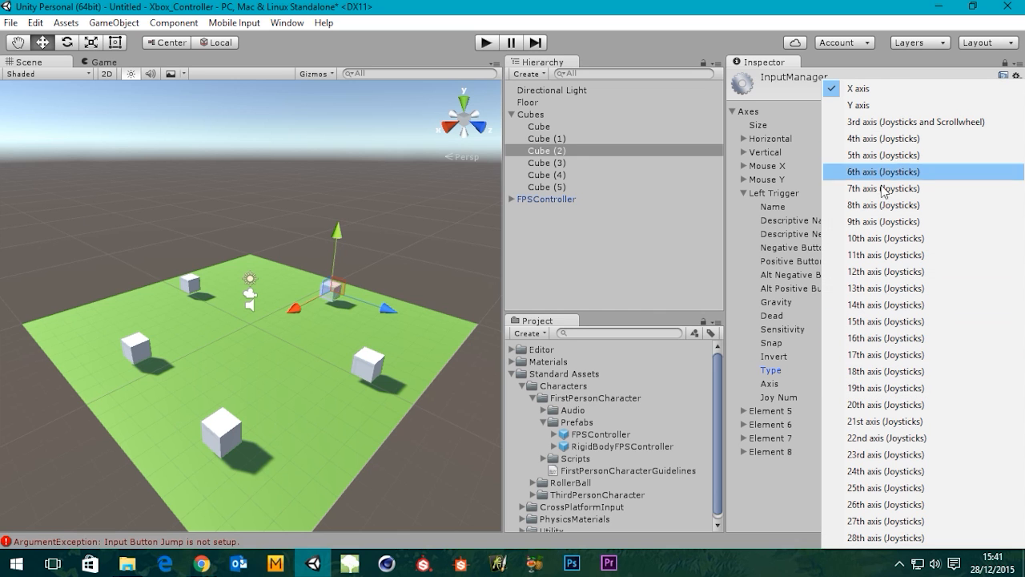
click(884, 221)
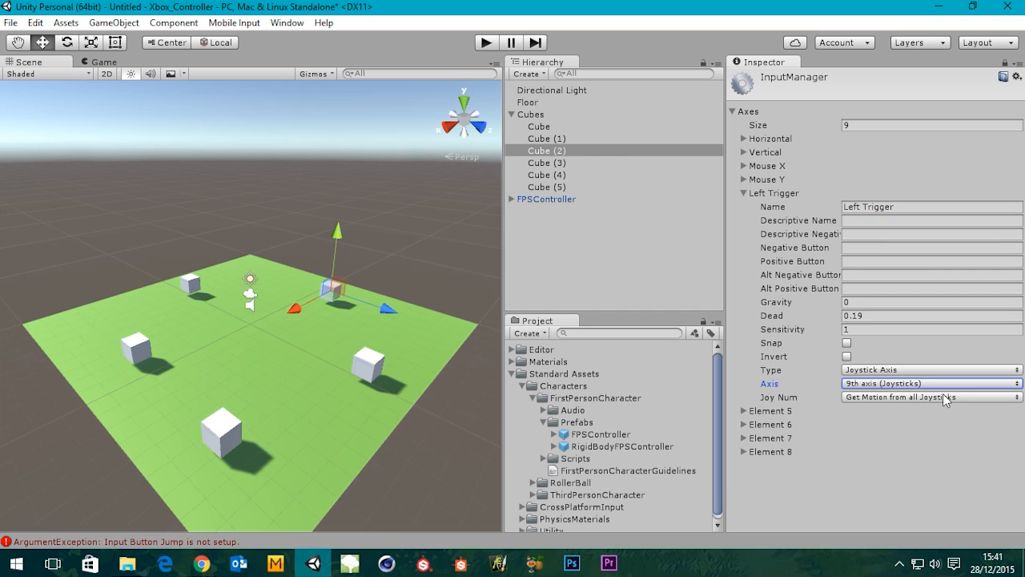
mouse_move(862, 304)
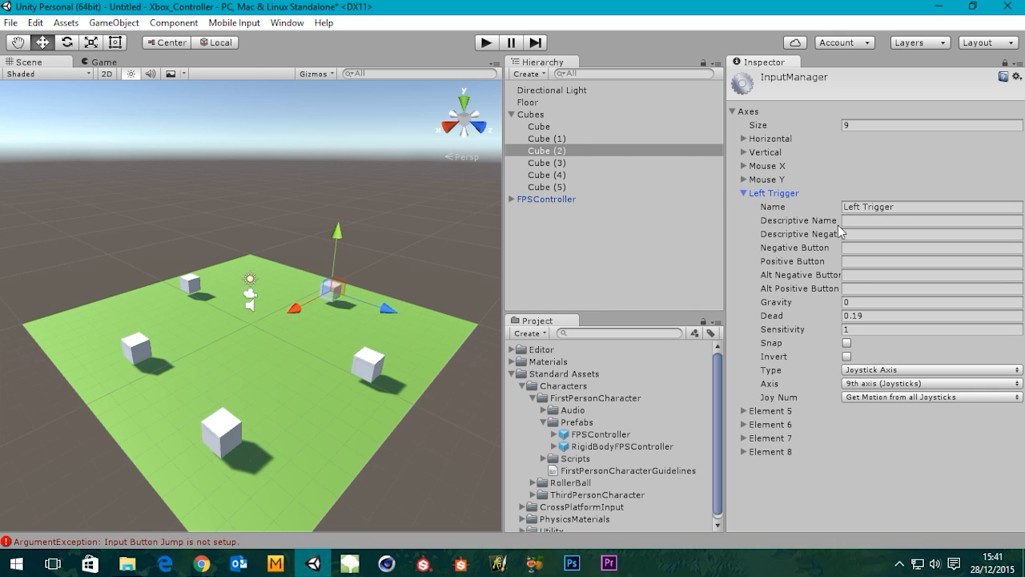
click(732, 193)
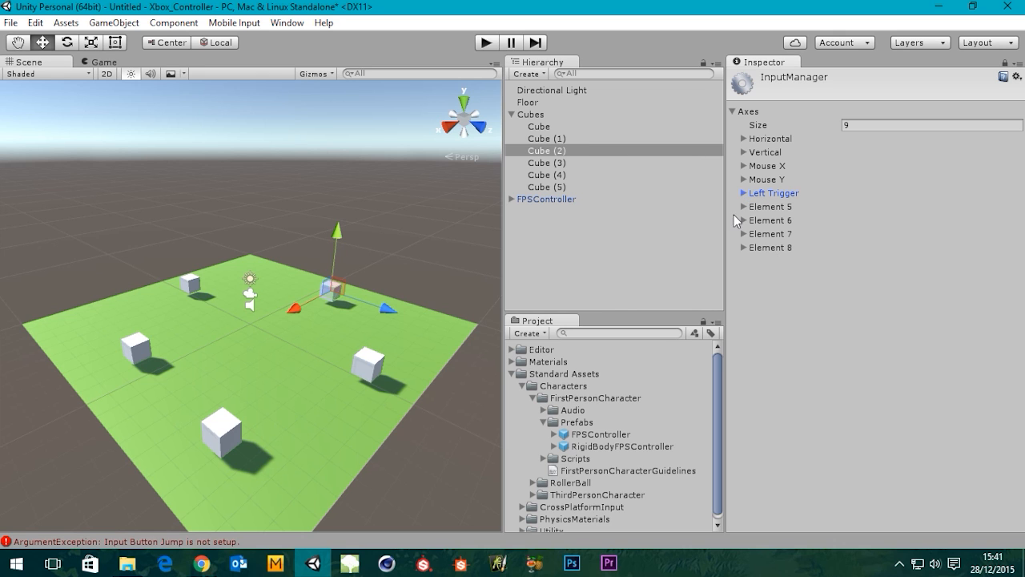
Step: Name the sixth axis 'Right Trigger' with dead zone 0.19 and sensitivity 1
click(743, 206)
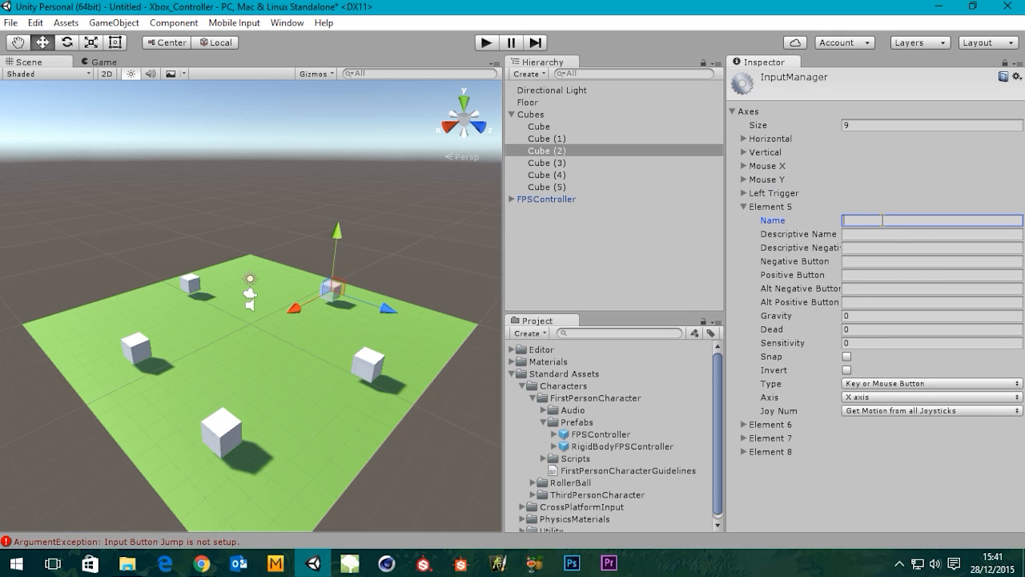
text(Rig)
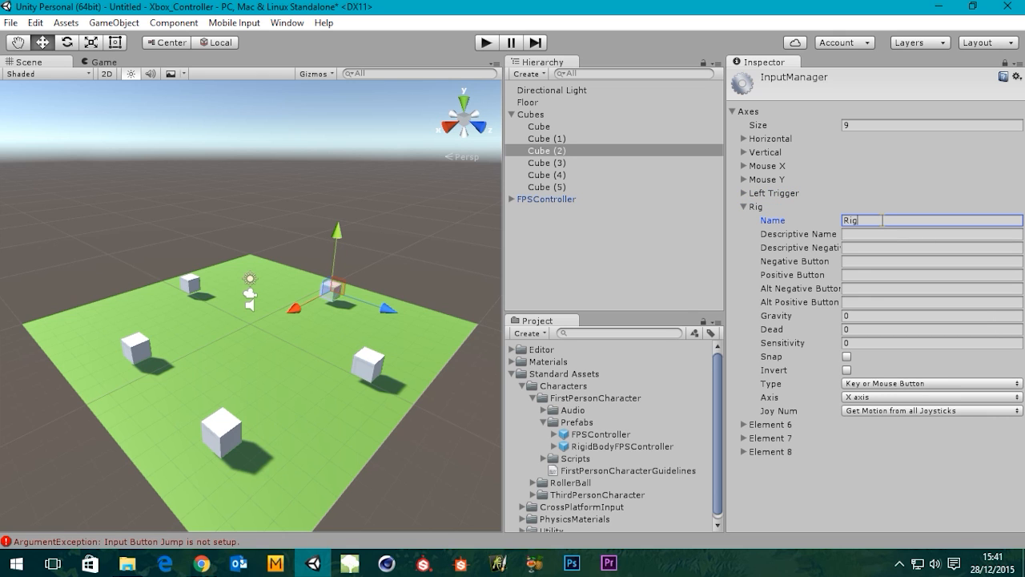
text(ht)
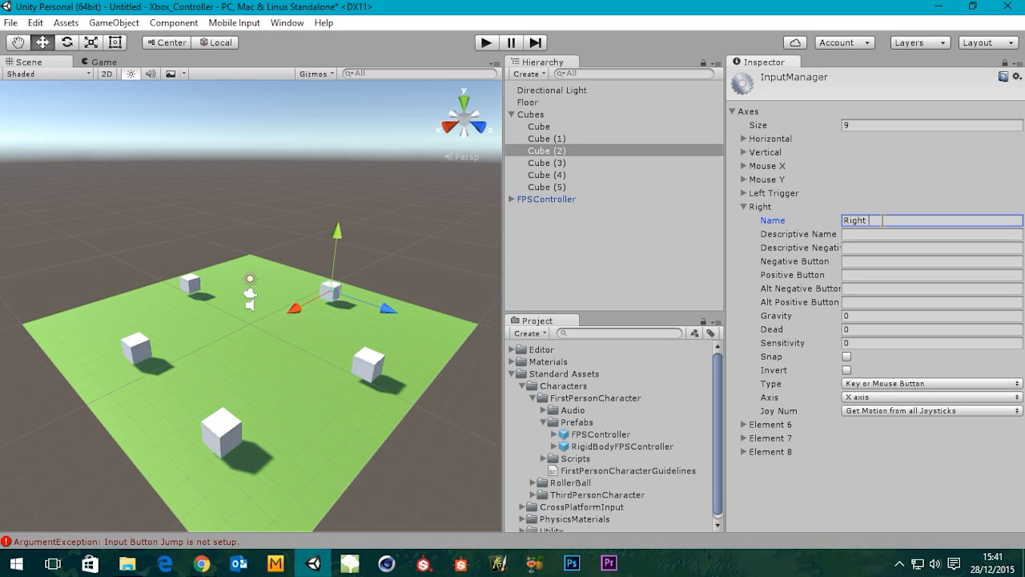
text(Trigger)
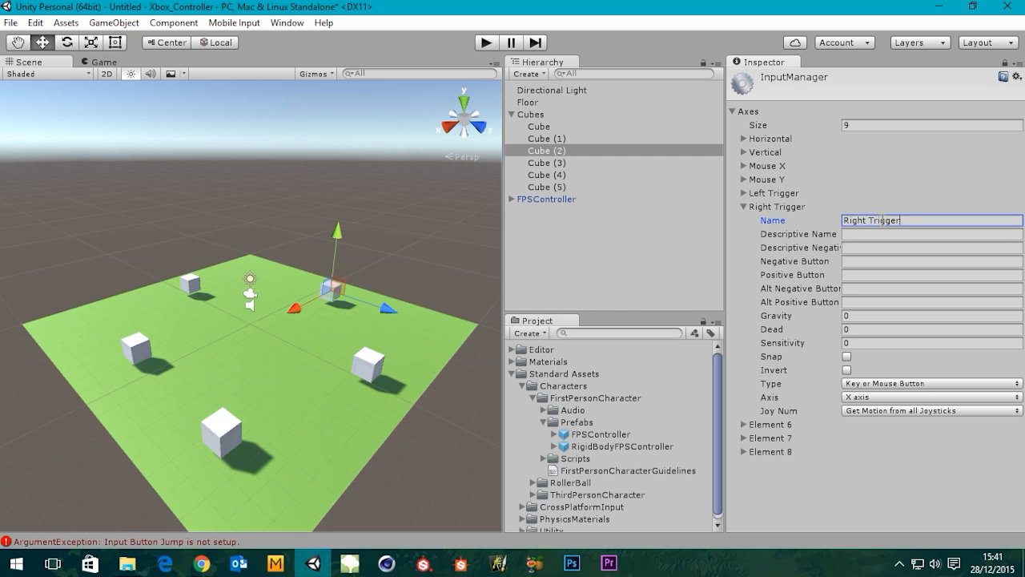
click(929, 329)
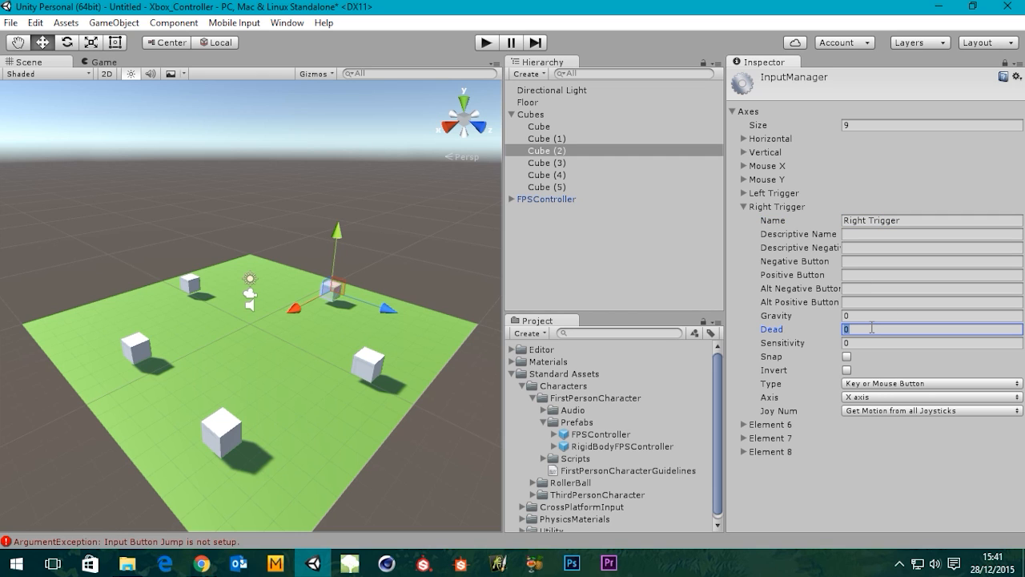
text(0.19)
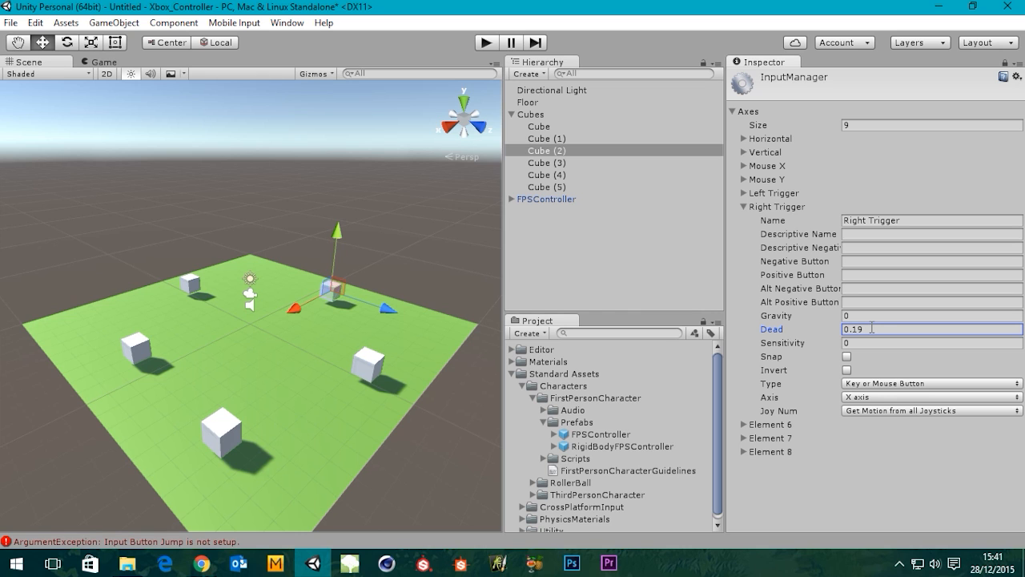
click(930, 342)
text(1)
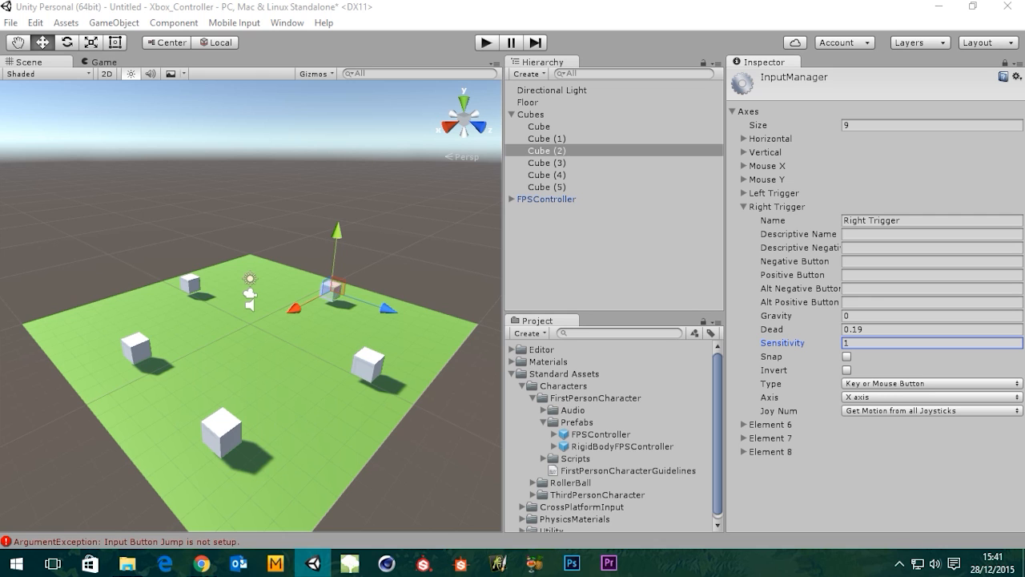
mouse_move(918, 326)
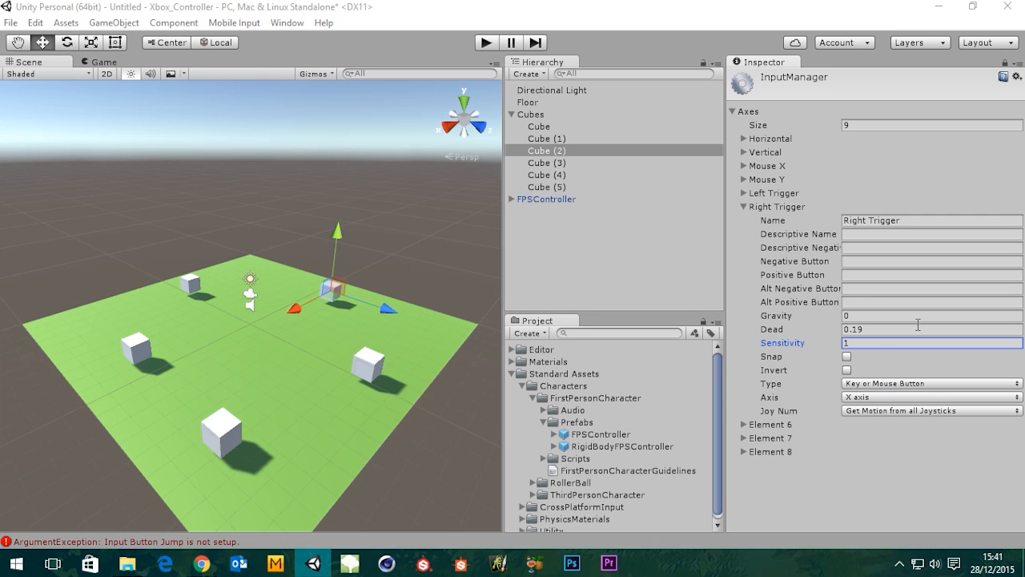
Step: Make Right Trigger a Joystick Axis reading the '10th axis (Joysticks)'
click(931, 383)
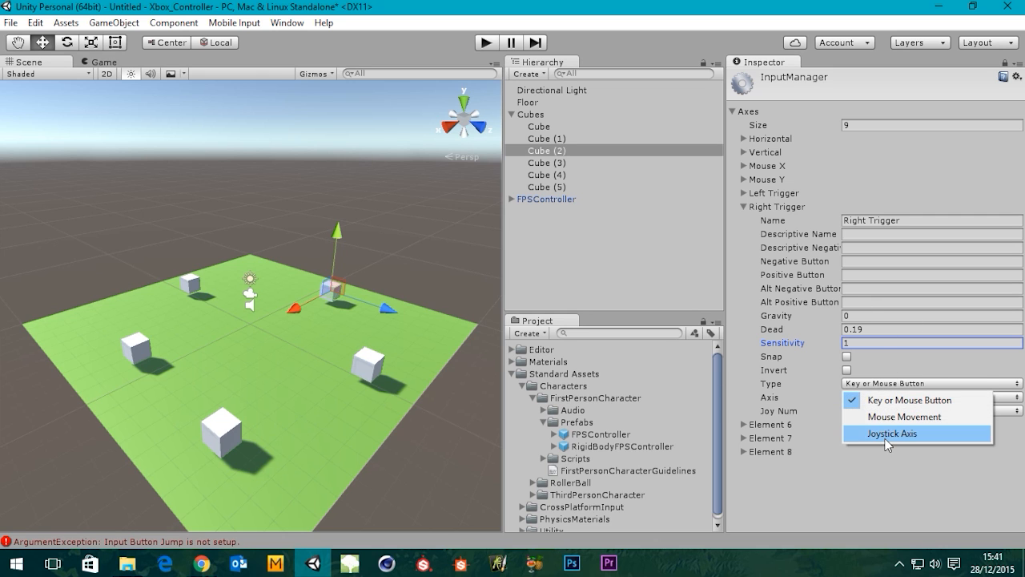
click(891, 433)
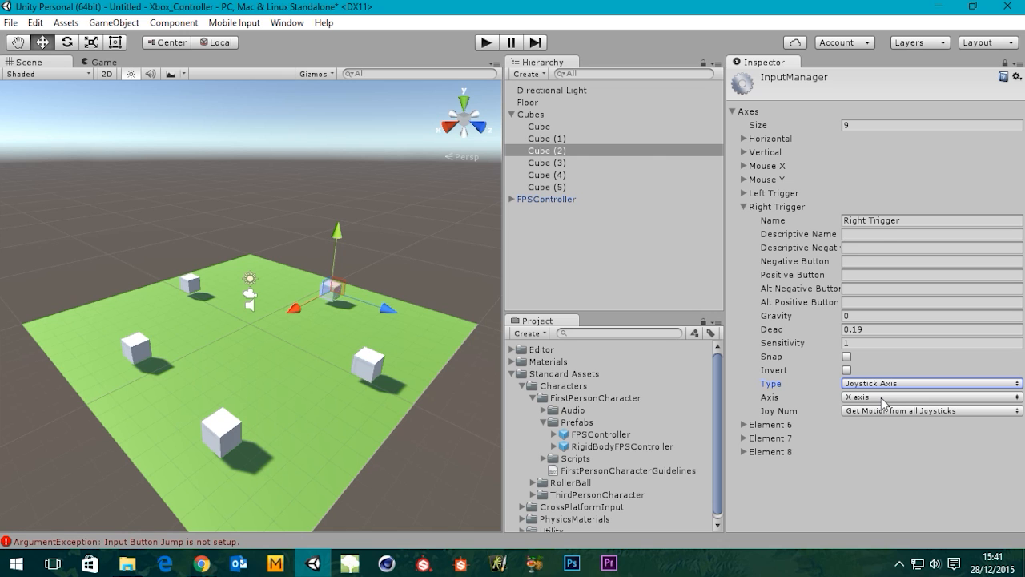
click(931, 396)
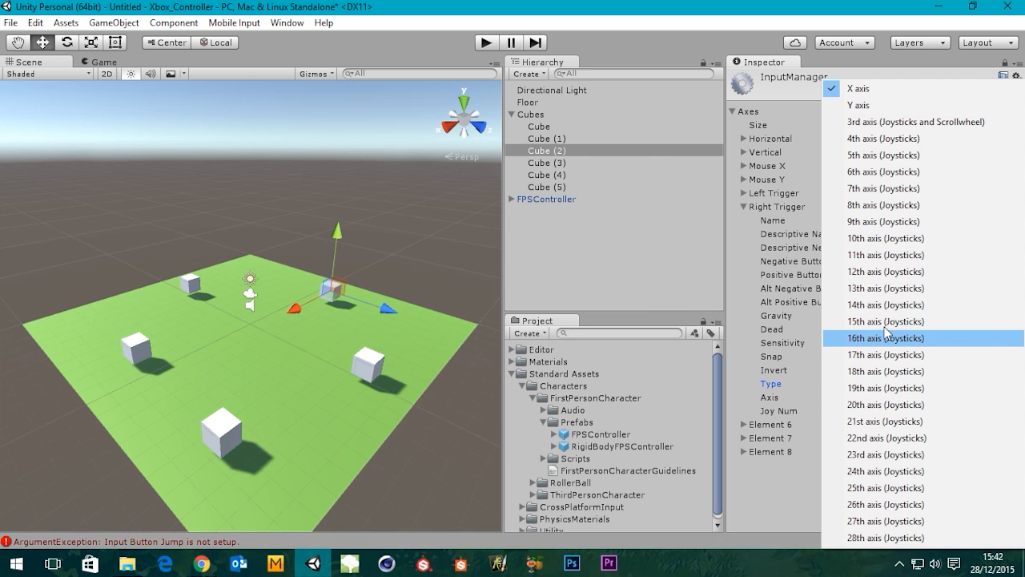
click(885, 238)
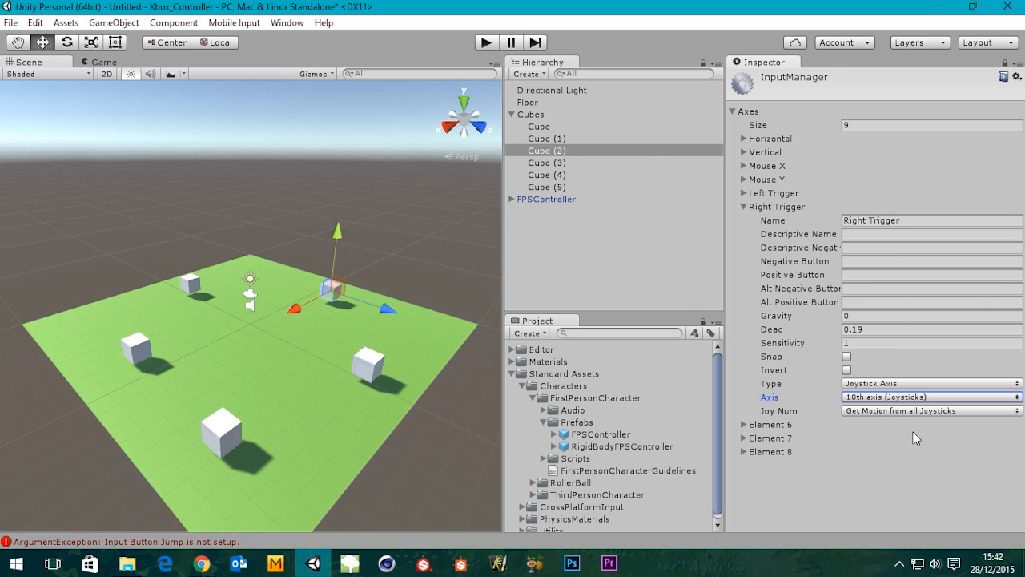
mouse_move(915, 420)
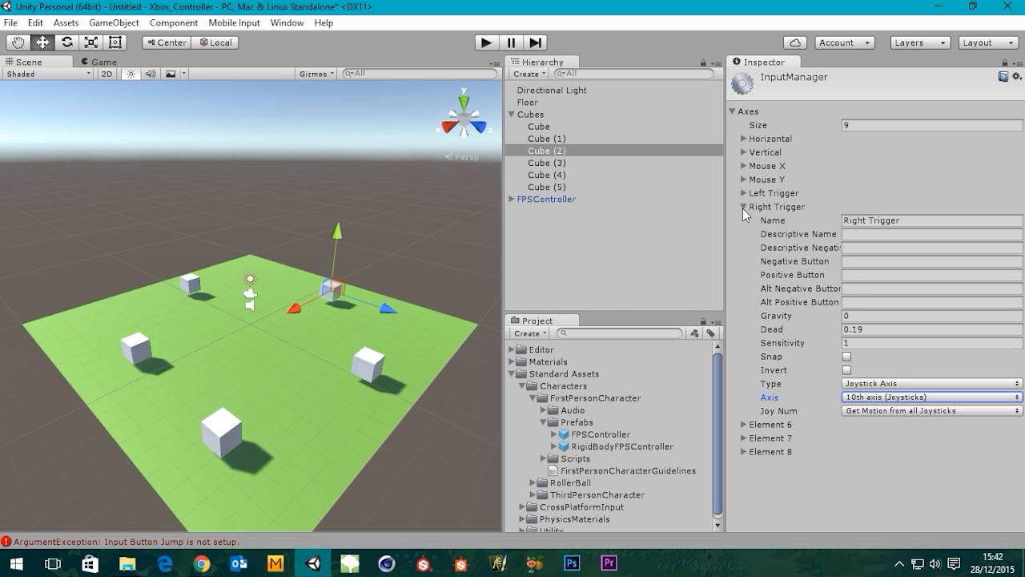
Step: Collapse the Right Trigger settings and start a Play-mode test run of the scene
click(743, 207)
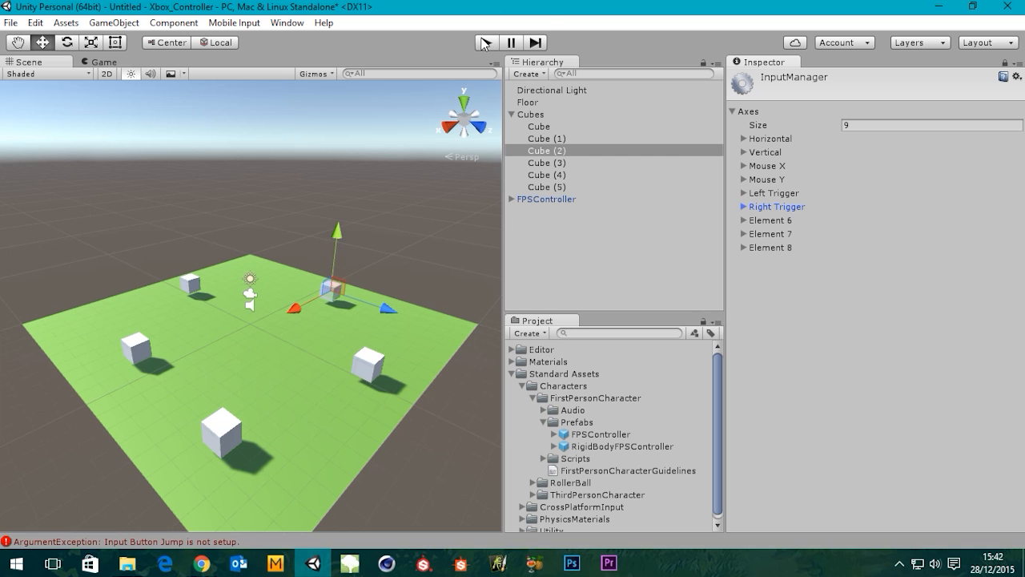
click(484, 42)
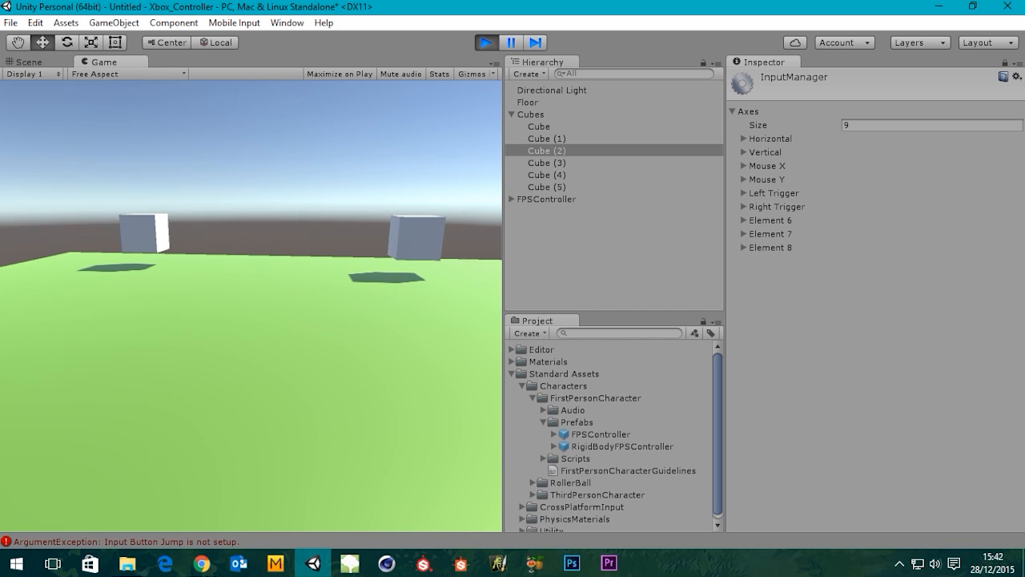
mouse_move(377, 22)
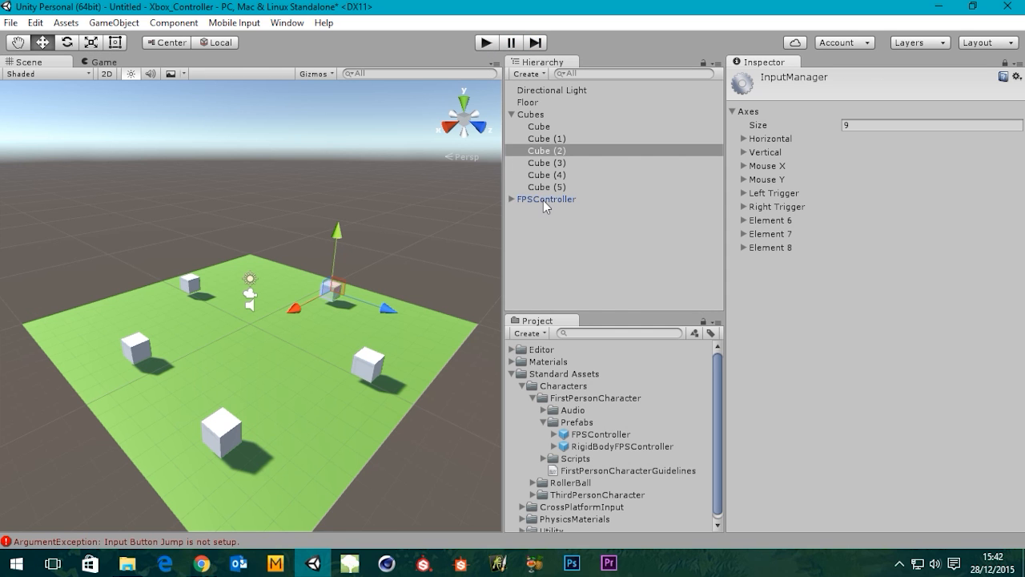
Step: Select FPSController, clear the selection, and fold the Cubes group in the Hierarchy
click(546, 199)
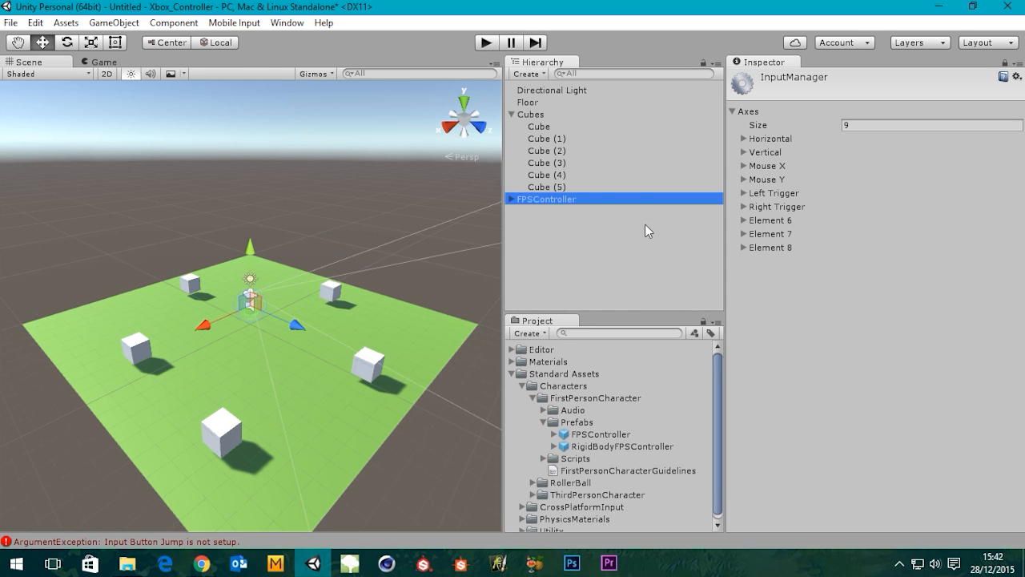
mouse_move(641, 298)
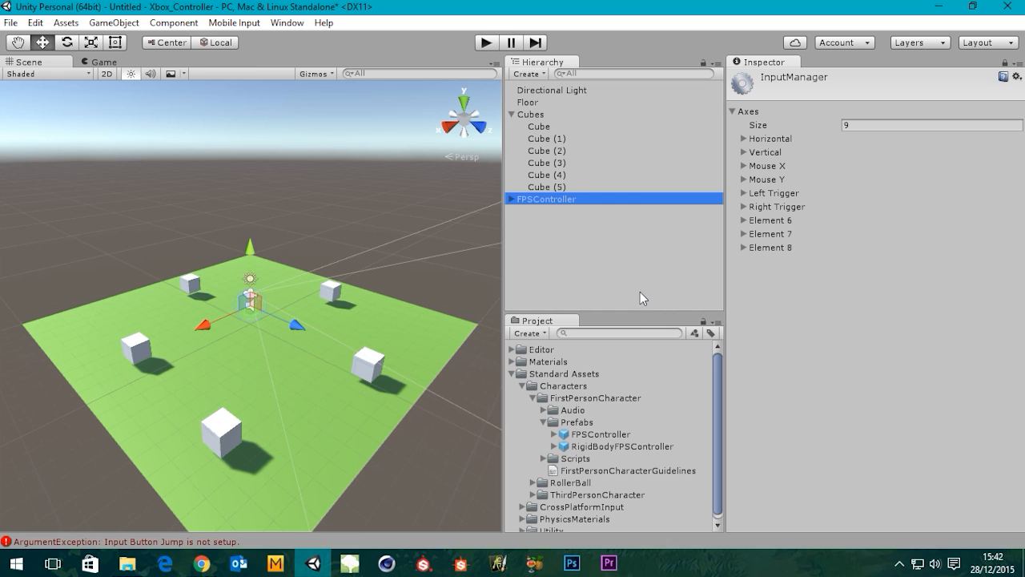
mouse_move(681, 270)
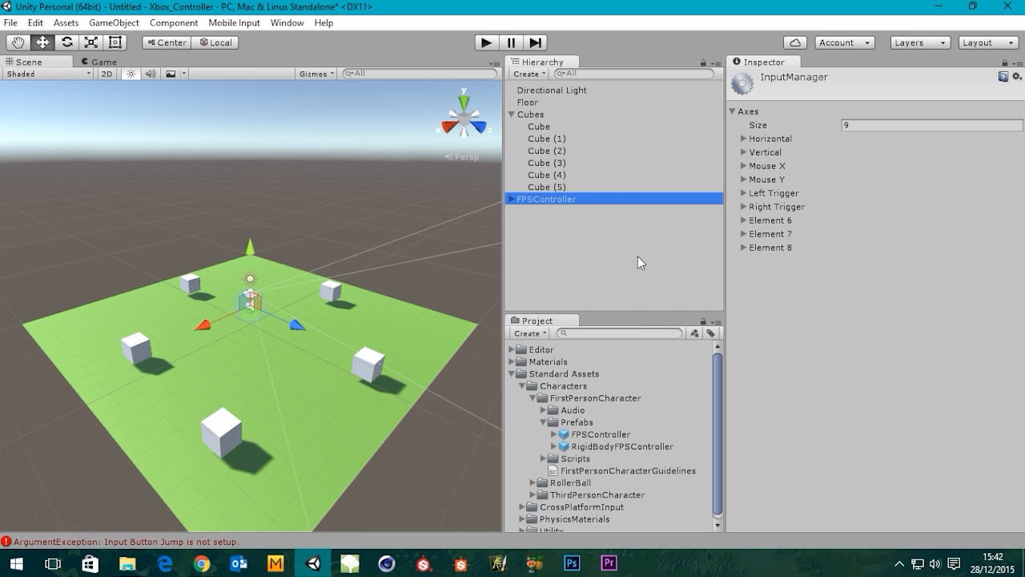
click(601, 259)
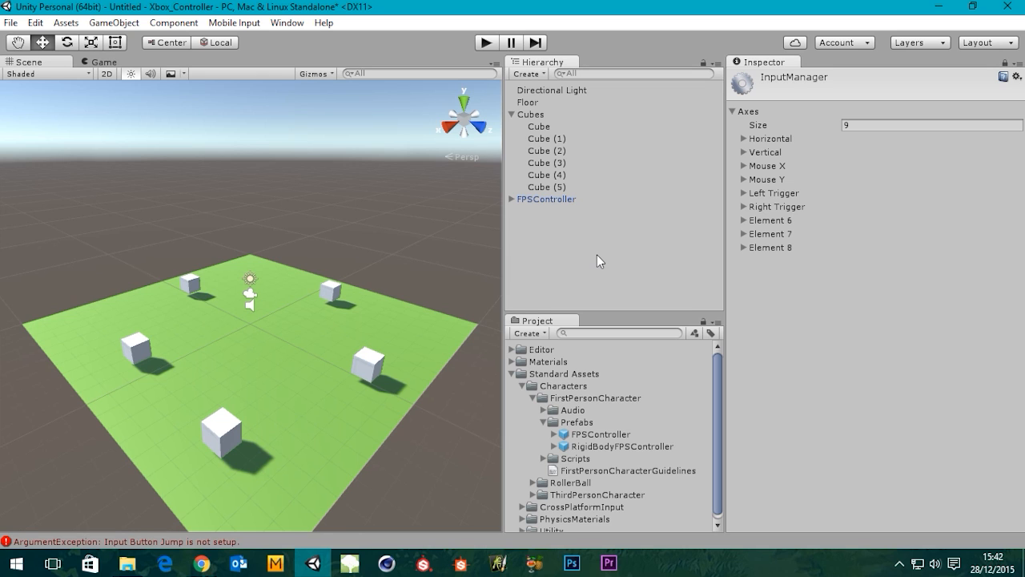
mouse_move(550, 135)
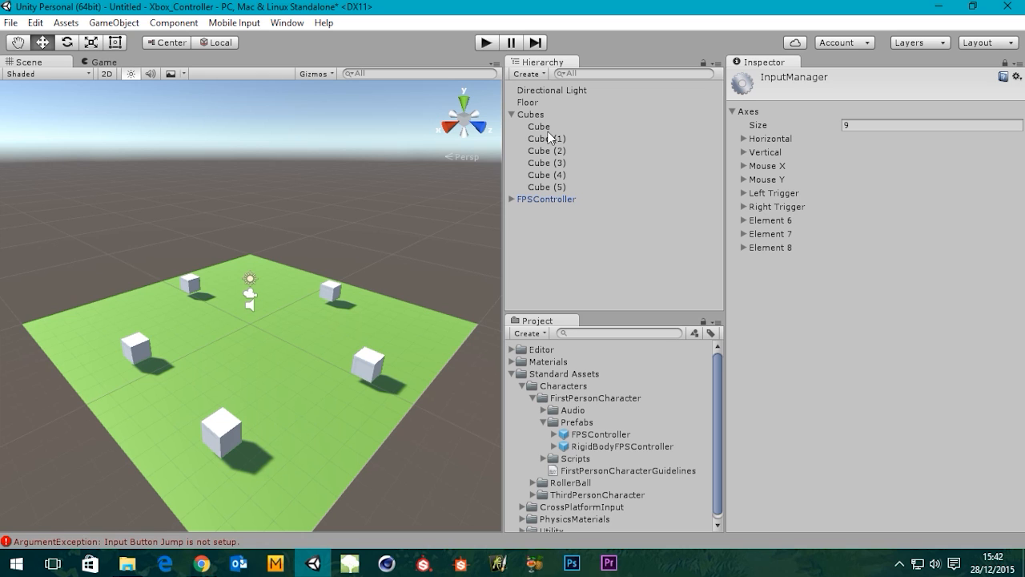
mouse_move(512, 120)
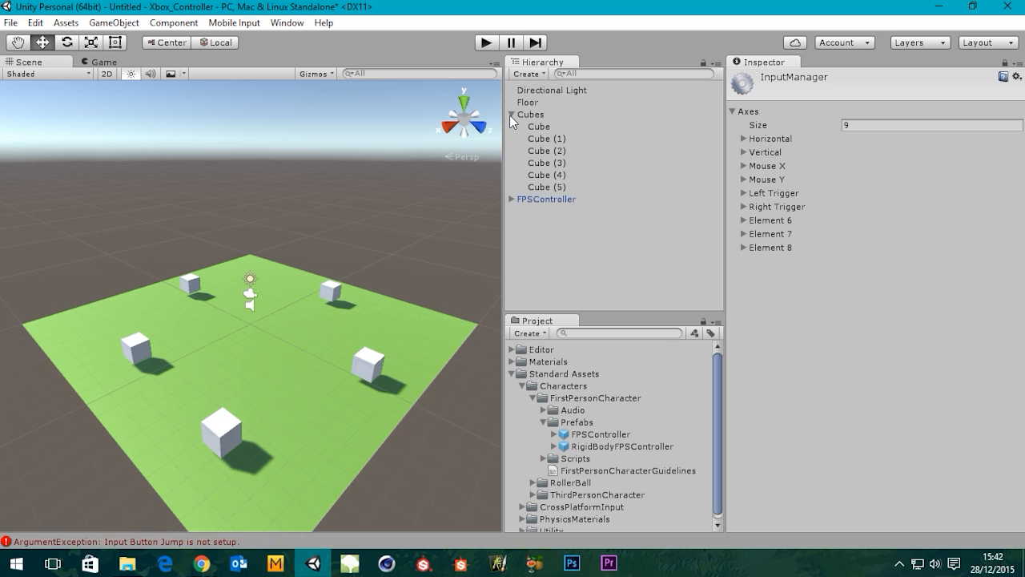
click(512, 113)
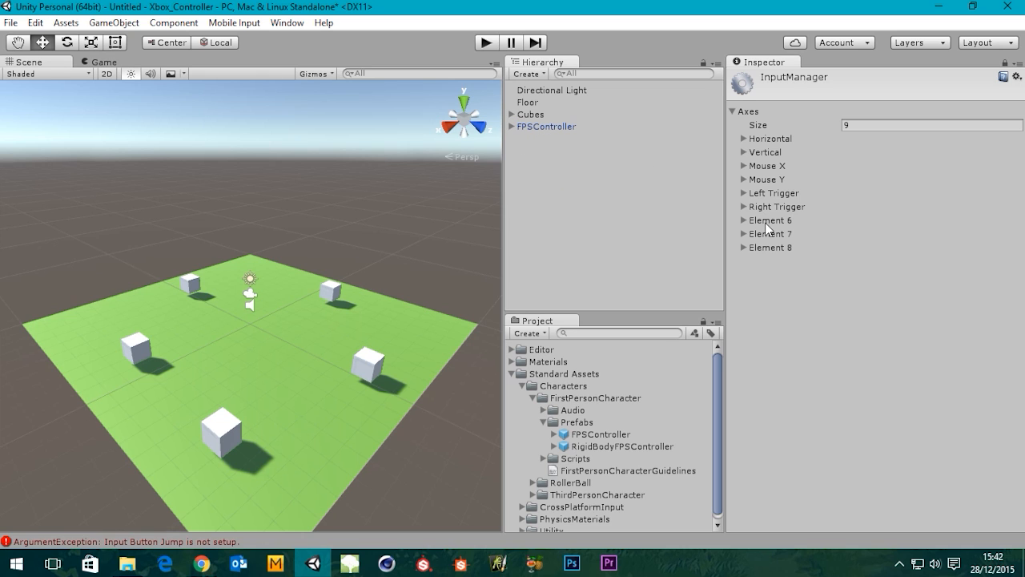
mouse_move(749, 235)
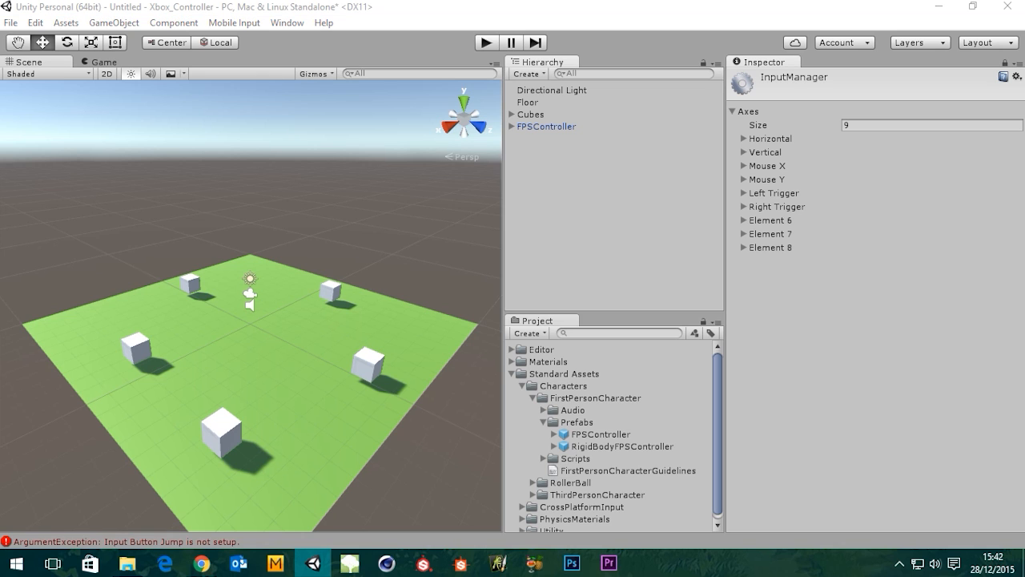
mouse_move(668, 251)
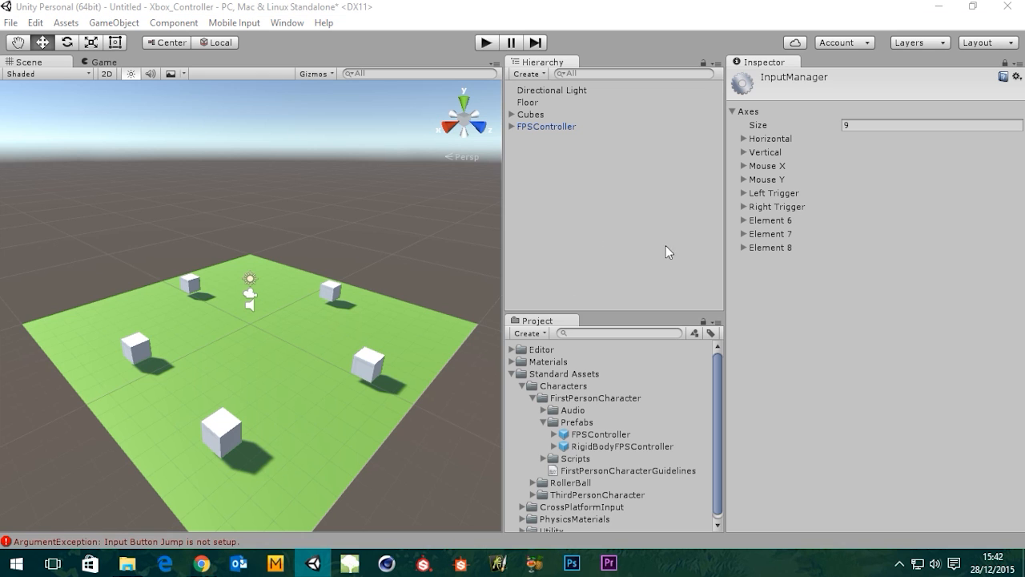
Step: Expand Element 6, name it 'X Button', and enter 1000 for Gravity and Sensitivity
click(733, 220)
text(X)
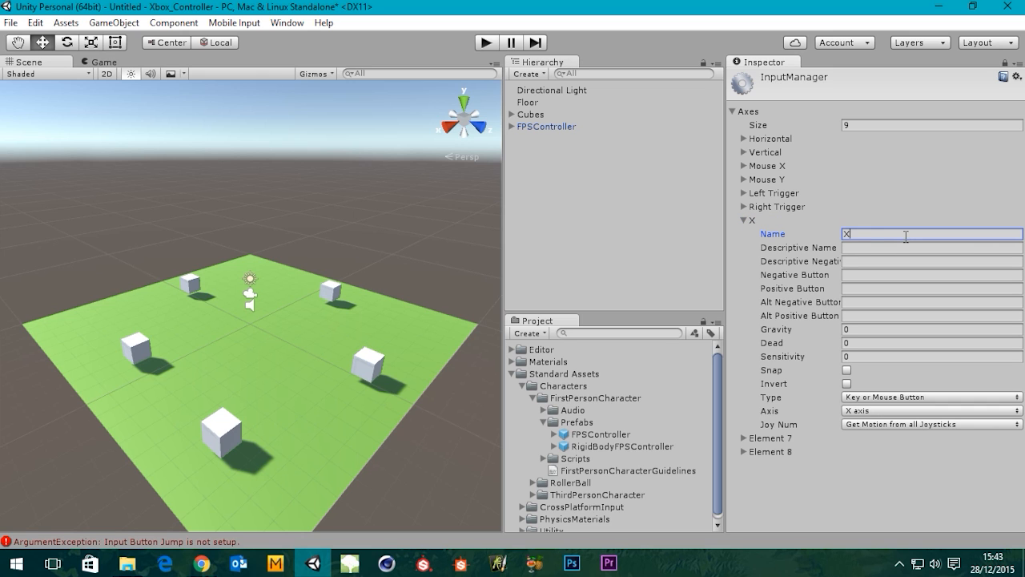
text(Butto)
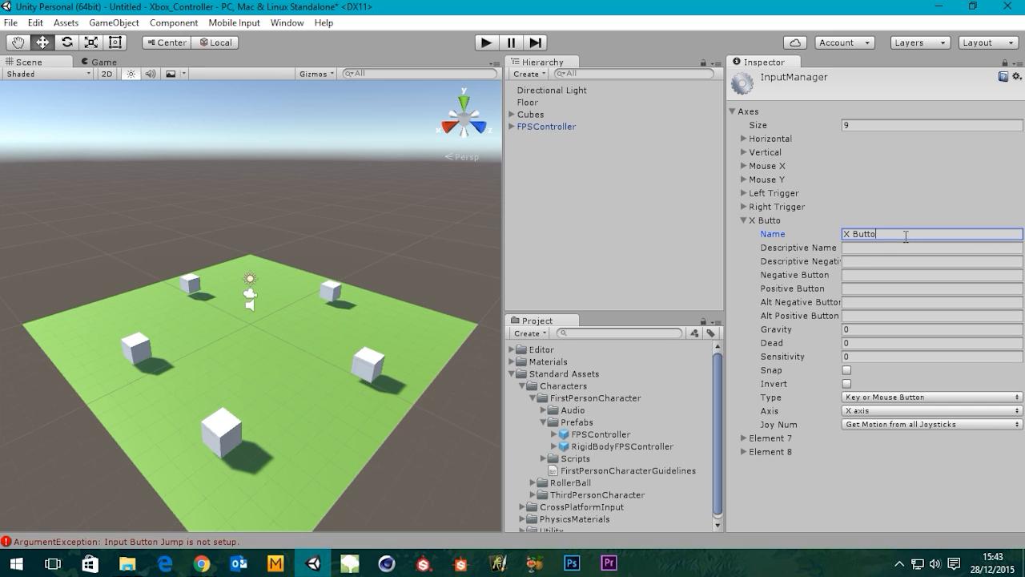
text(n)
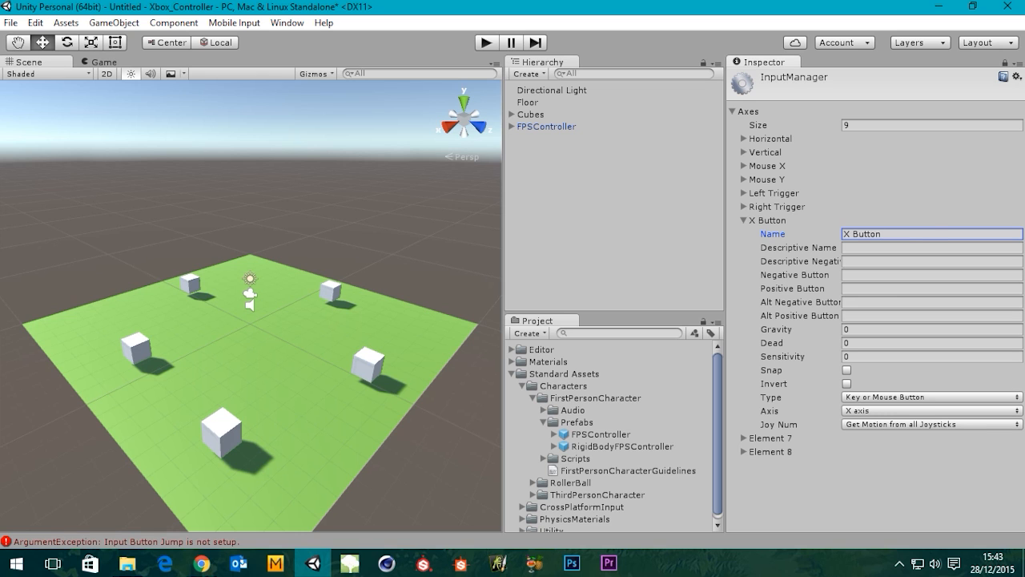
mouse_move(911, 369)
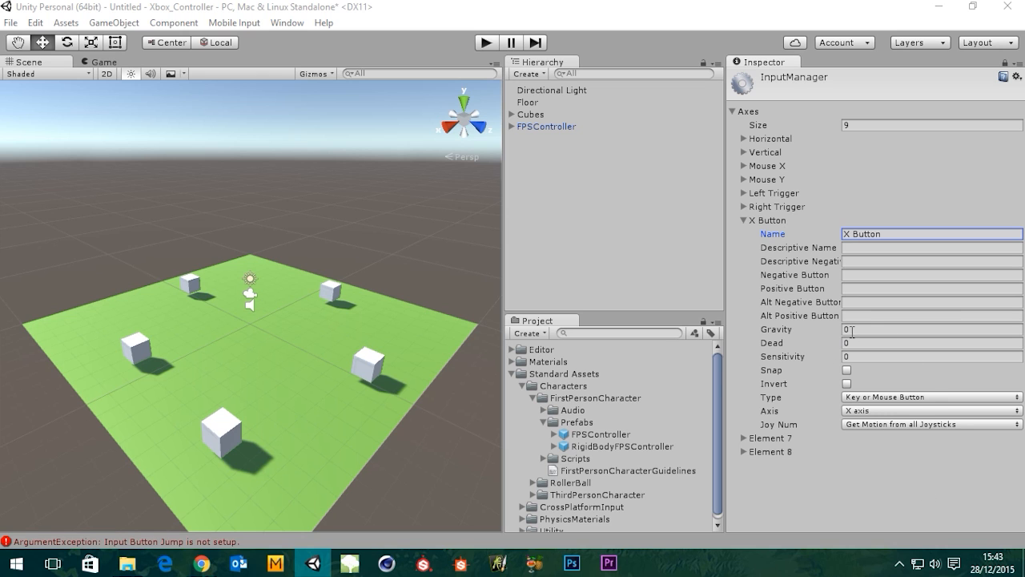
click(931, 329)
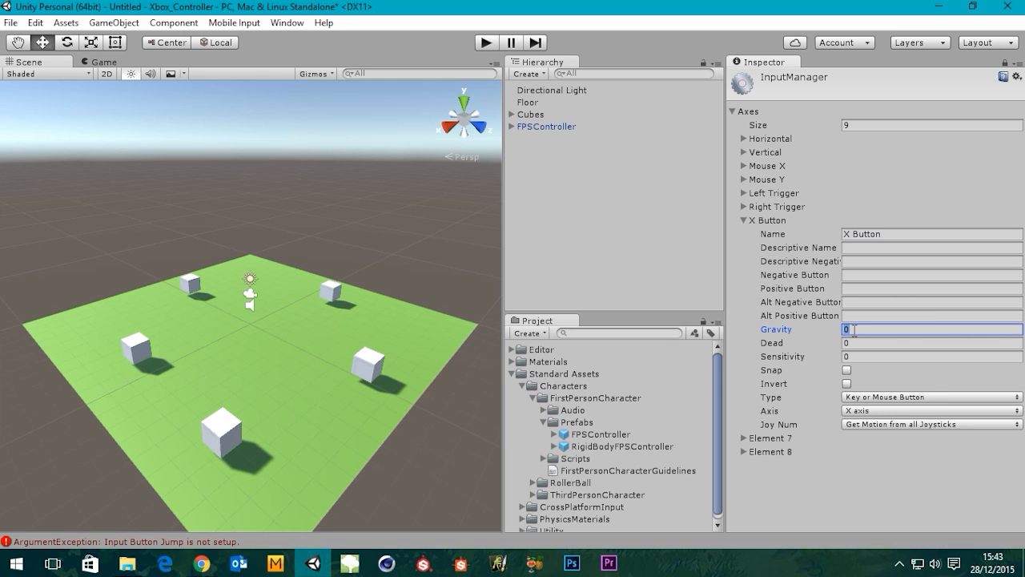
text(1000)
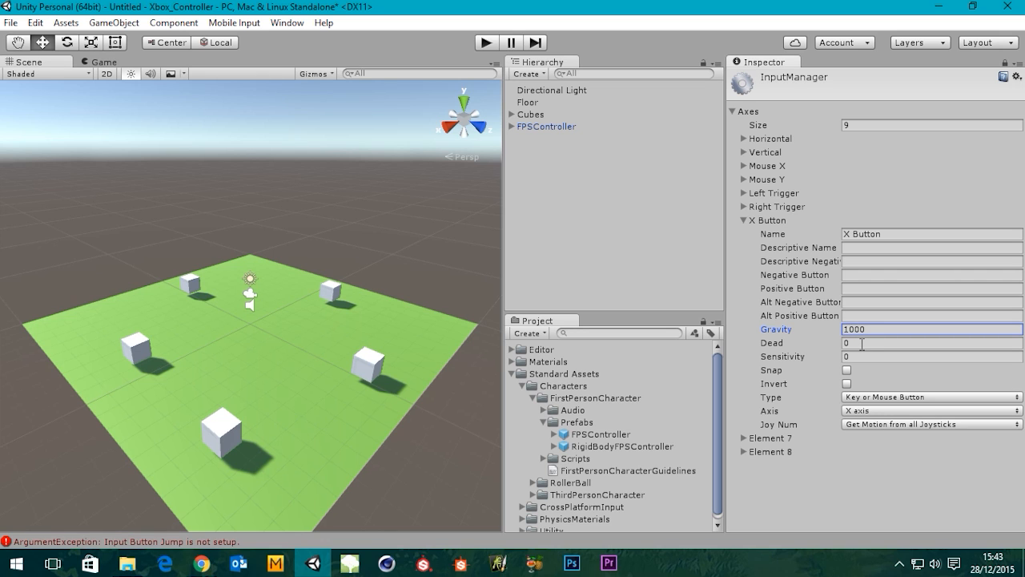
mouse_move(859, 370)
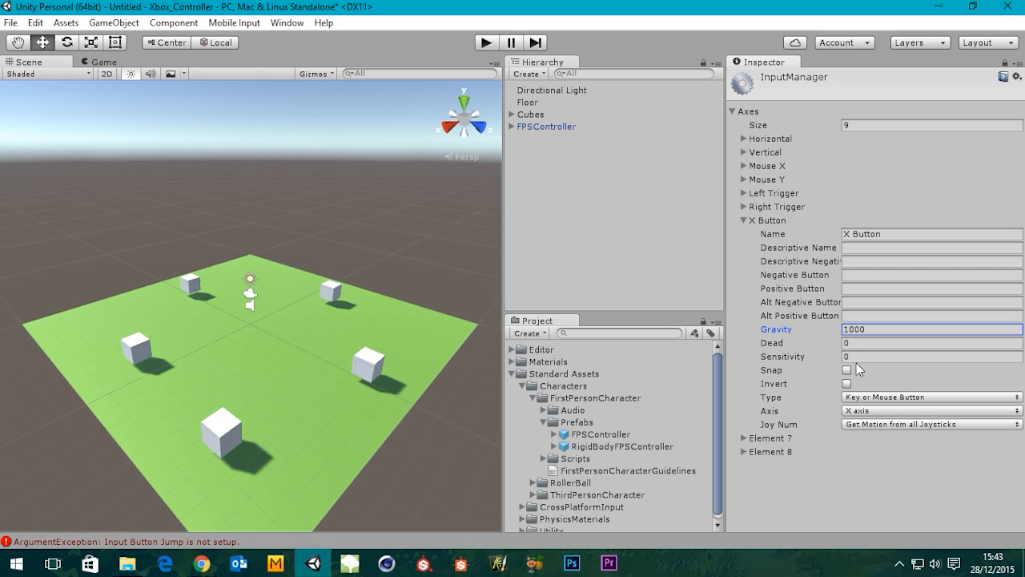
click(931, 356)
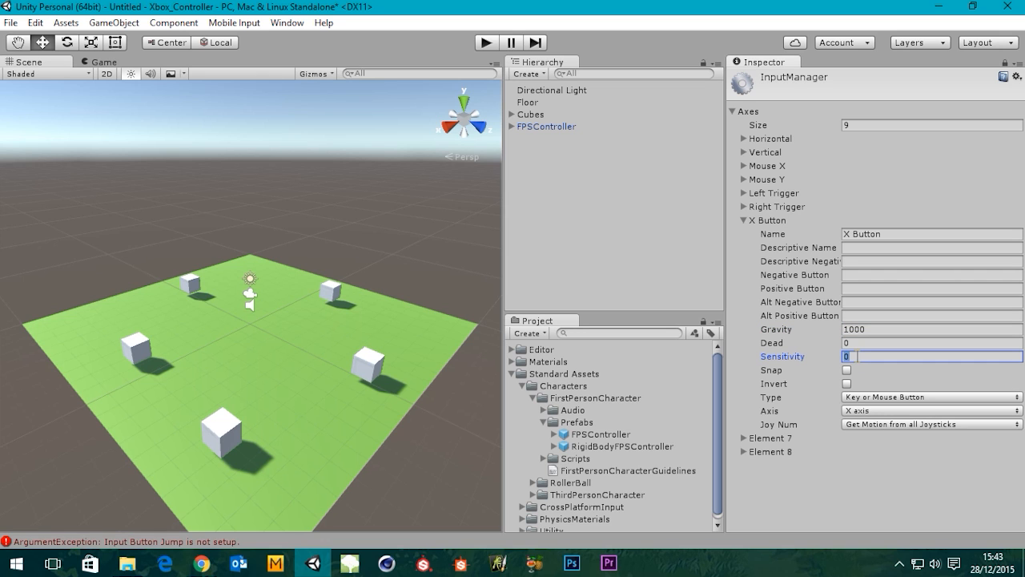
text(1000)
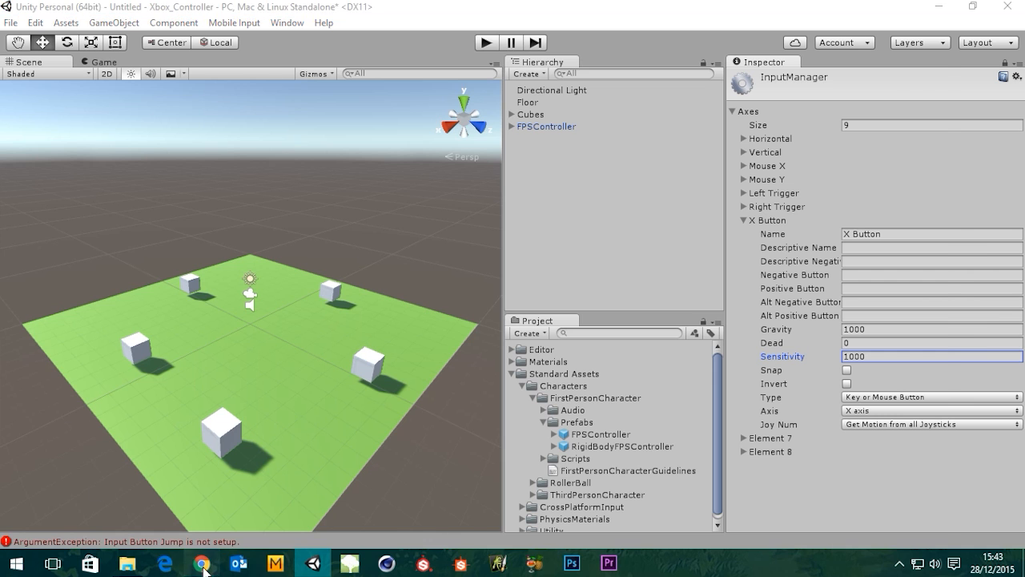
Step: Switch to Chrome's Xbox 360 controller wiki diagram of numbered buttons
click(201, 563)
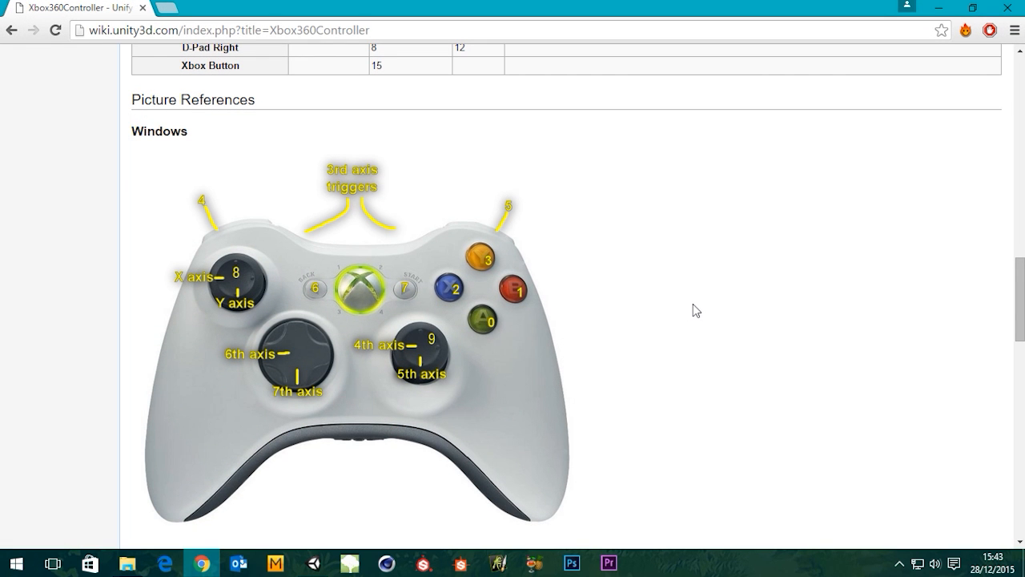
mouse_move(840, 353)
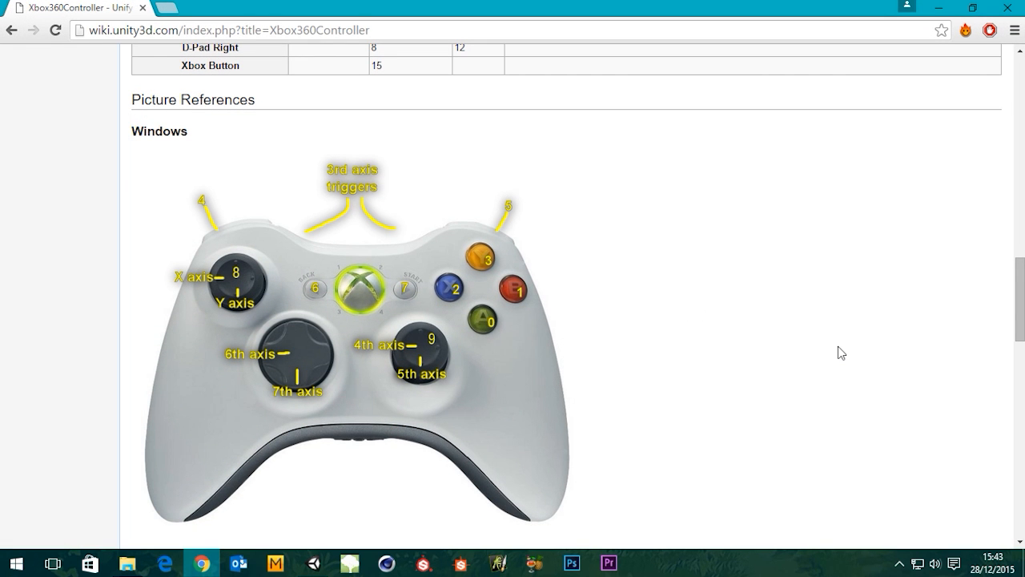
mouse_move(459, 300)
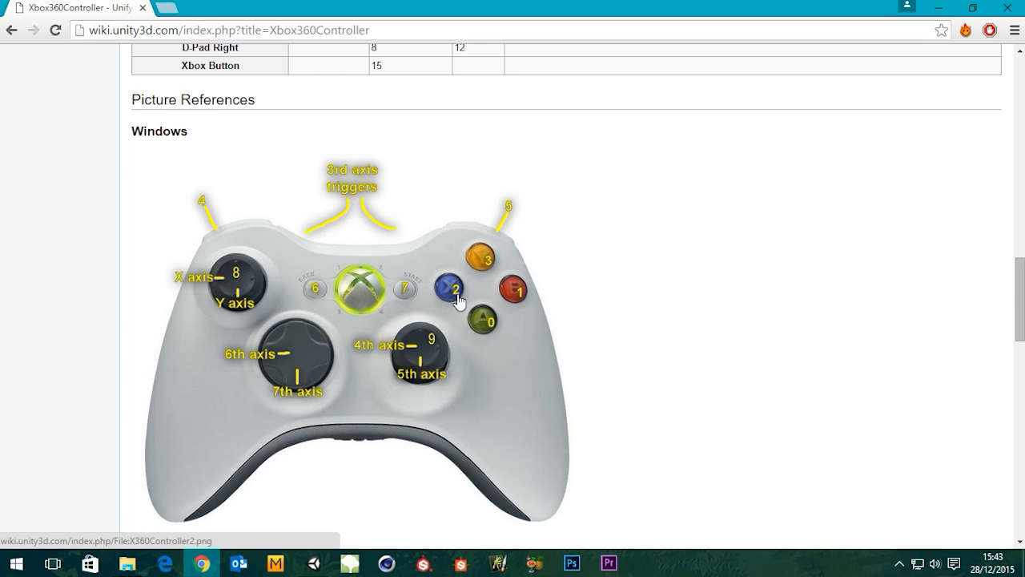
mouse_move(837, 6)
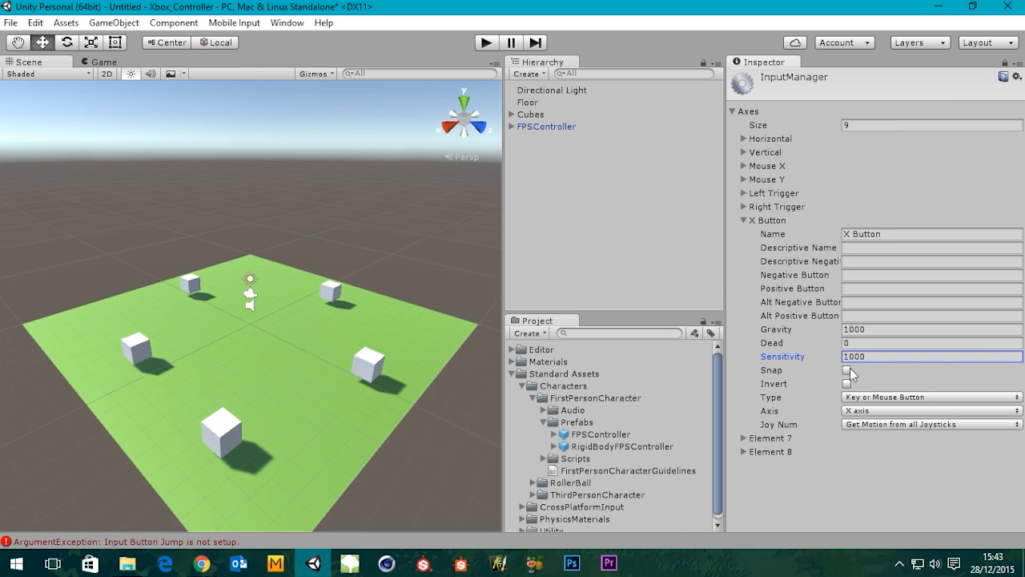
mouse_move(913, 403)
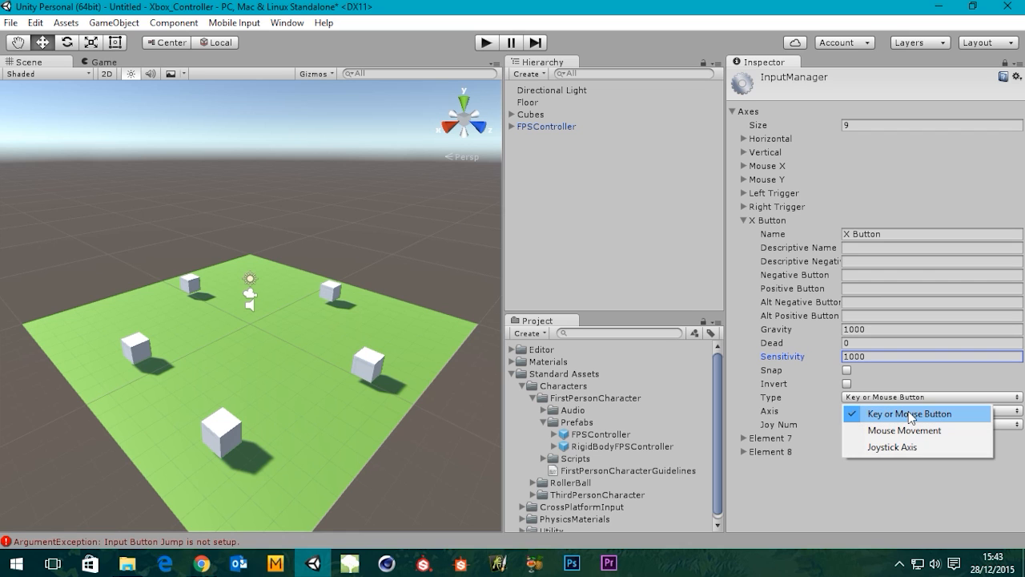
Step: Keep X Button's type as Key or Mouse Button and select its empty Positive Button field
click(909, 414)
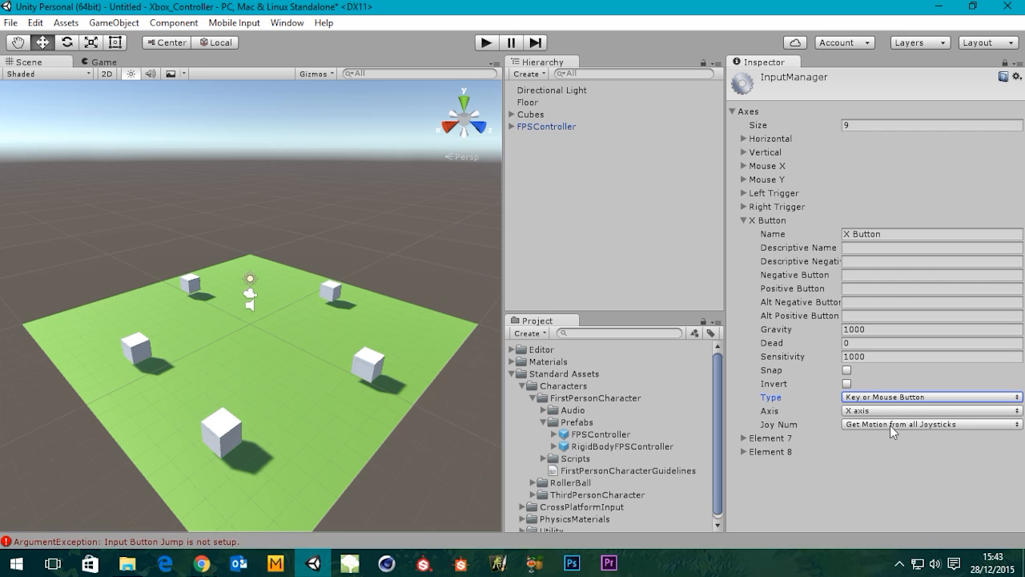
mouse_move(891, 371)
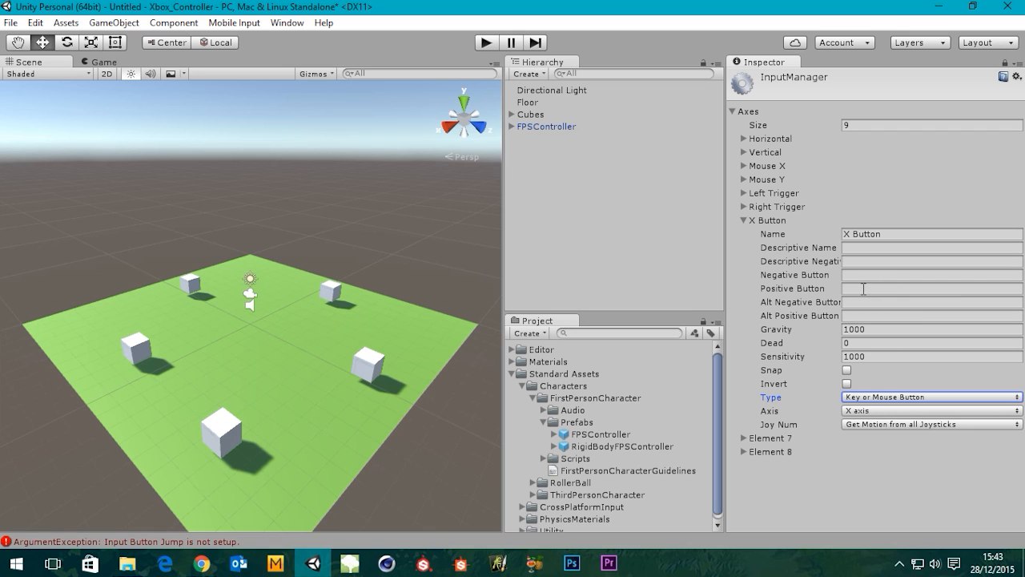
click(931, 289)
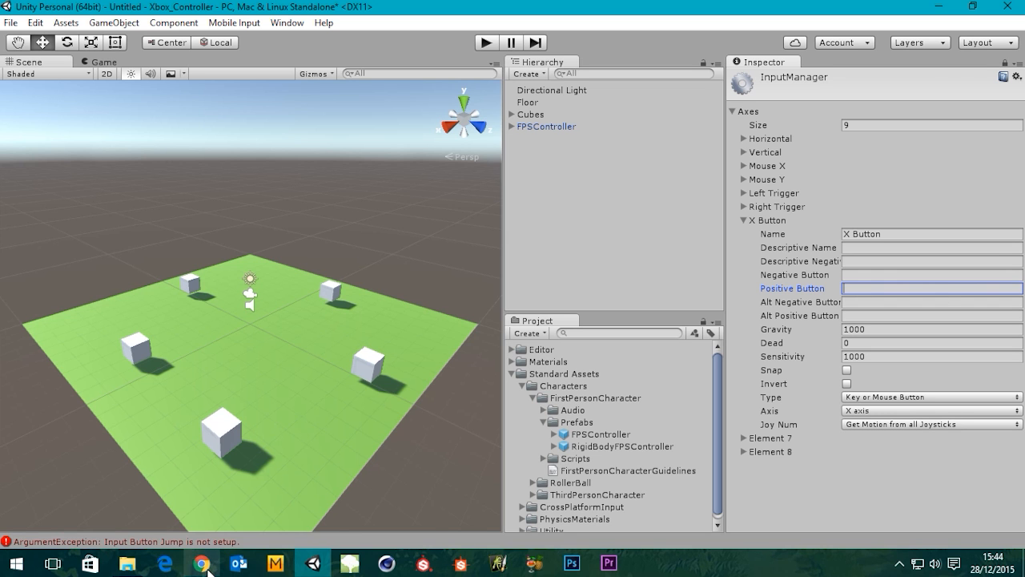
Step: Scroll the wiki's Buttons table to confirm X Button is 2 on Windows, then return to Unity
click(201, 563)
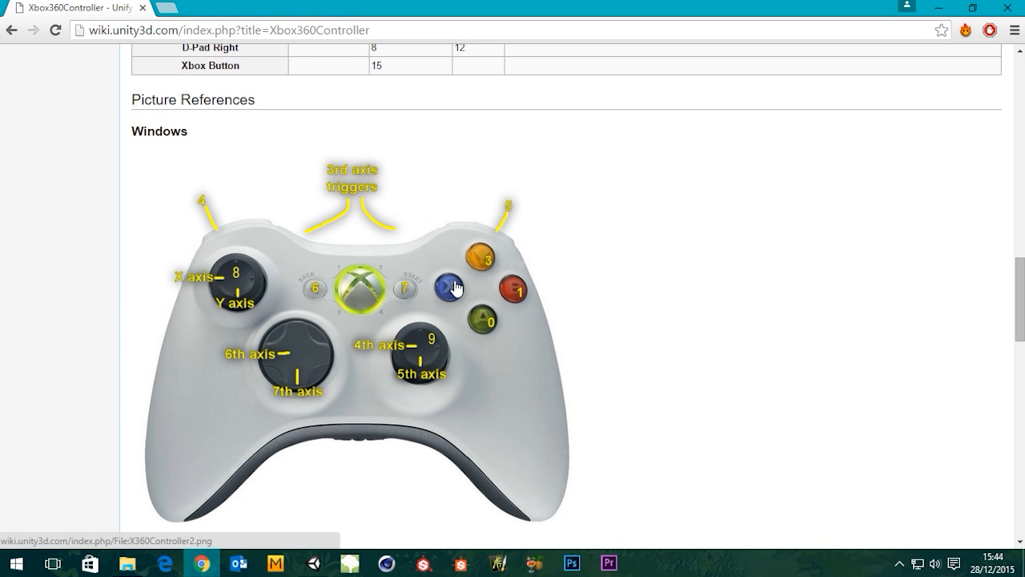
scroll(up, 3)
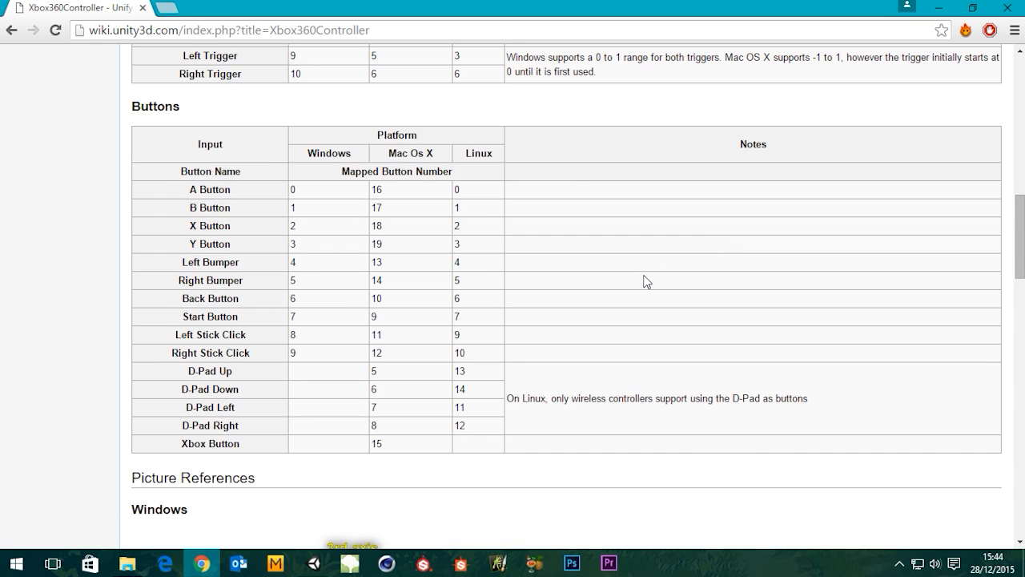
scroll(up, 3)
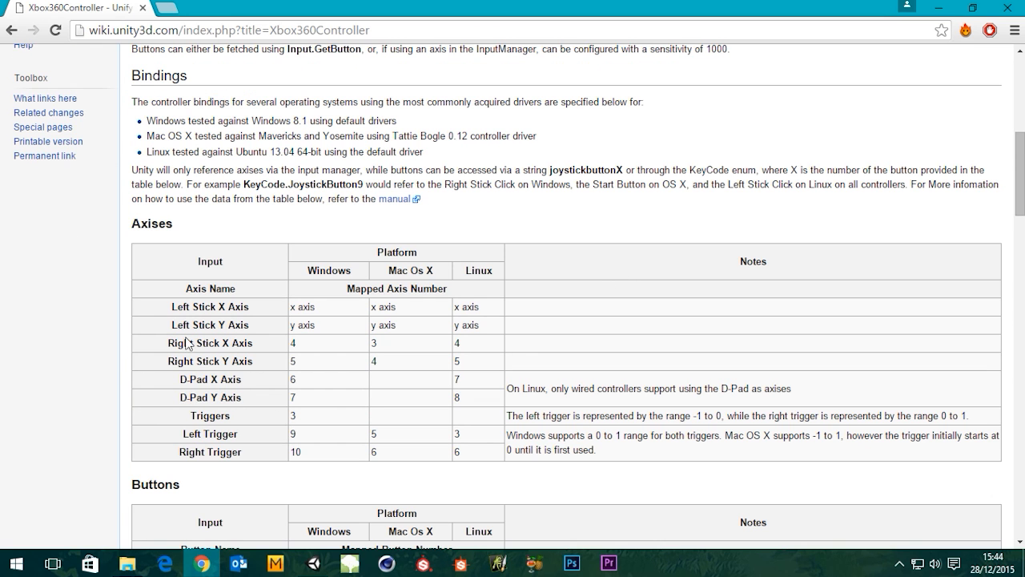
scroll(down, 3)
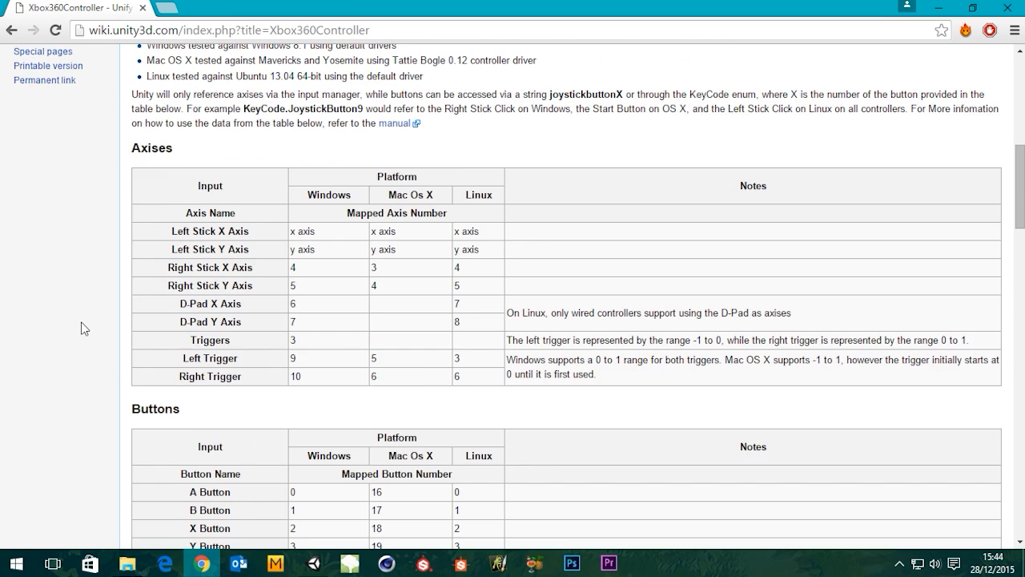
scroll(down, 3)
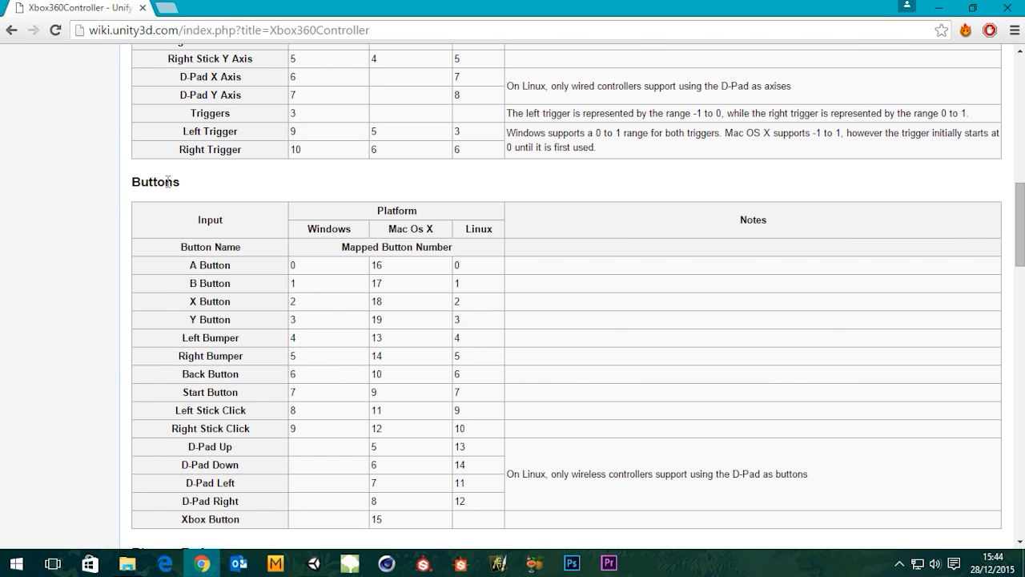
mouse_move(205, 301)
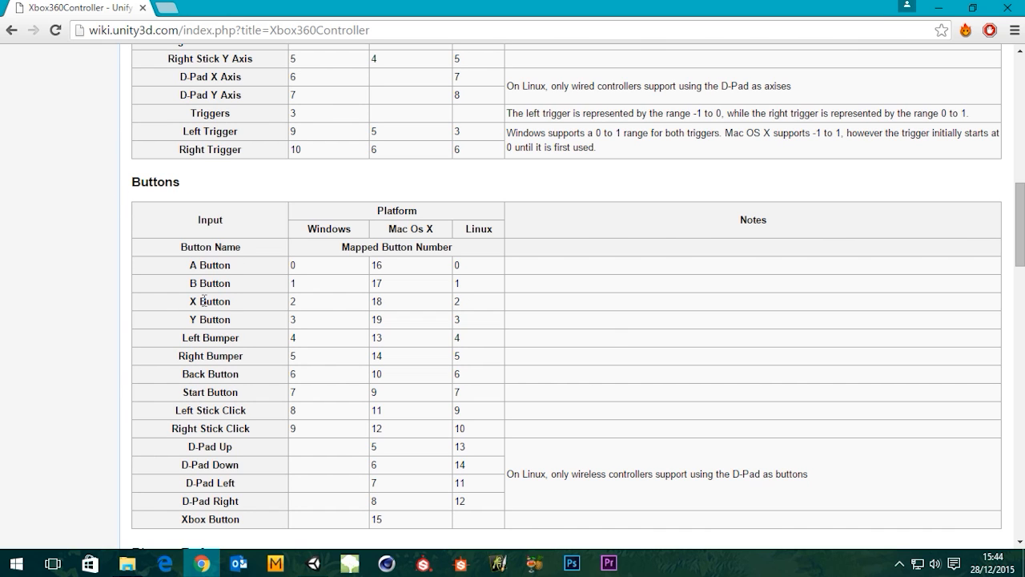
mouse_move(326, 304)
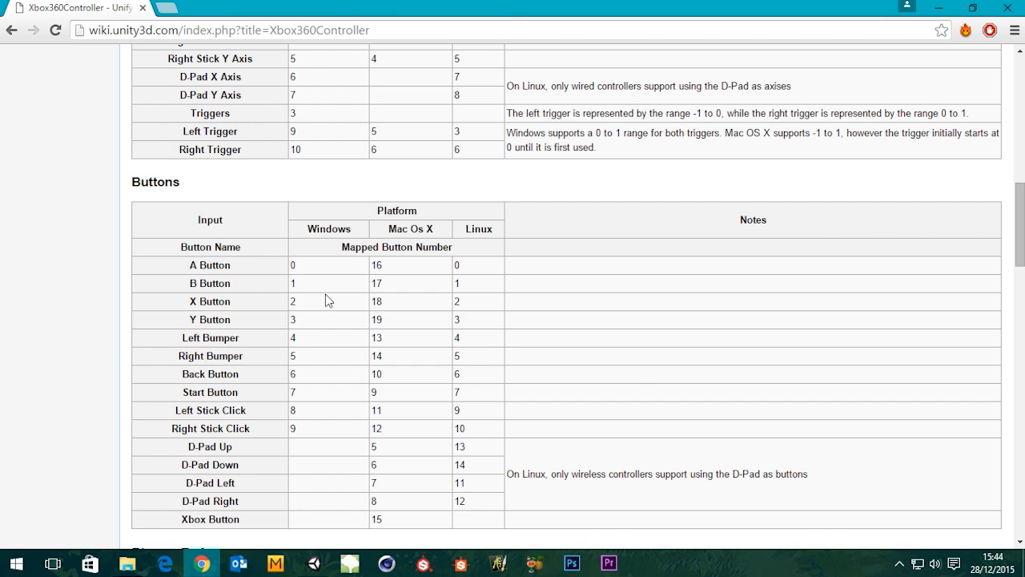
scroll(down, 3)
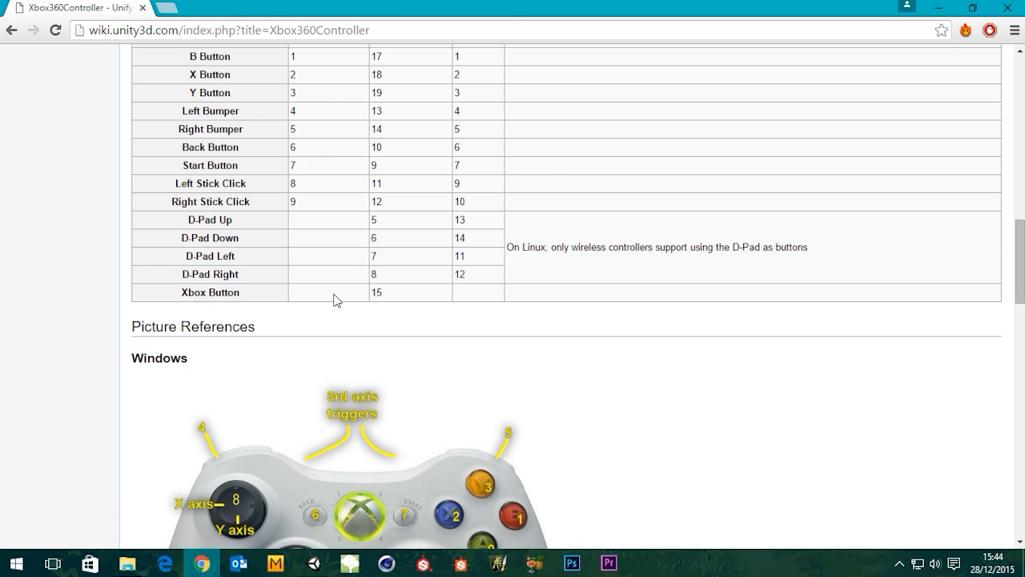
scroll(down, 3)
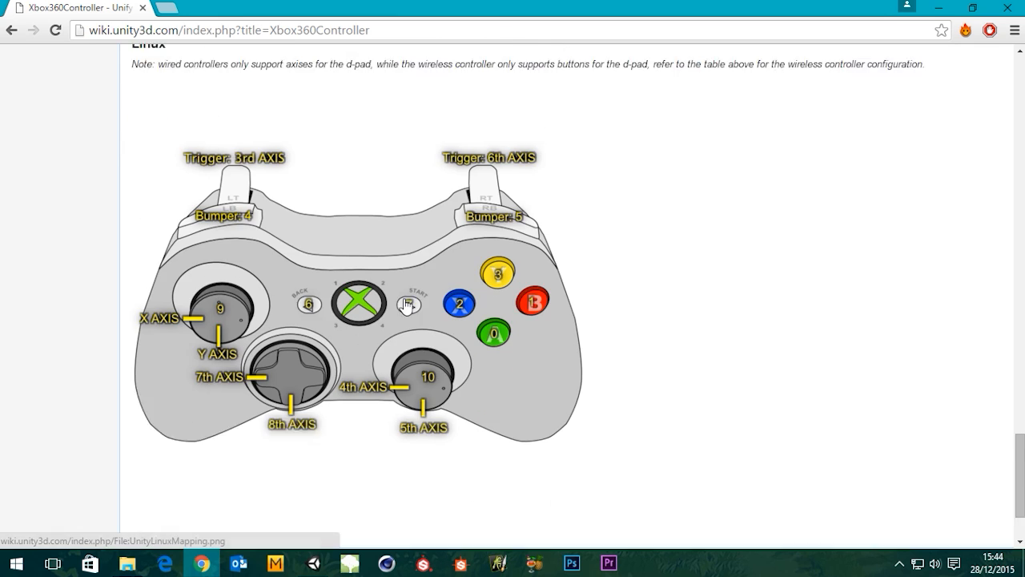
scroll(down, 3)
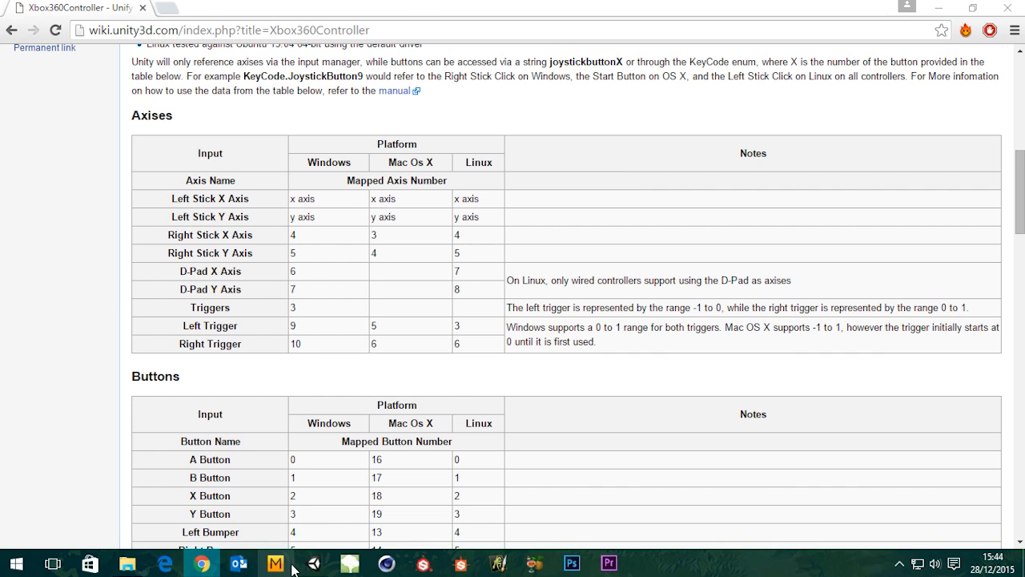
click(313, 563)
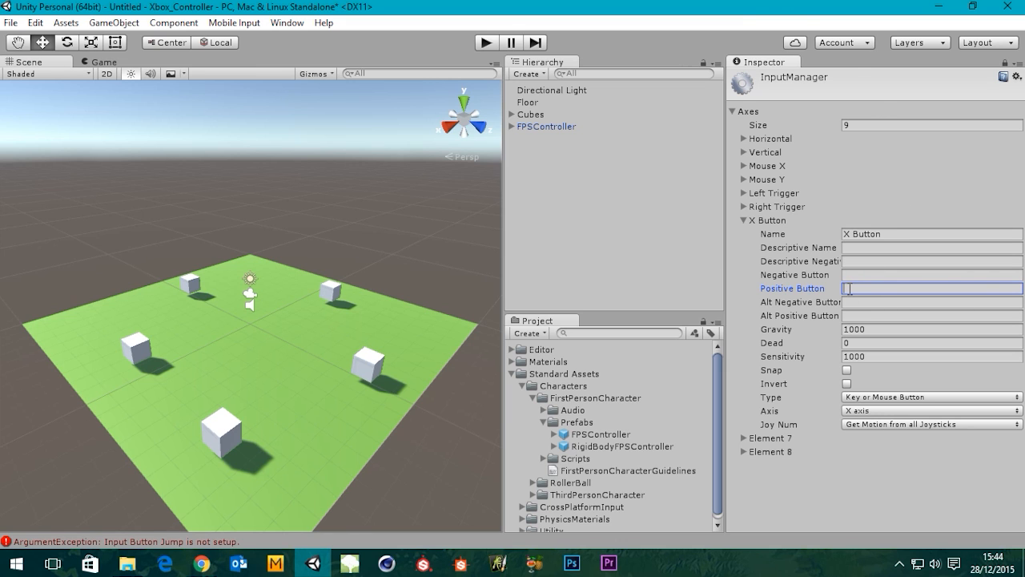
Step: Enter 'joystick button 2' as the X Button's Positive Button
text(joystick button 2)
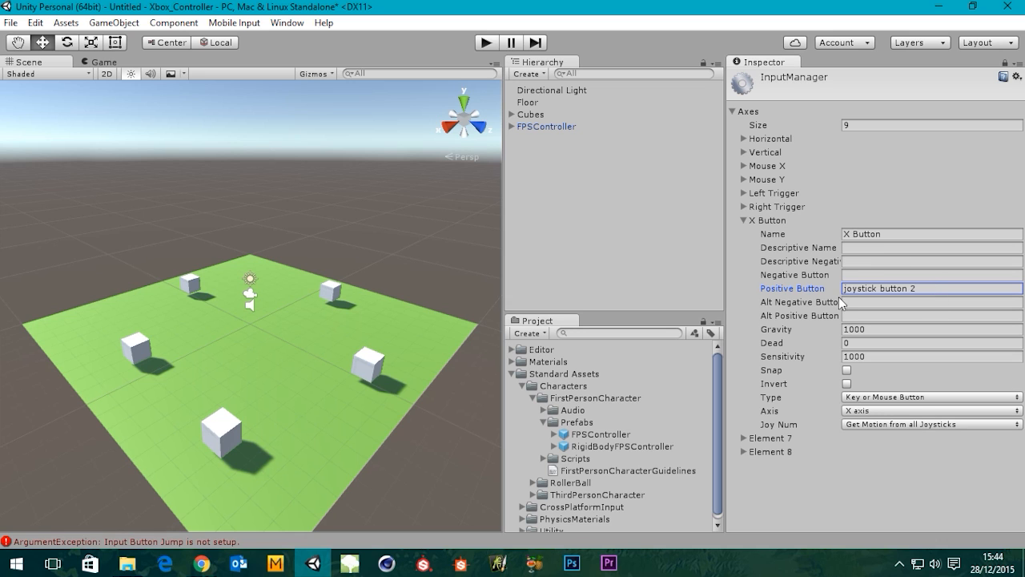
Step: Collapse X Button, expand Element 7, and name it 'Jump' with descriptive name 'A Button'
click(740, 220)
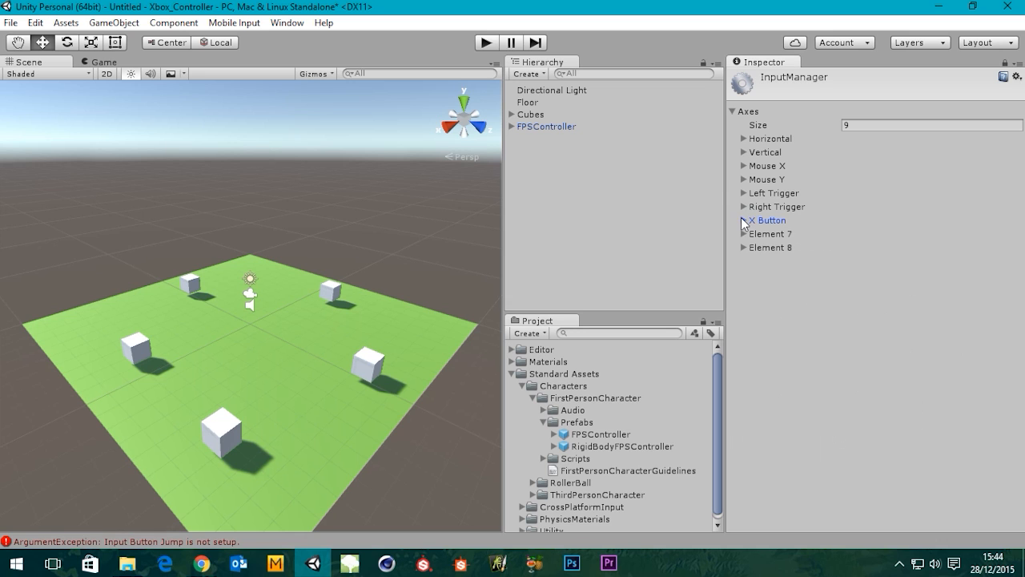
click(743, 233)
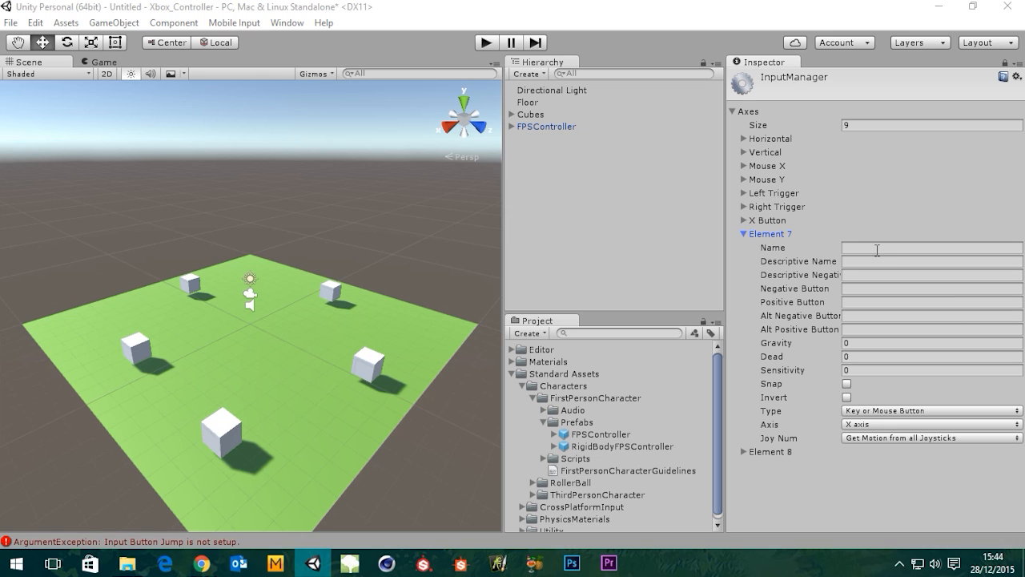
click(931, 246)
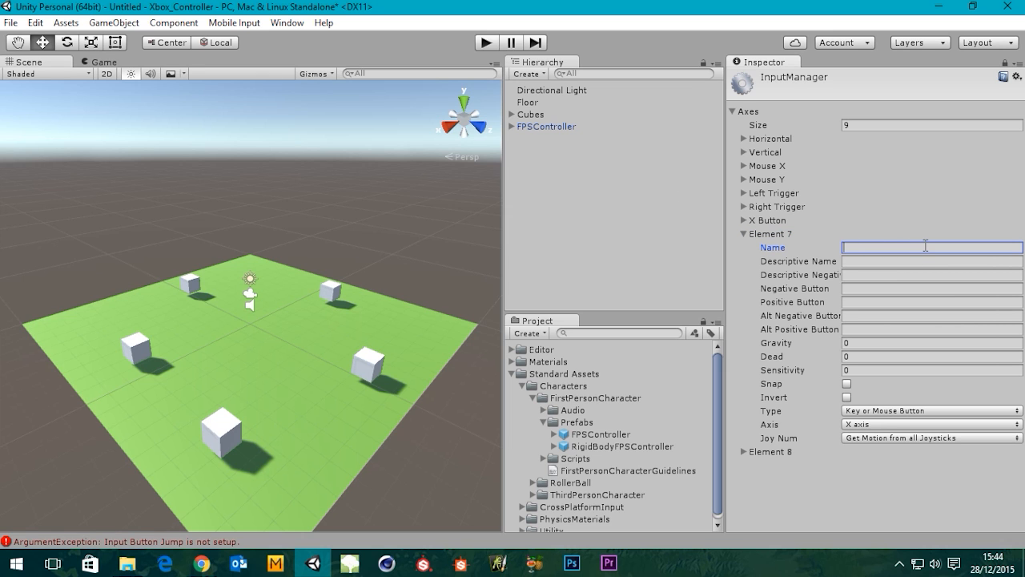
mouse_move(126, 303)
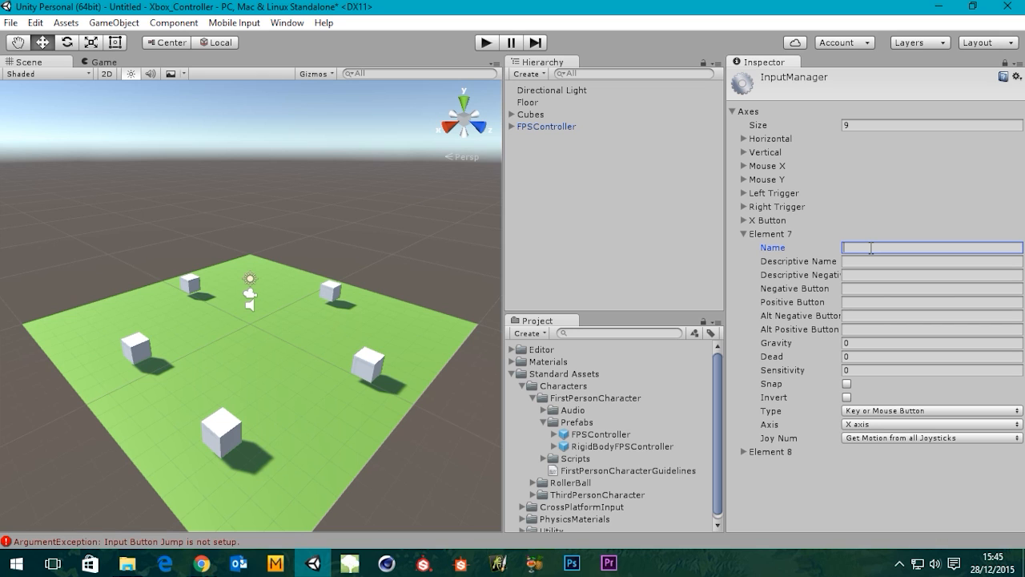
text(Jump)
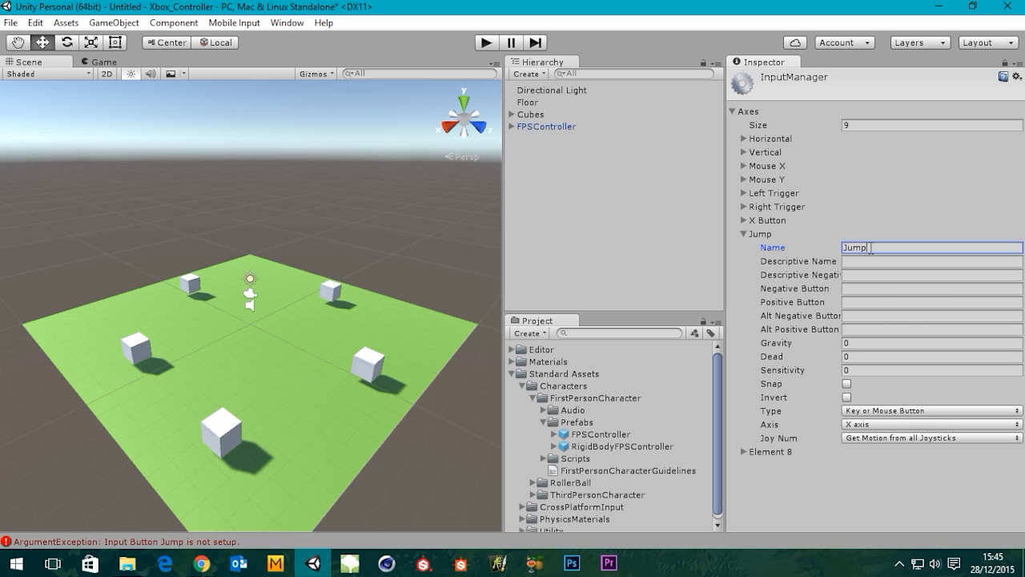
click(932, 261)
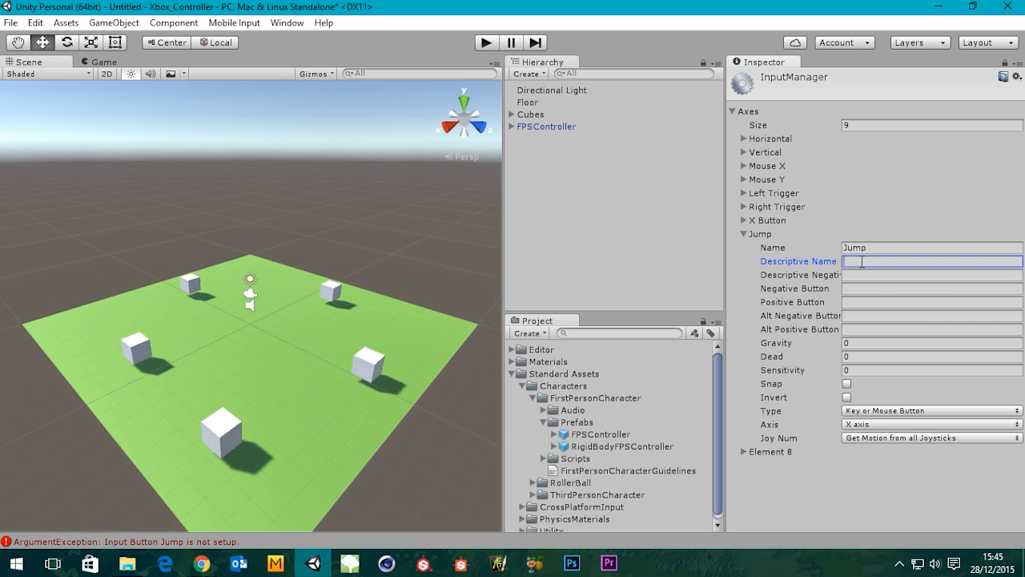
text(A)
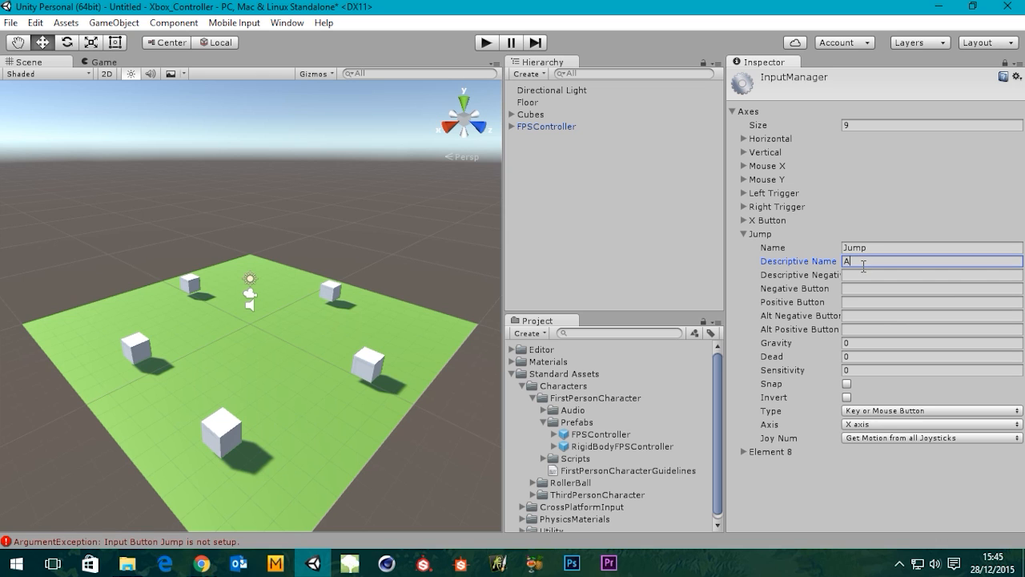
text(Butt)
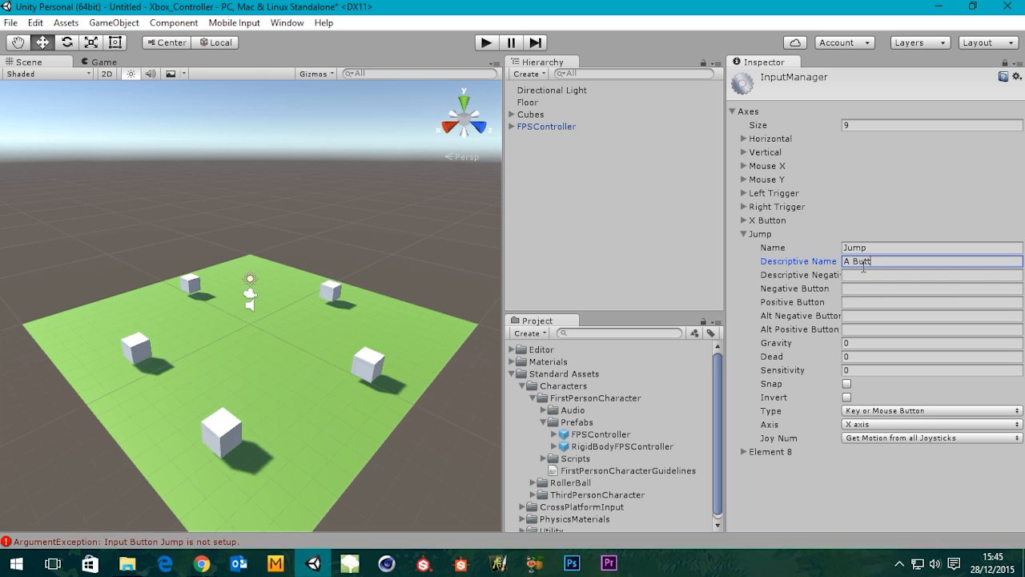
text(on)
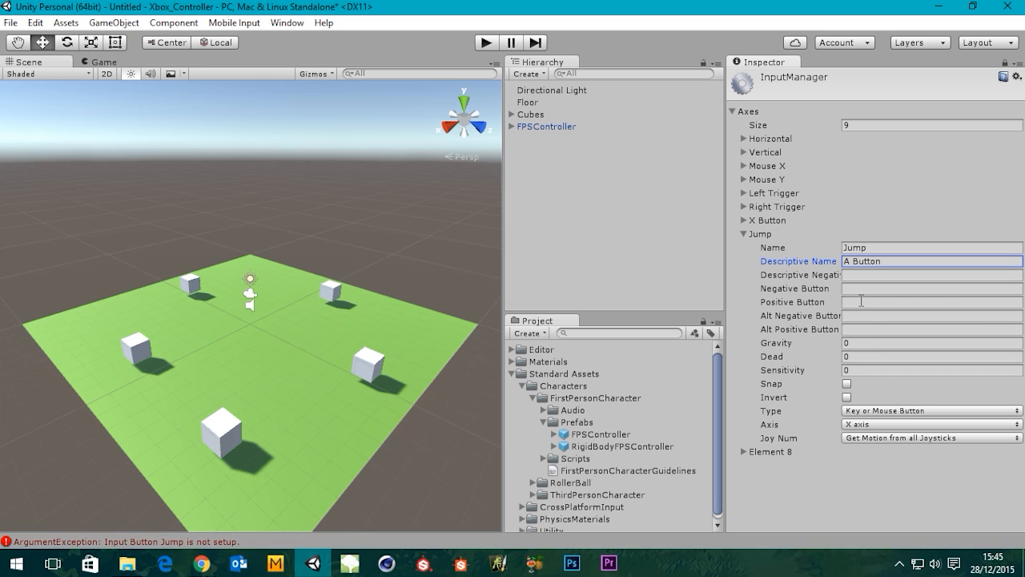
mouse_move(751, 323)
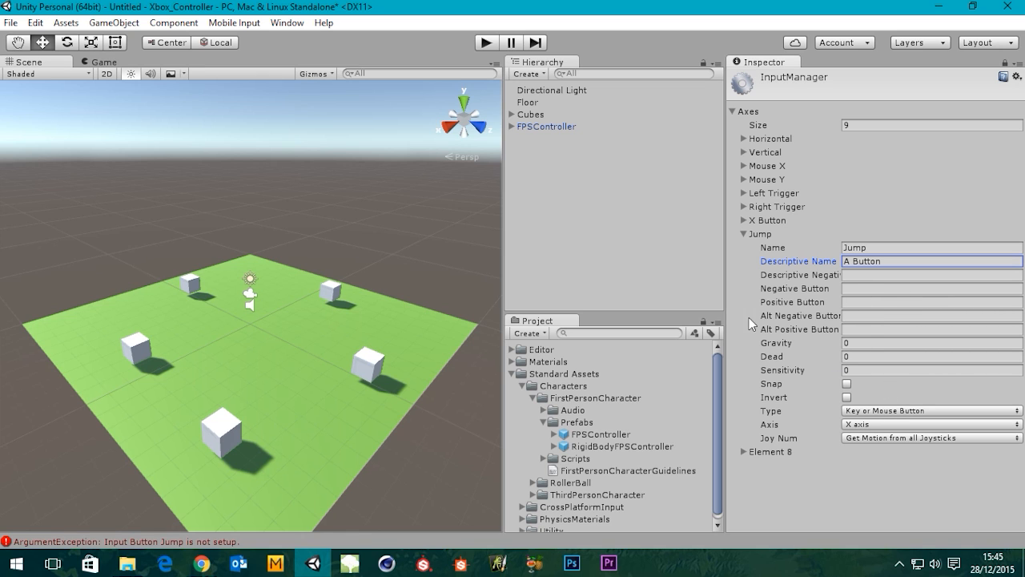
Step: Set Jump's Positive Button to joystick button 0 after checking the controller diagram
click(931, 301)
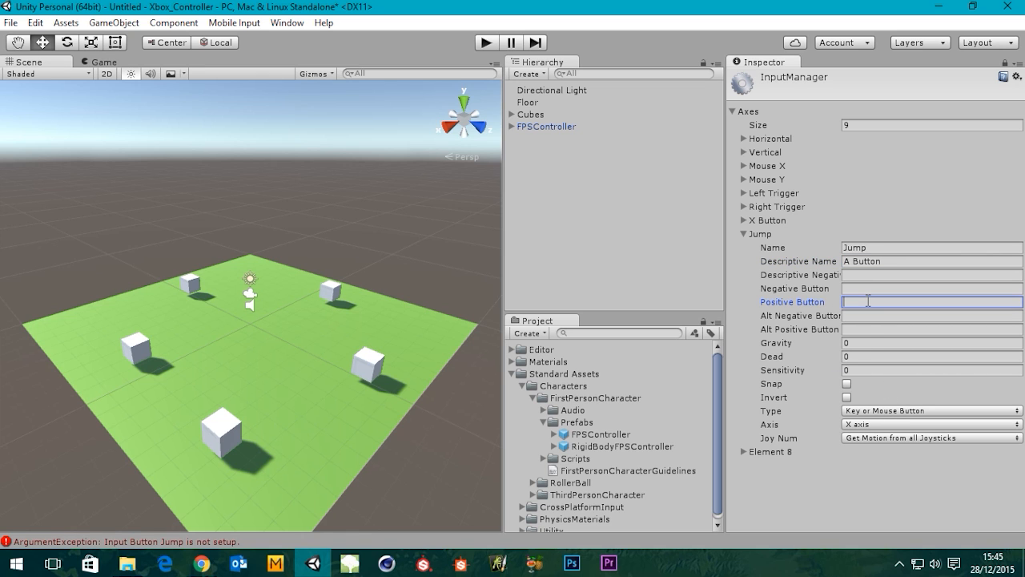
text(joystick button 2)
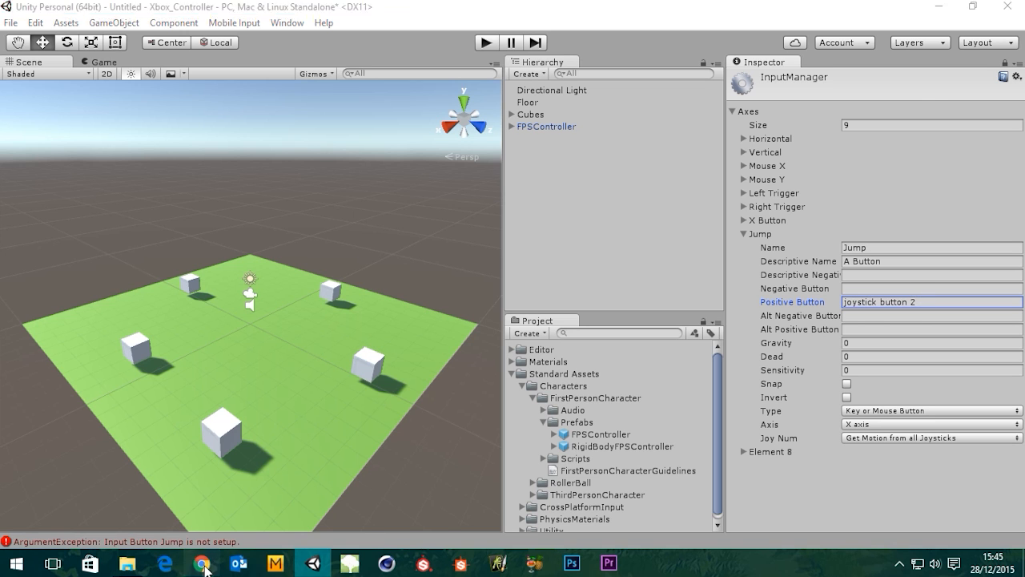
click(201, 563)
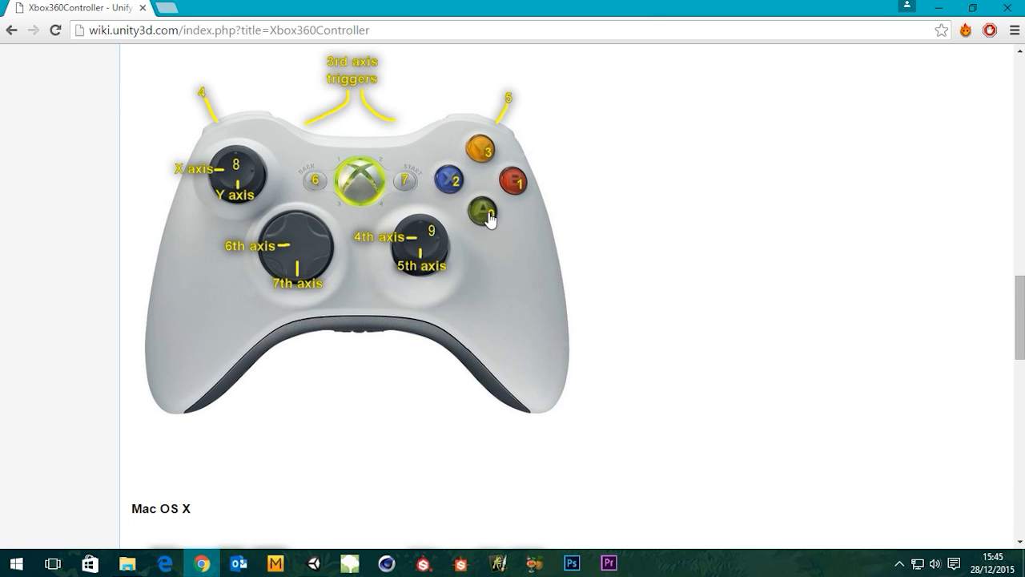
click(313, 563)
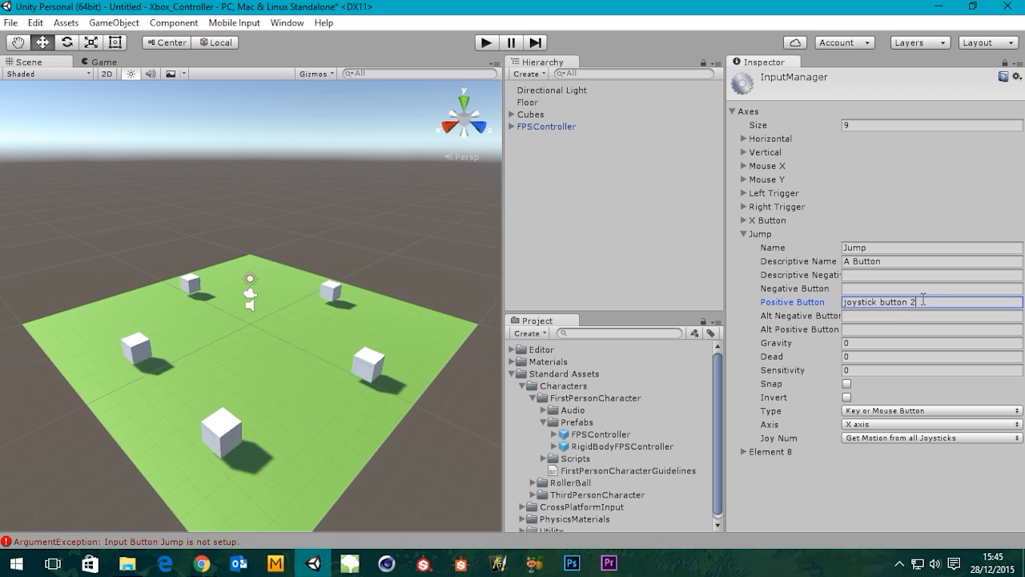
text(joystick button 0)
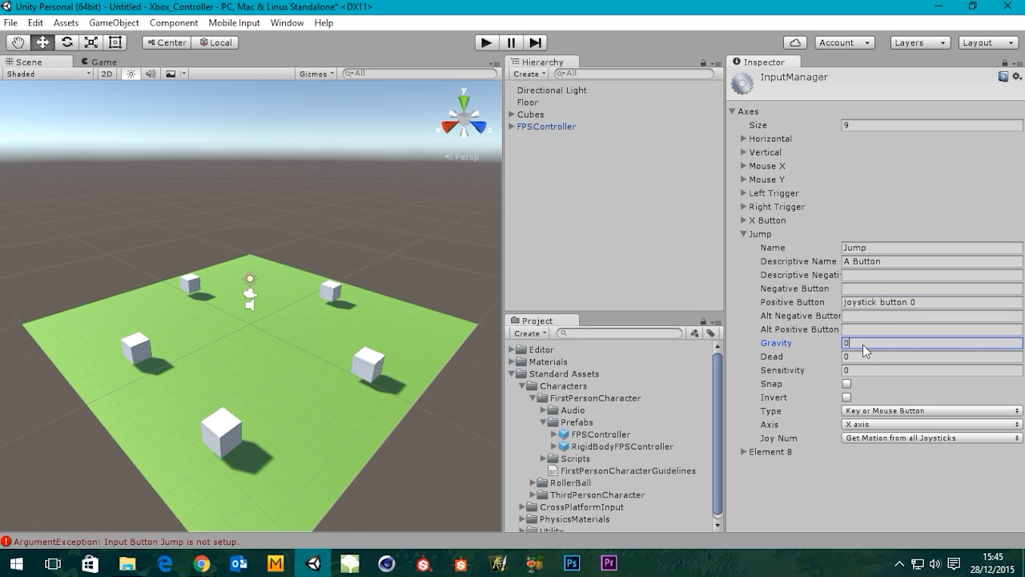
Step: Give the Jump axis gravity and sensitivity of 1000, then collapse it
text(1000)
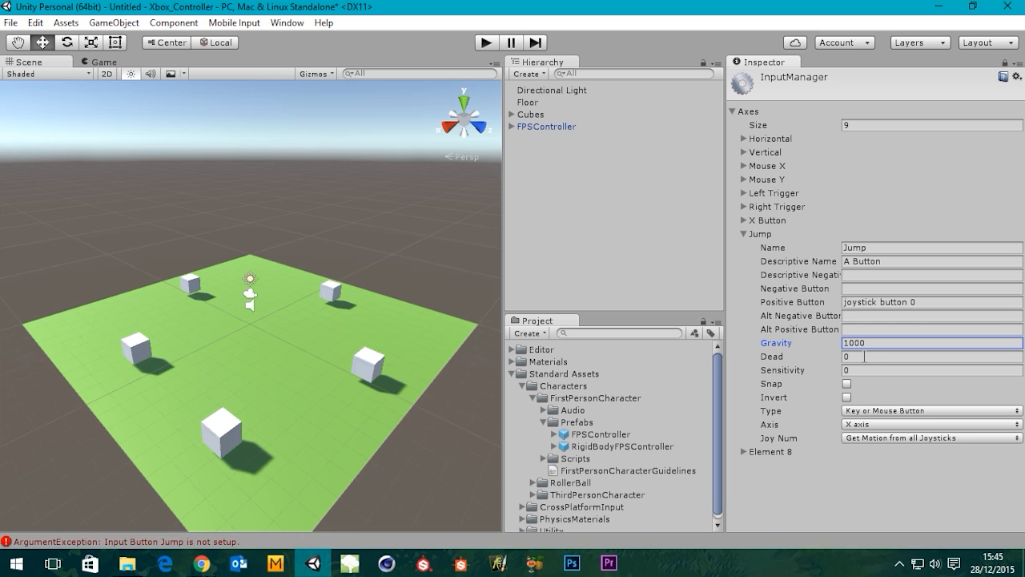
click(932, 369)
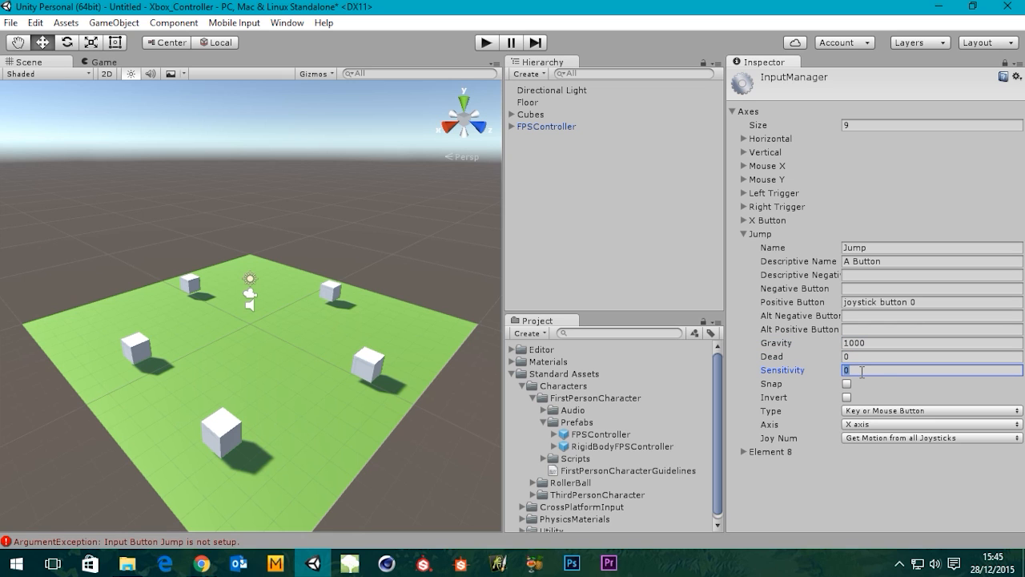
text(1000)
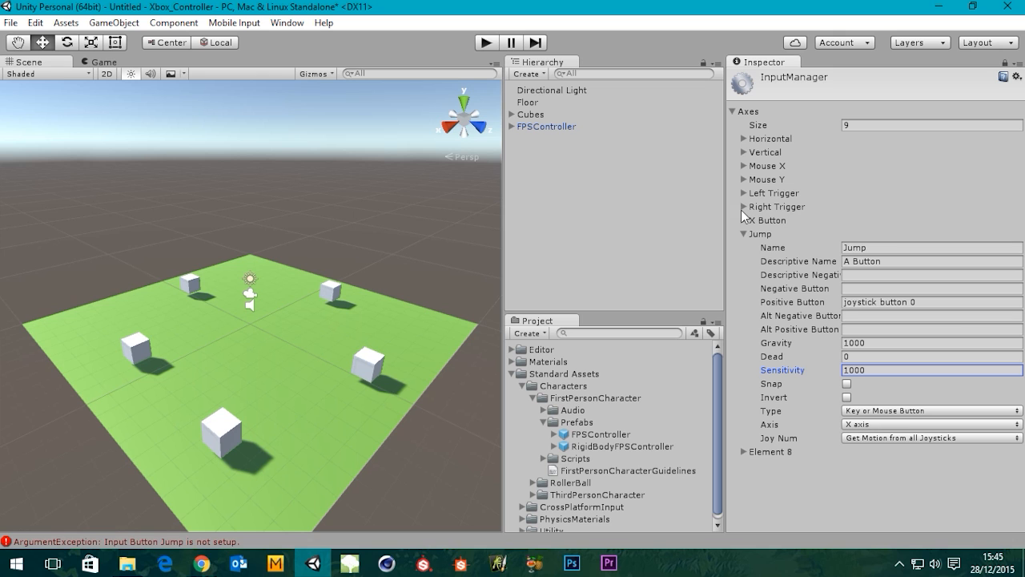
click(732, 233)
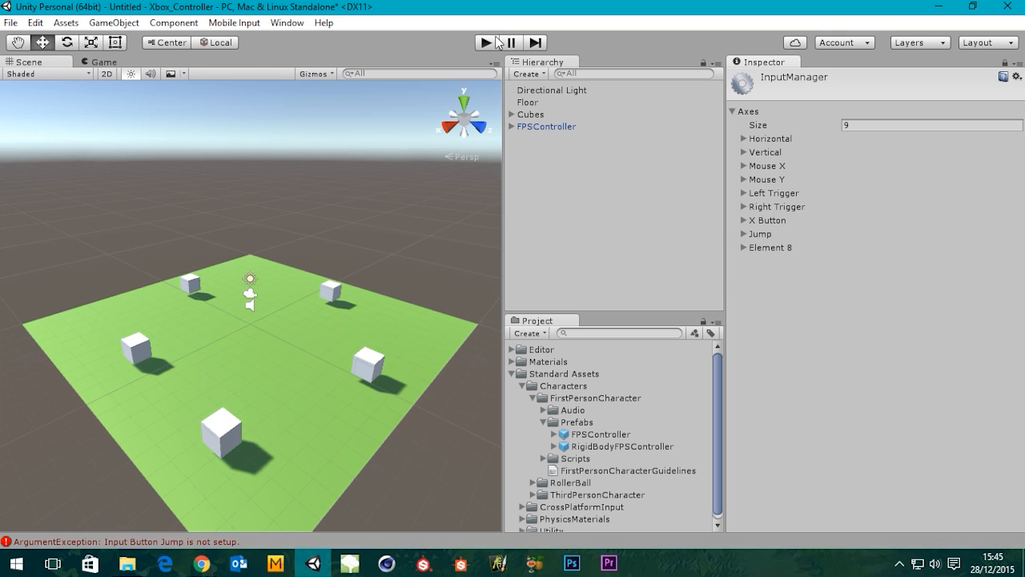
Step: Start and stop Play mode, then expand the empty Element 8 axis
click(486, 42)
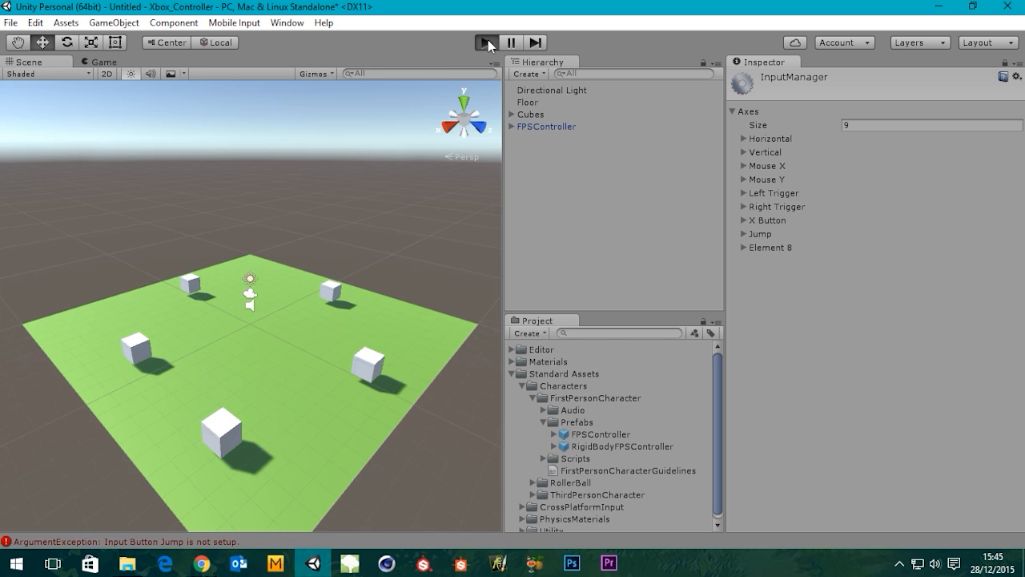
click(486, 43)
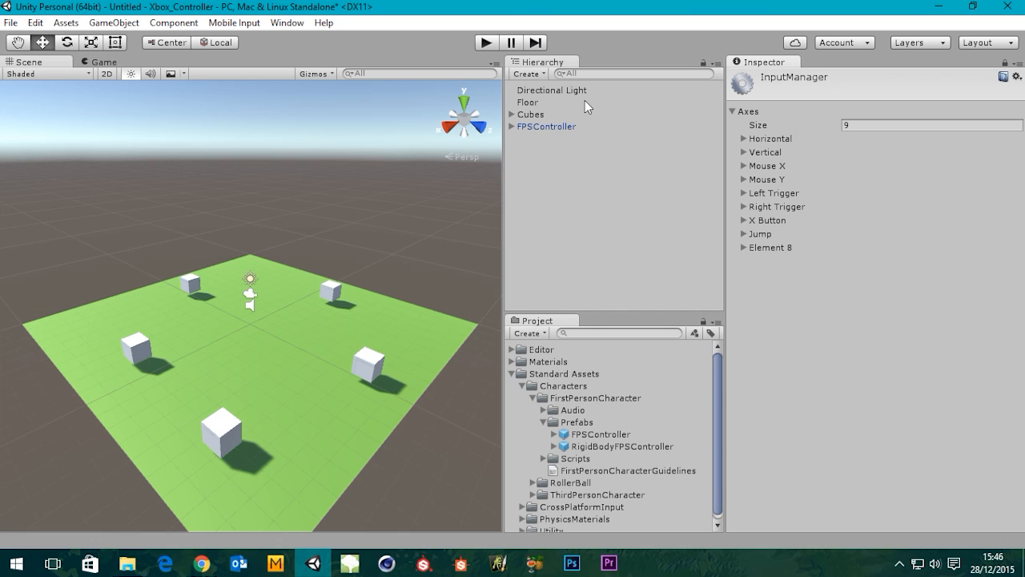
click(734, 247)
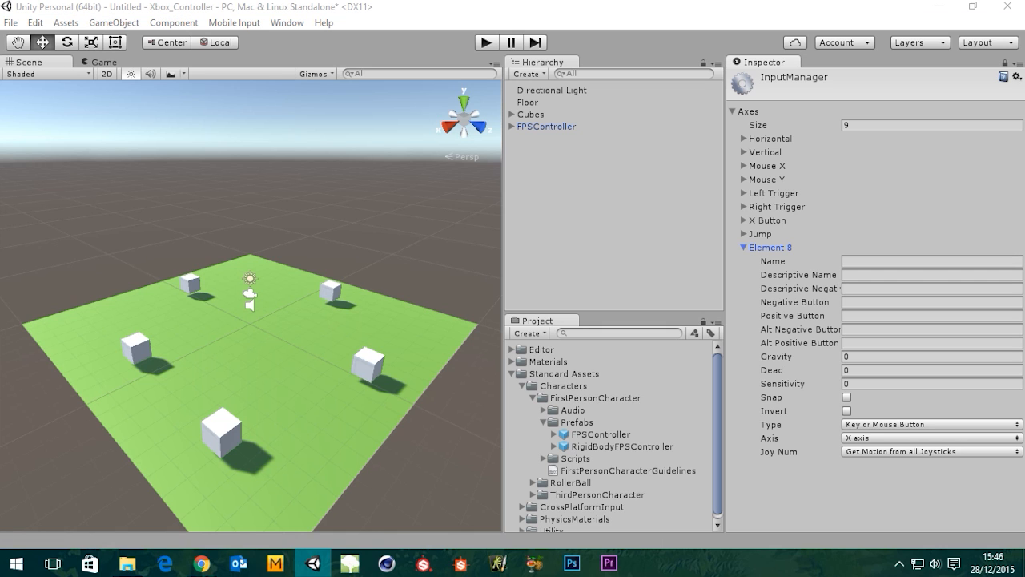
mouse_move(716, 262)
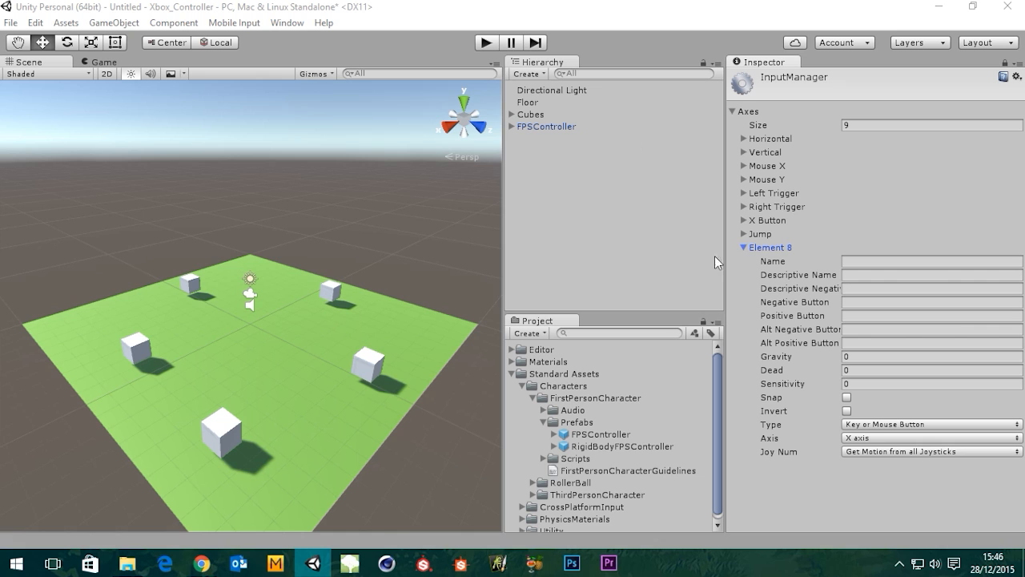
mouse_move(746, 256)
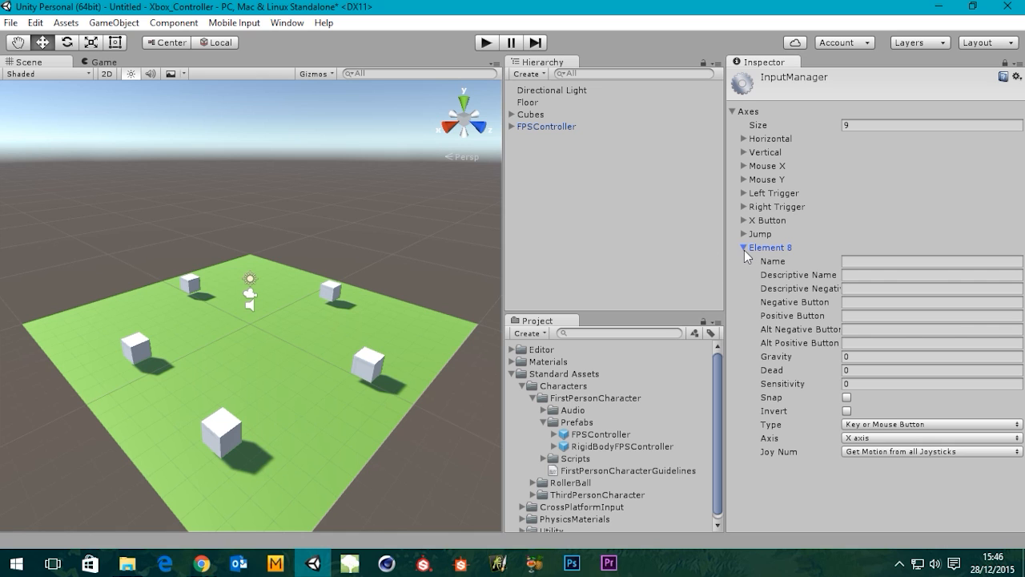
click(743, 247)
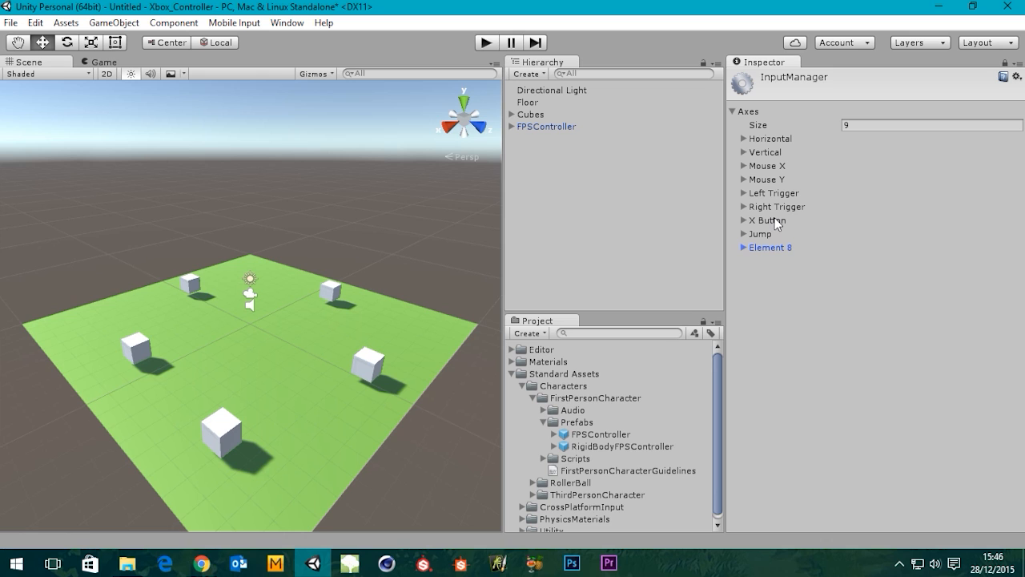
click(744, 220)
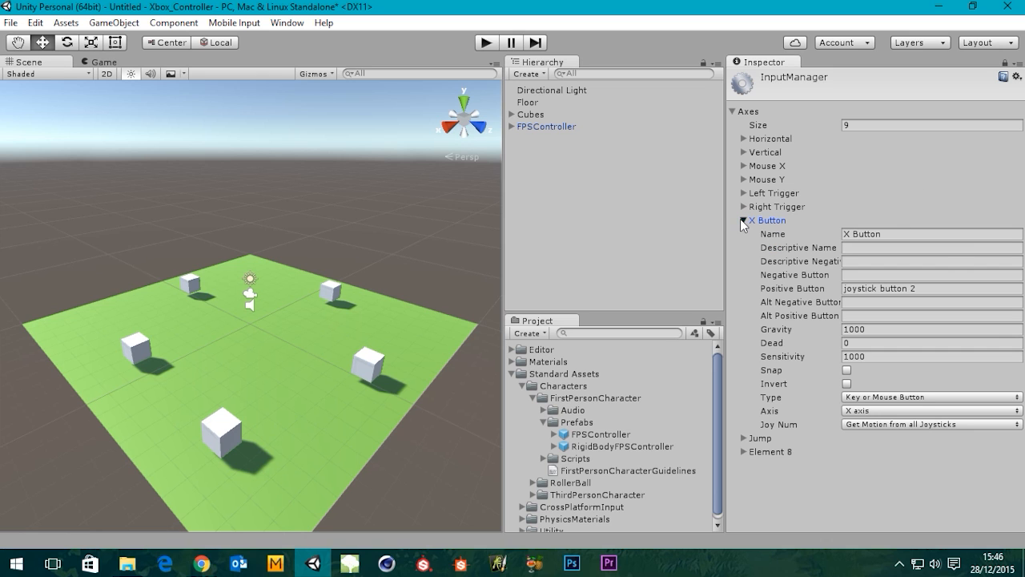
click(744, 219)
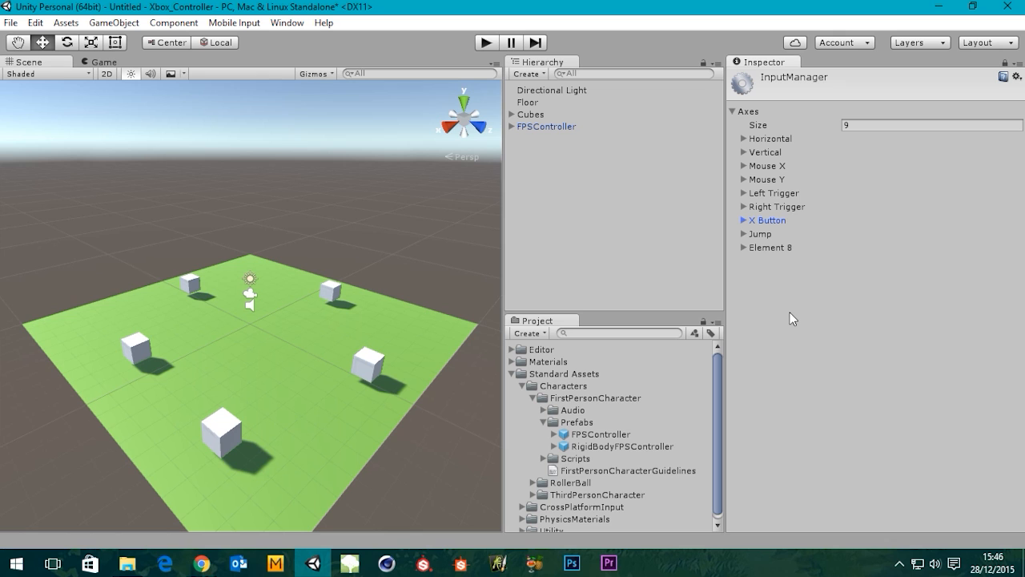
mouse_move(764, 229)
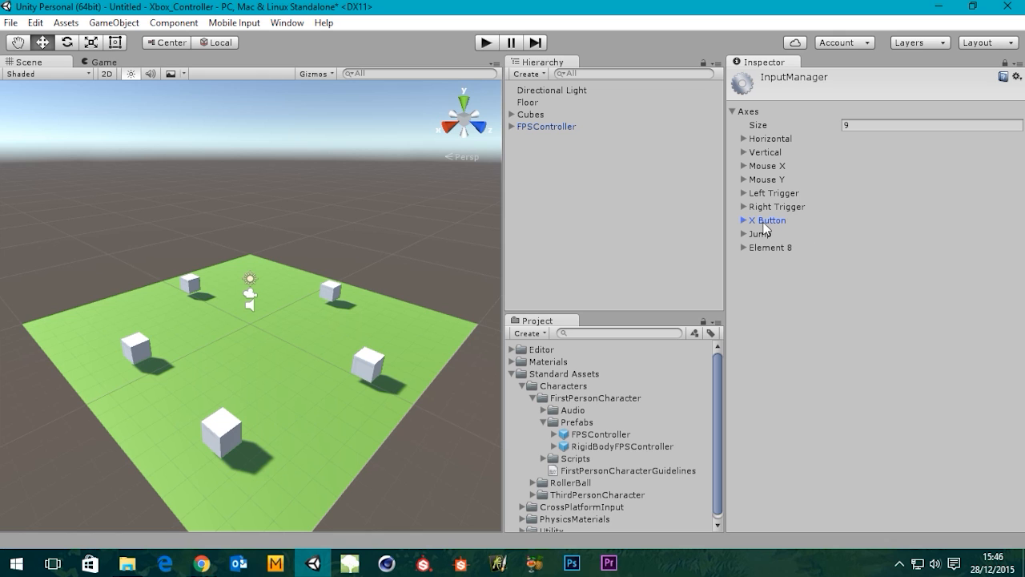
click(744, 221)
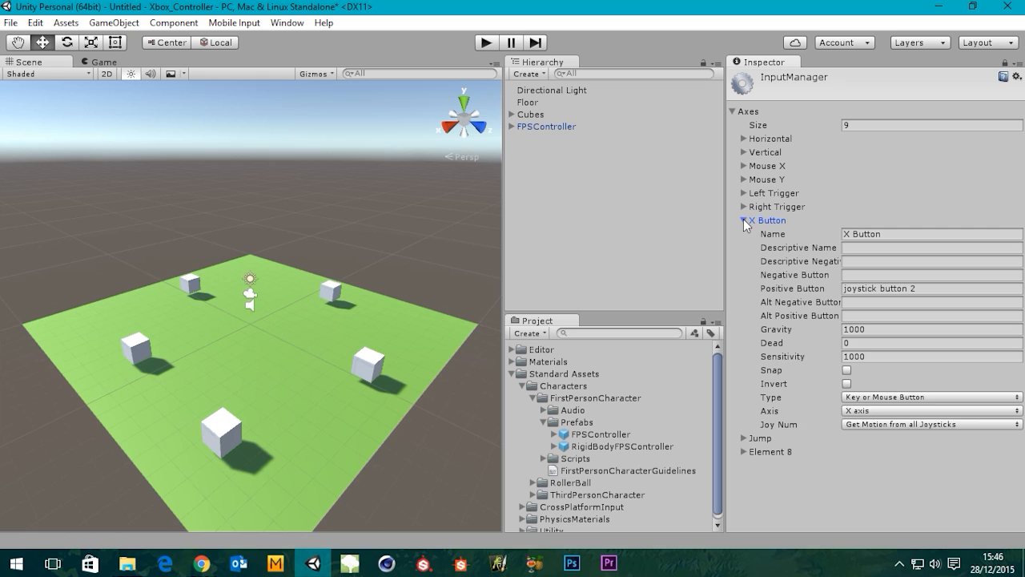
click(744, 220)
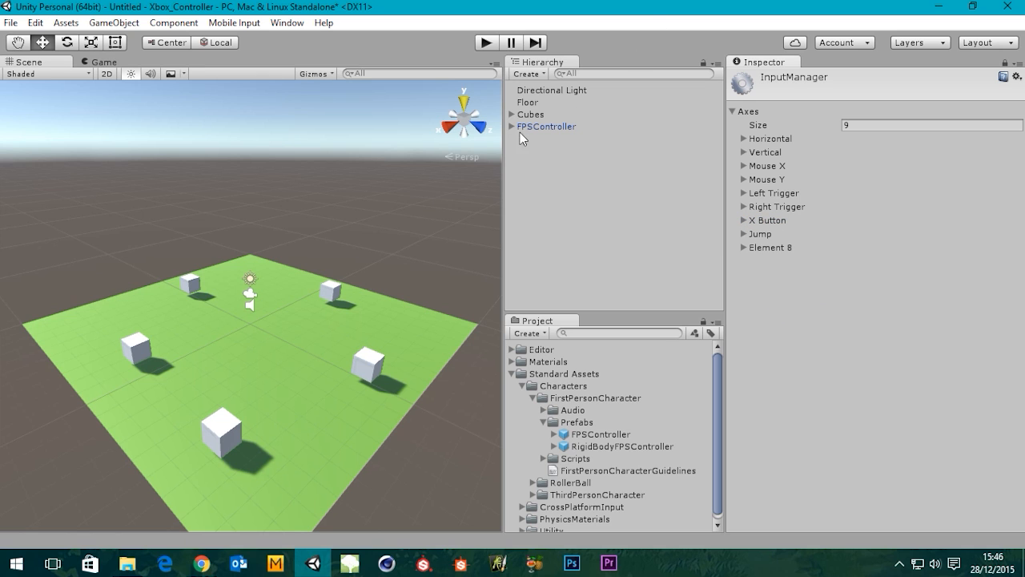
mouse_move(544, 130)
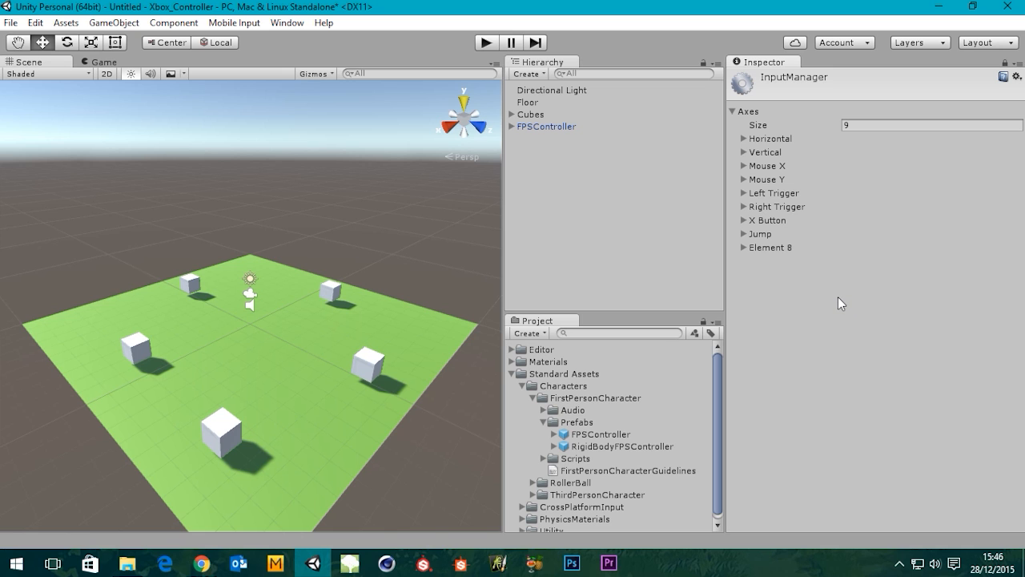
mouse_move(722, 261)
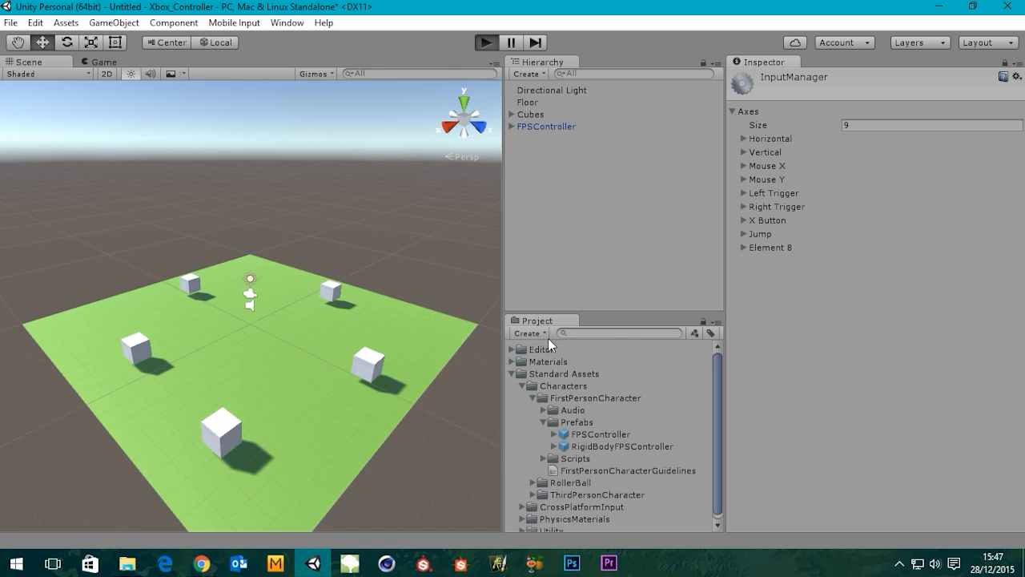
click(486, 43)
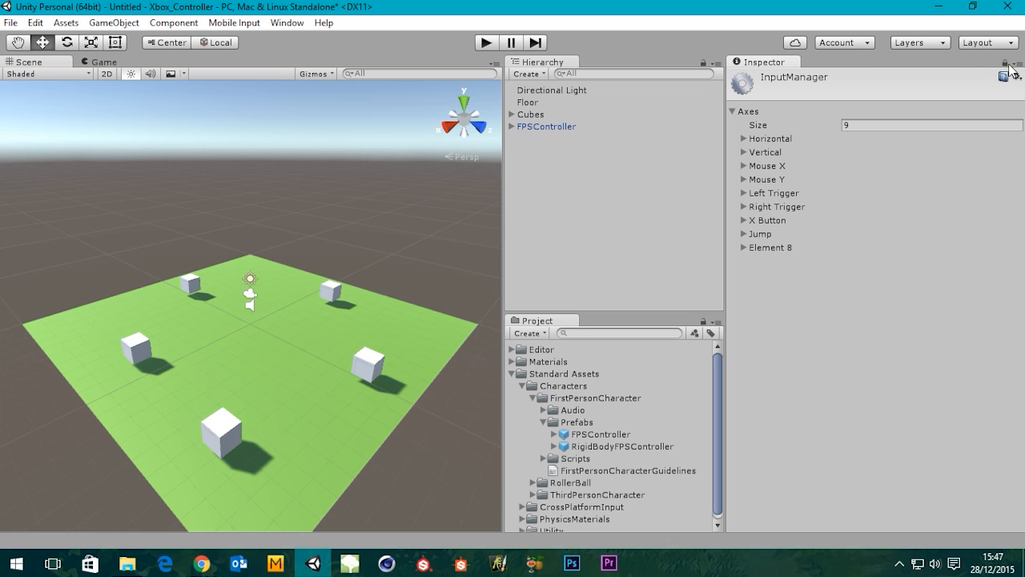
Step: Review FPSController's character controller, rigidbody and audio source components, then deselect it
click(546, 126)
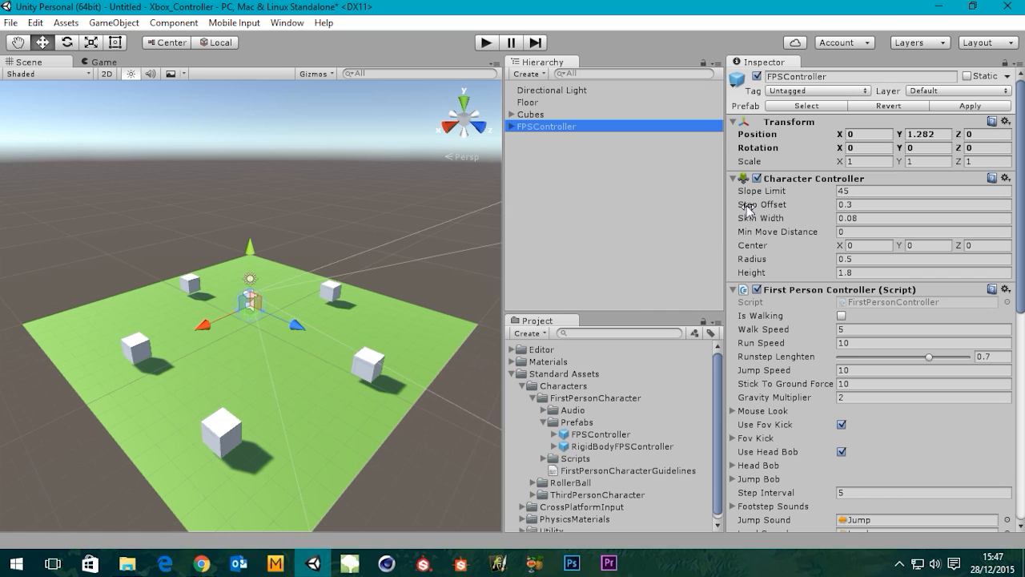
mouse_move(522, 137)
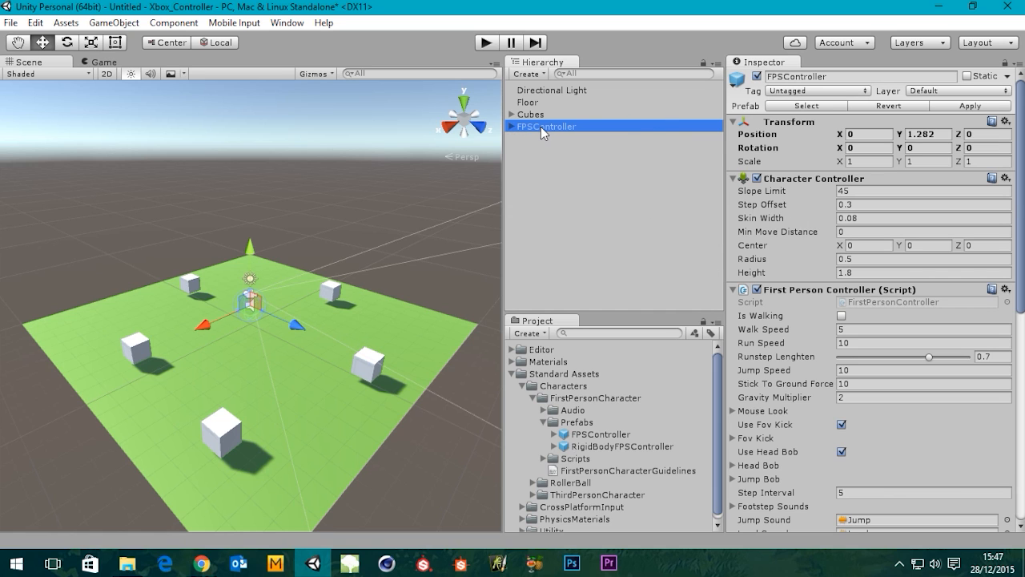
double_click(547, 126)
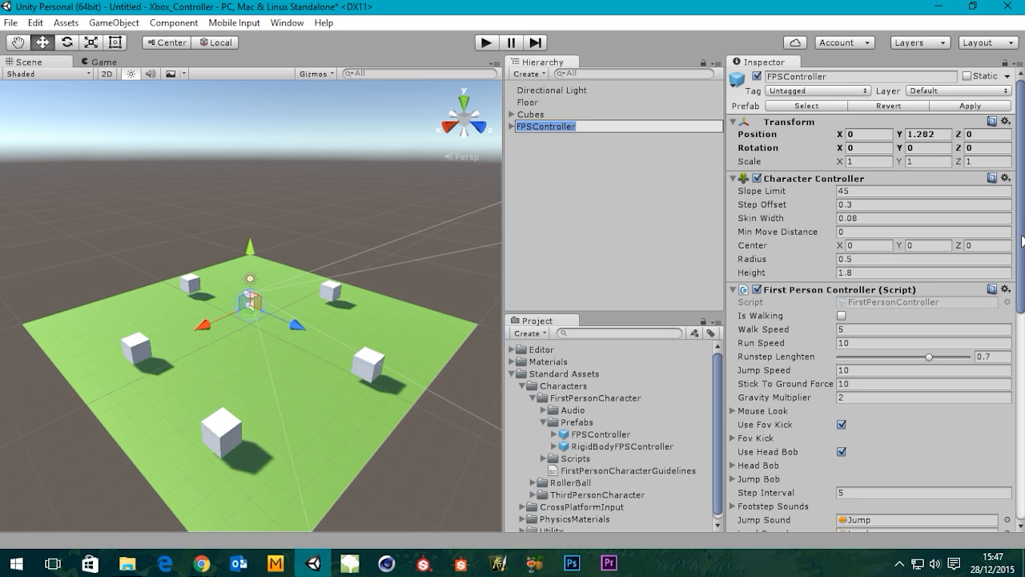
scroll(down, 3)
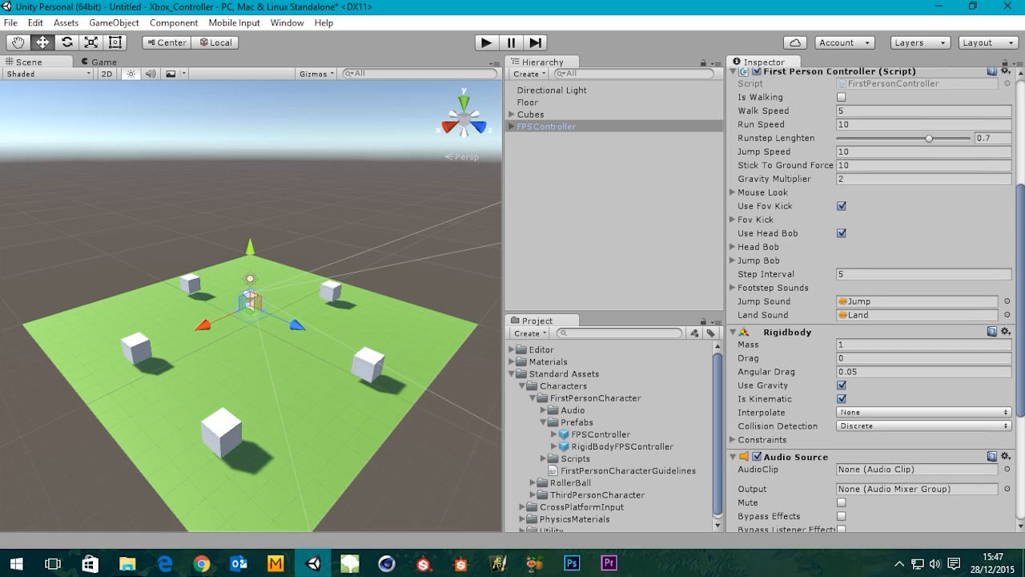
scroll(down, 3)
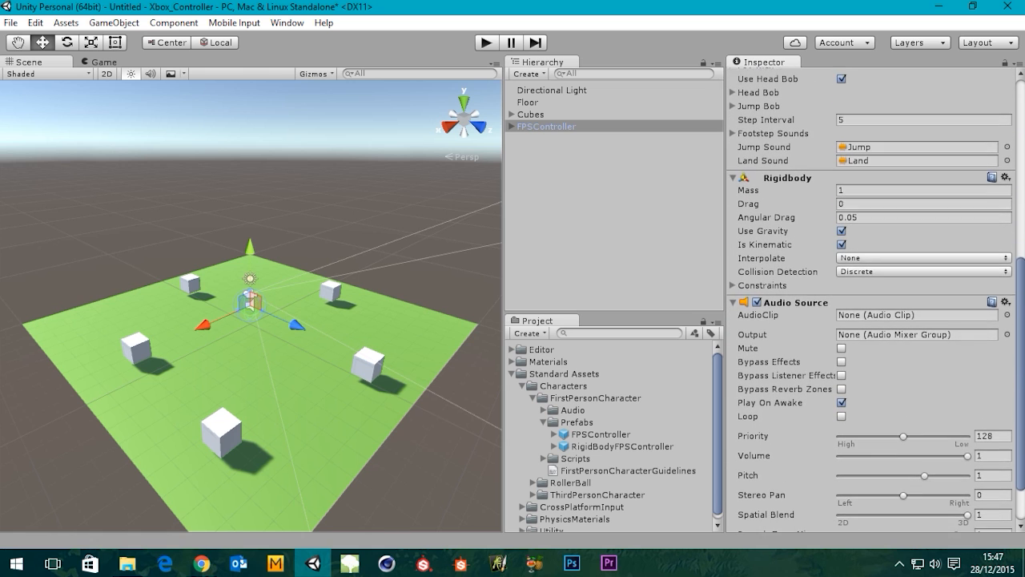
scroll(down, 3)
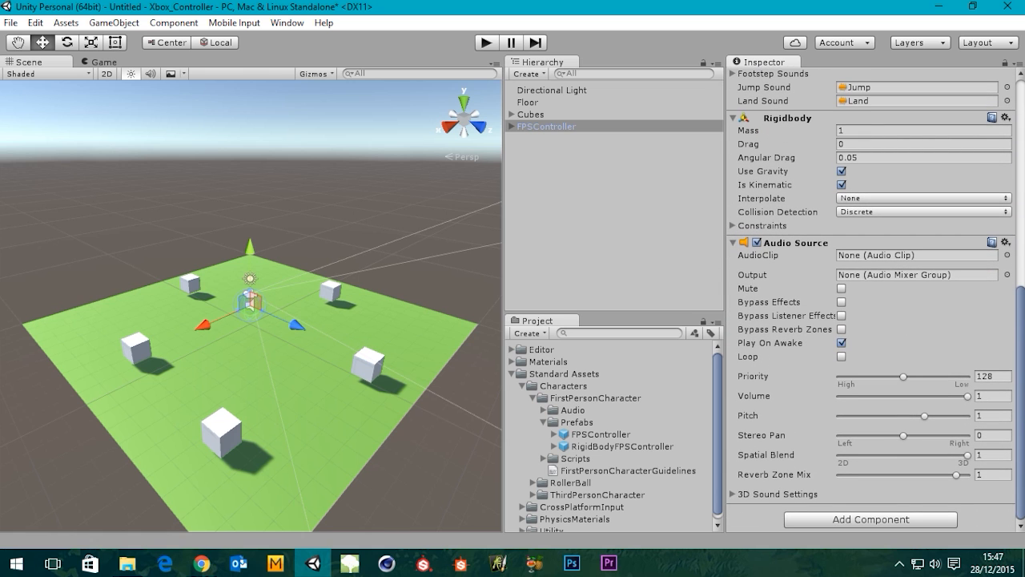
scroll(up, 3)
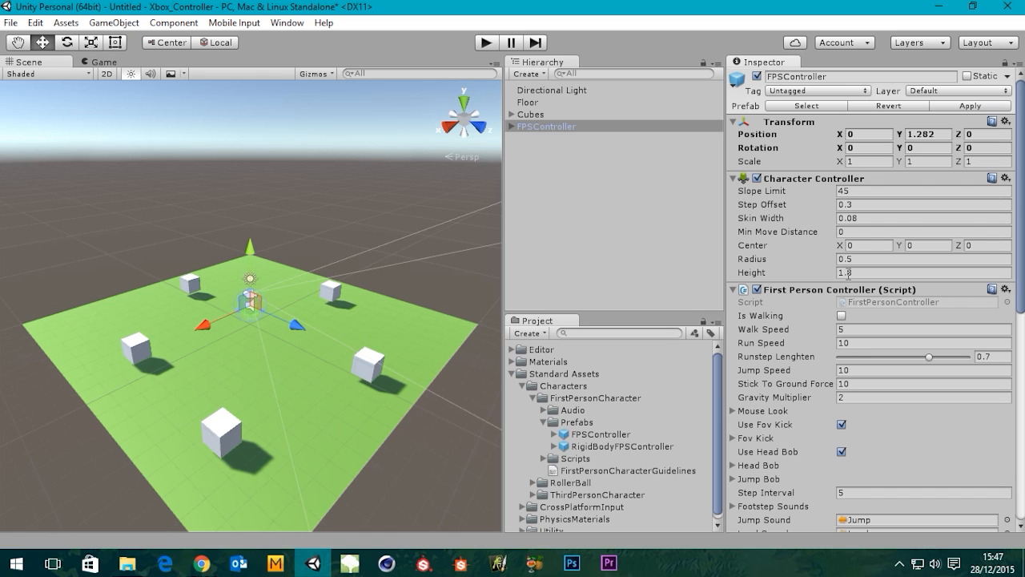
mouse_move(776, 272)
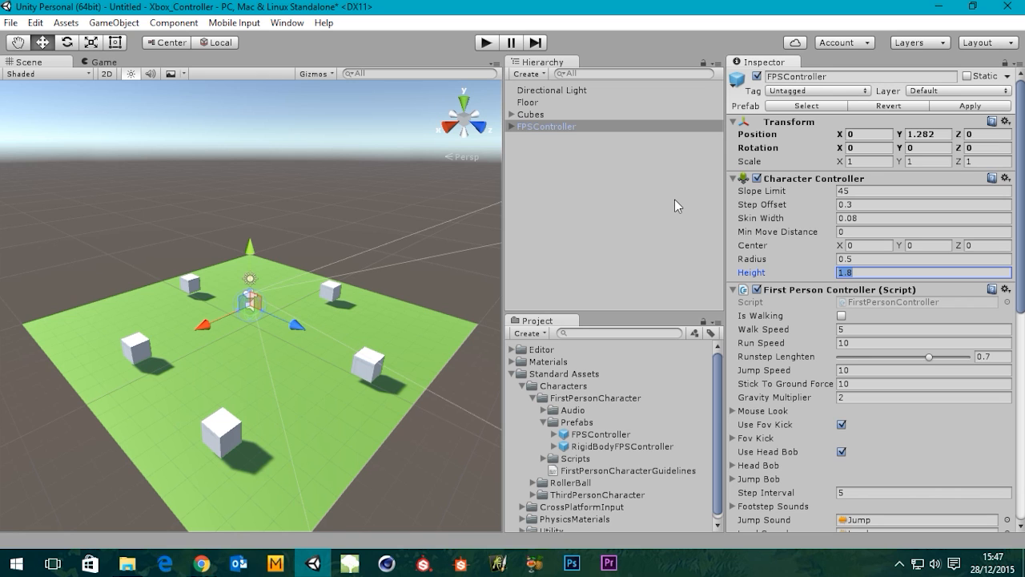
click(624, 216)
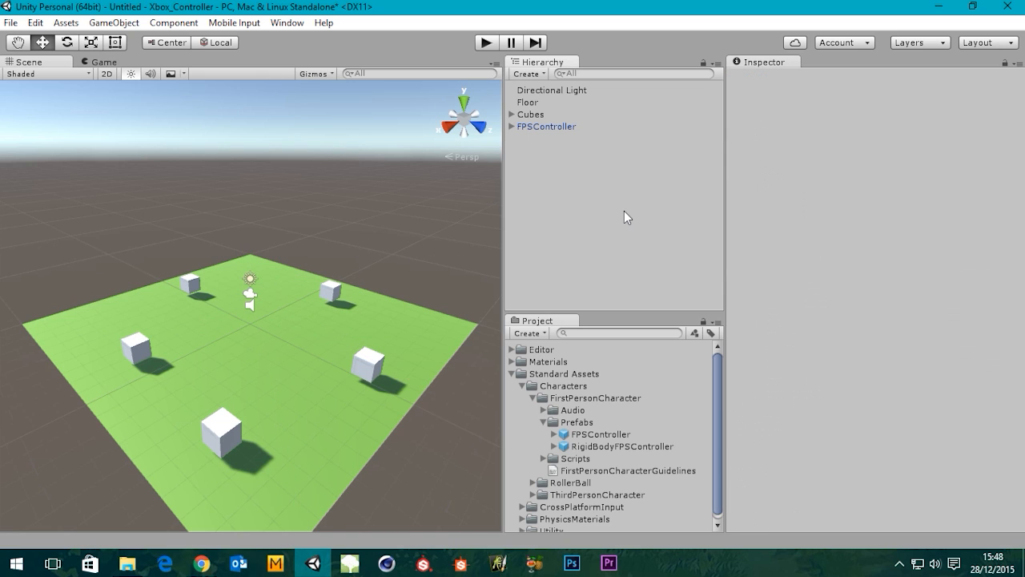
mouse_move(572, 167)
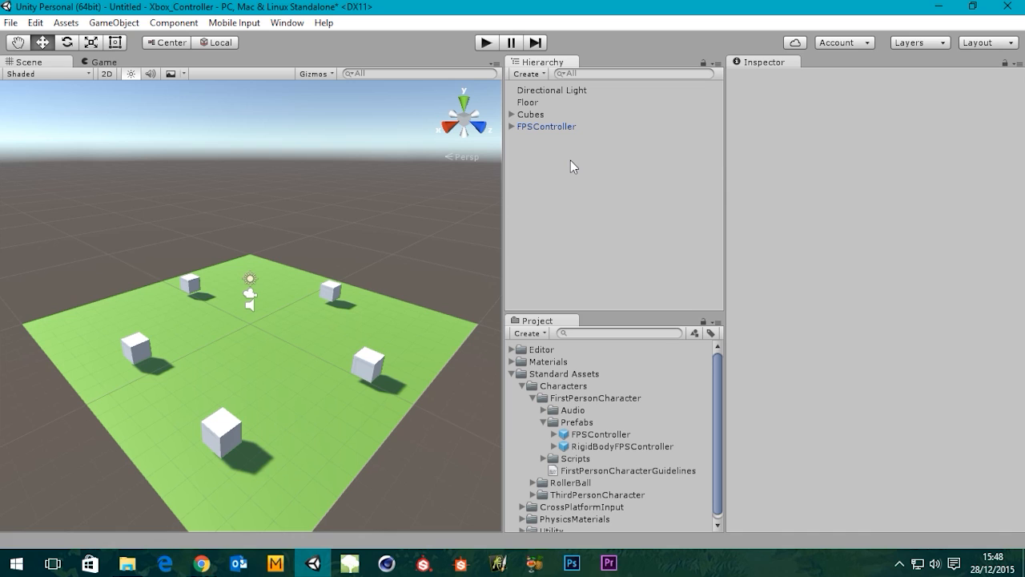